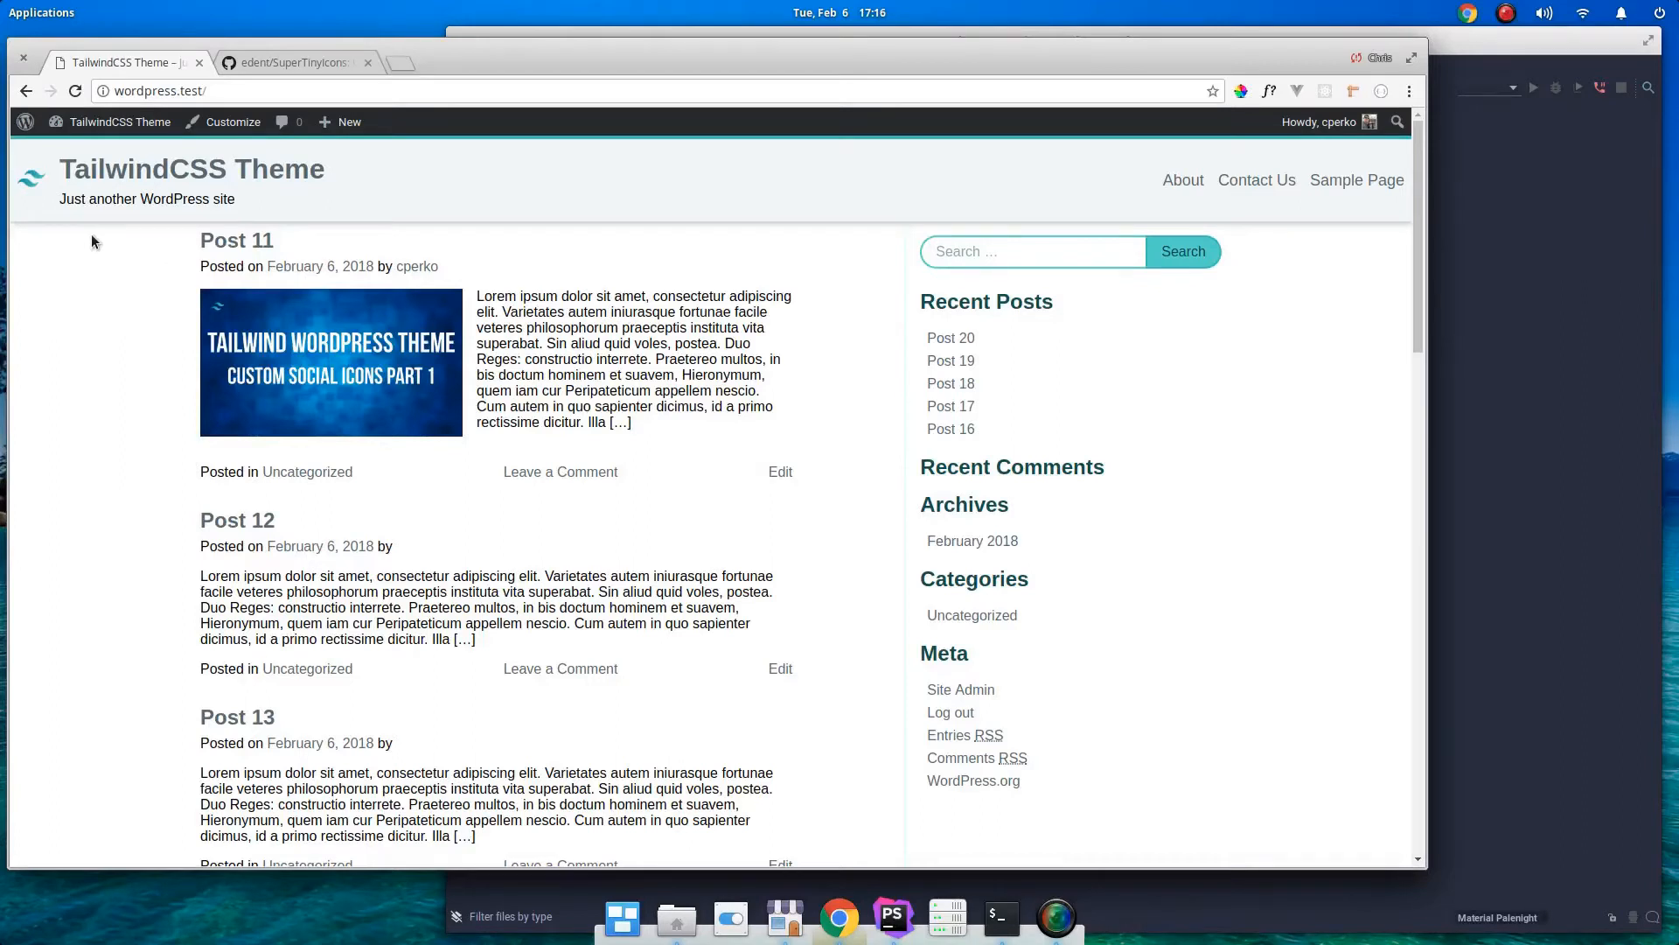
{"action": "mouse_move", "coordinate": [159, 242]}
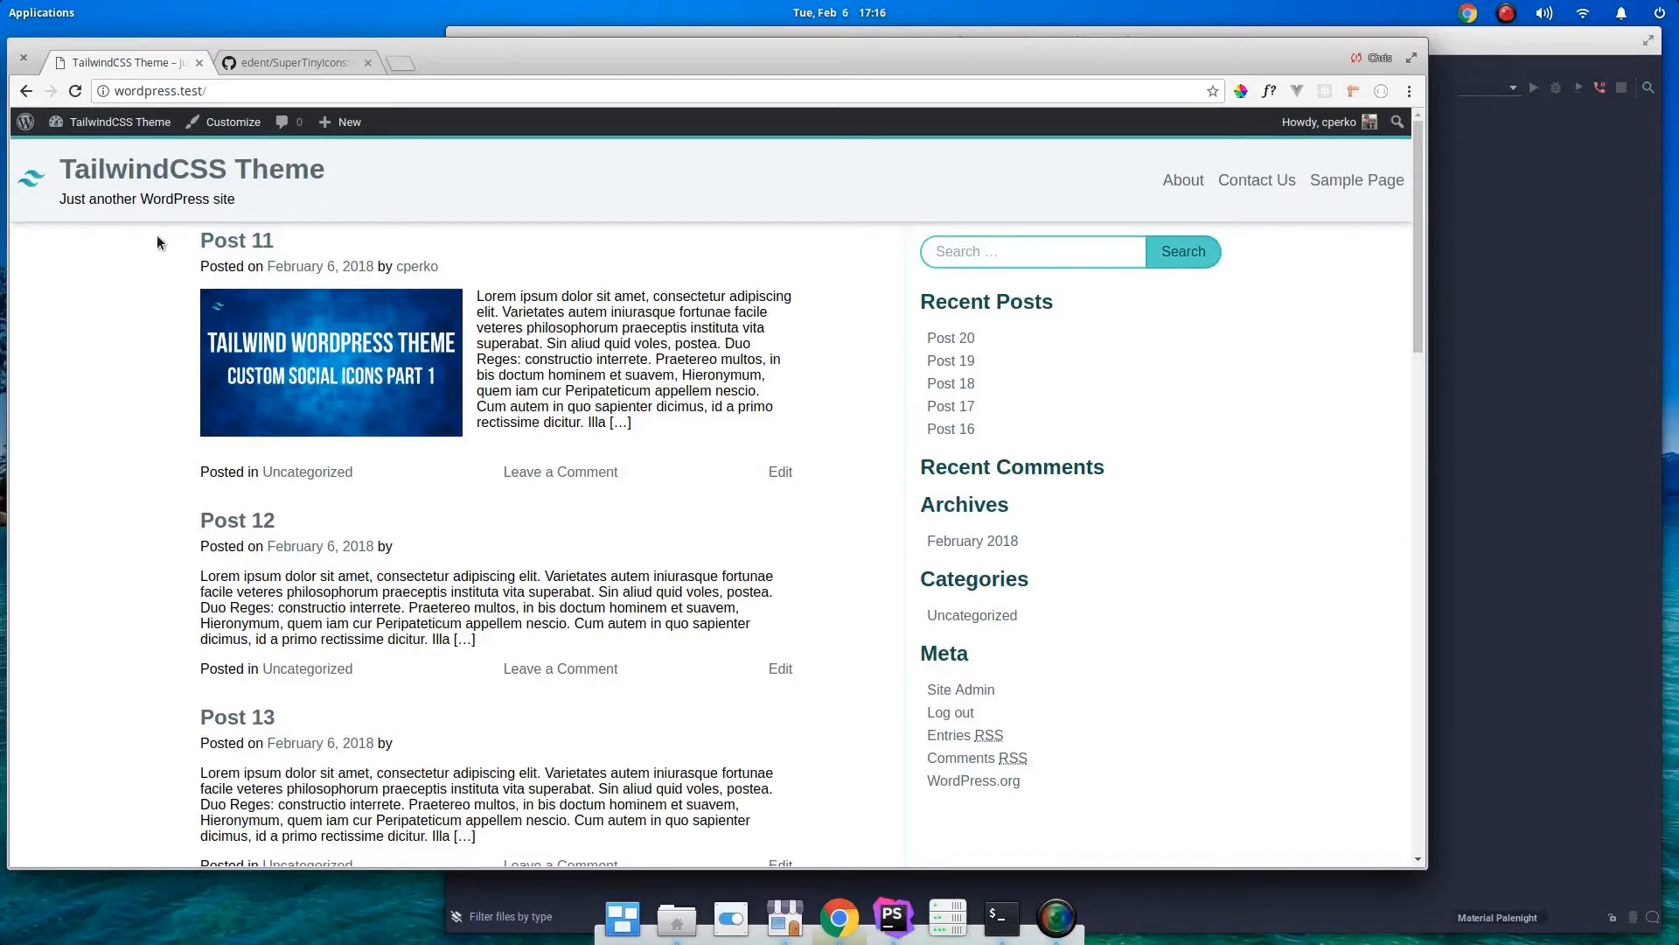
Open the edent/SuperTinyIcons repository and review its 'What's Available so far?' icon table
{"action": "double_click", "coordinate": [147, 198]}
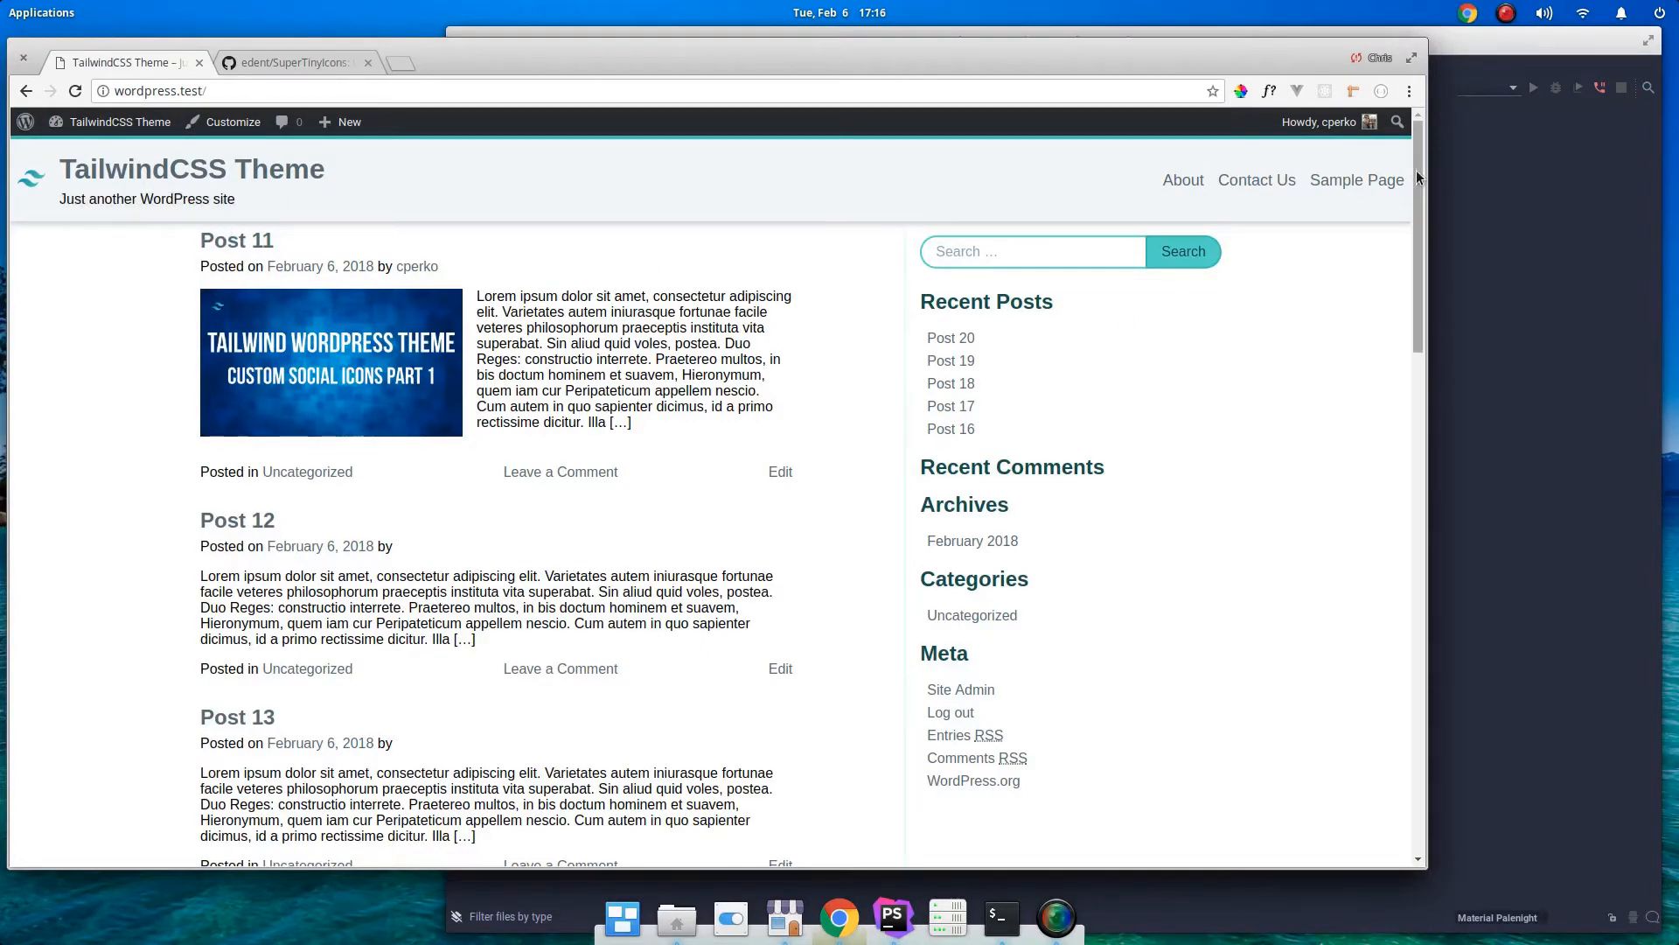
{"action": "scroll", "scroll_direction": "down", "scroll_amount": 3}
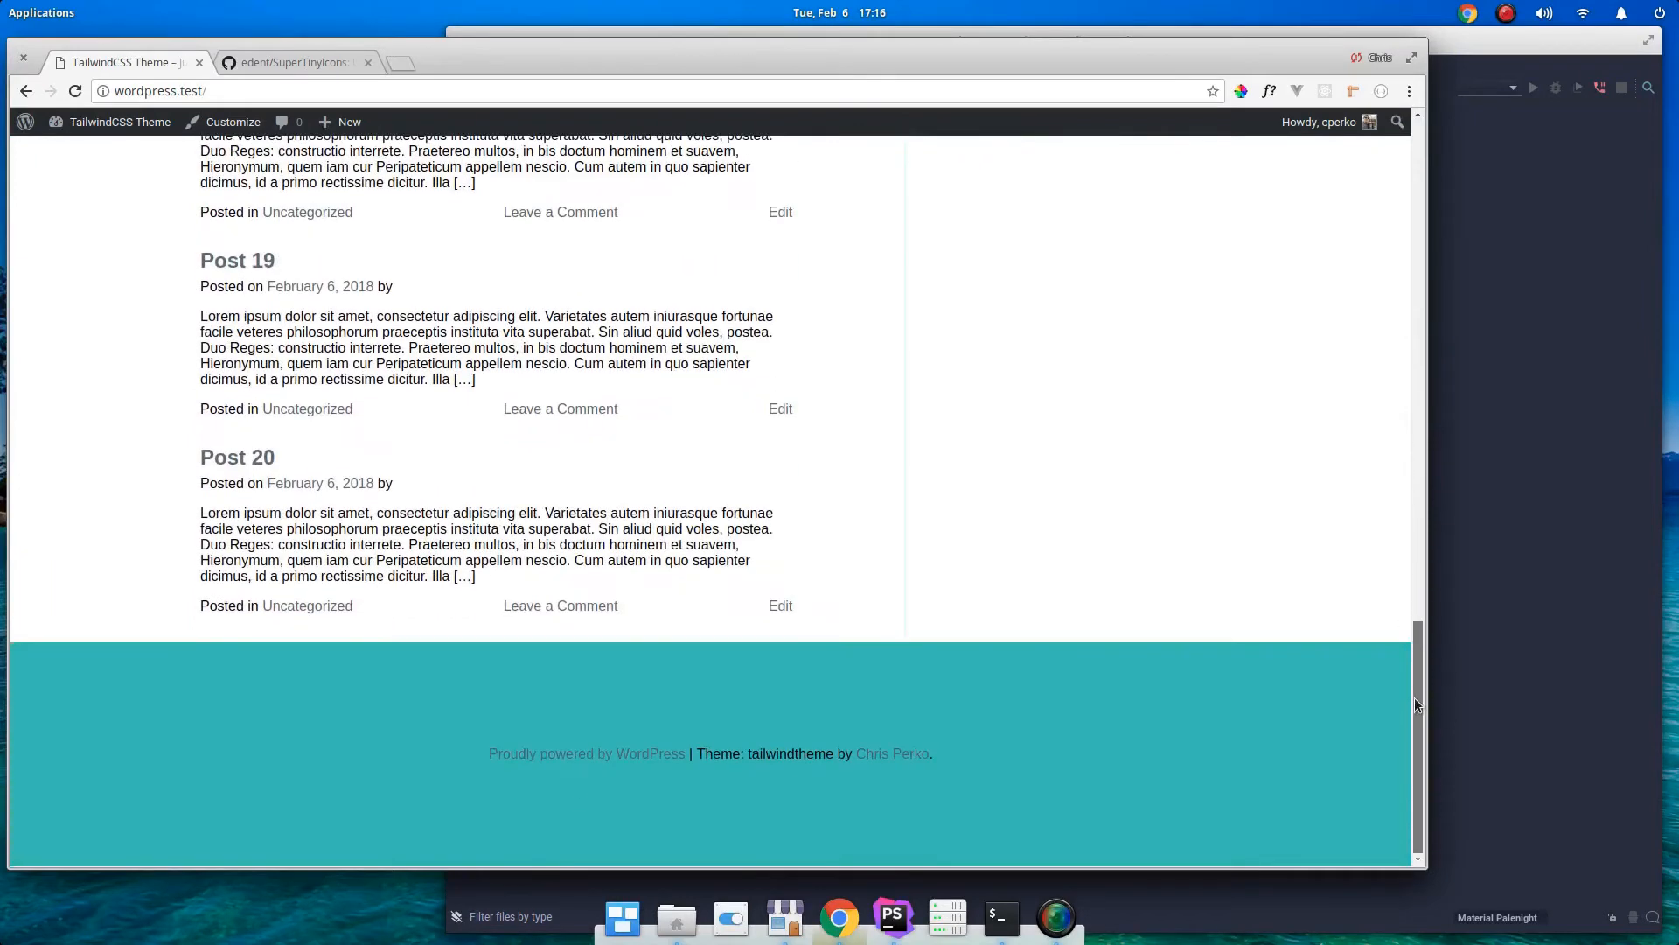
{"action": "mouse_move", "coordinate": [663, 786]}
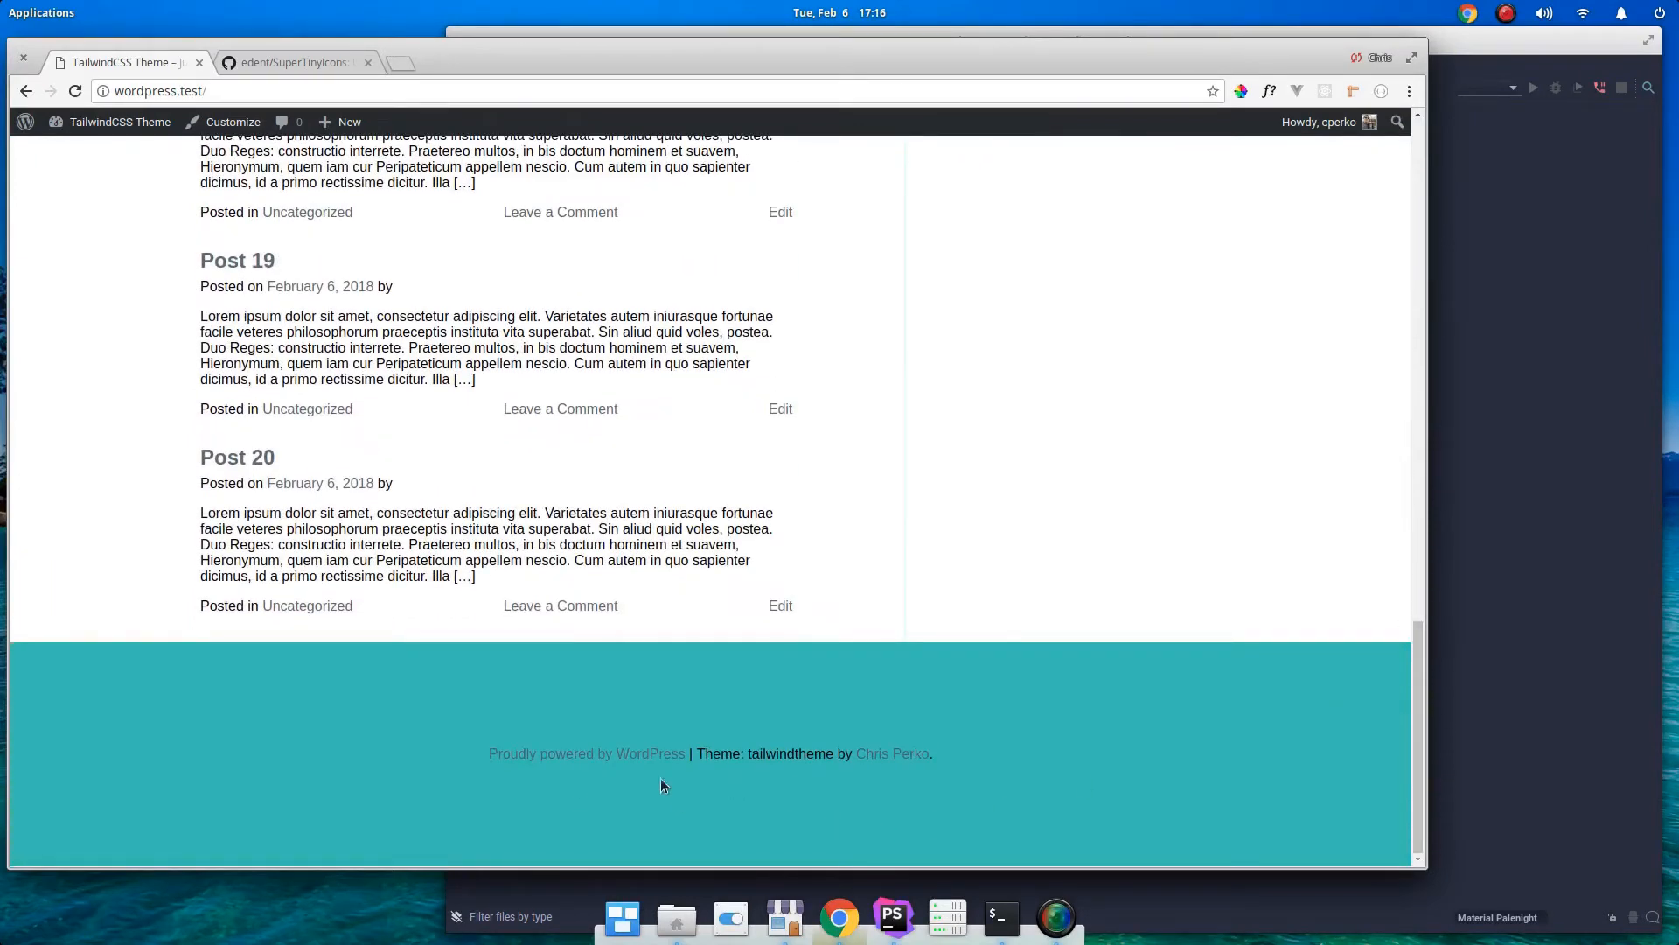
{"action": "mouse_move", "coordinate": [1075, 774]}
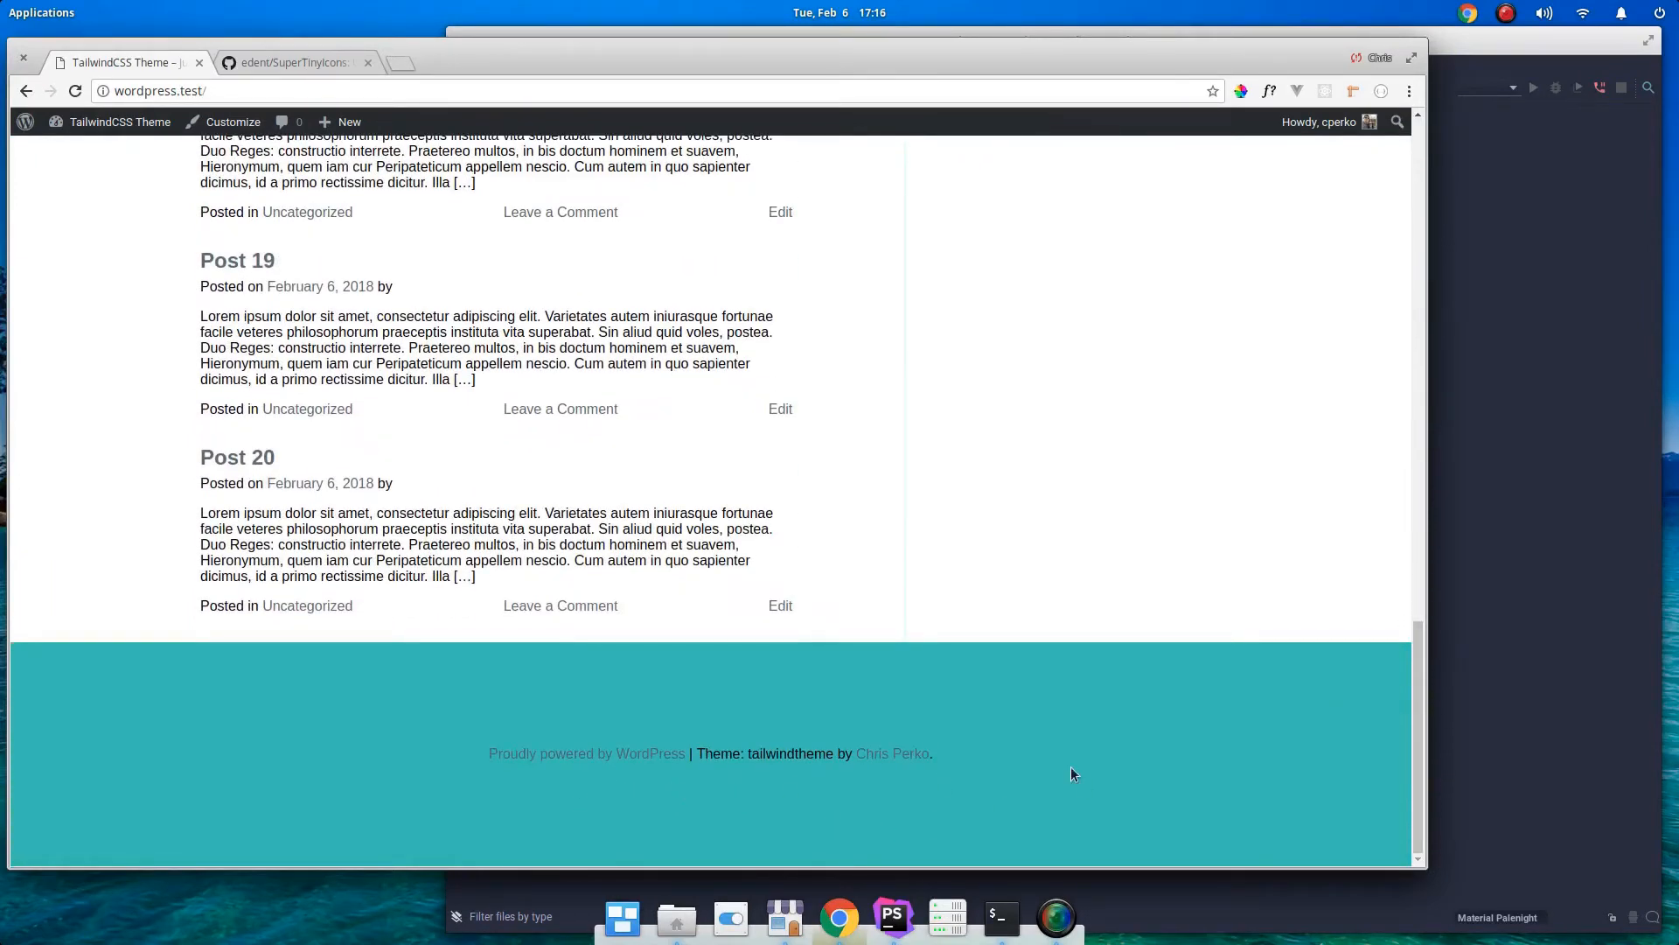
{"action": "scroll", "scroll_direction": "up", "scroll_amount": 3}
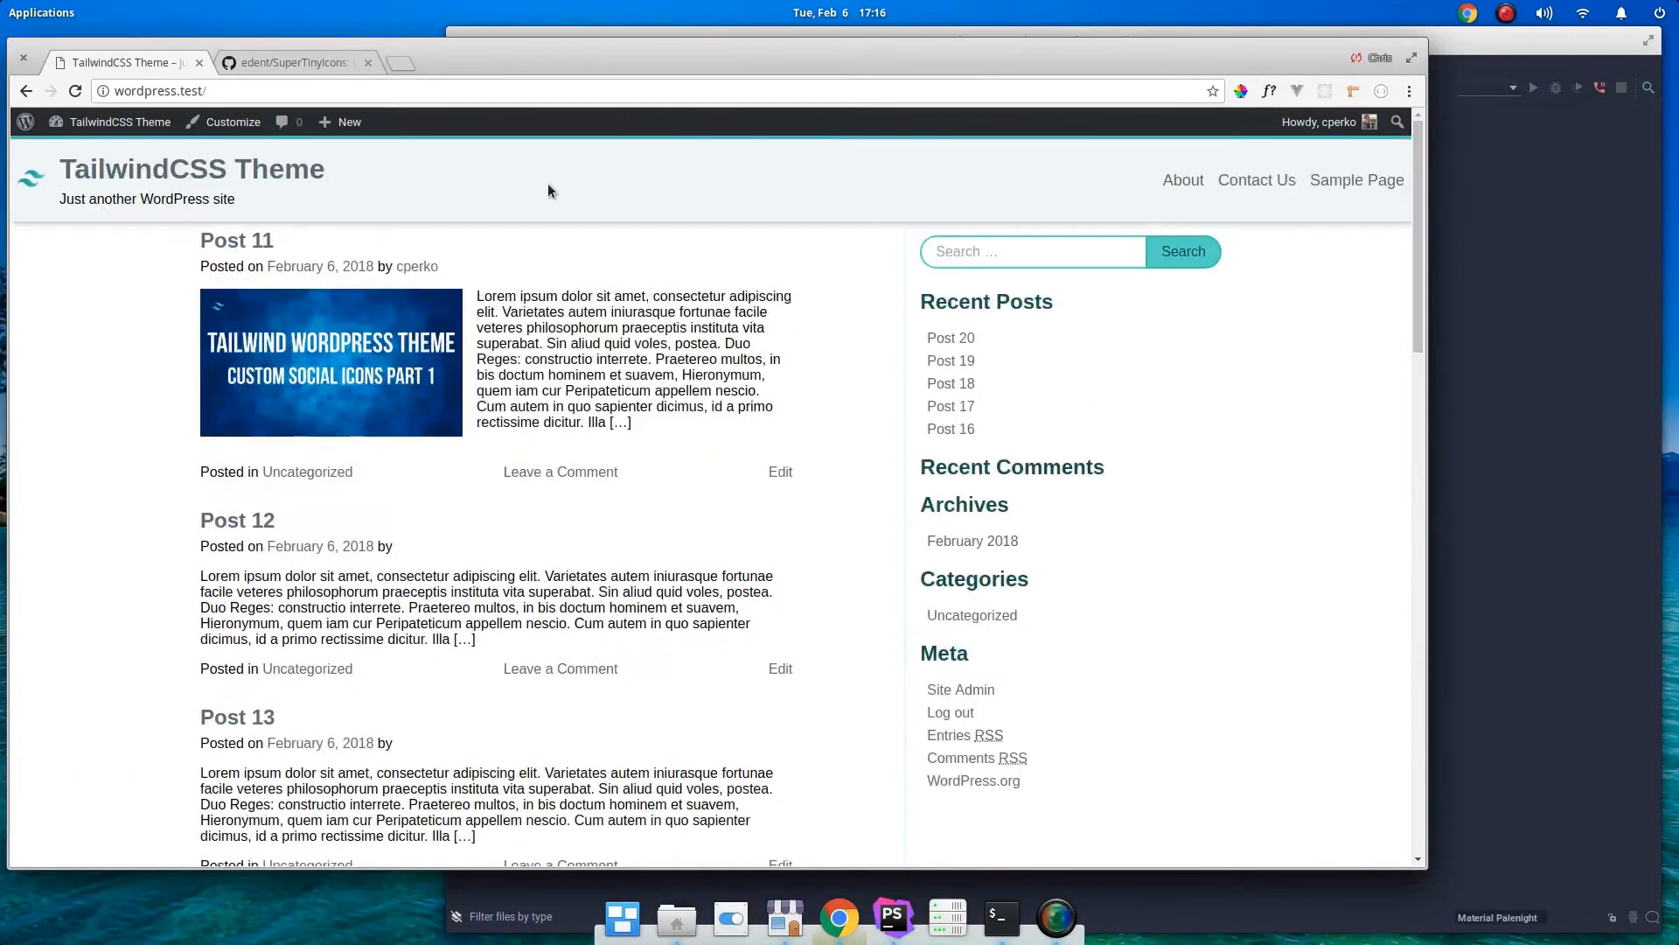
{"action": "left_click", "coordinate": [289, 63]}
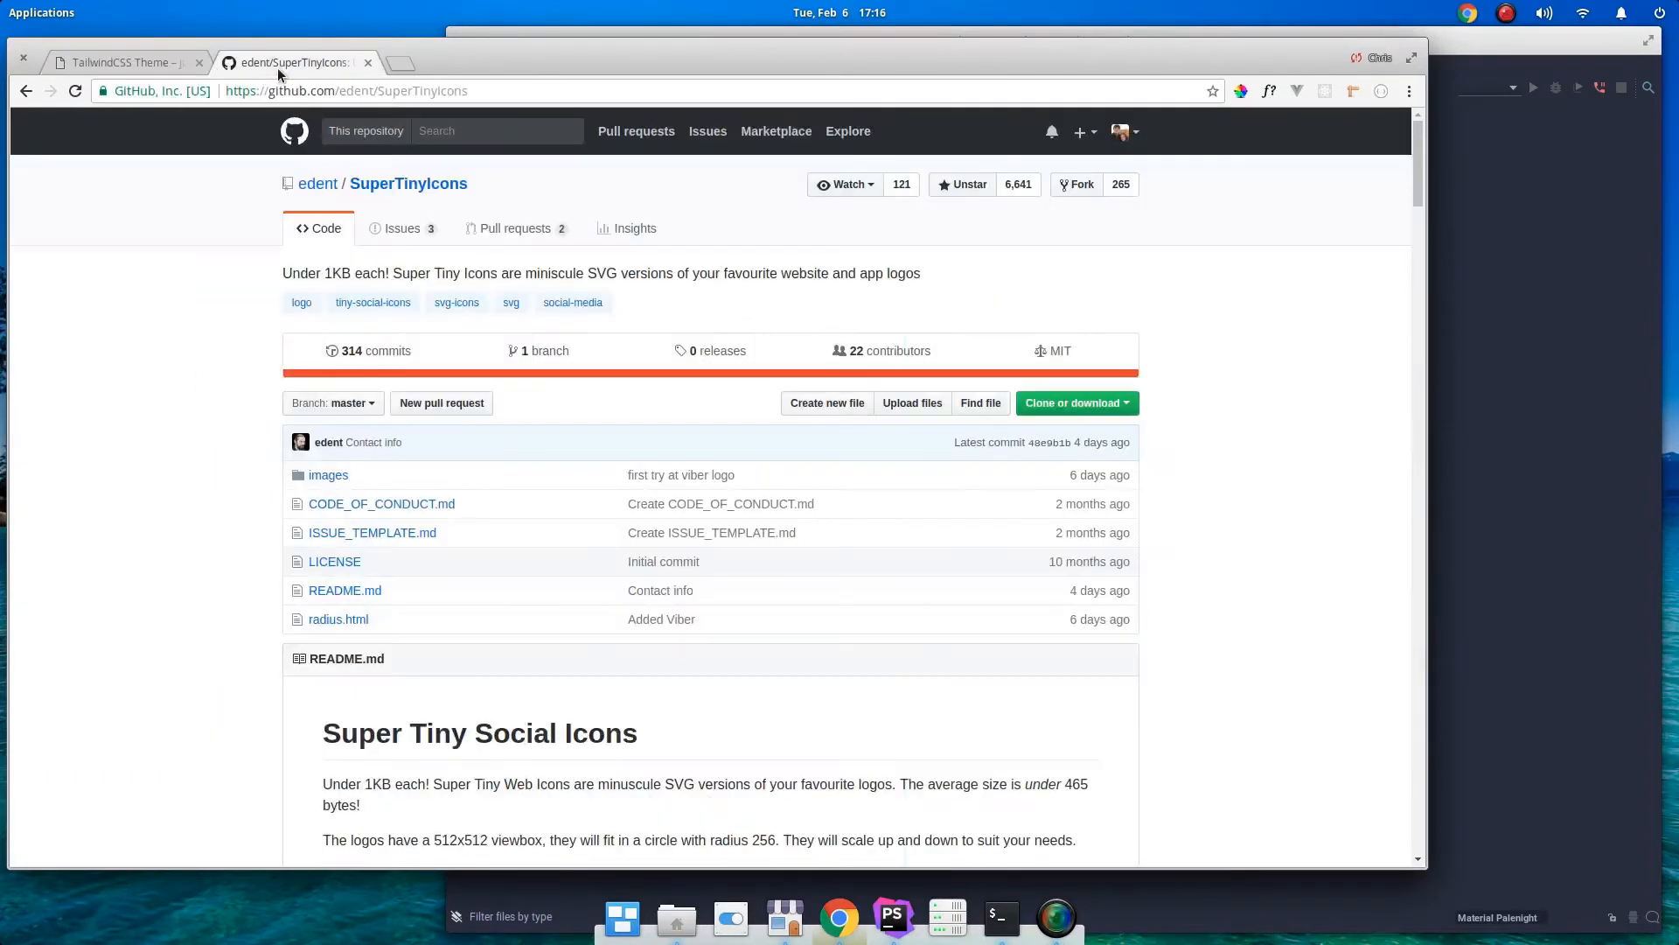
{"action": "mouse_move", "coordinate": [150, 192]}
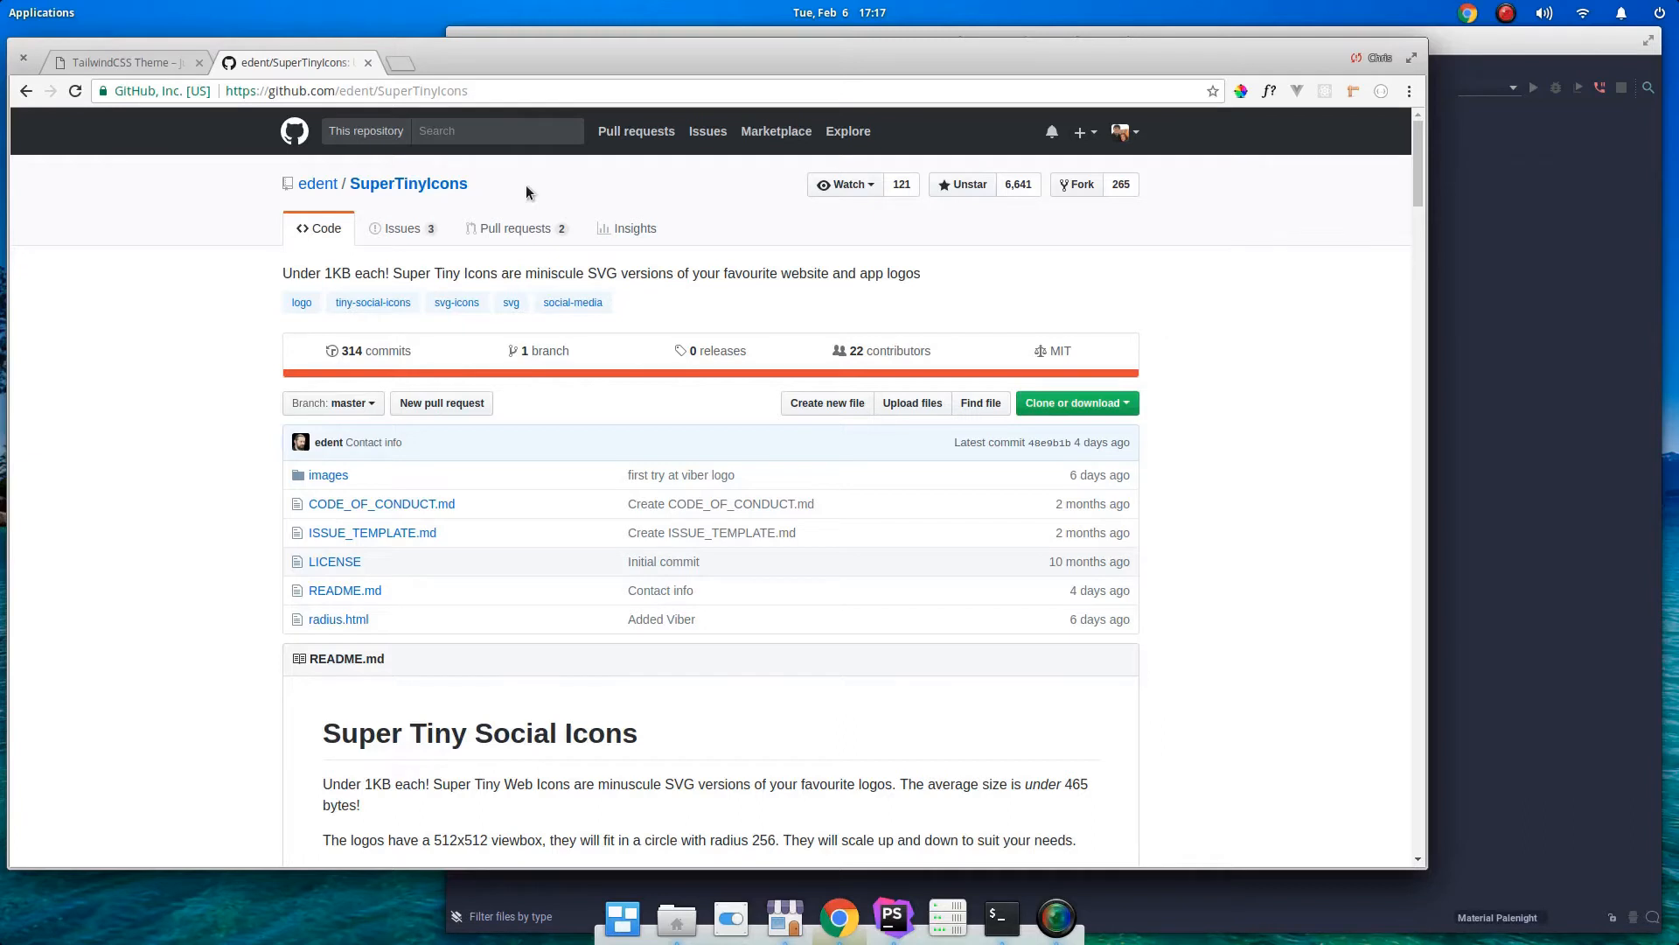
{"action": "mouse_move", "coordinate": [1297, 289]}
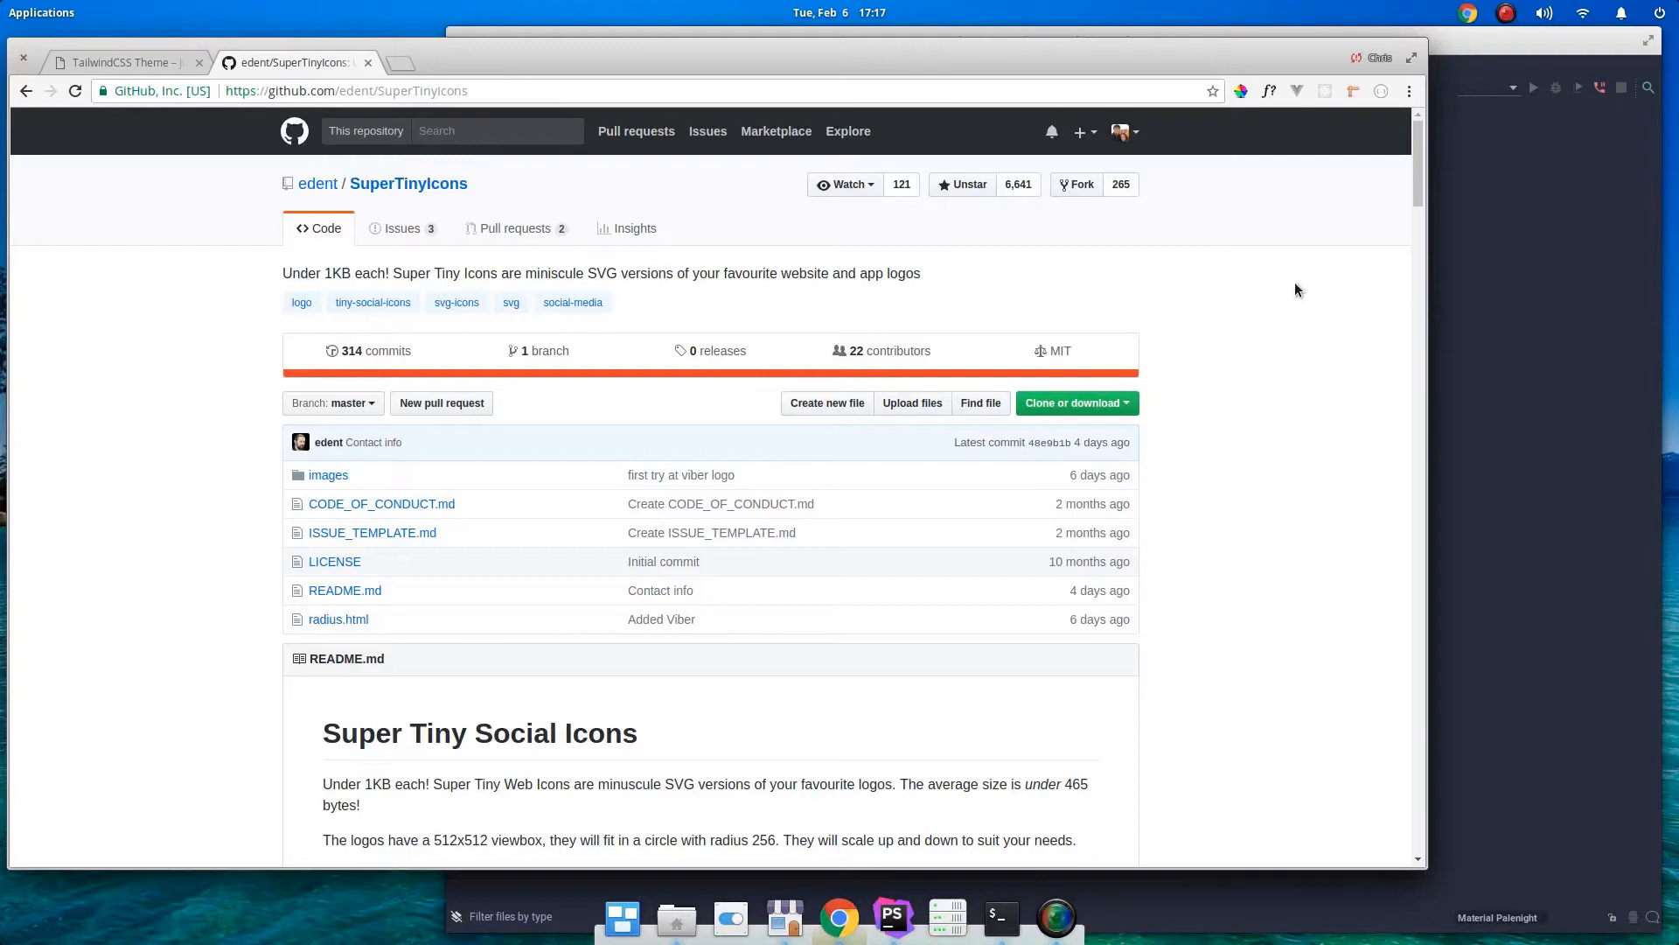
{"action": "mouse_move", "coordinate": [1418, 197]}
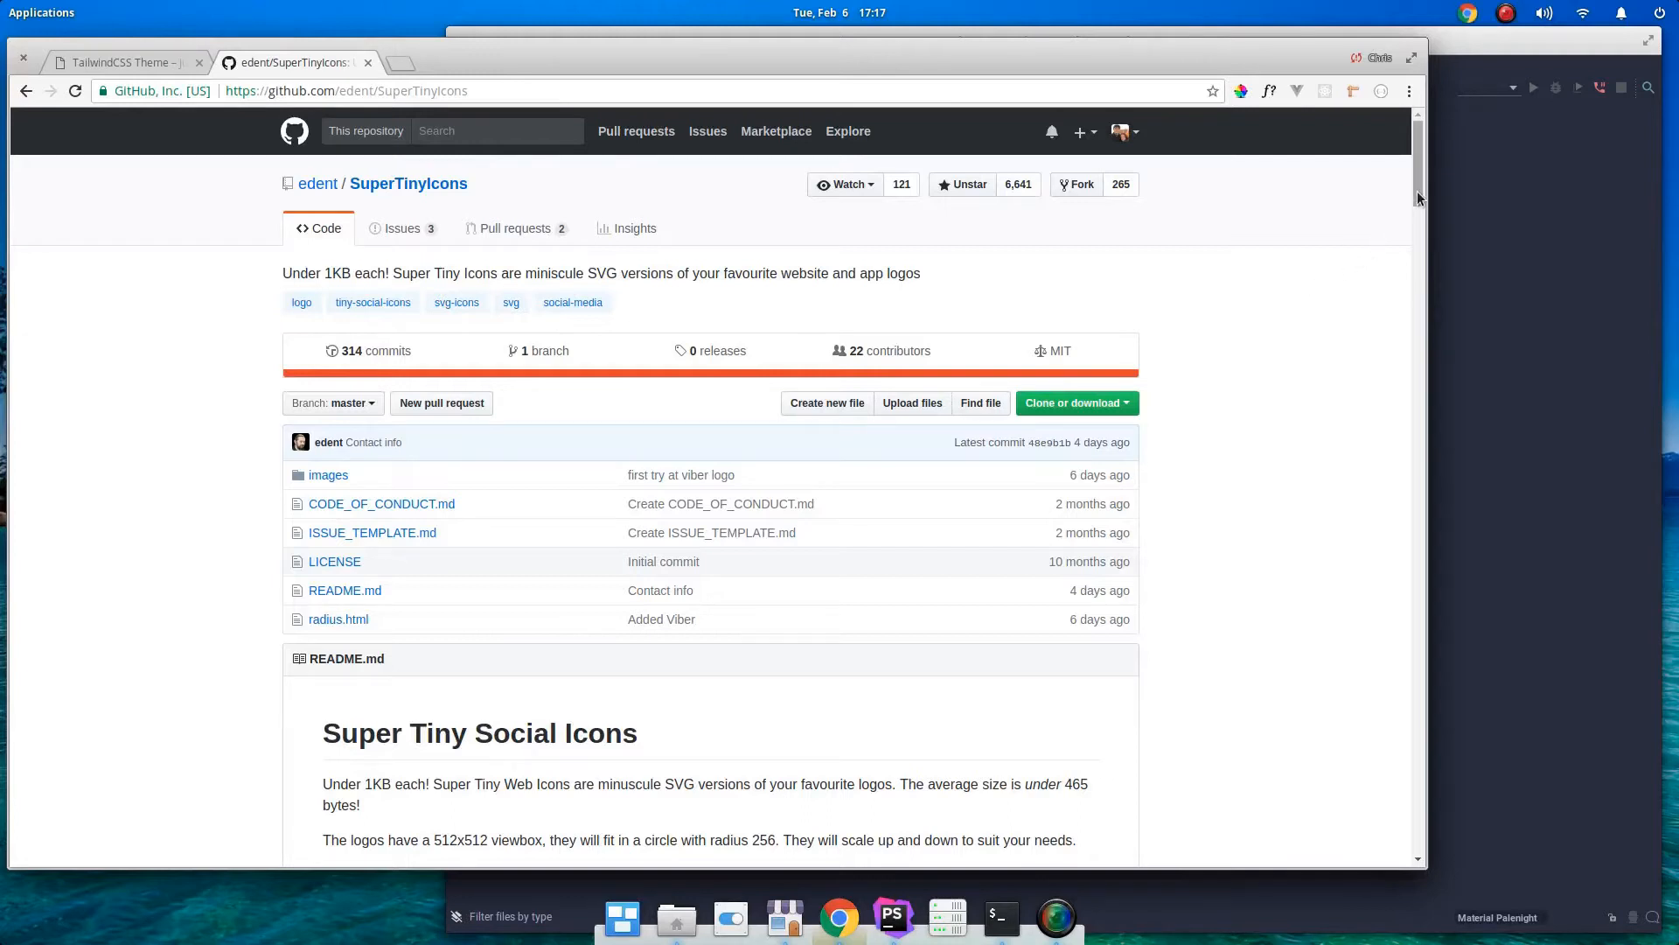
{"action": "scroll", "scroll_direction": "down", "scroll_amount": 3}
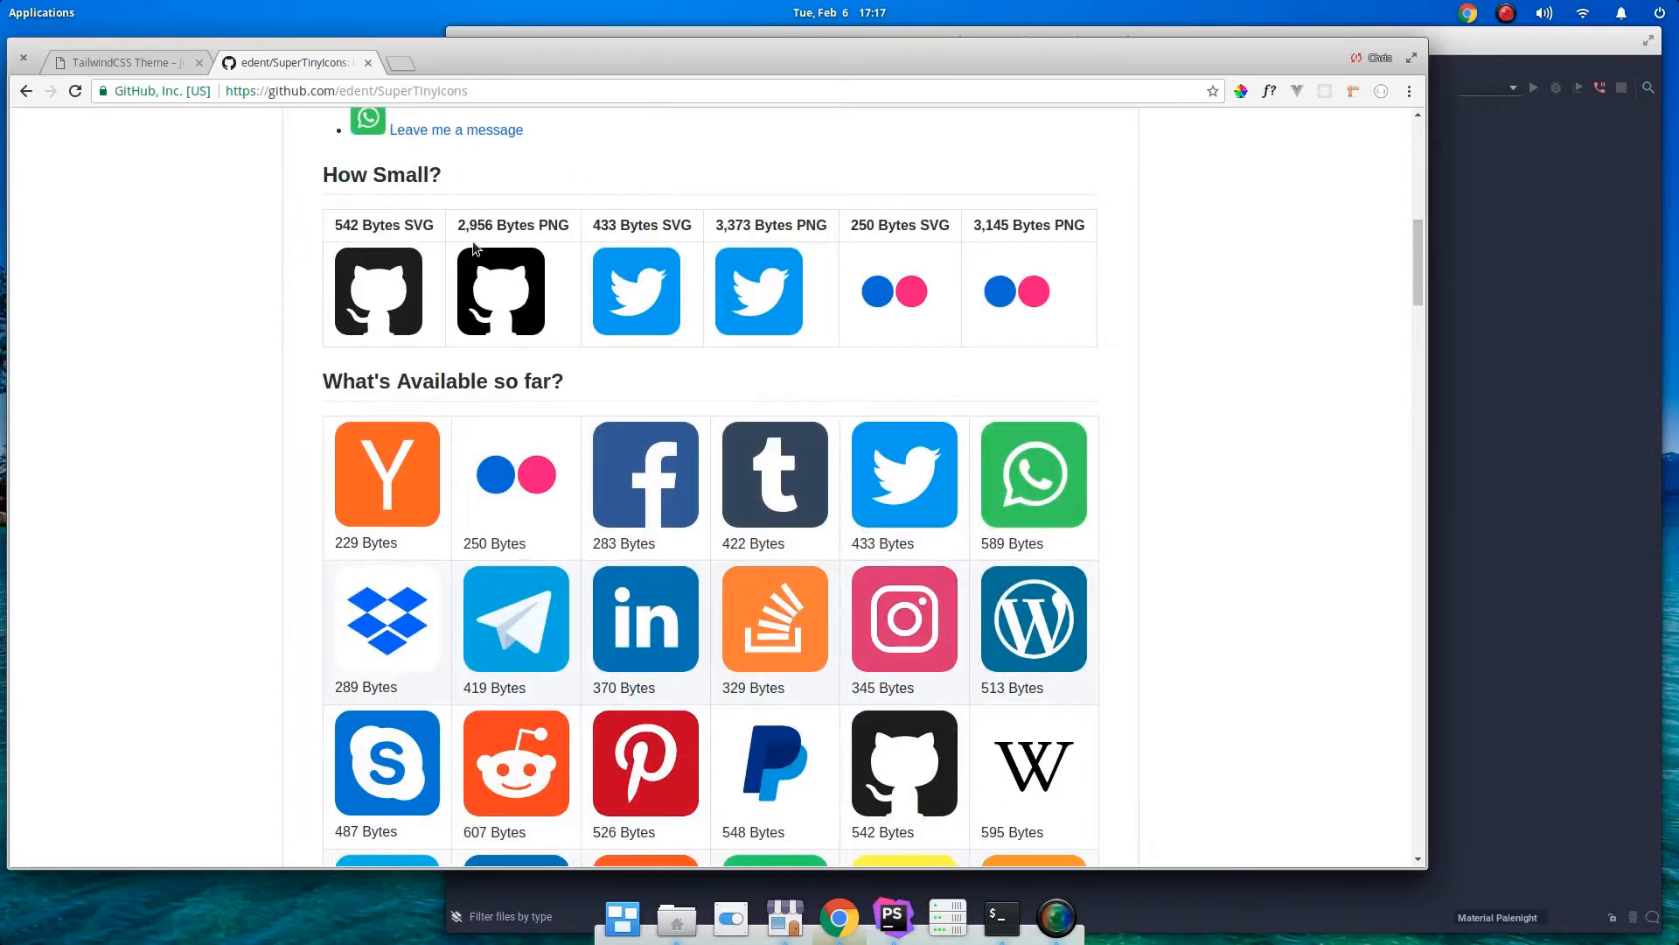
{"action": "mouse_move", "coordinate": [458, 231]}
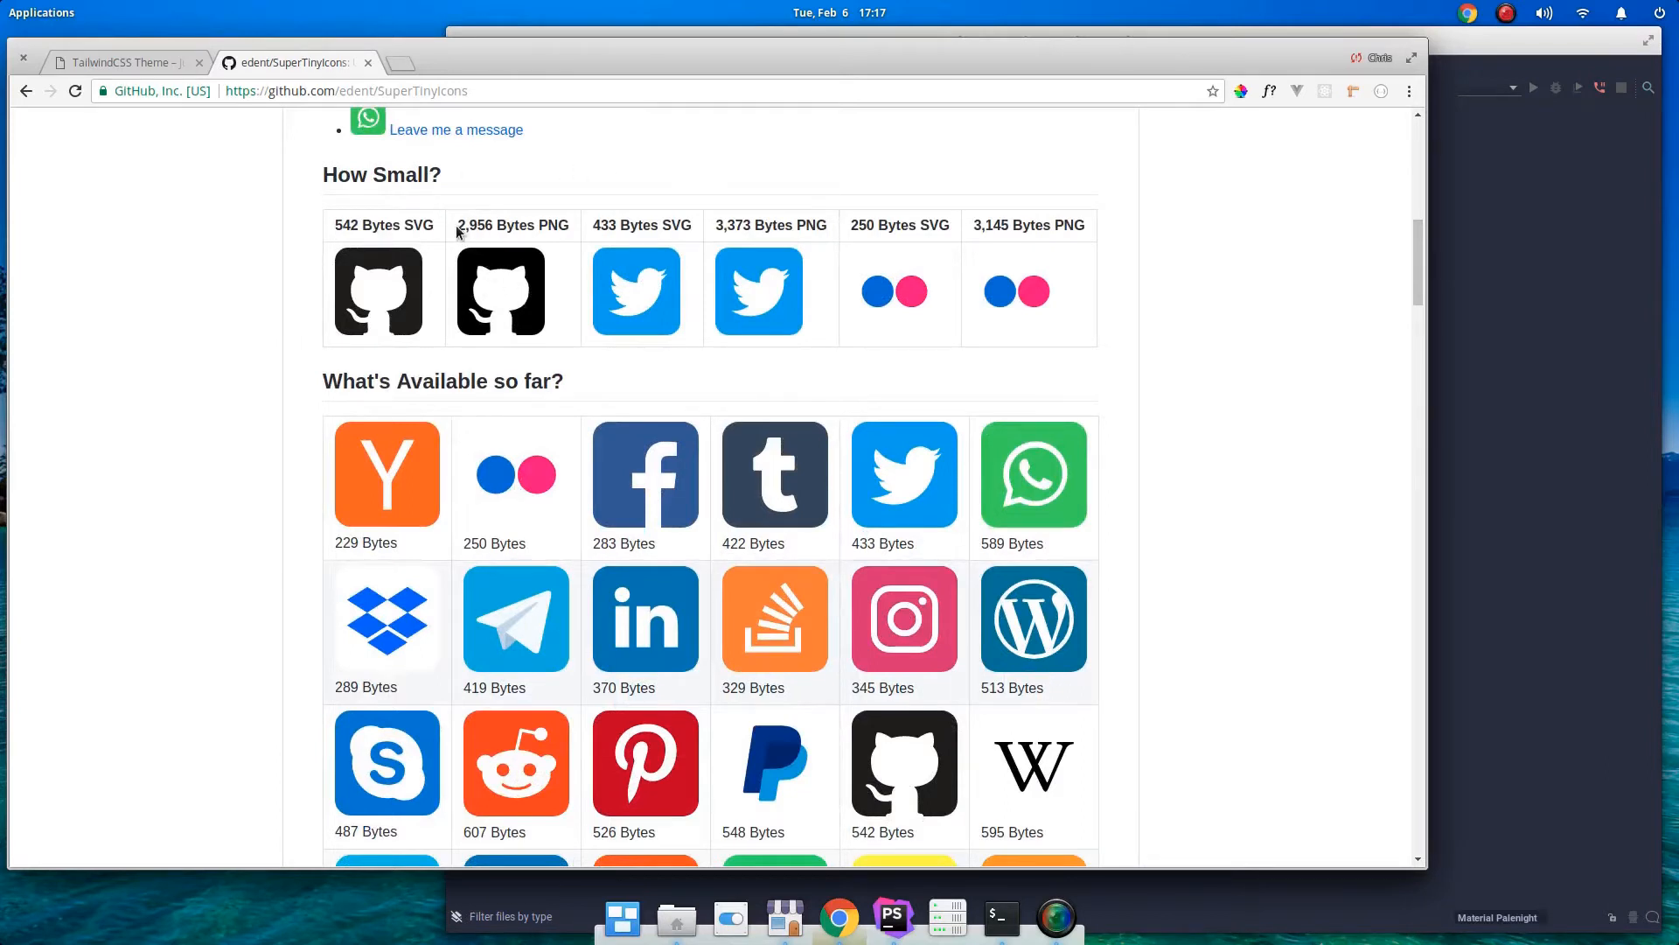
{"action": "mouse_move", "coordinate": [415, 300]}
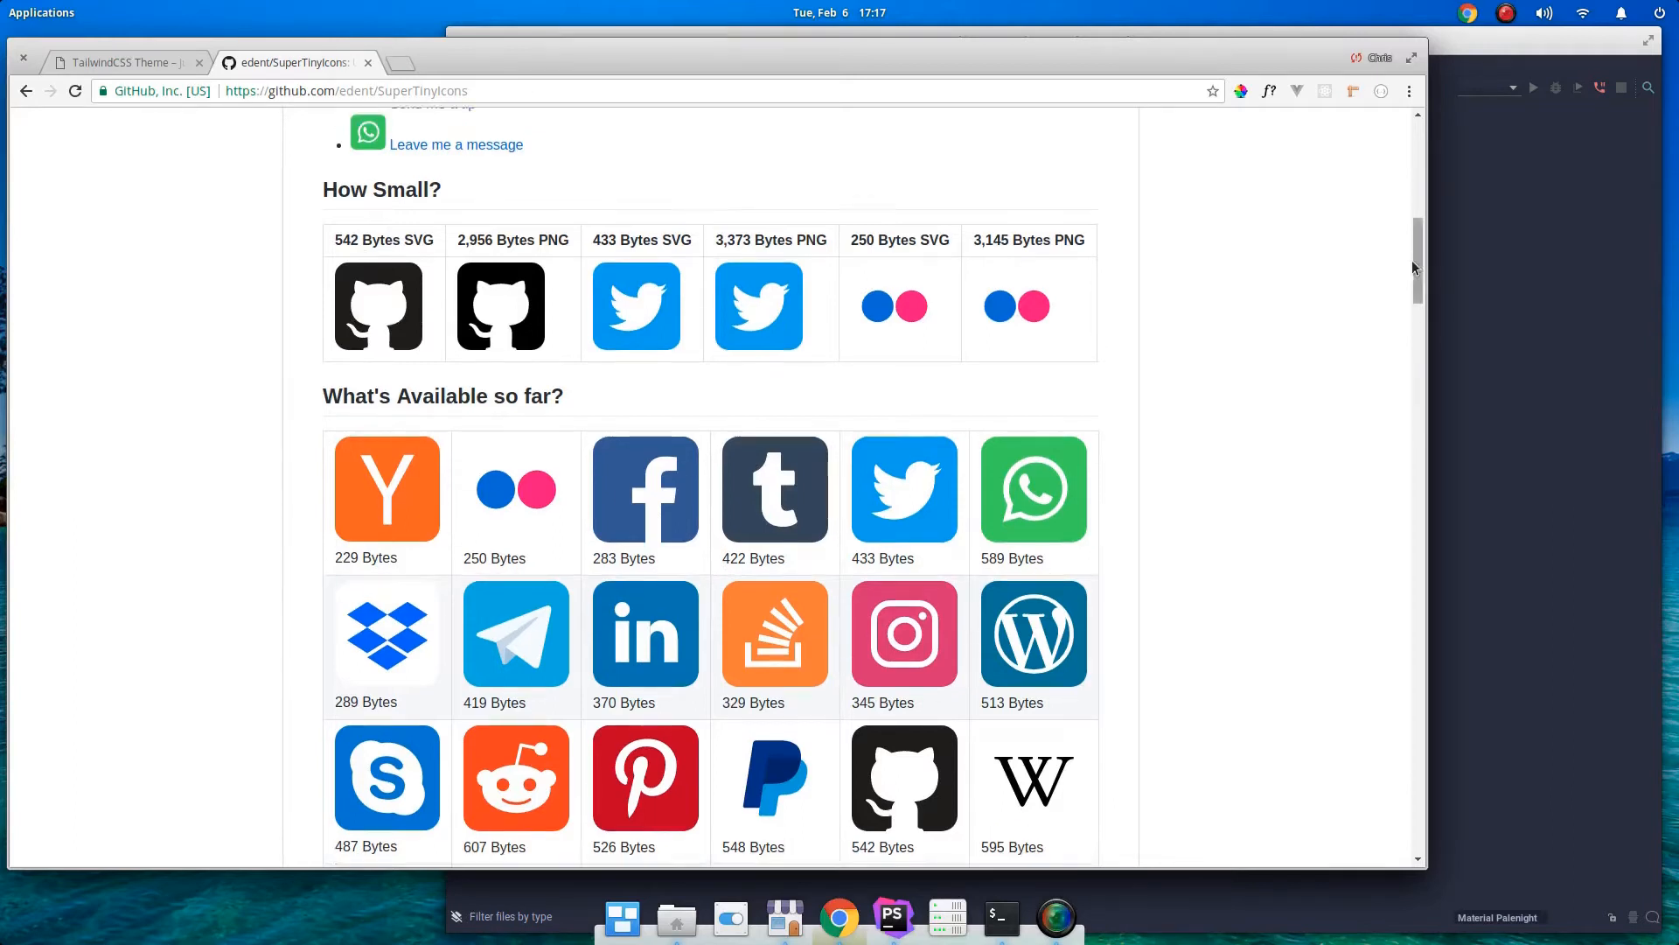
{"action": "scroll", "scroll_direction": "up", "scroll_amount": 3}
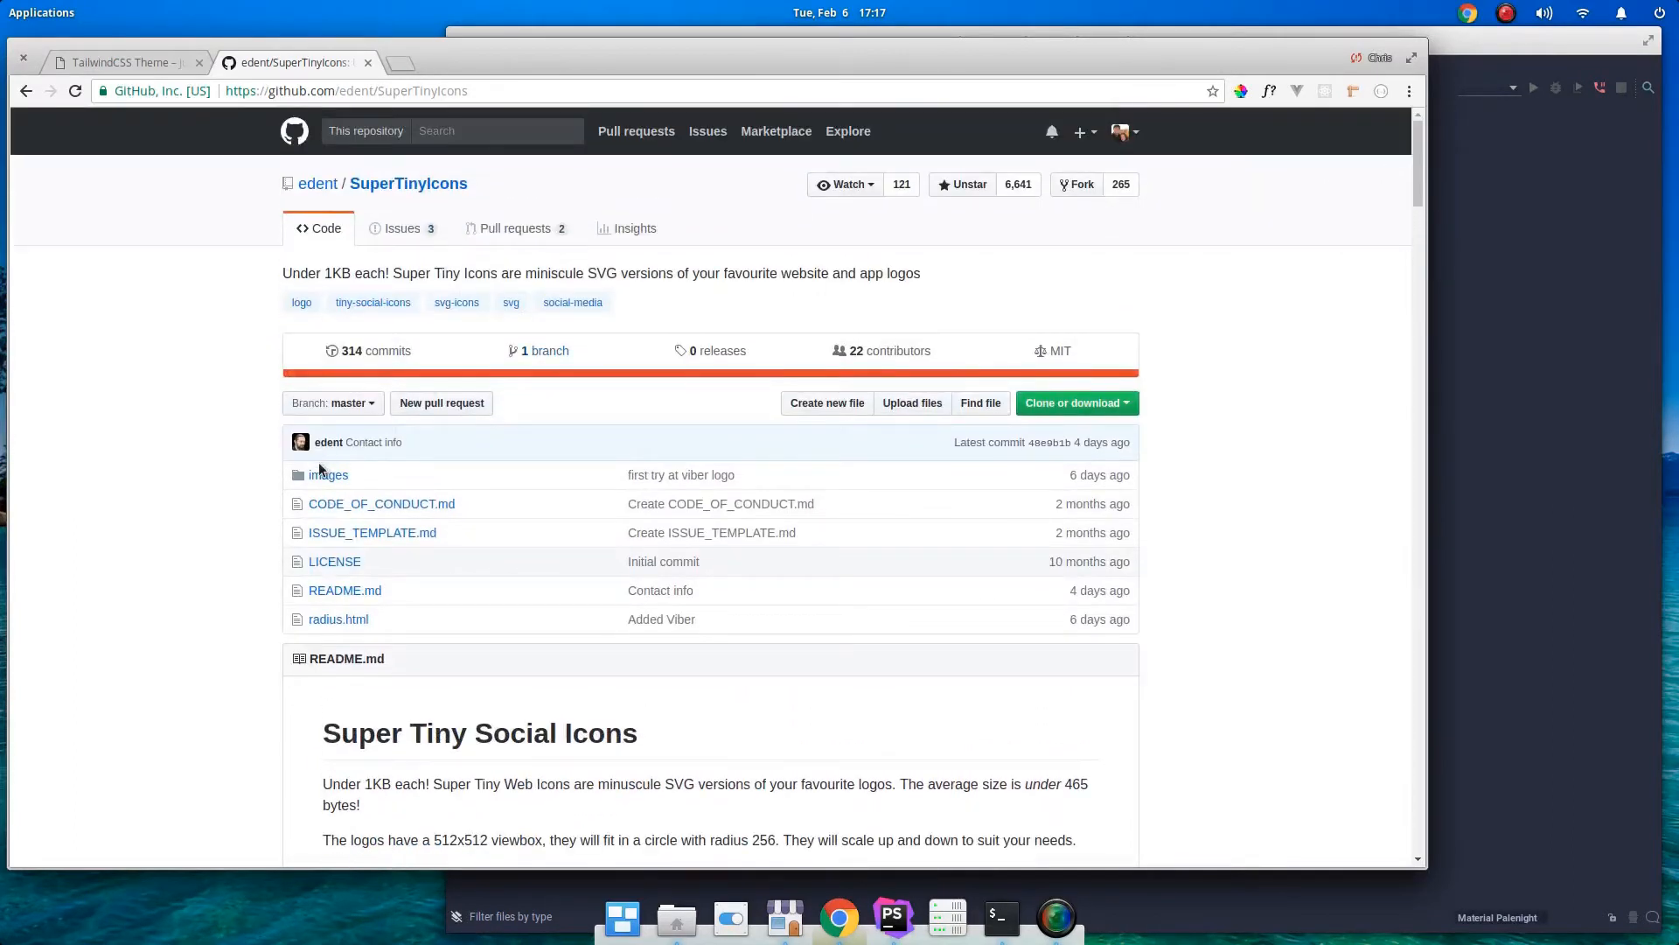
Browse to images/svg in the repository and view twitter.svg as raw SVG source
{"action": "left_click", "coordinate": [329, 475]}
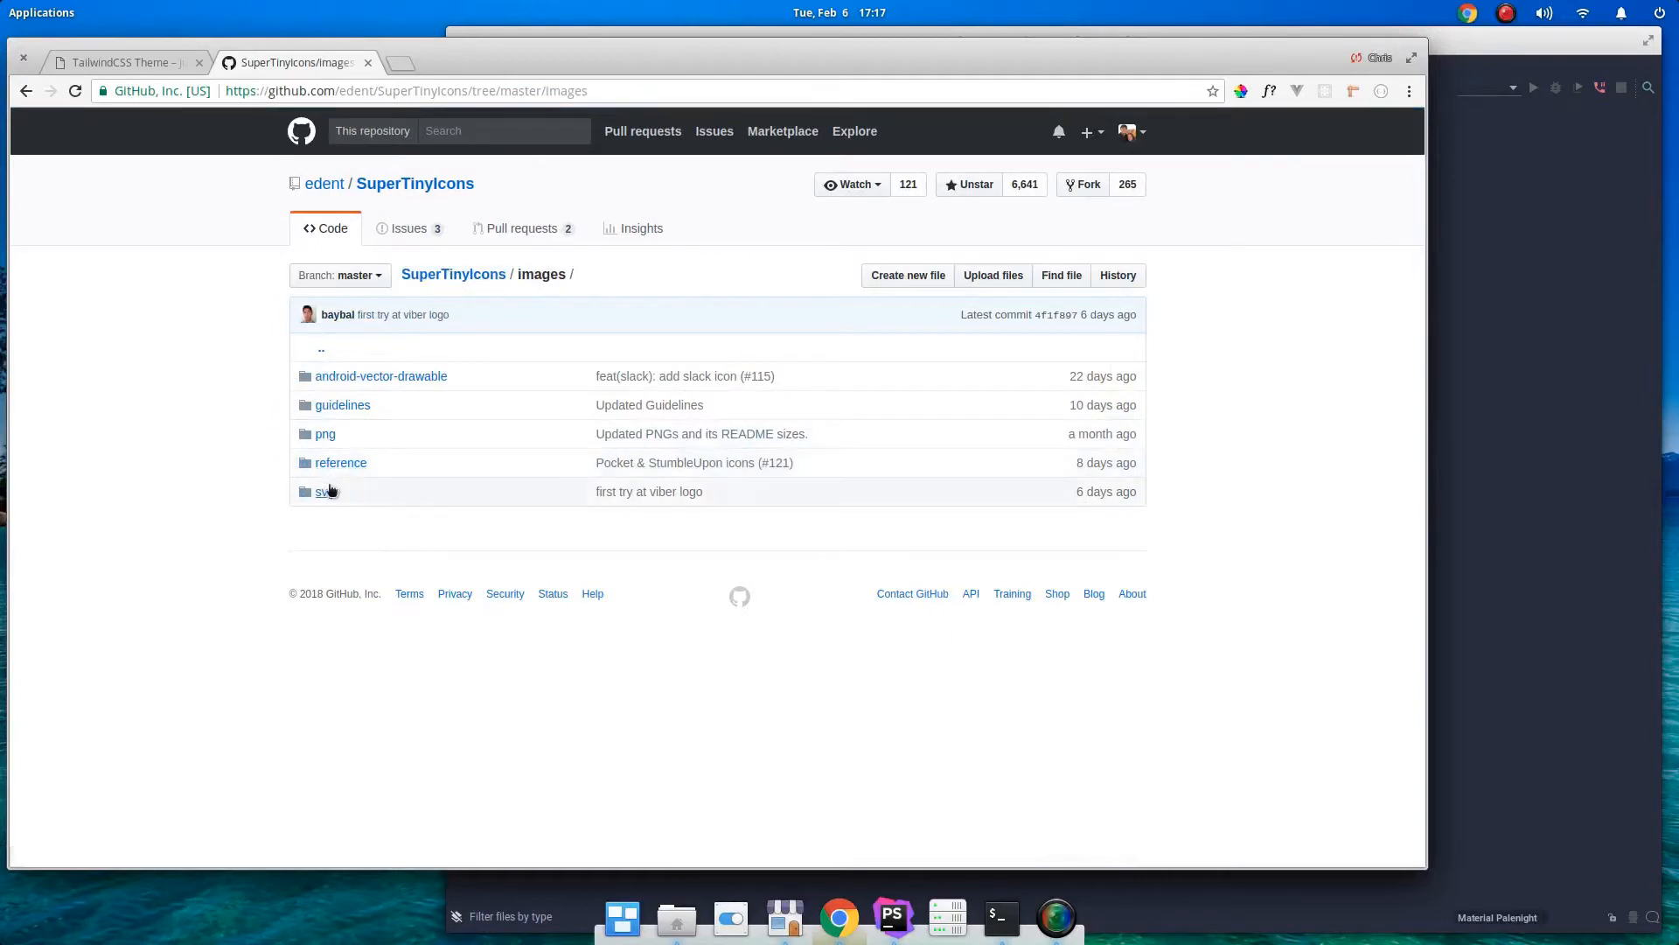
{"action": "left_click", "coordinate": [321, 492]}
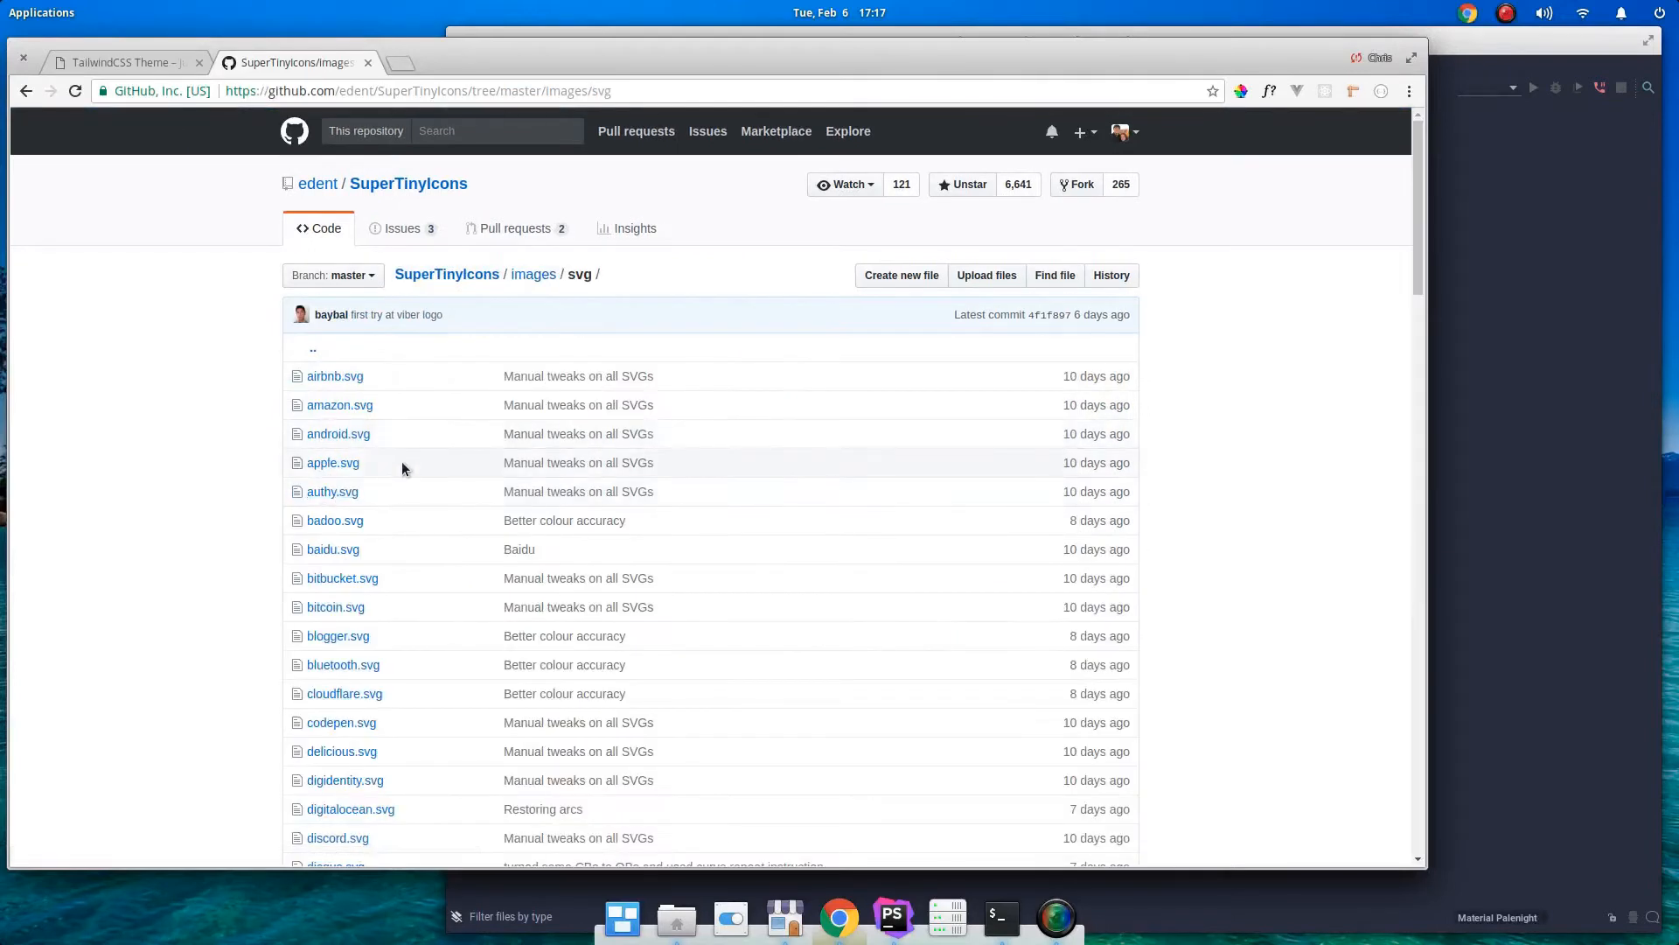
{"action": "scroll", "scroll_direction": "down", "scroll_amount": 3}
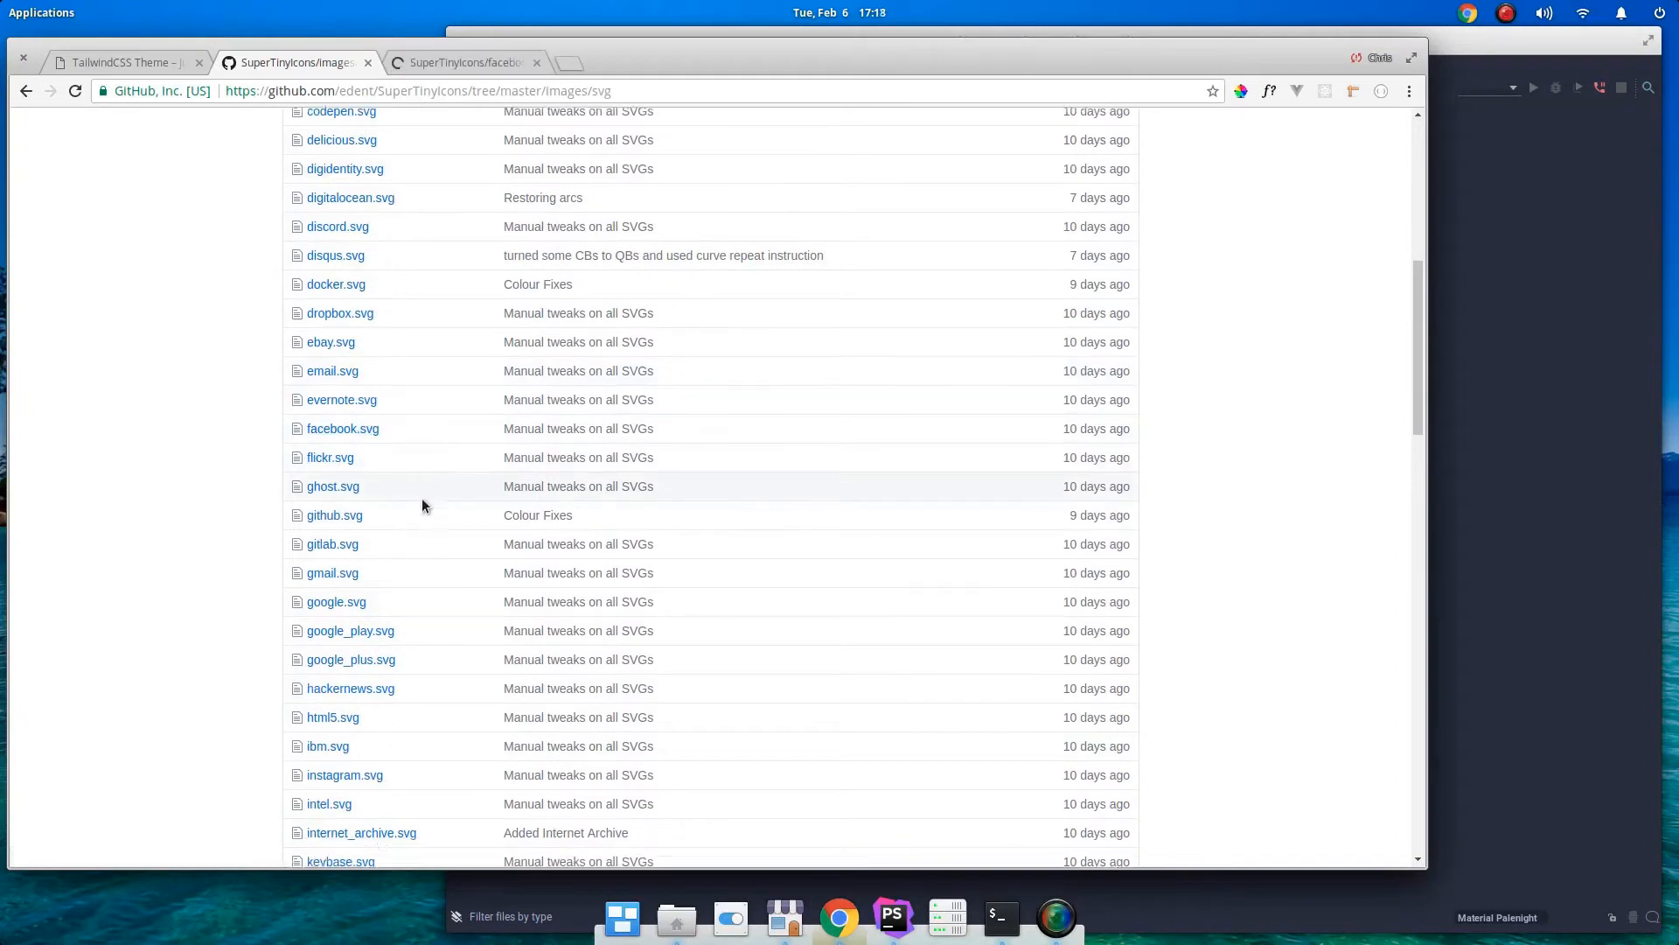
{"action": "scroll", "scroll_direction": "down", "scroll_amount": 3}
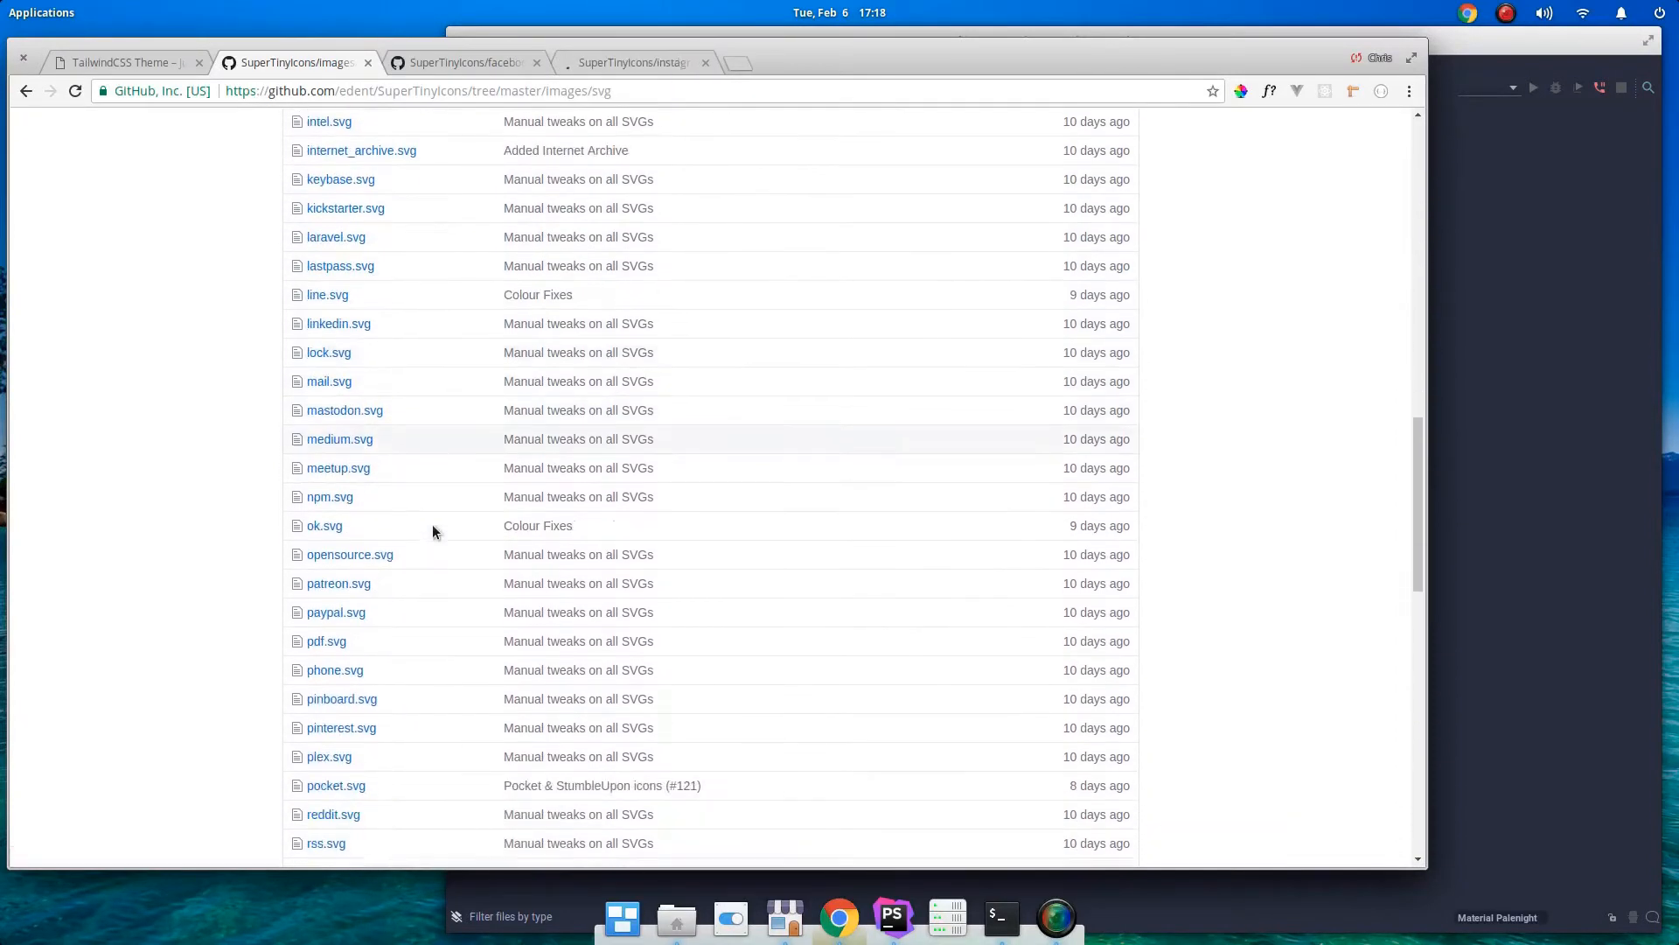
{"action": "scroll", "scroll_direction": "down", "scroll_amount": 3}
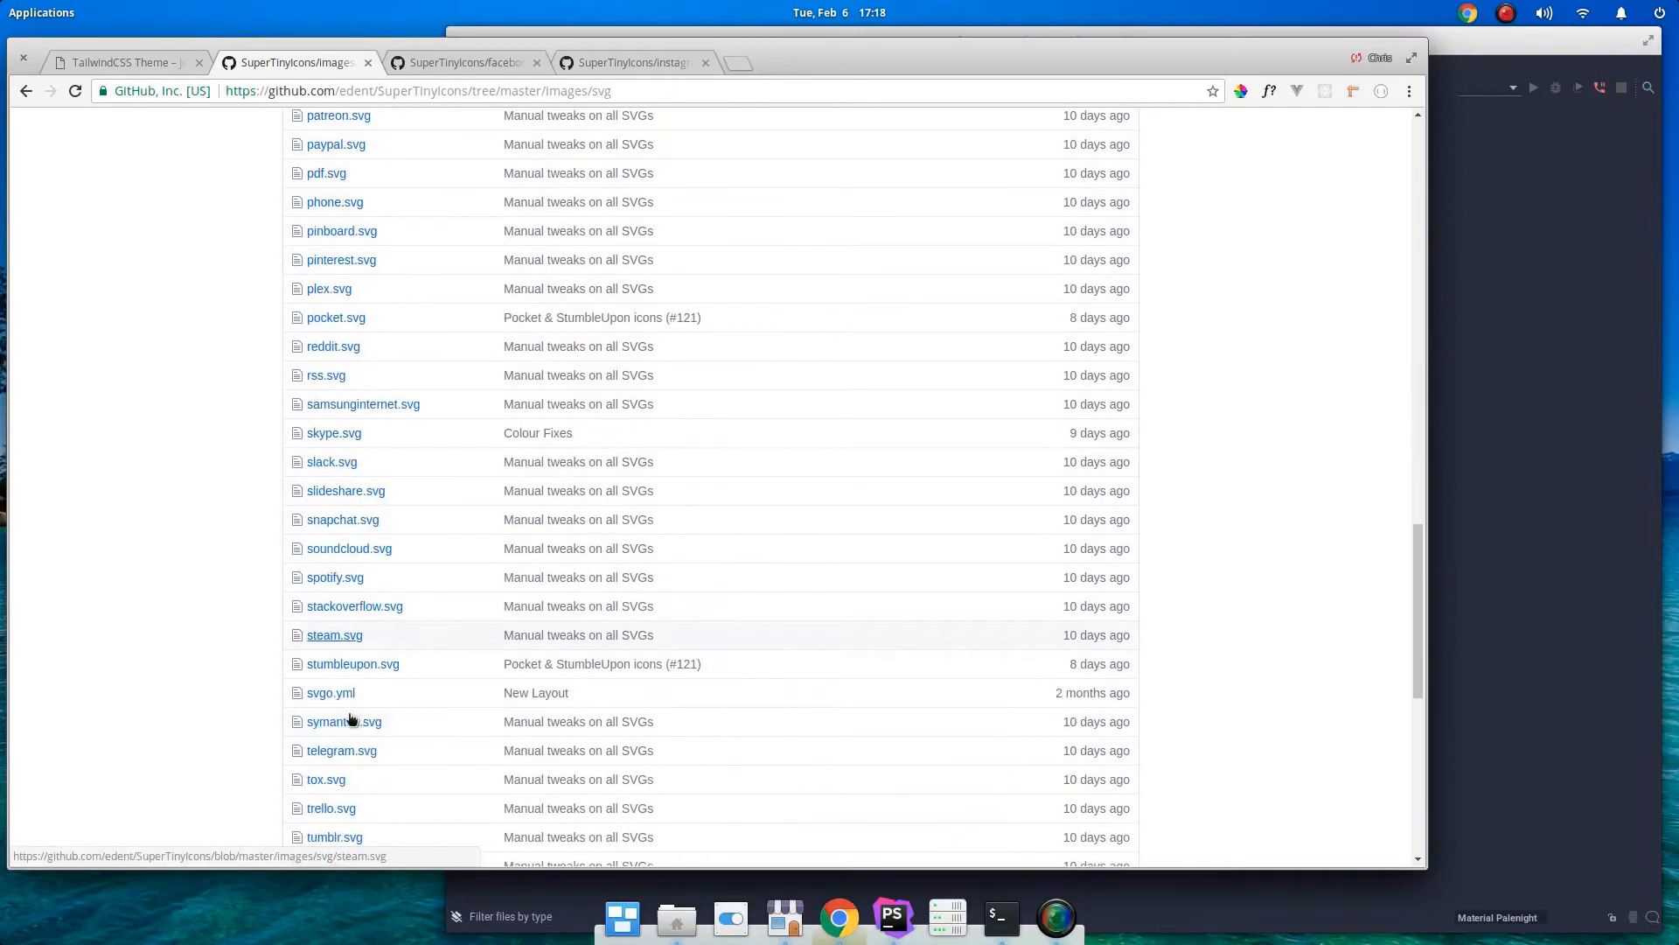
{"action": "scroll", "scroll_direction": "down", "scroll_amount": 3}
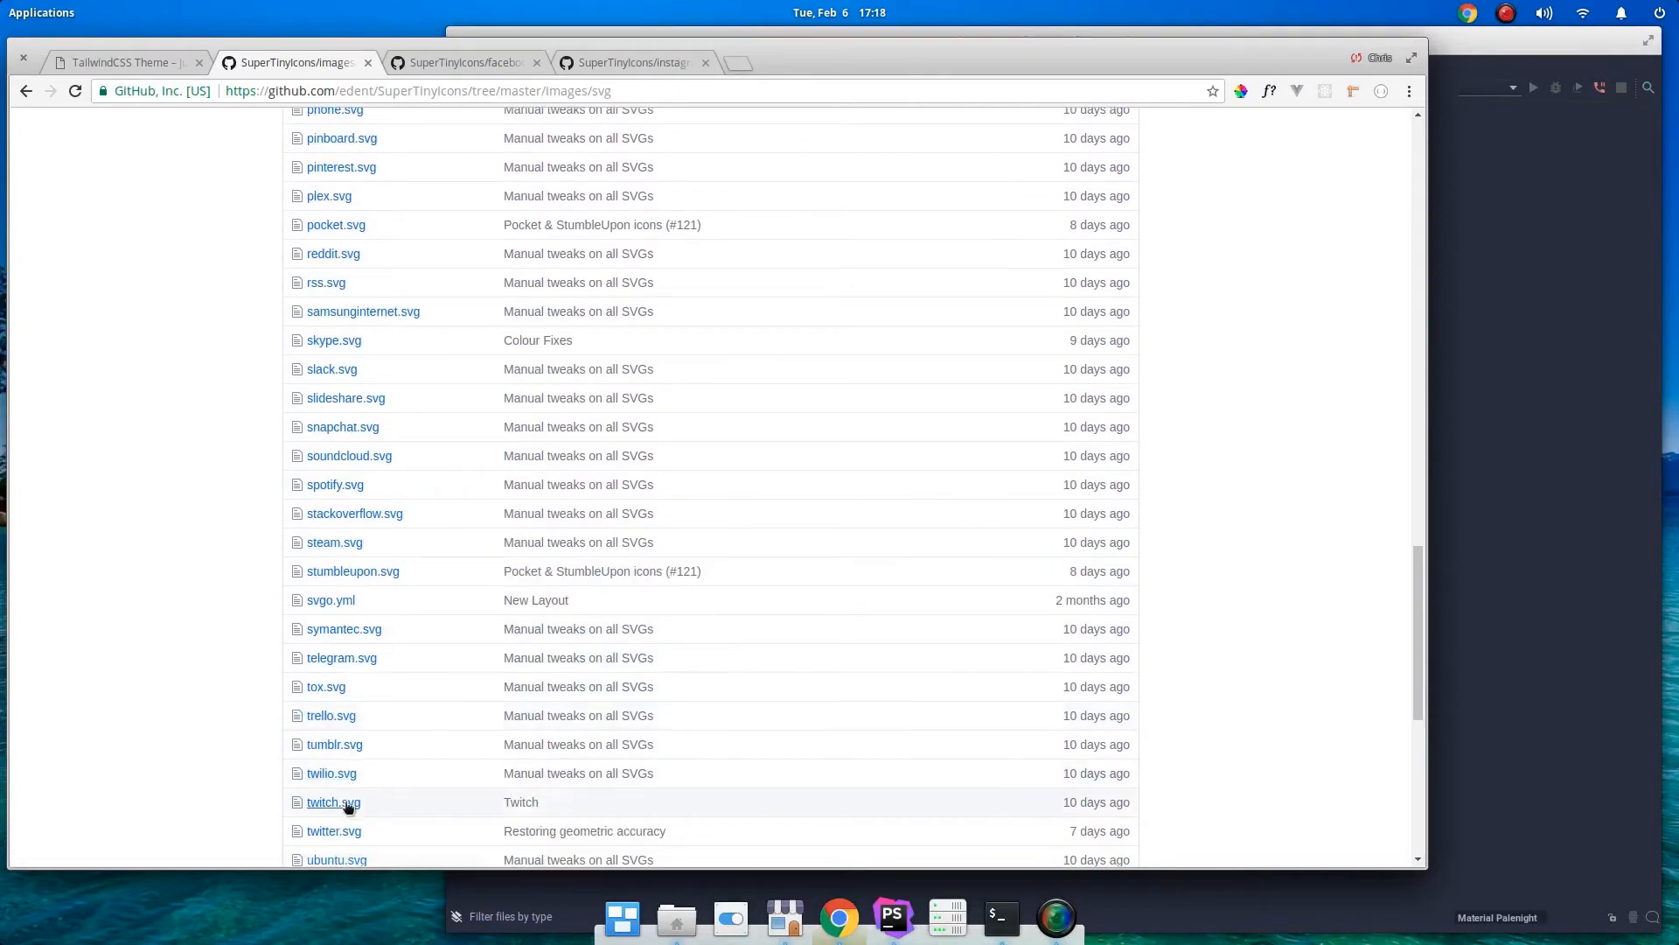
{"action": "left_click", "coordinate": [334, 831]}
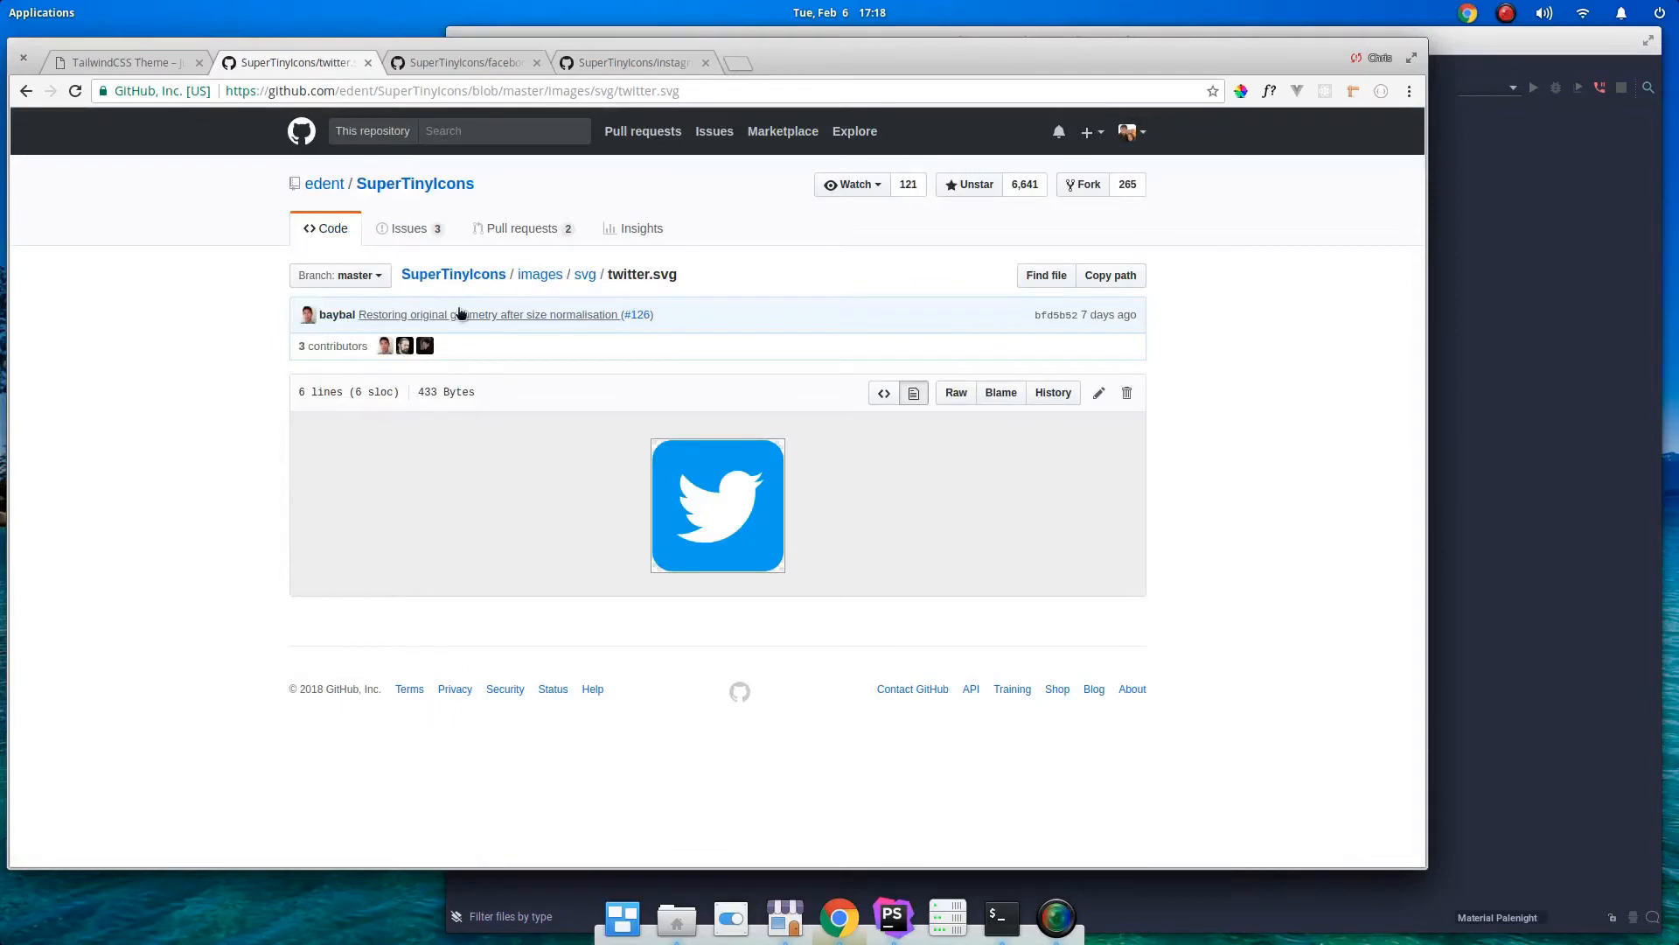
{"action": "left_click", "coordinate": [956, 393]}
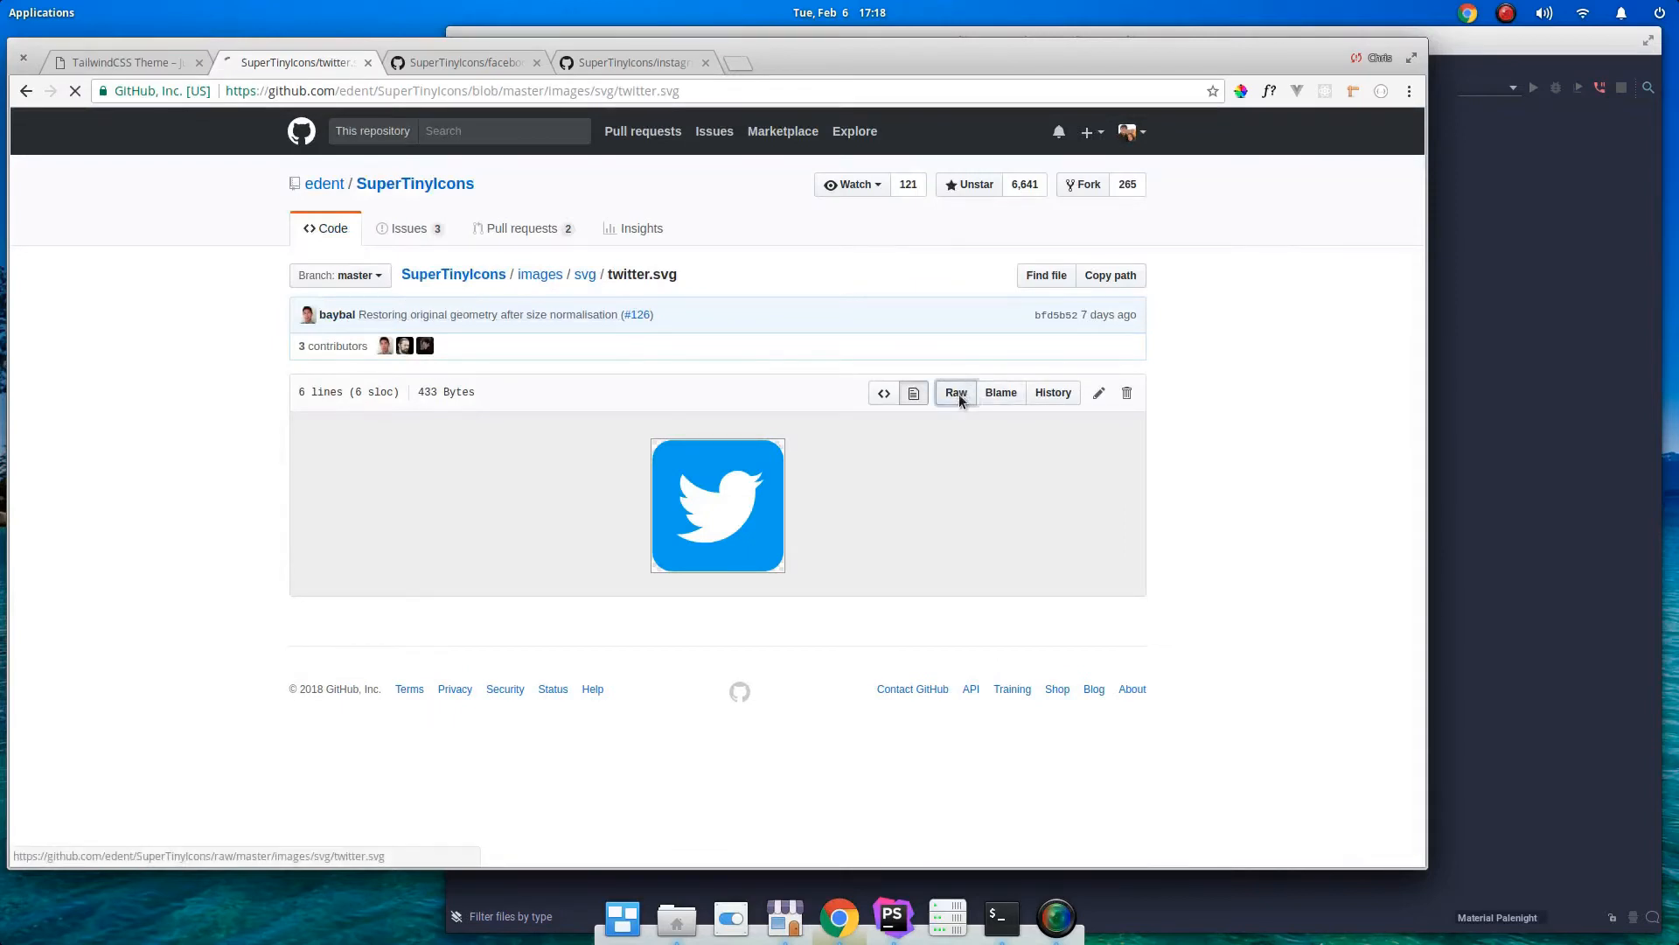
{"action": "left_click", "coordinate": [956, 393]}
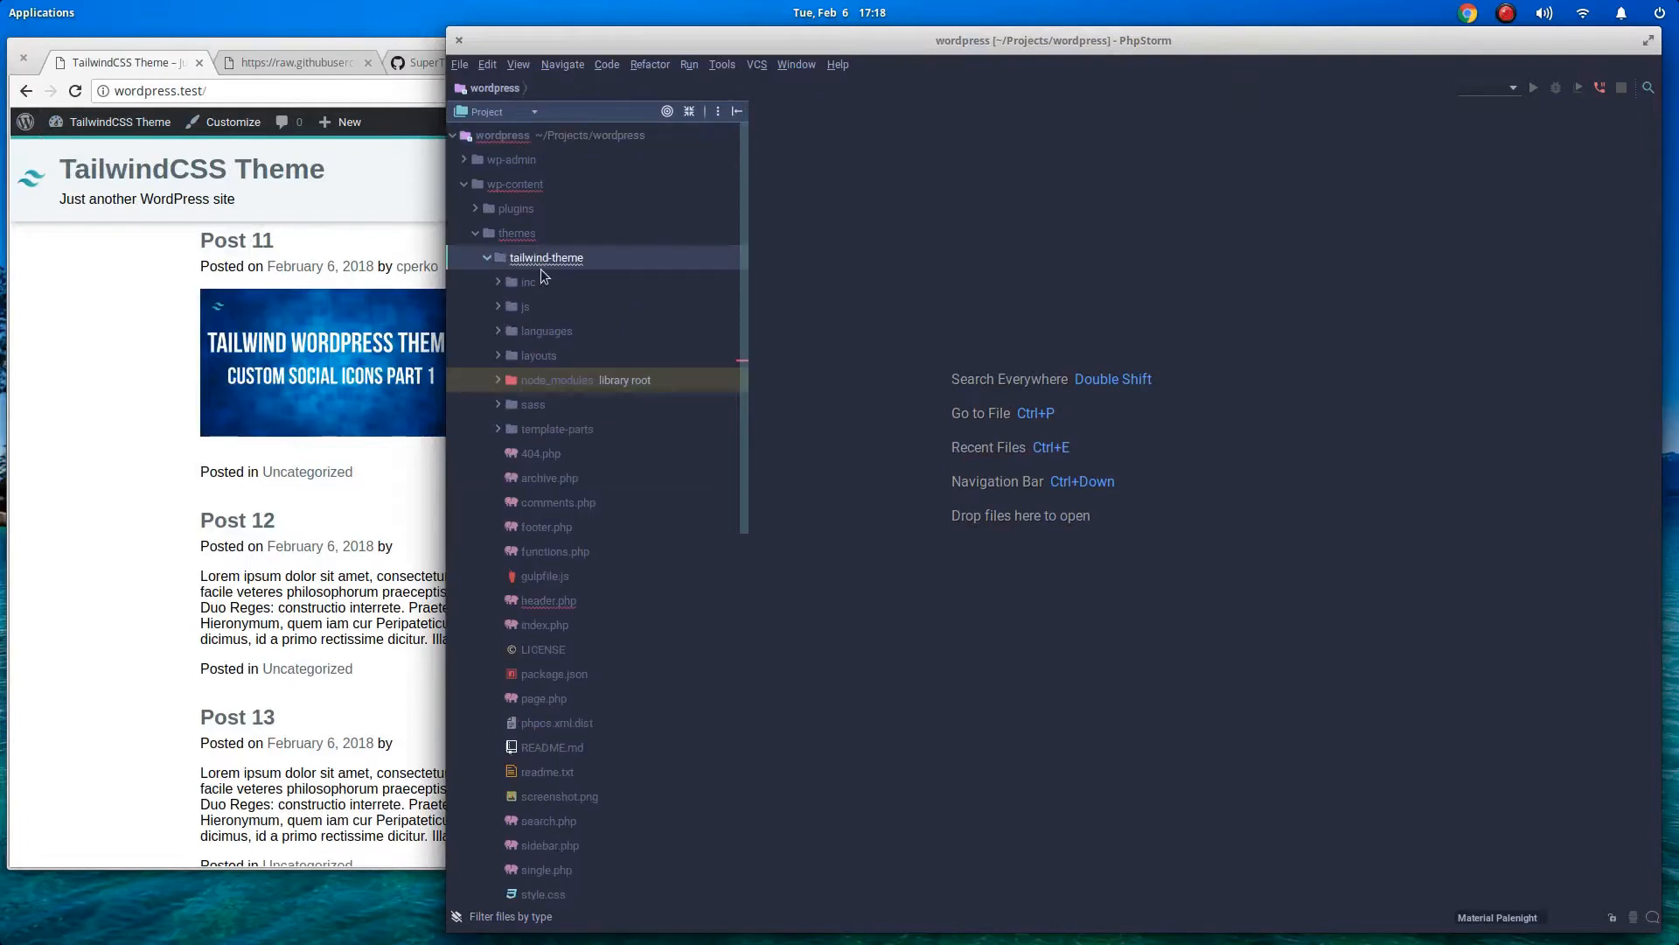
Open tailwind-theme's header.php and paste the Twitter SVG into the site-navigation button
{"action": "double_click", "coordinate": [548, 600]}
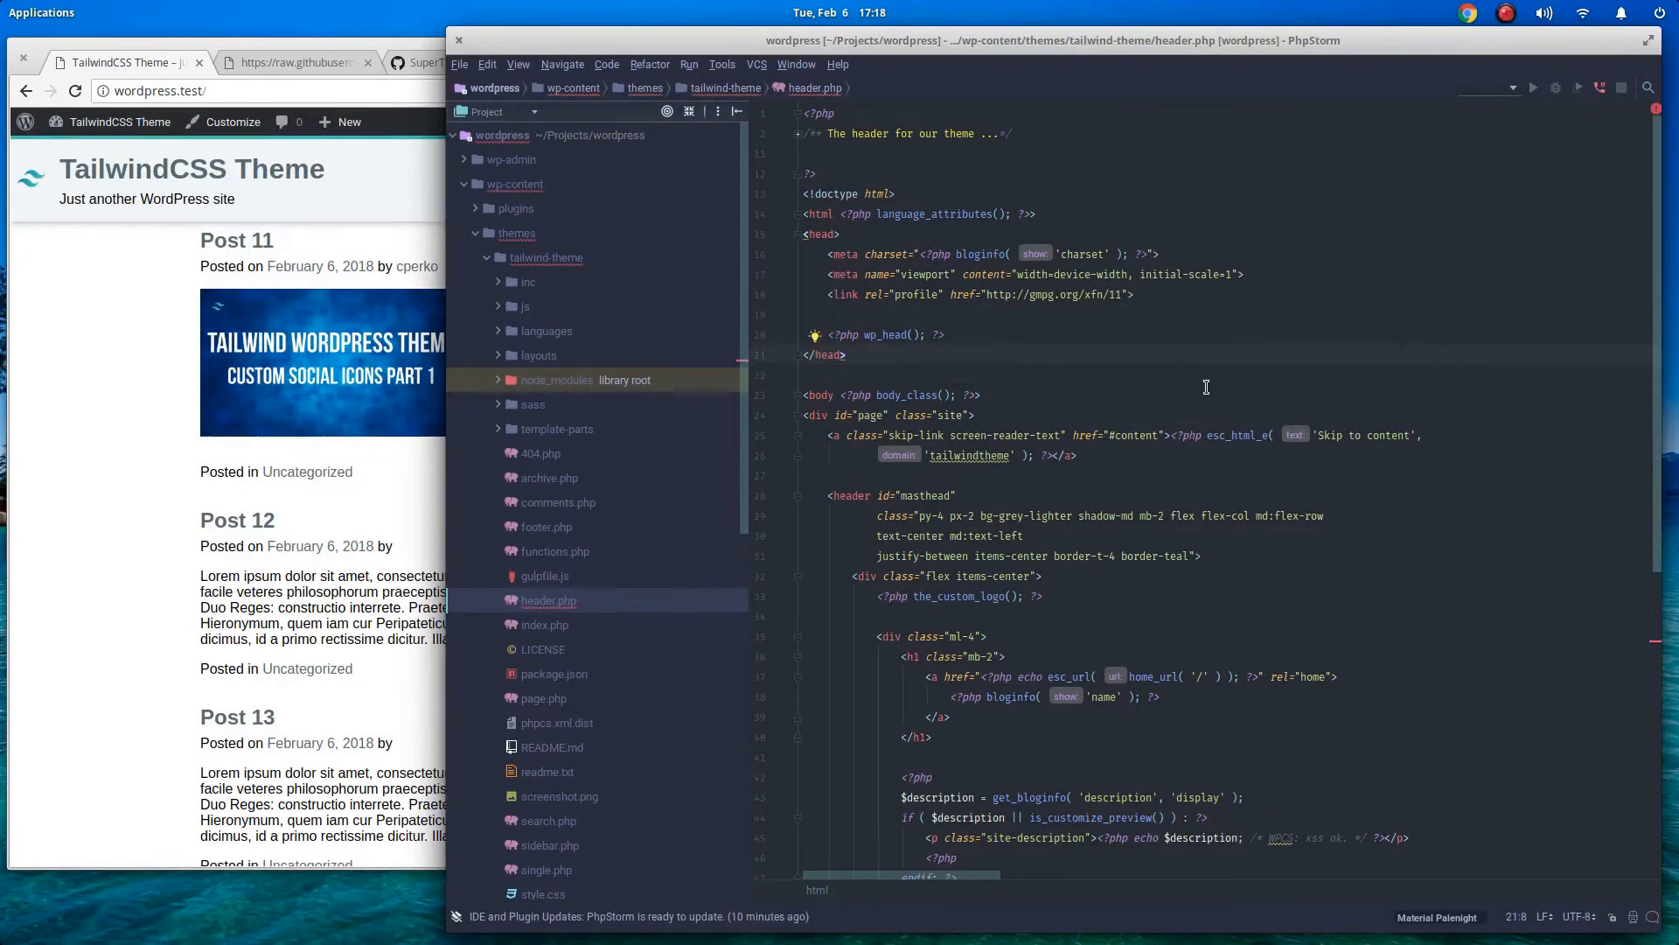
{"action": "scroll", "scroll_direction": "down", "scroll_amount": 3}
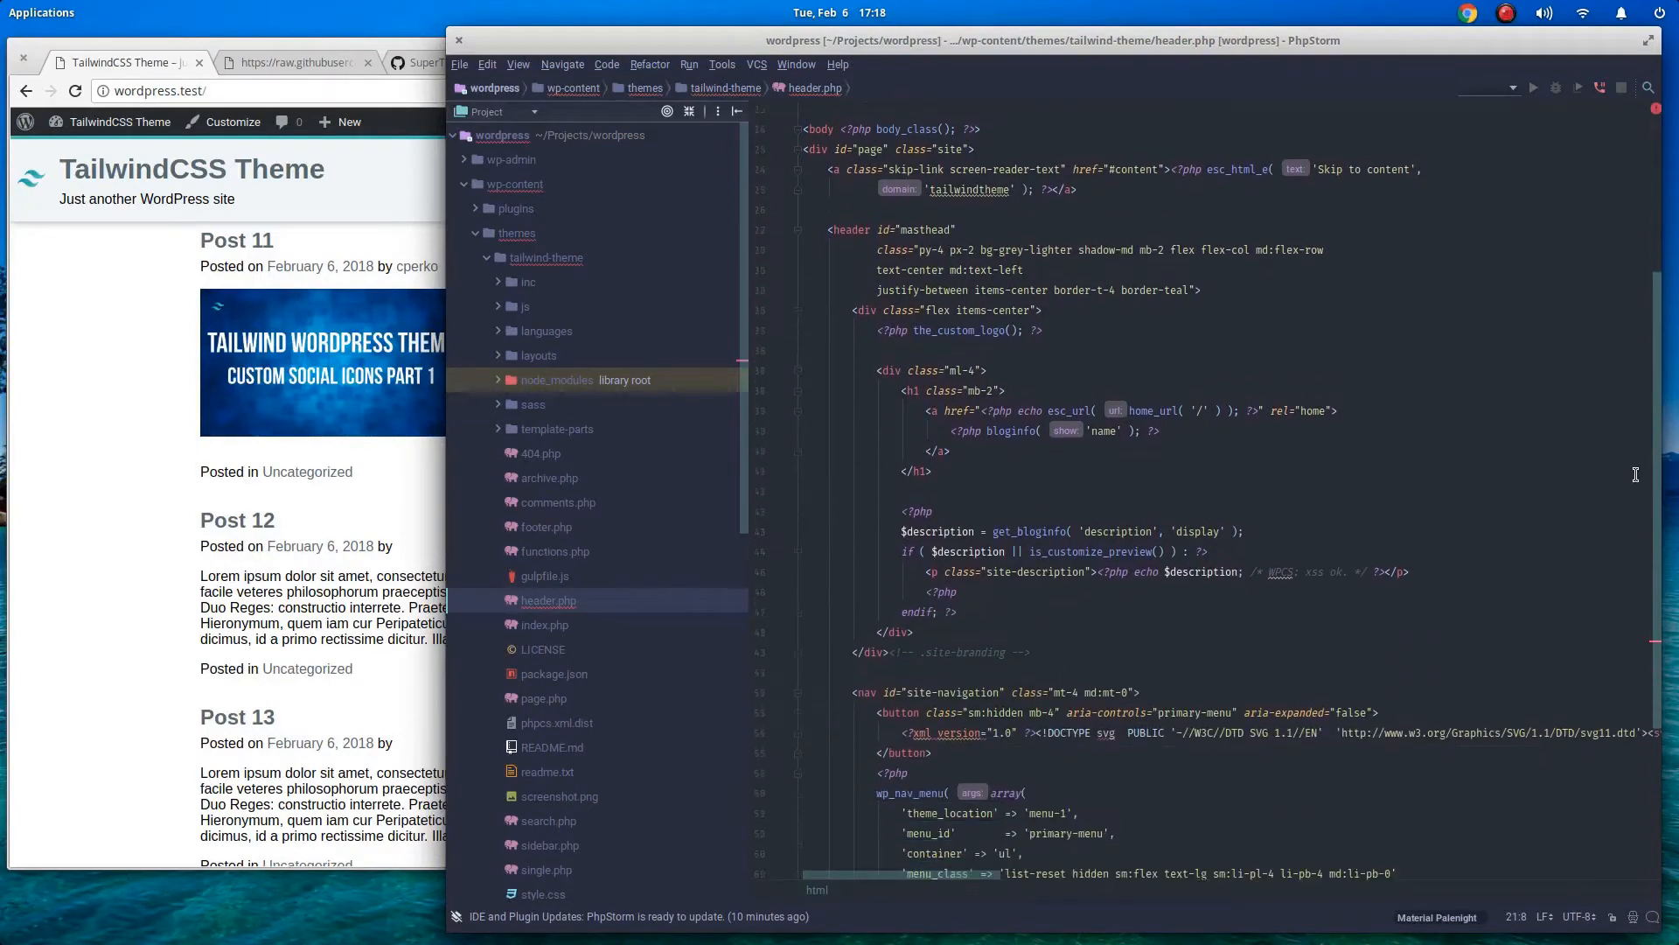
{"action": "scroll", "scroll_direction": "down", "scroll_amount": 3}
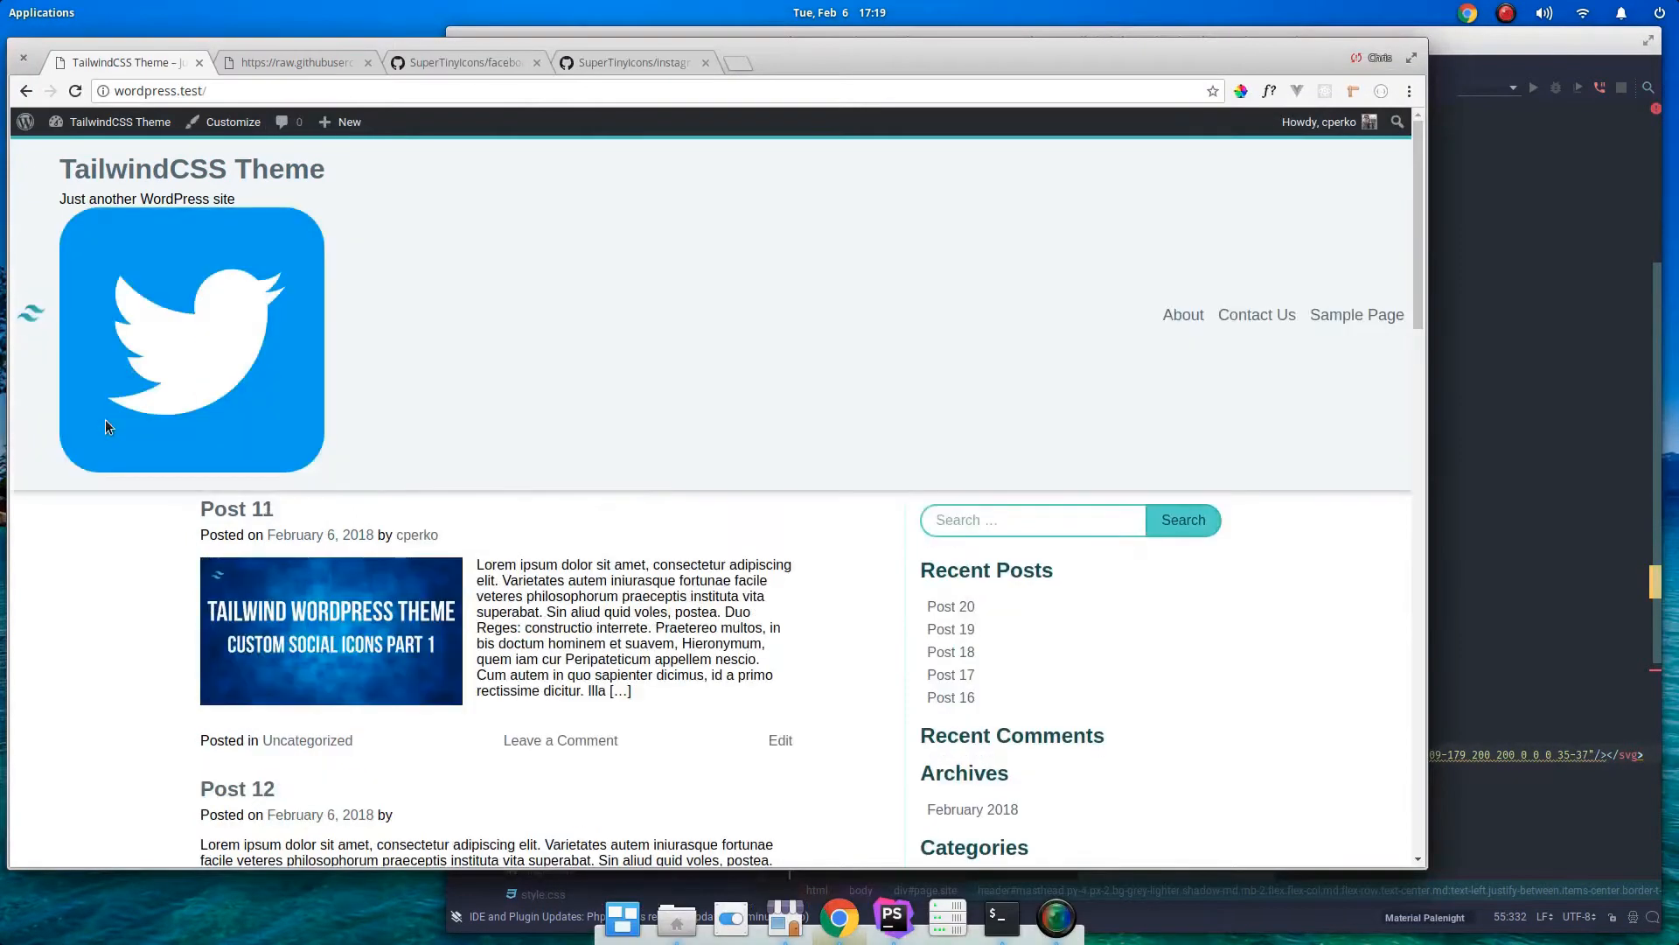
{"action": "mouse_move", "coordinate": [566, 415]}
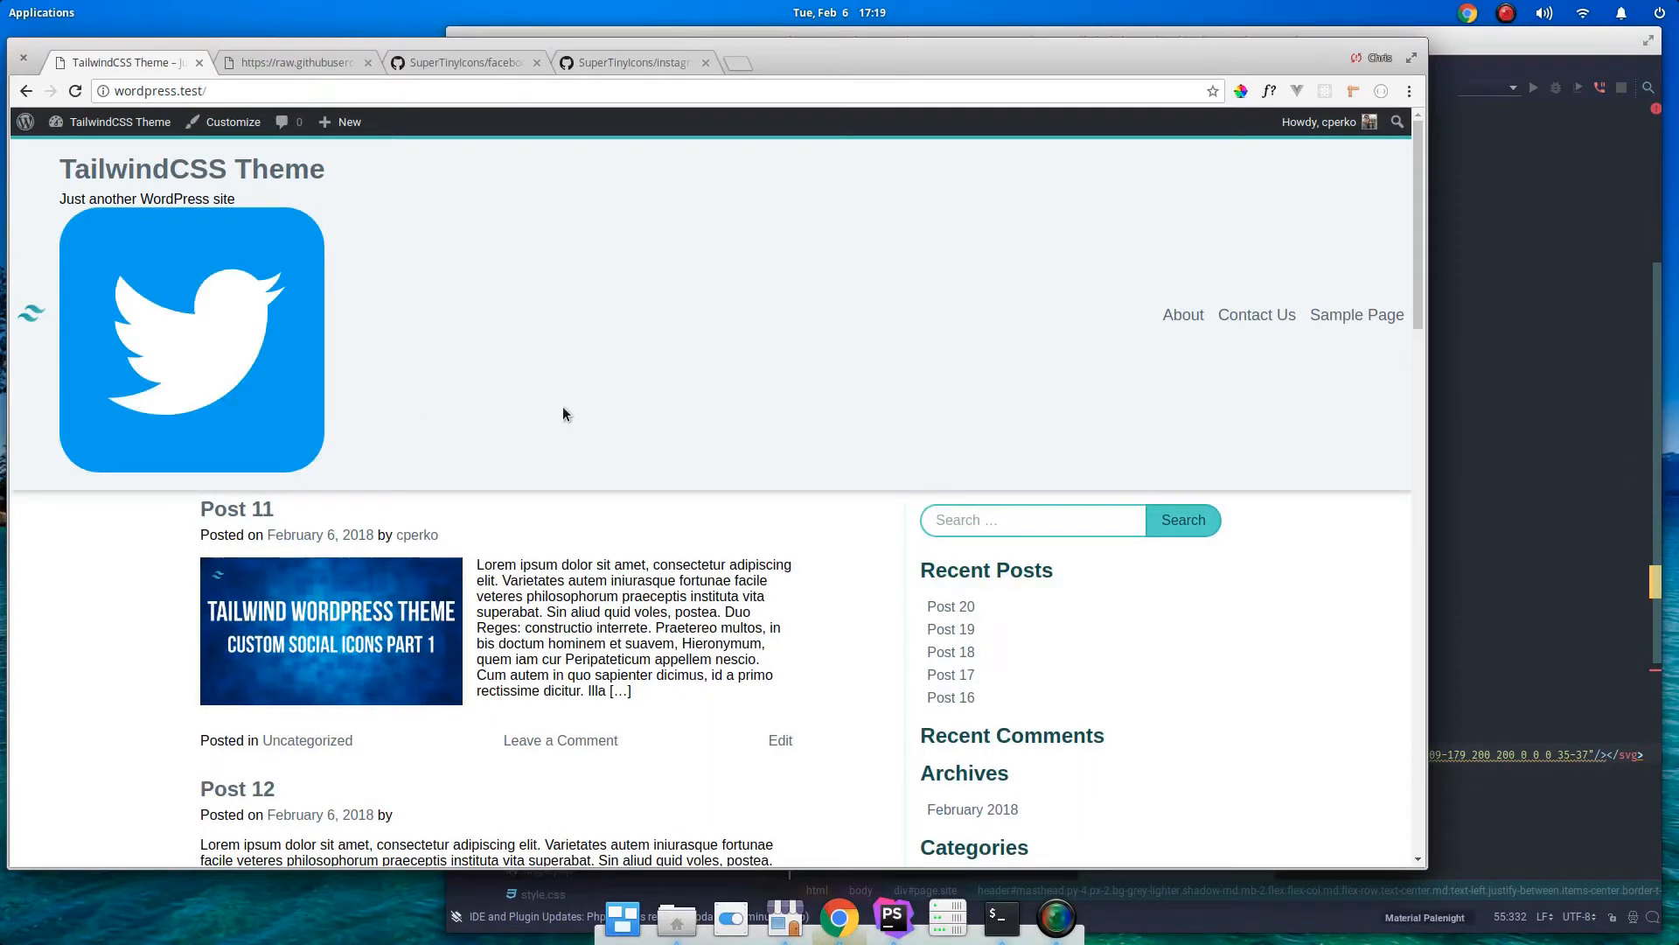
{"action": "mouse_move", "coordinate": [202, 383]}
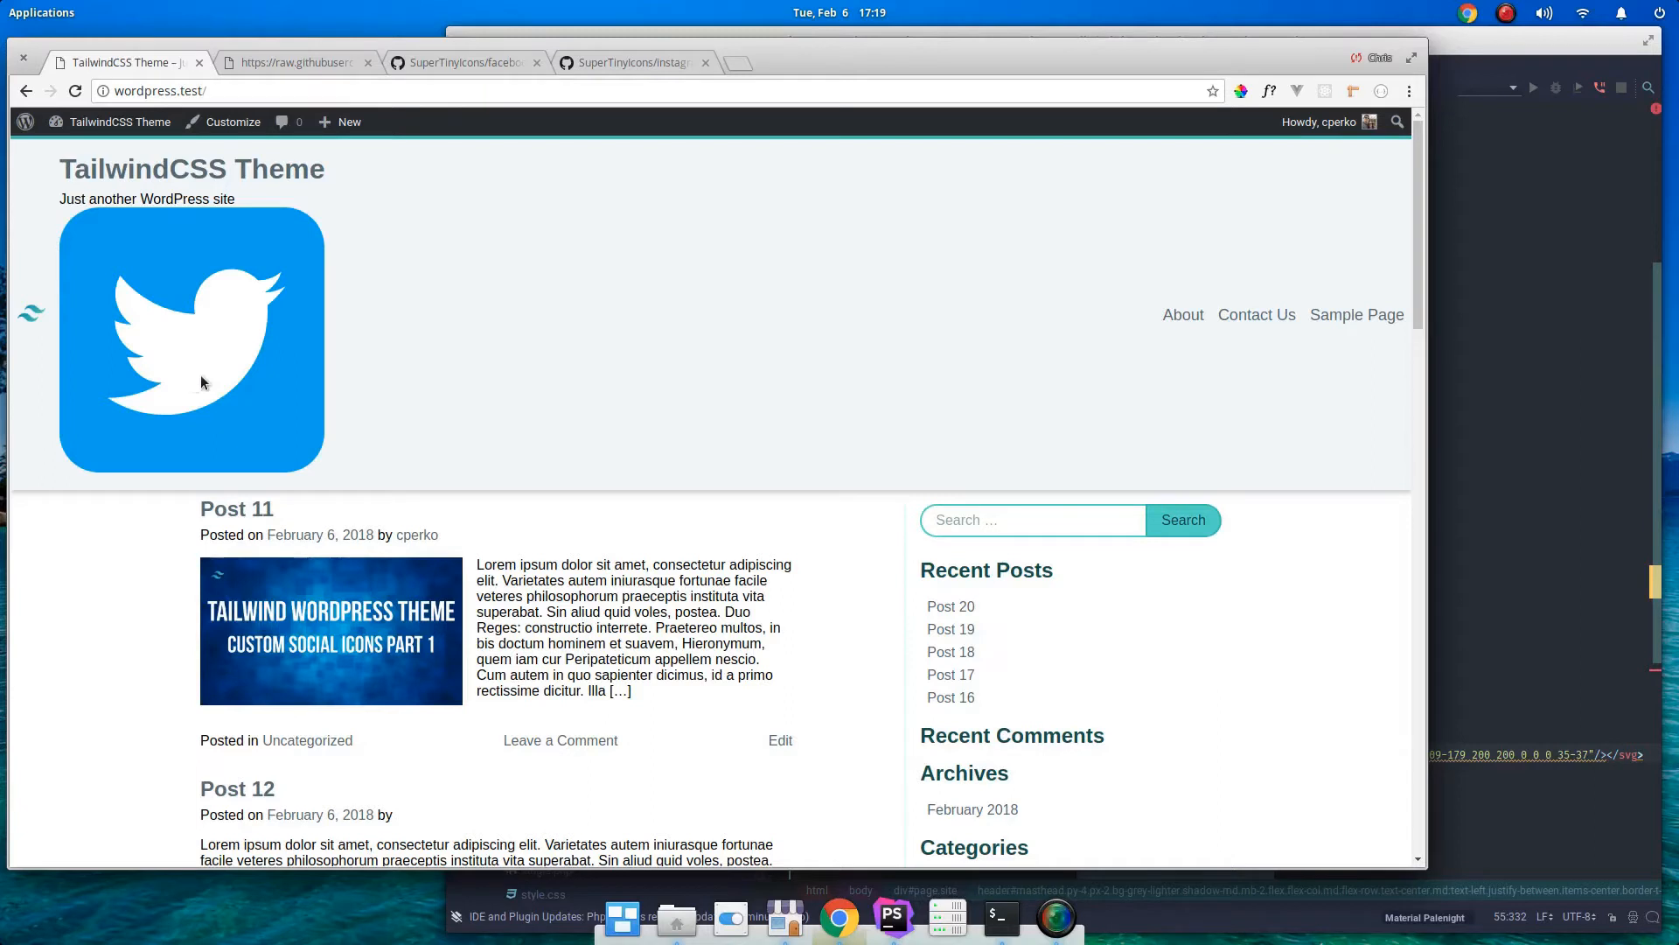
{"action": "mouse_move", "coordinate": [286, 409]}
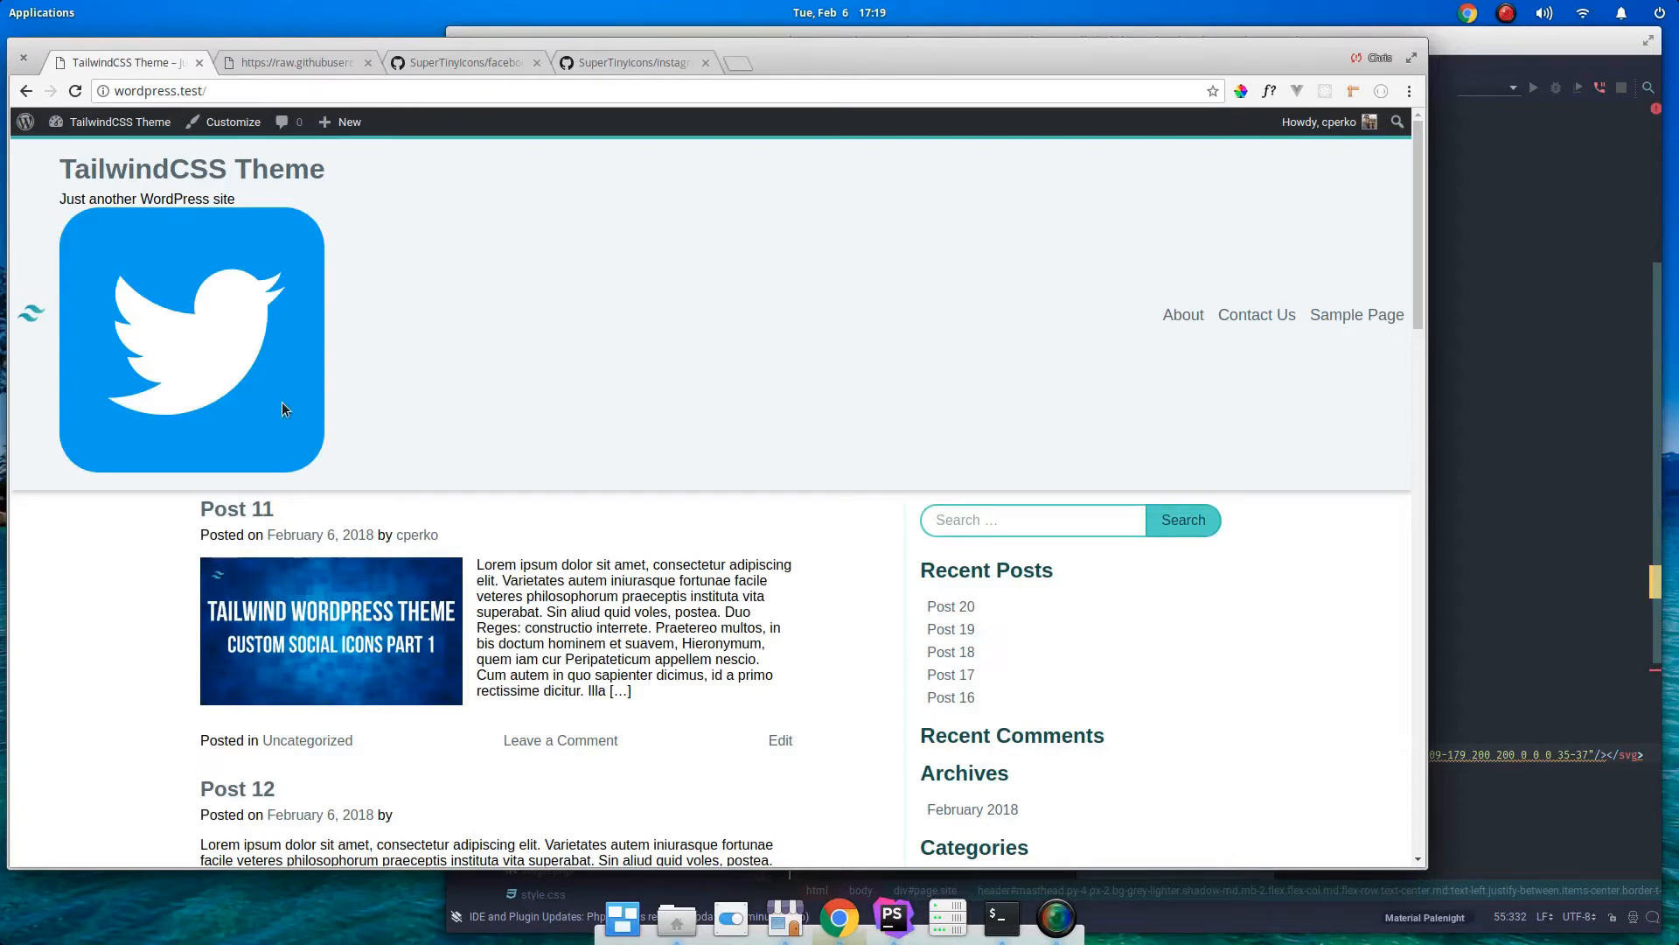
{"action": "mouse_move", "coordinate": [443, 247]}
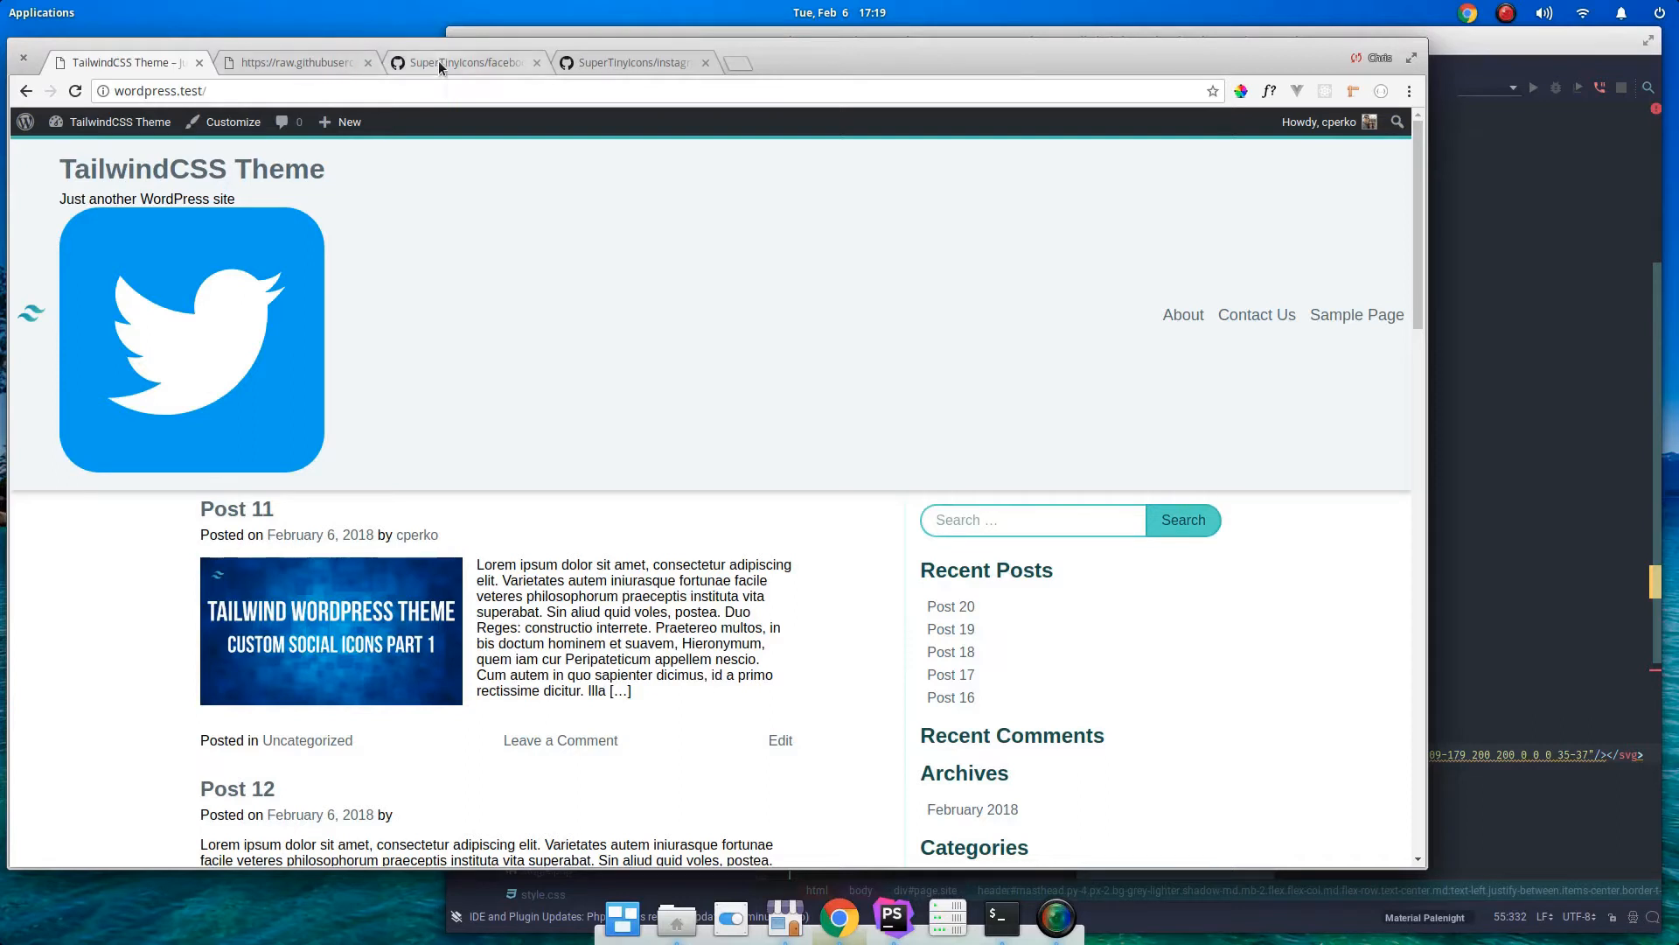
View and select the raw facebook.svg markup, then view the raw instagram.svg source
{"action": "left_click", "coordinate": [458, 62]}
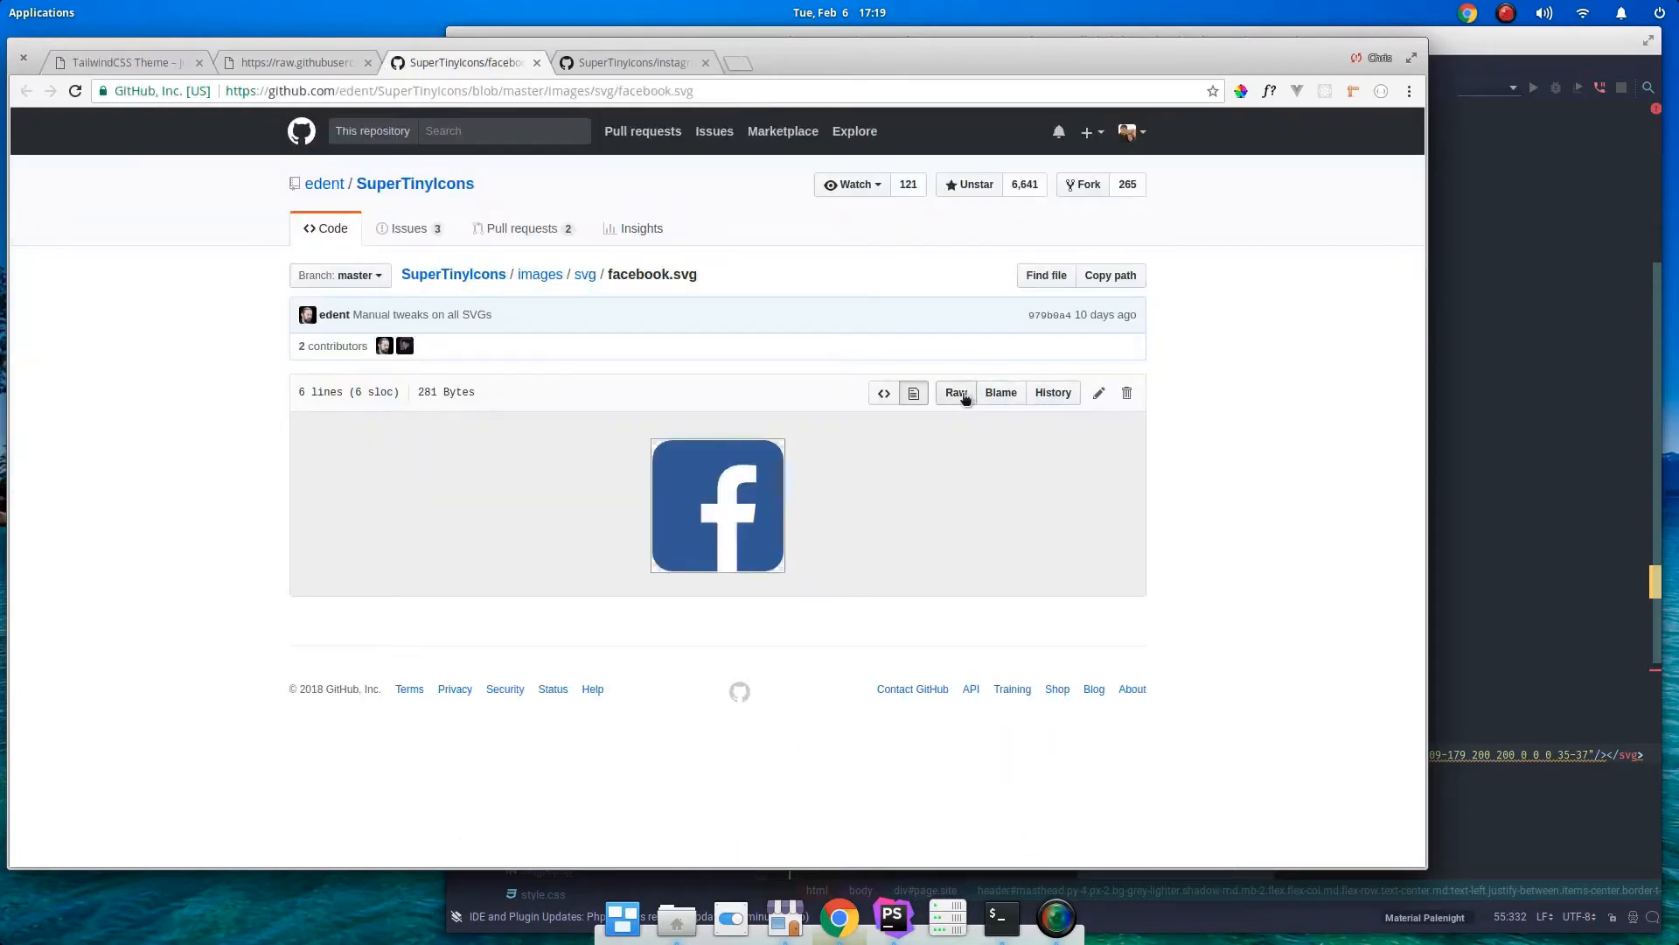
{"action": "left_click", "coordinate": [956, 393]}
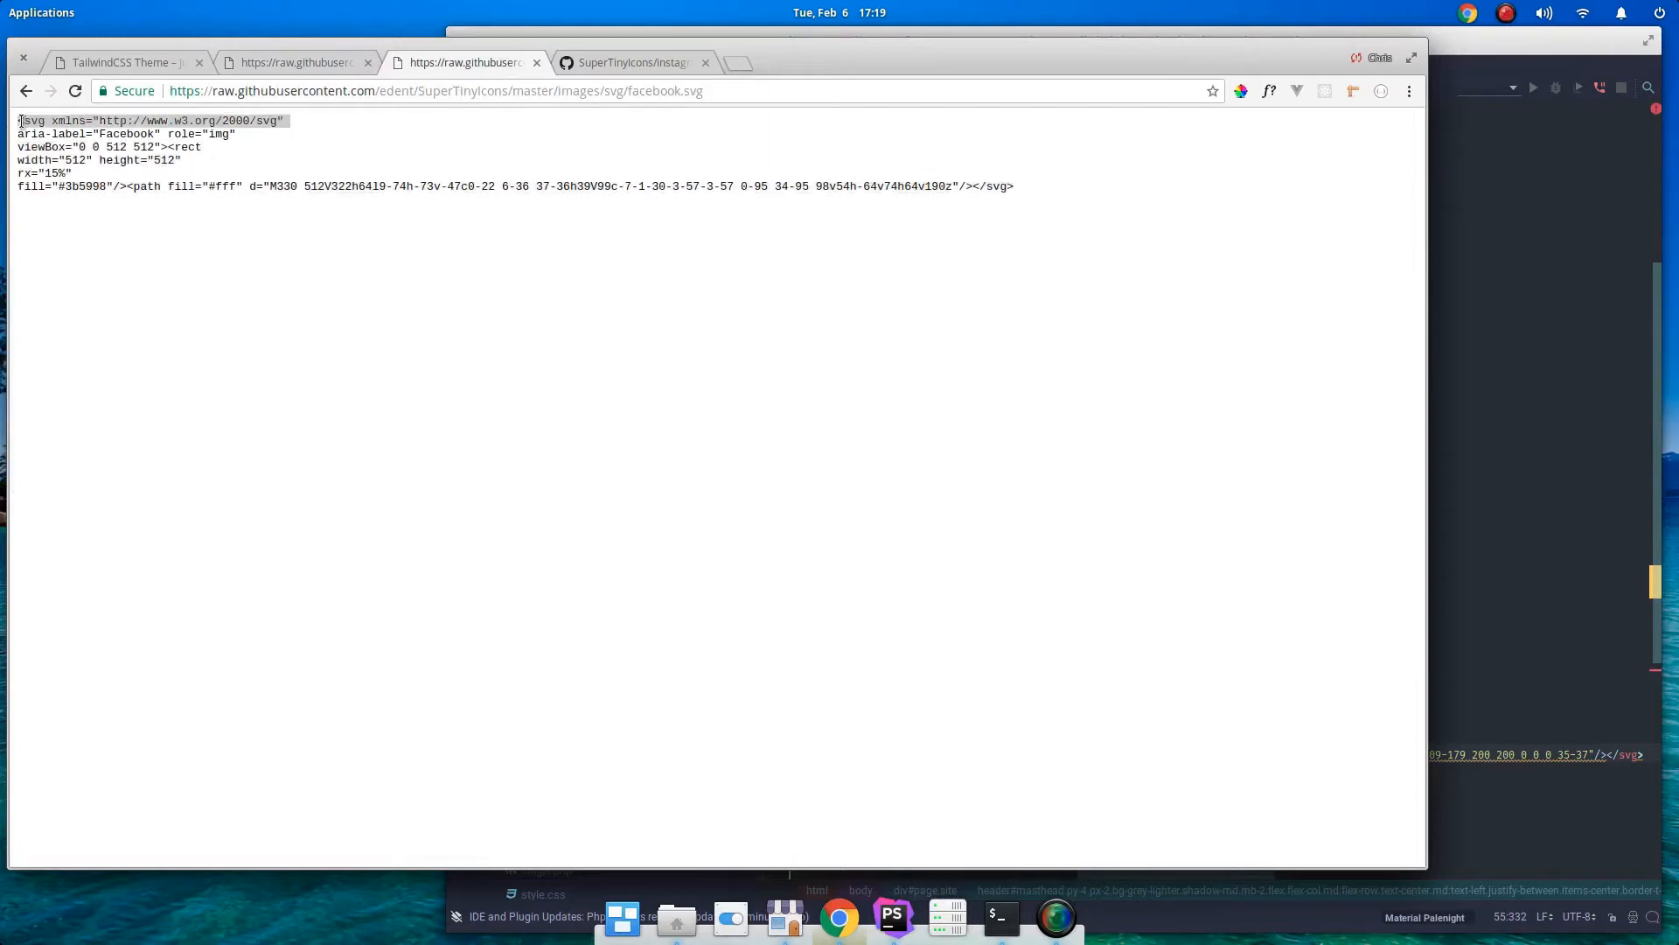
{"action": "left_click", "coordinate": [893, 917]}
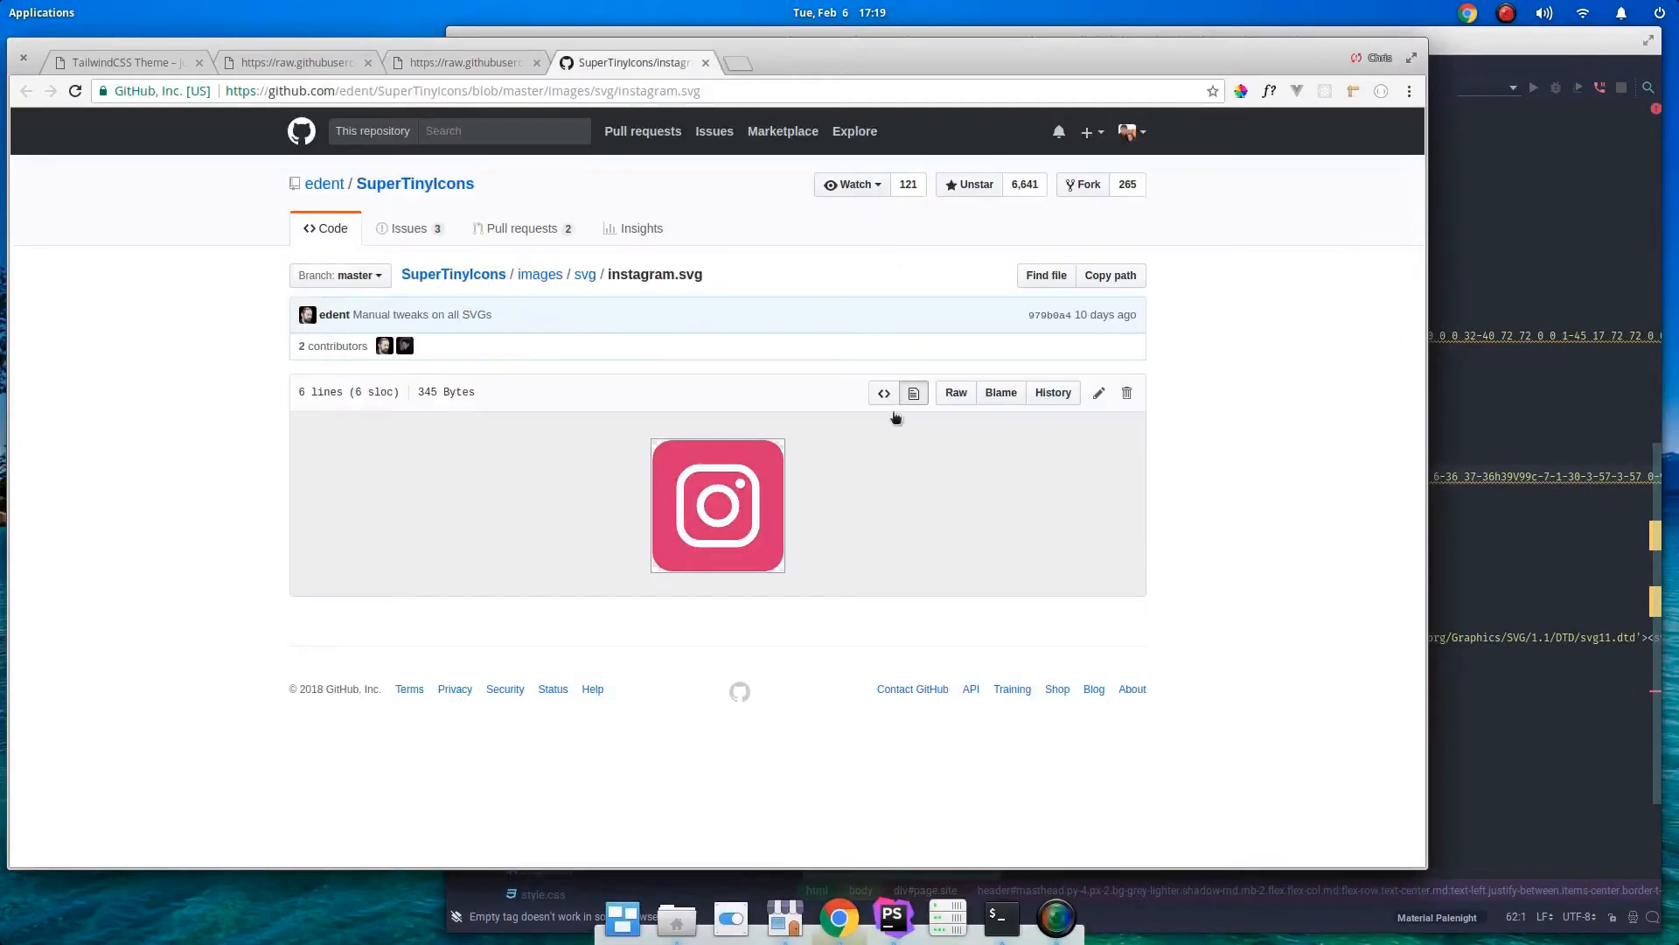
{"action": "left_click", "coordinate": [956, 392]}
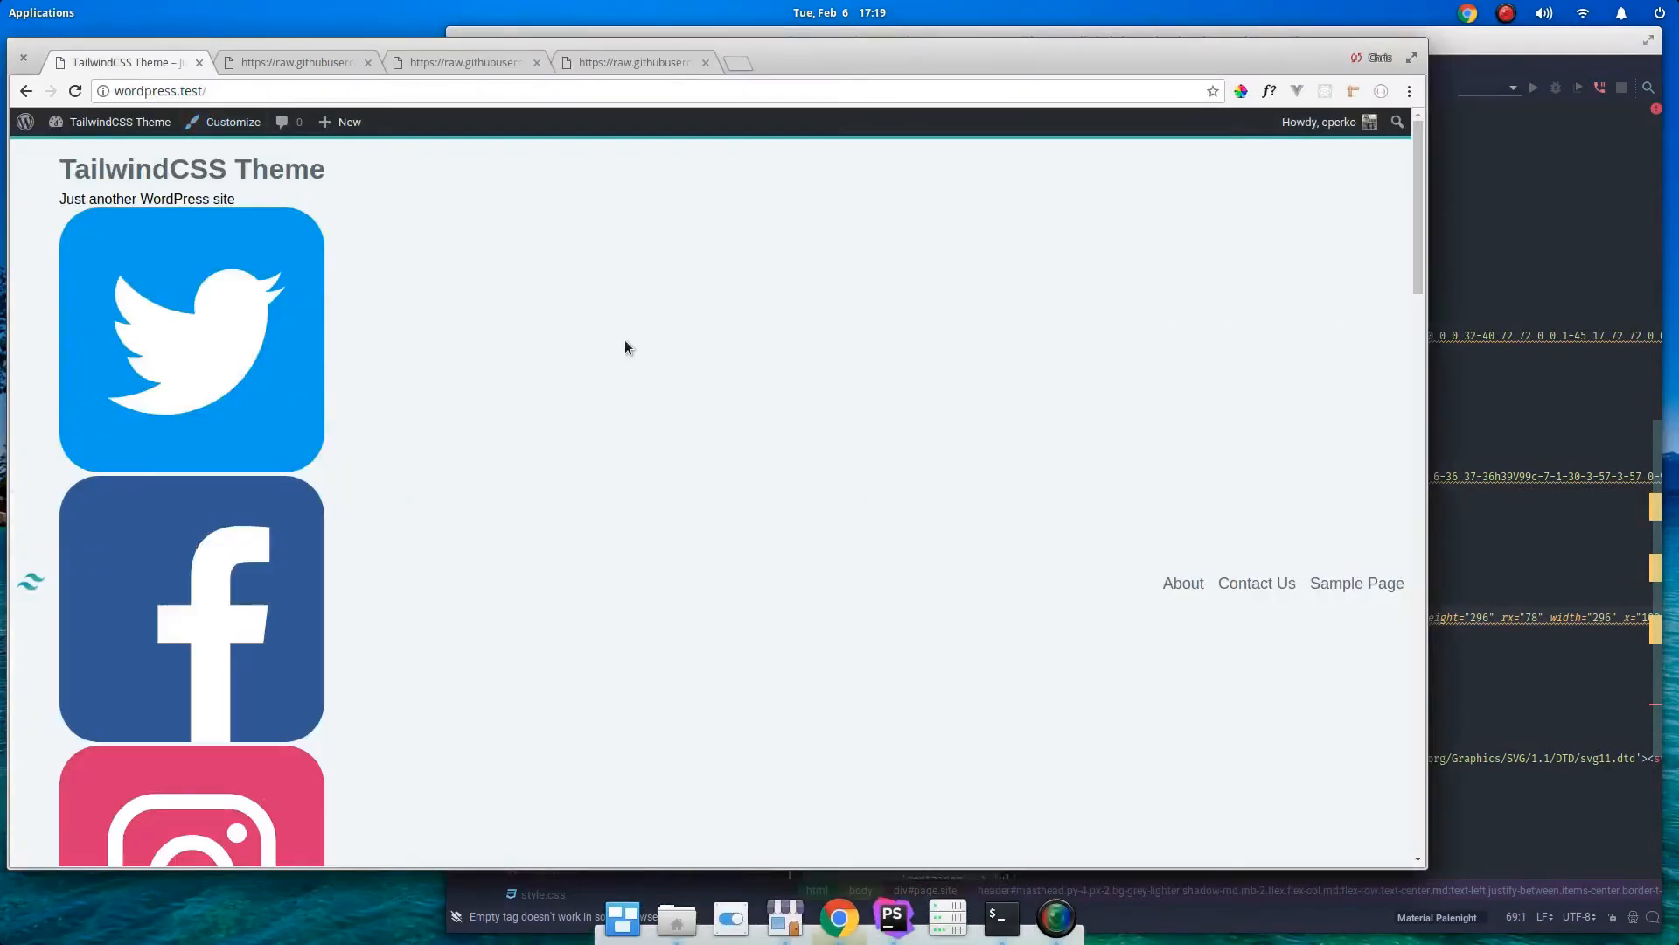
{"action": "mouse_move", "coordinate": [638, 337]}
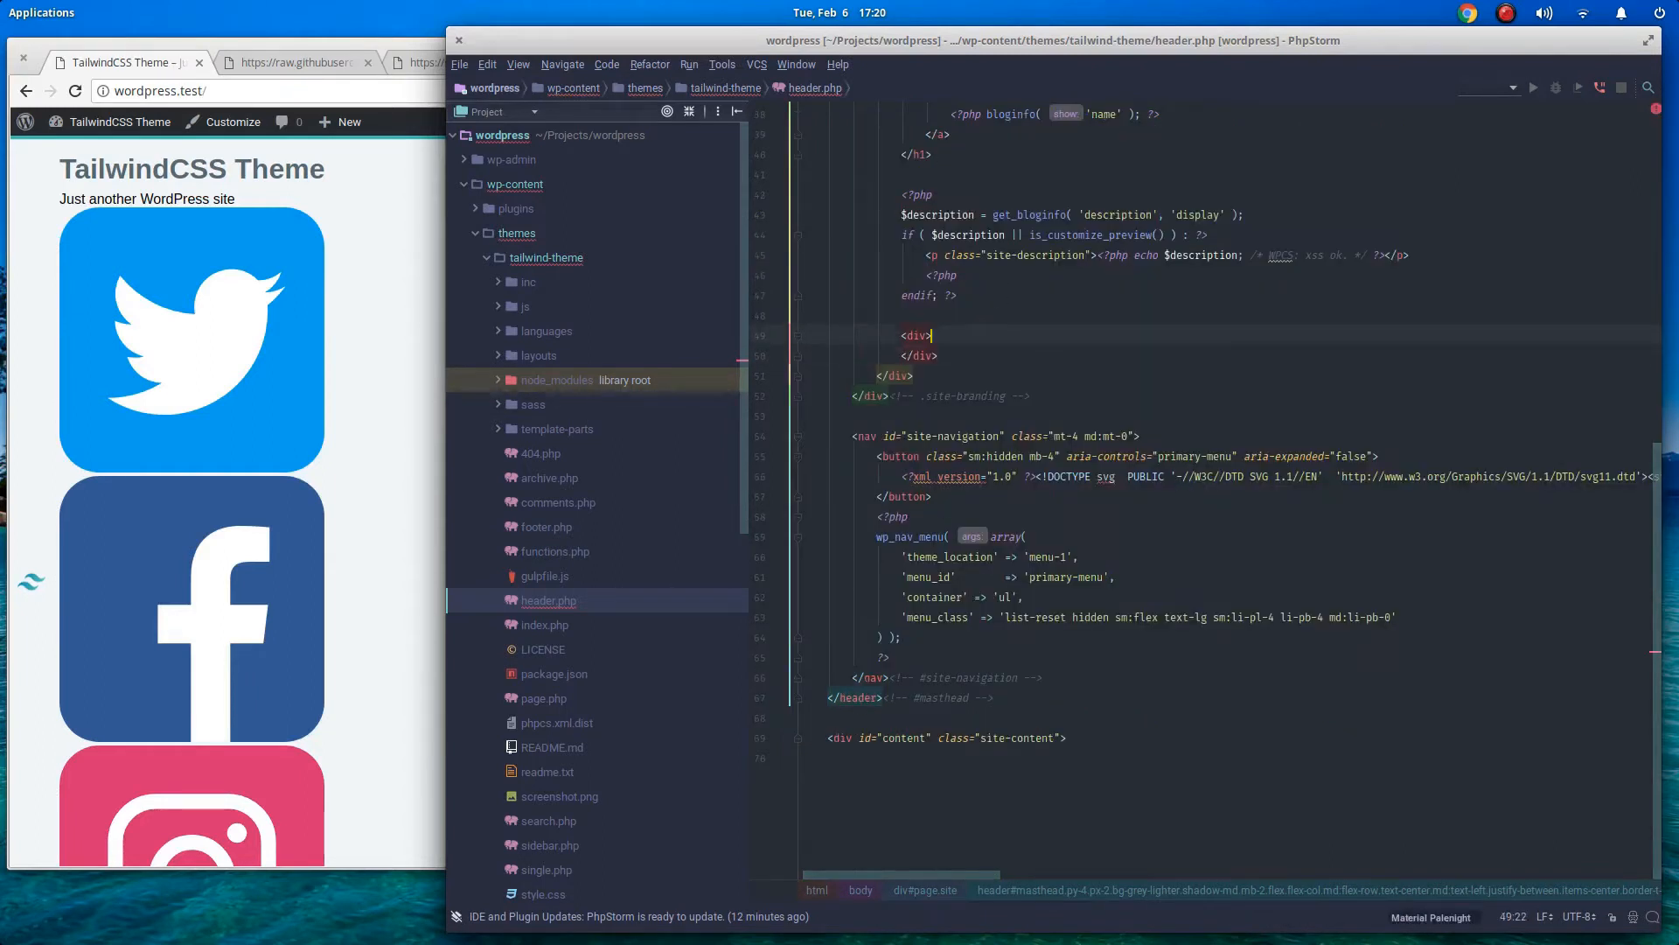
Type an <!-- svg --> placeholder in header.php's div and expand the inc folder
{"action": "type", "text": "<!--"}
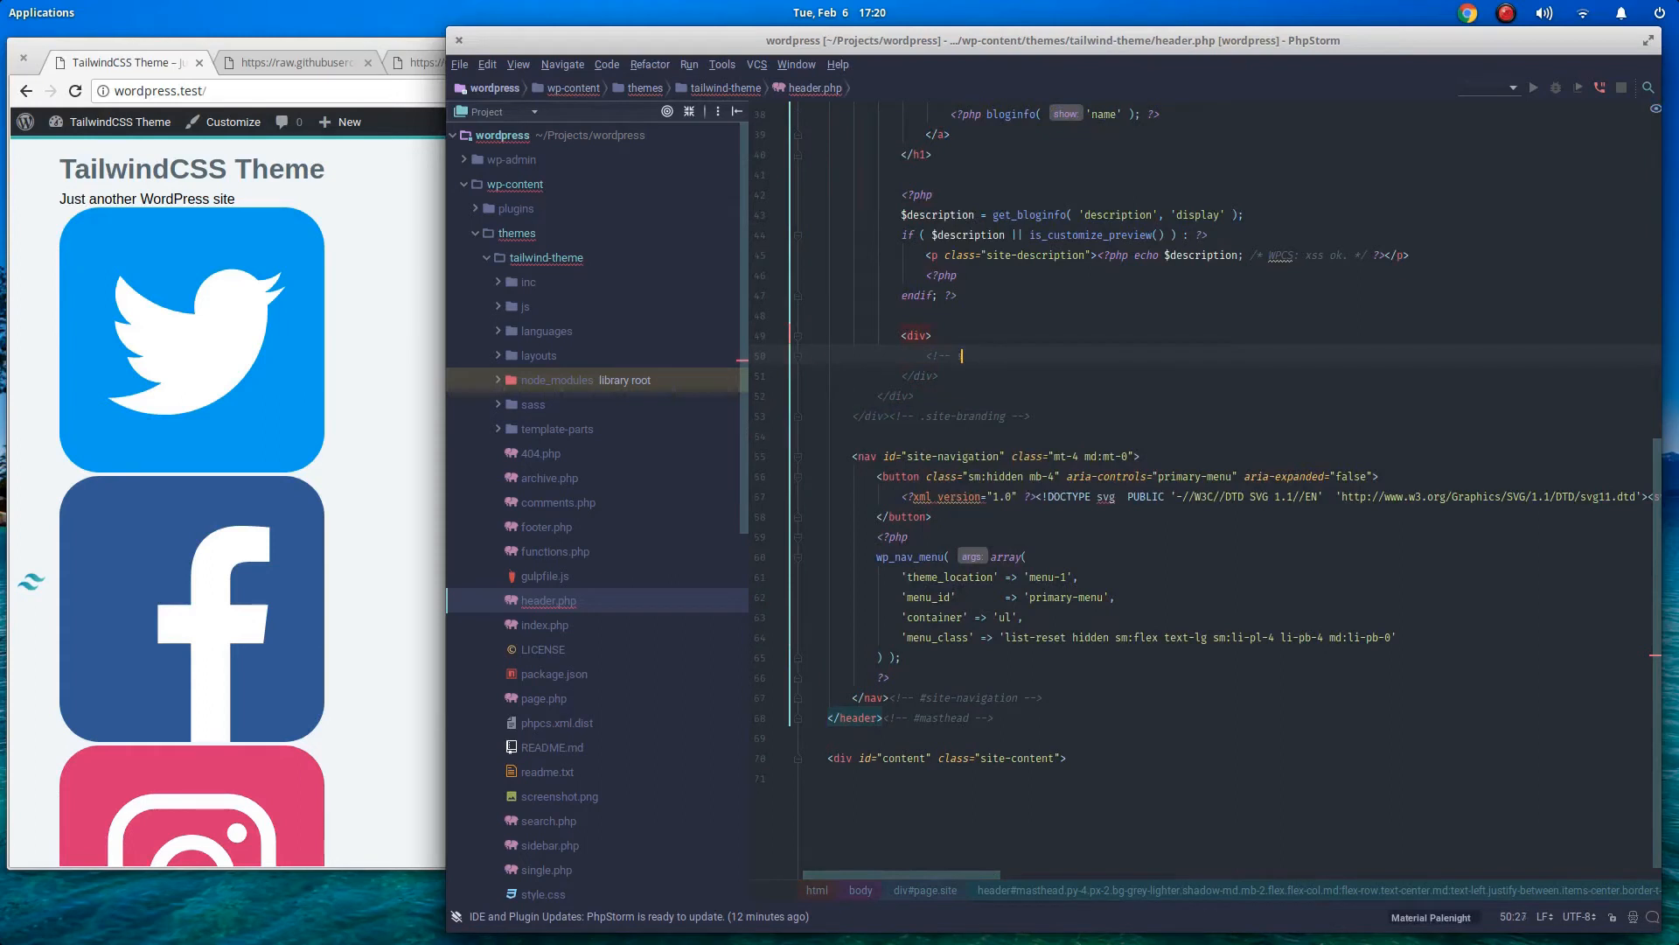
{"action": "type", "text": "svg -->"}
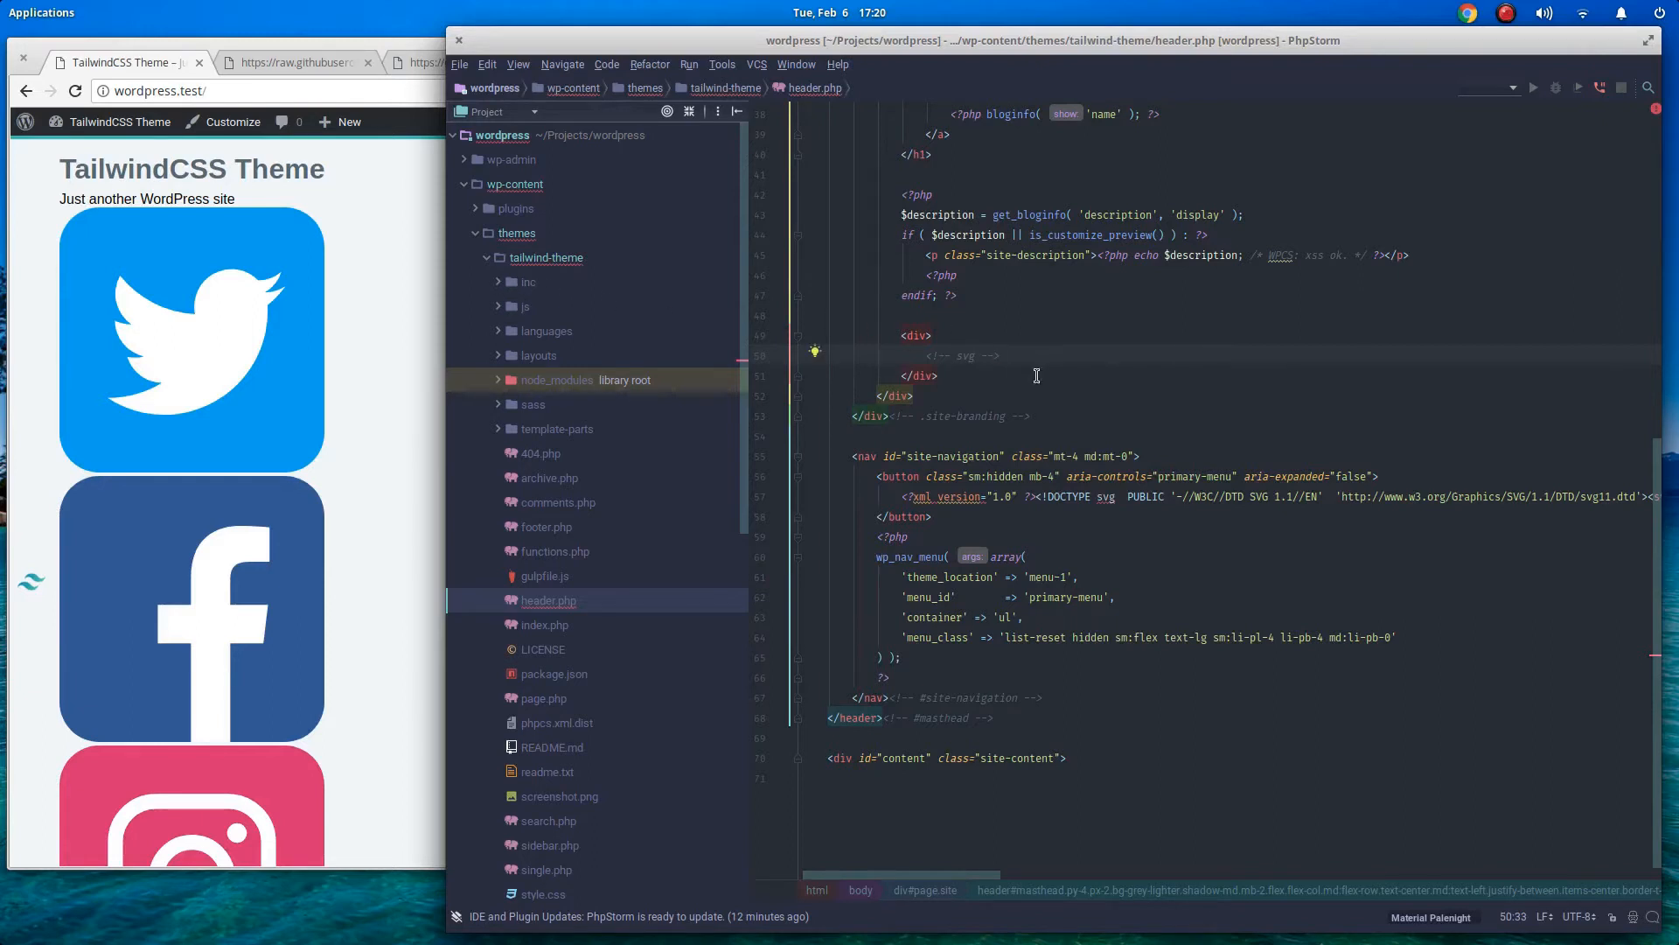
{"action": "left_click", "coordinate": [499, 281]}
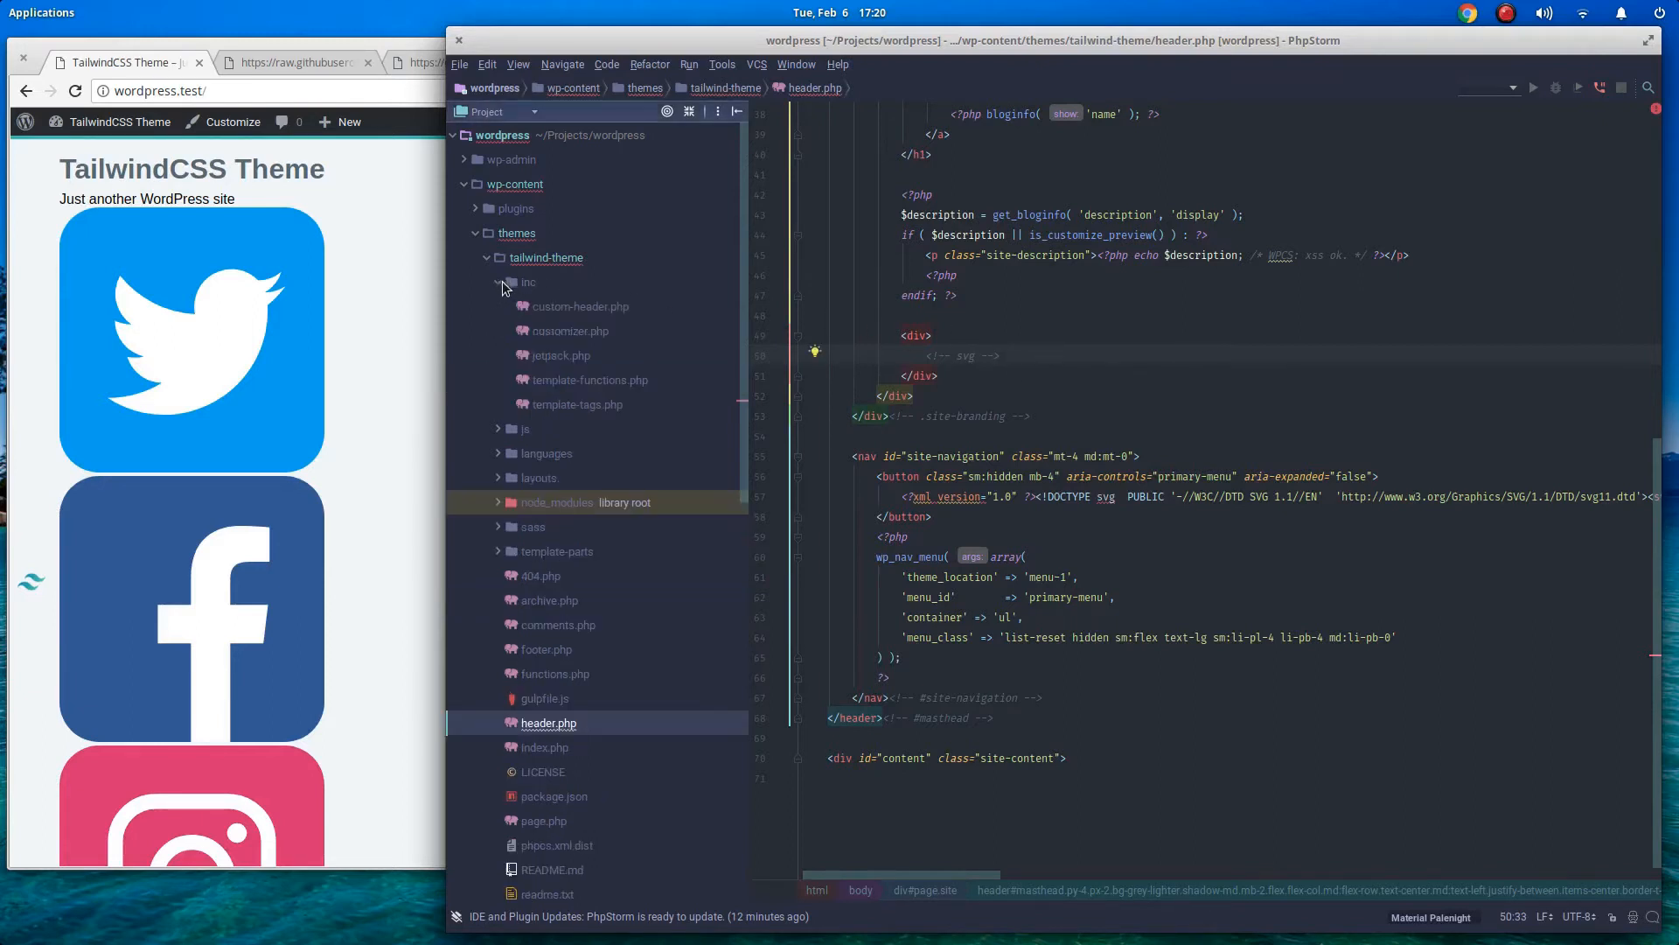
Add a new file named social-icon-links.php to the theme's inc folder
{"action": "right_click", "coordinate": [527, 281]}
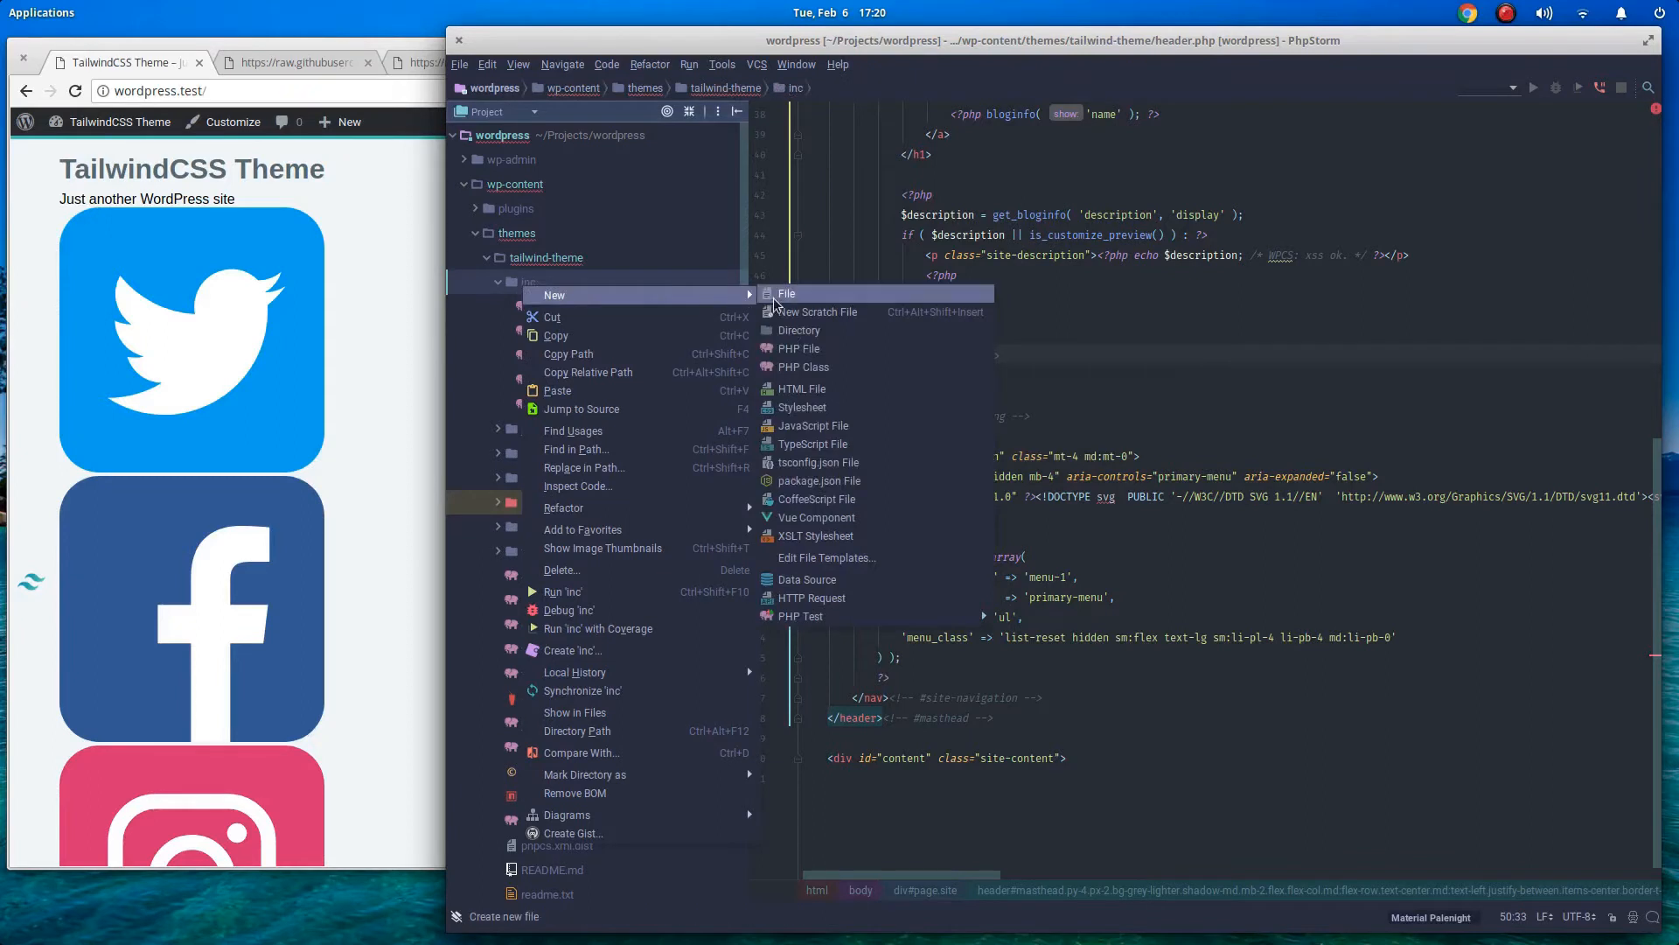
{"action": "left_click", "coordinate": [786, 293]}
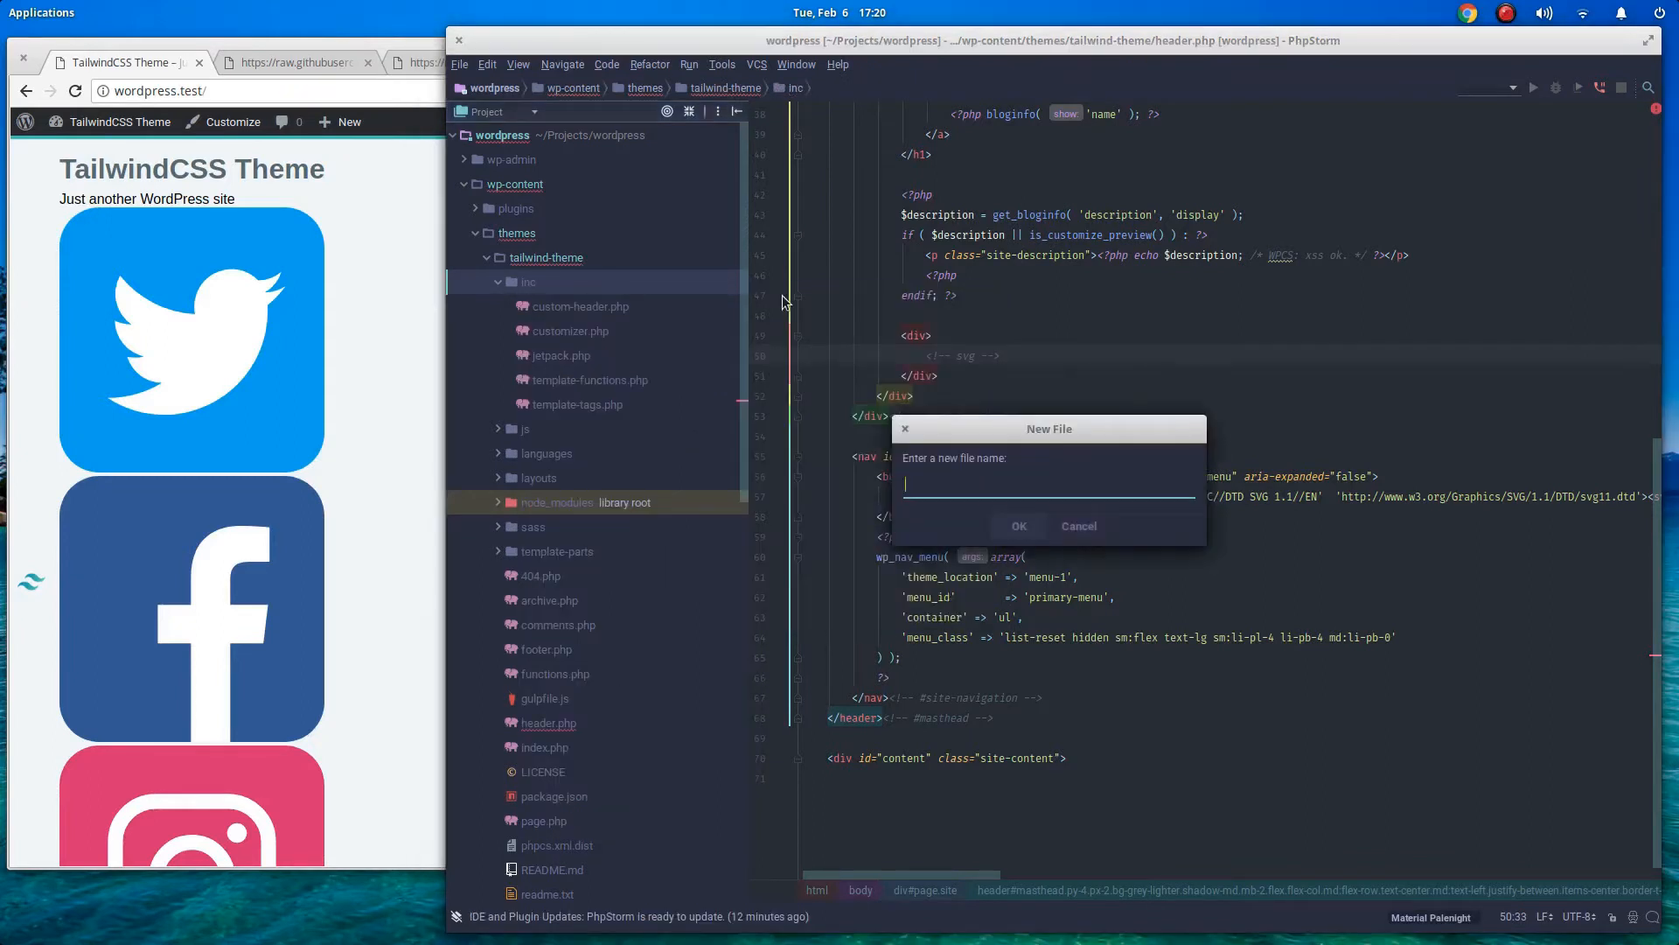
{"action": "type", "text": "social-icon-lin"}
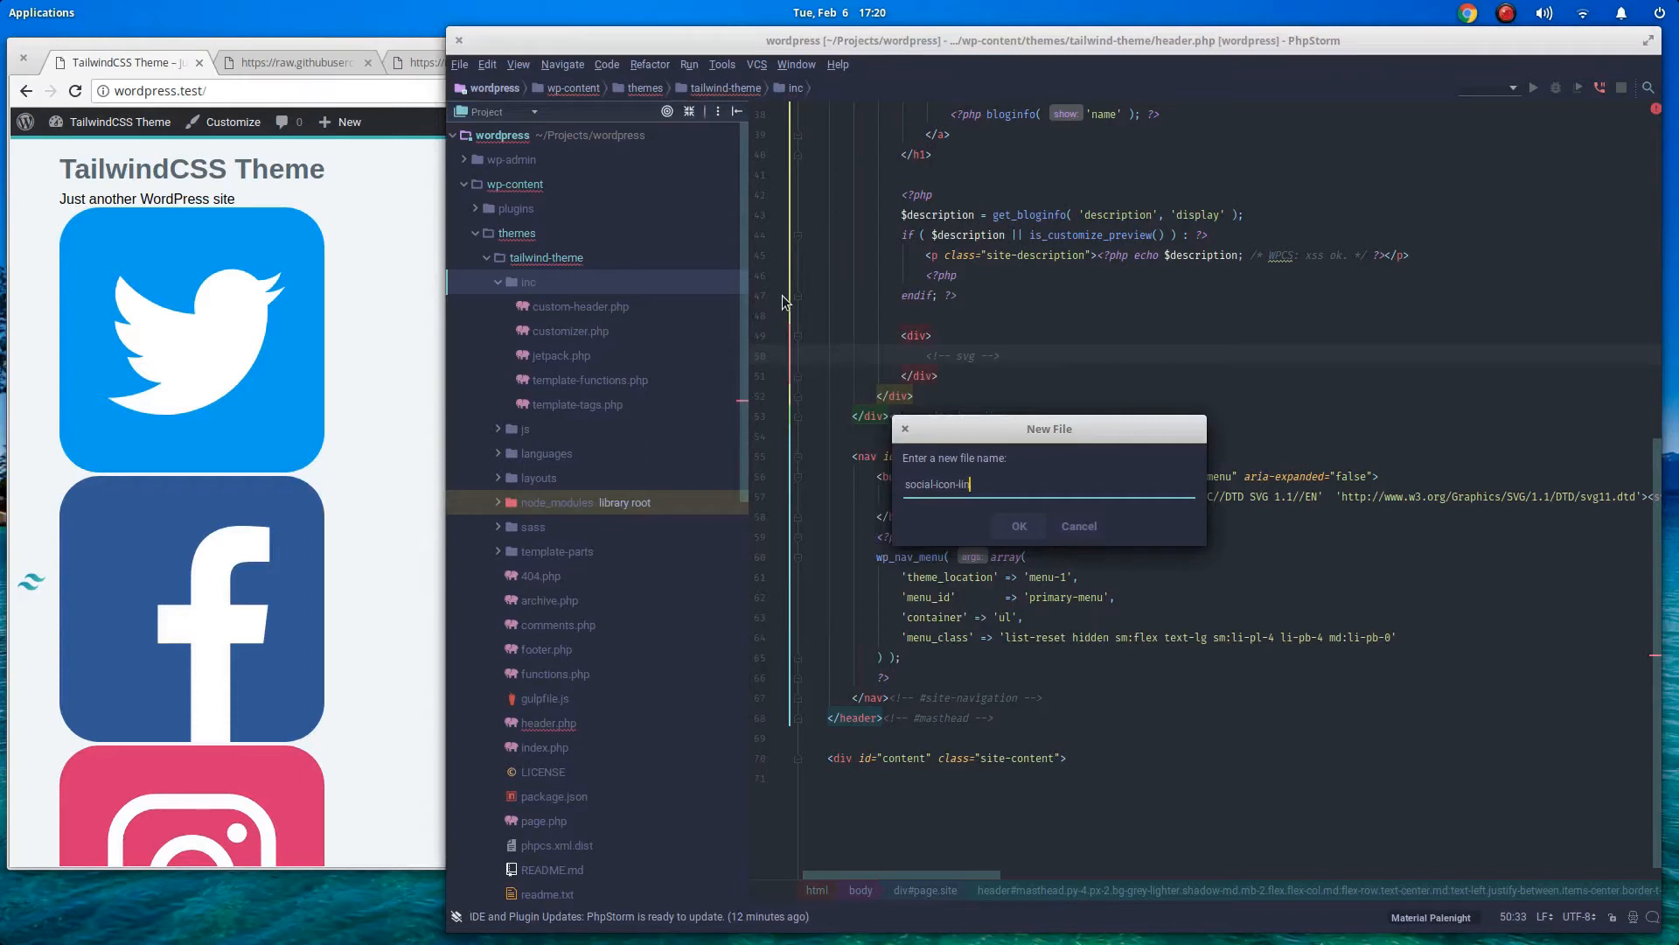
{"action": "left_click", "coordinate": [1020, 526]}
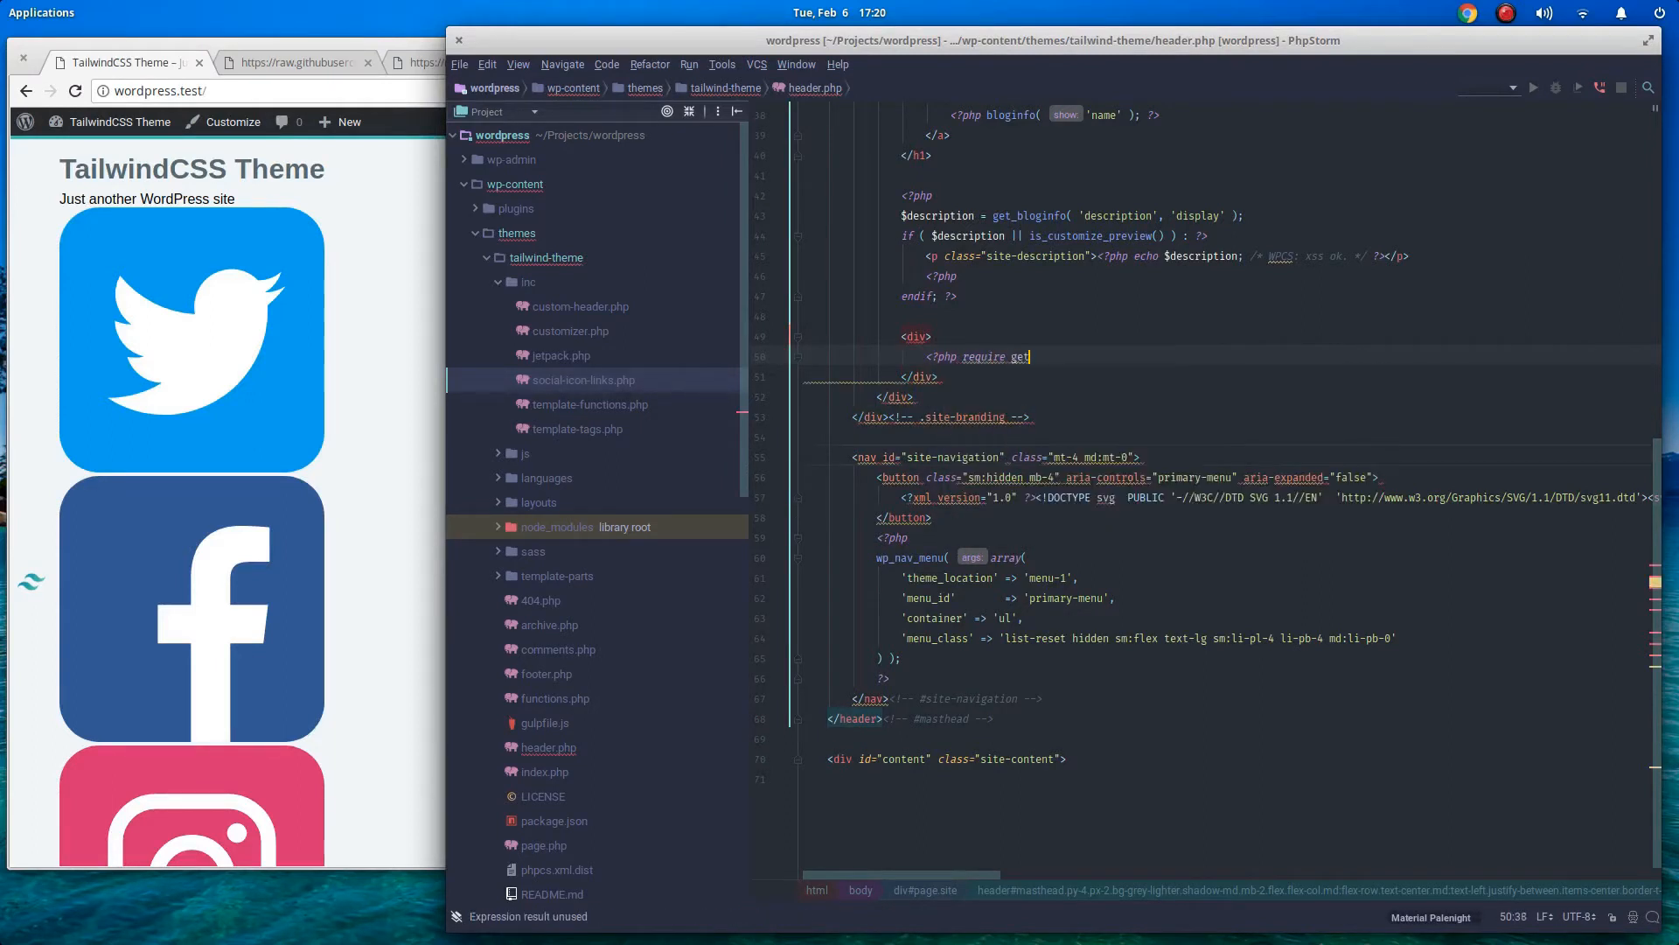
Replace the placeholder with require get_stylesheet_directory() . '/inc/social-icon-links.php'
{"action": "type", "text": "_stylesheet_directory() . '"}
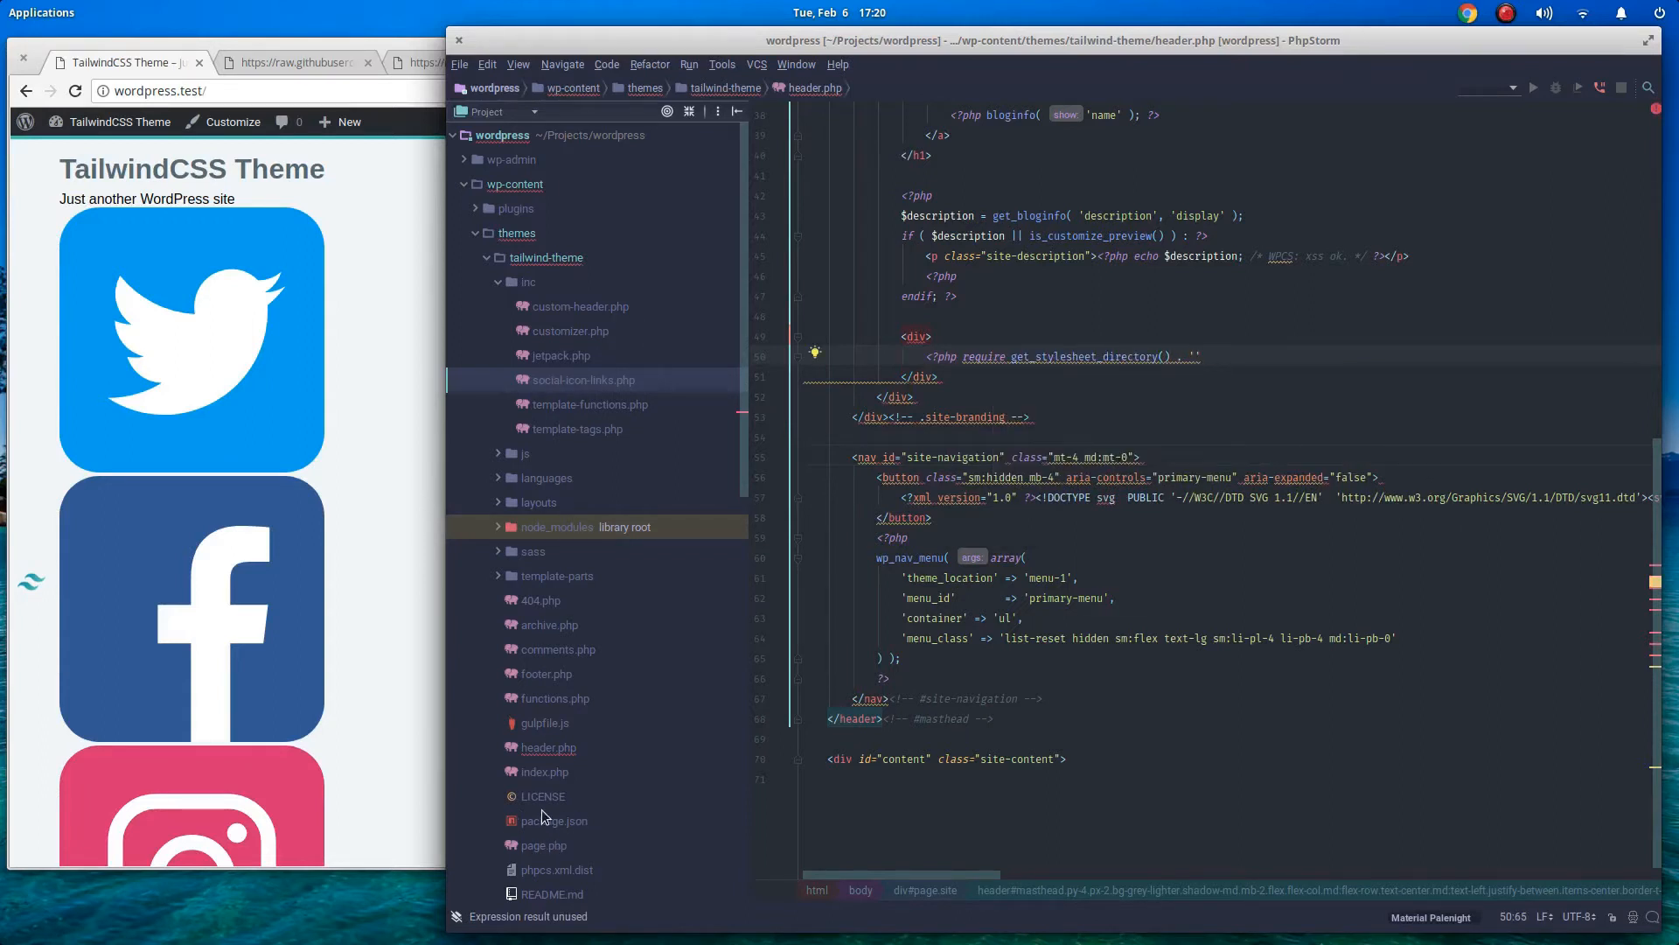
{"action": "mouse_move", "coordinate": [746, 414]}
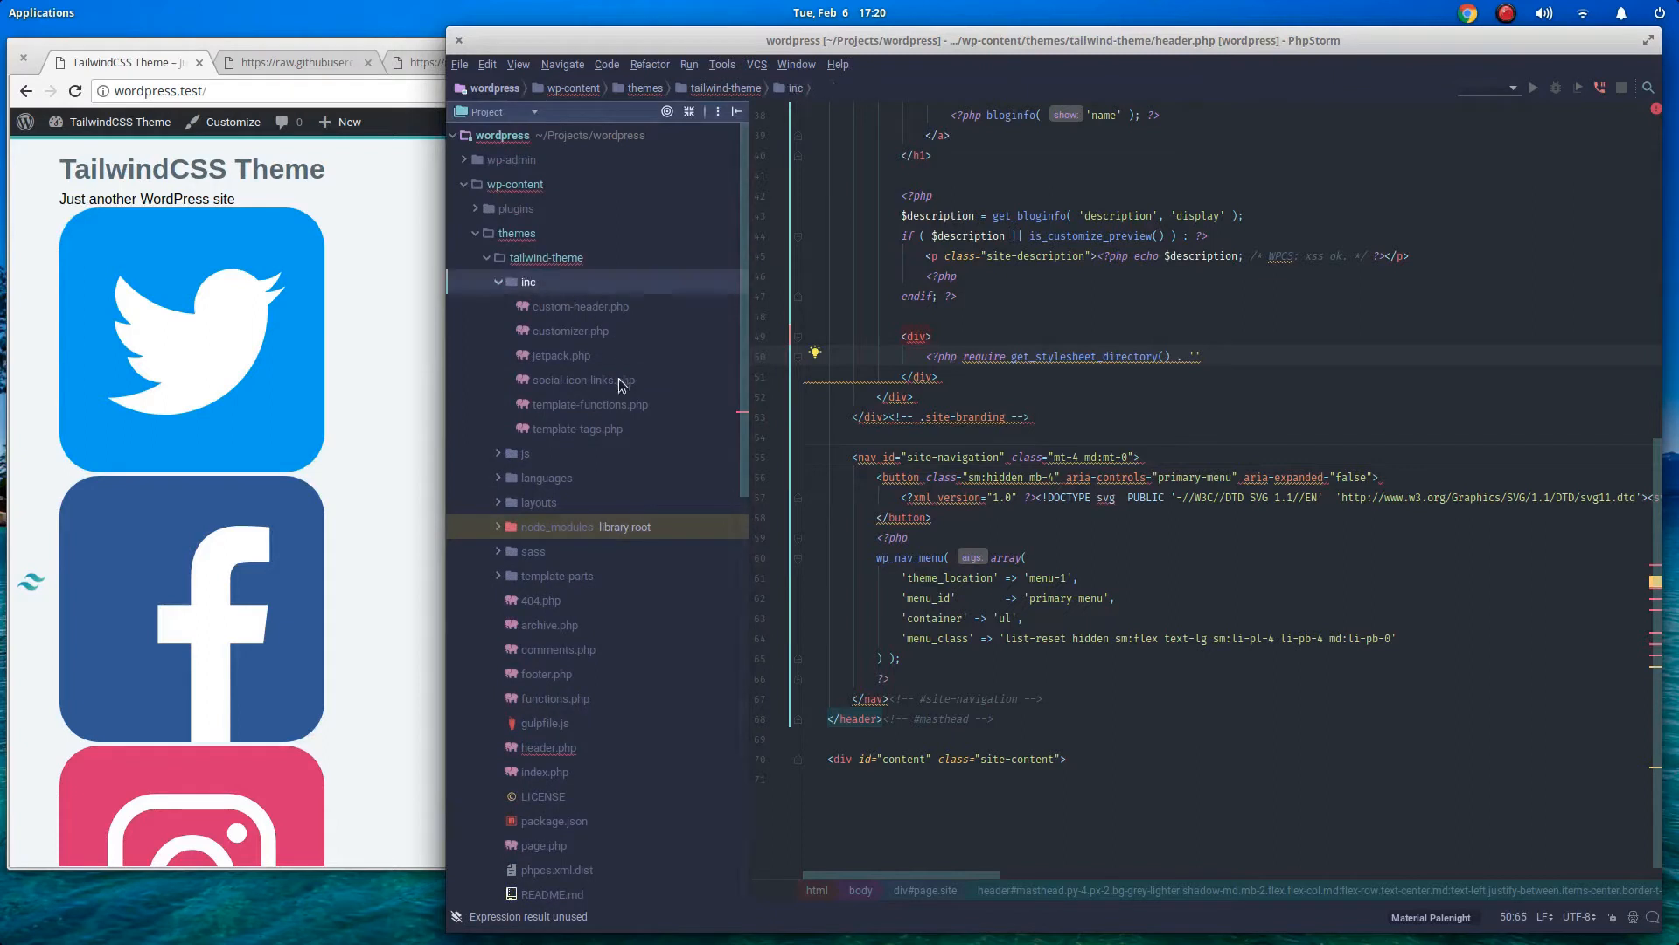
{"action": "left_click", "coordinate": [575, 380]}
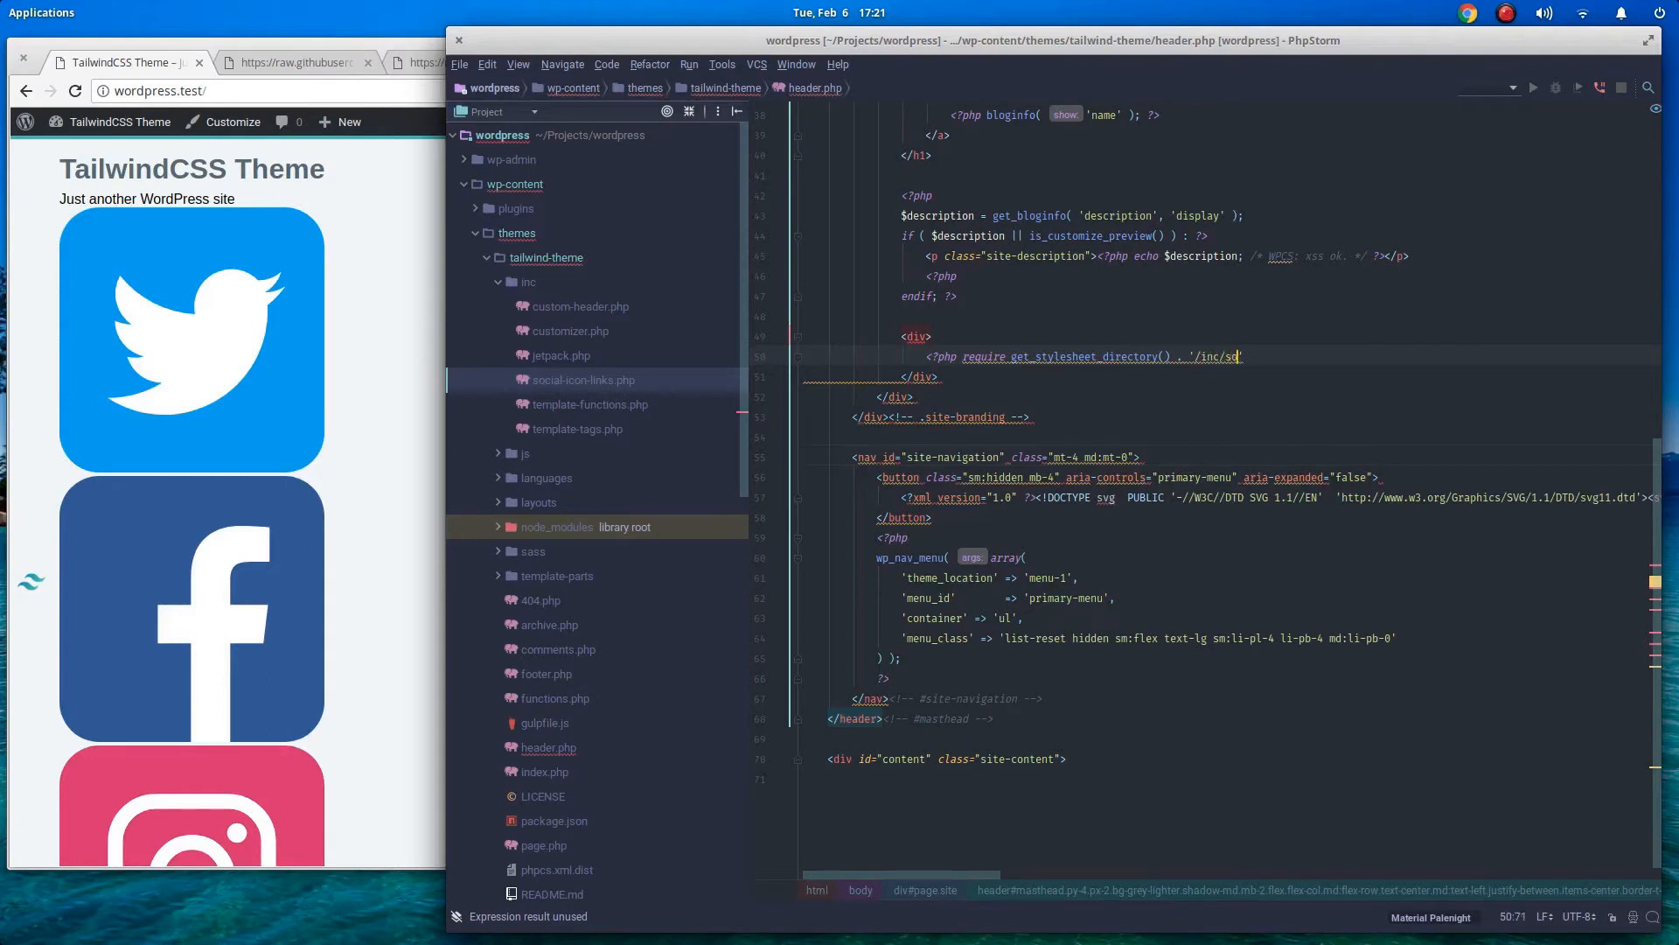
{"action": "type", "text": "ocial-ind"}
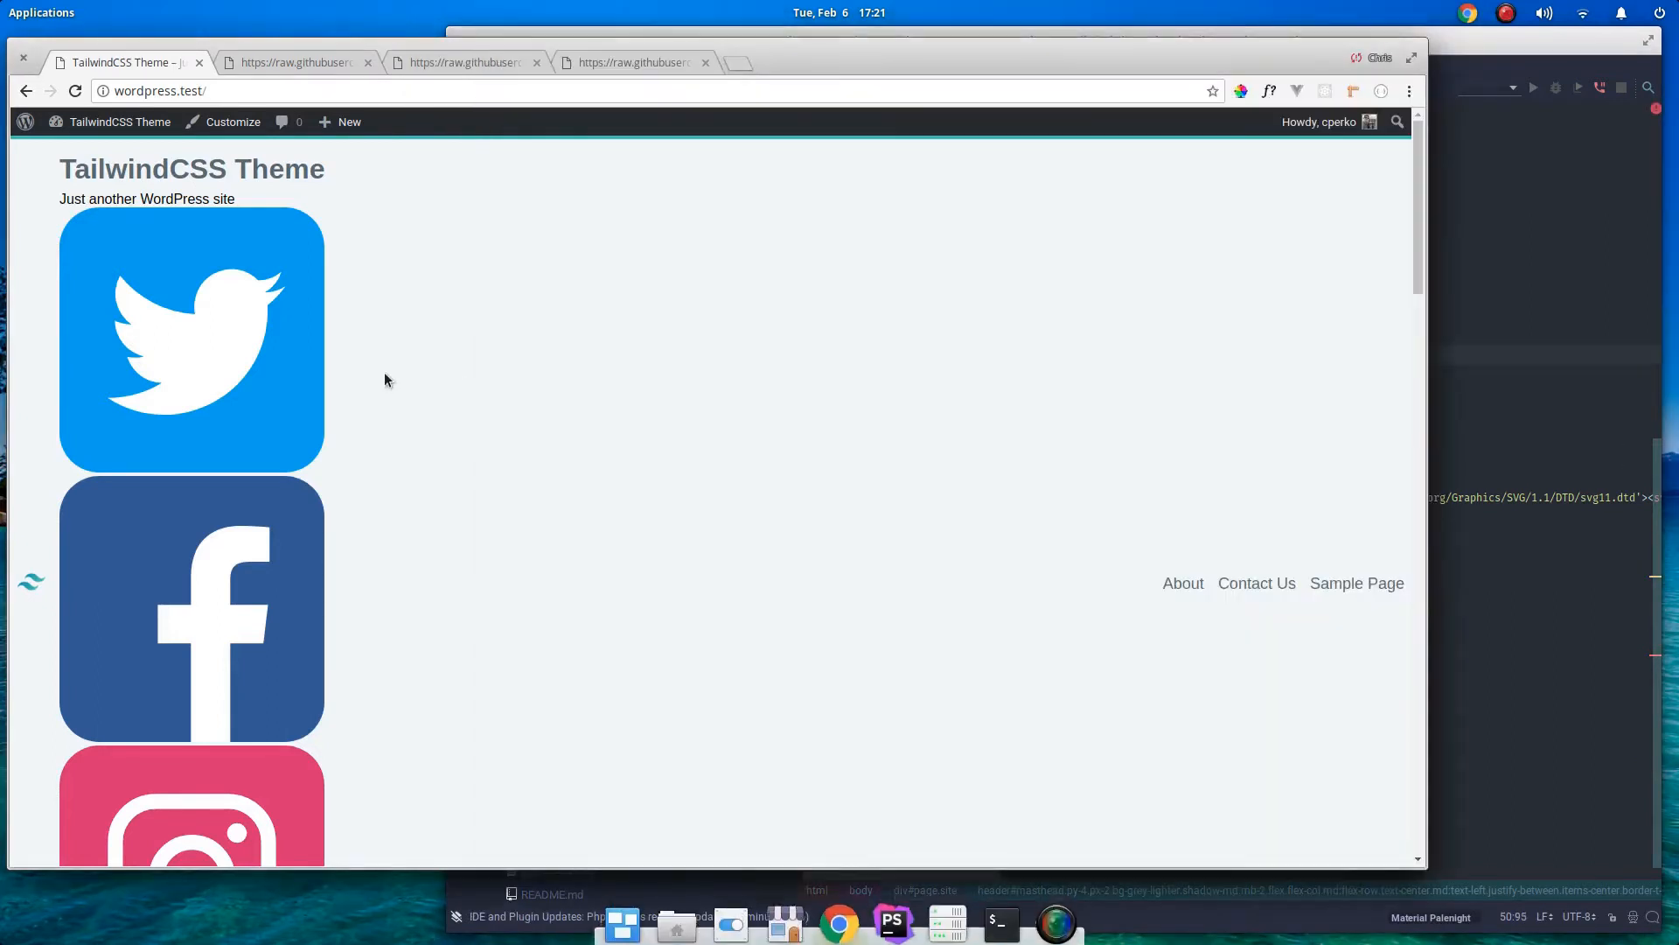
{"action": "mouse_move", "coordinate": [701, 404]}
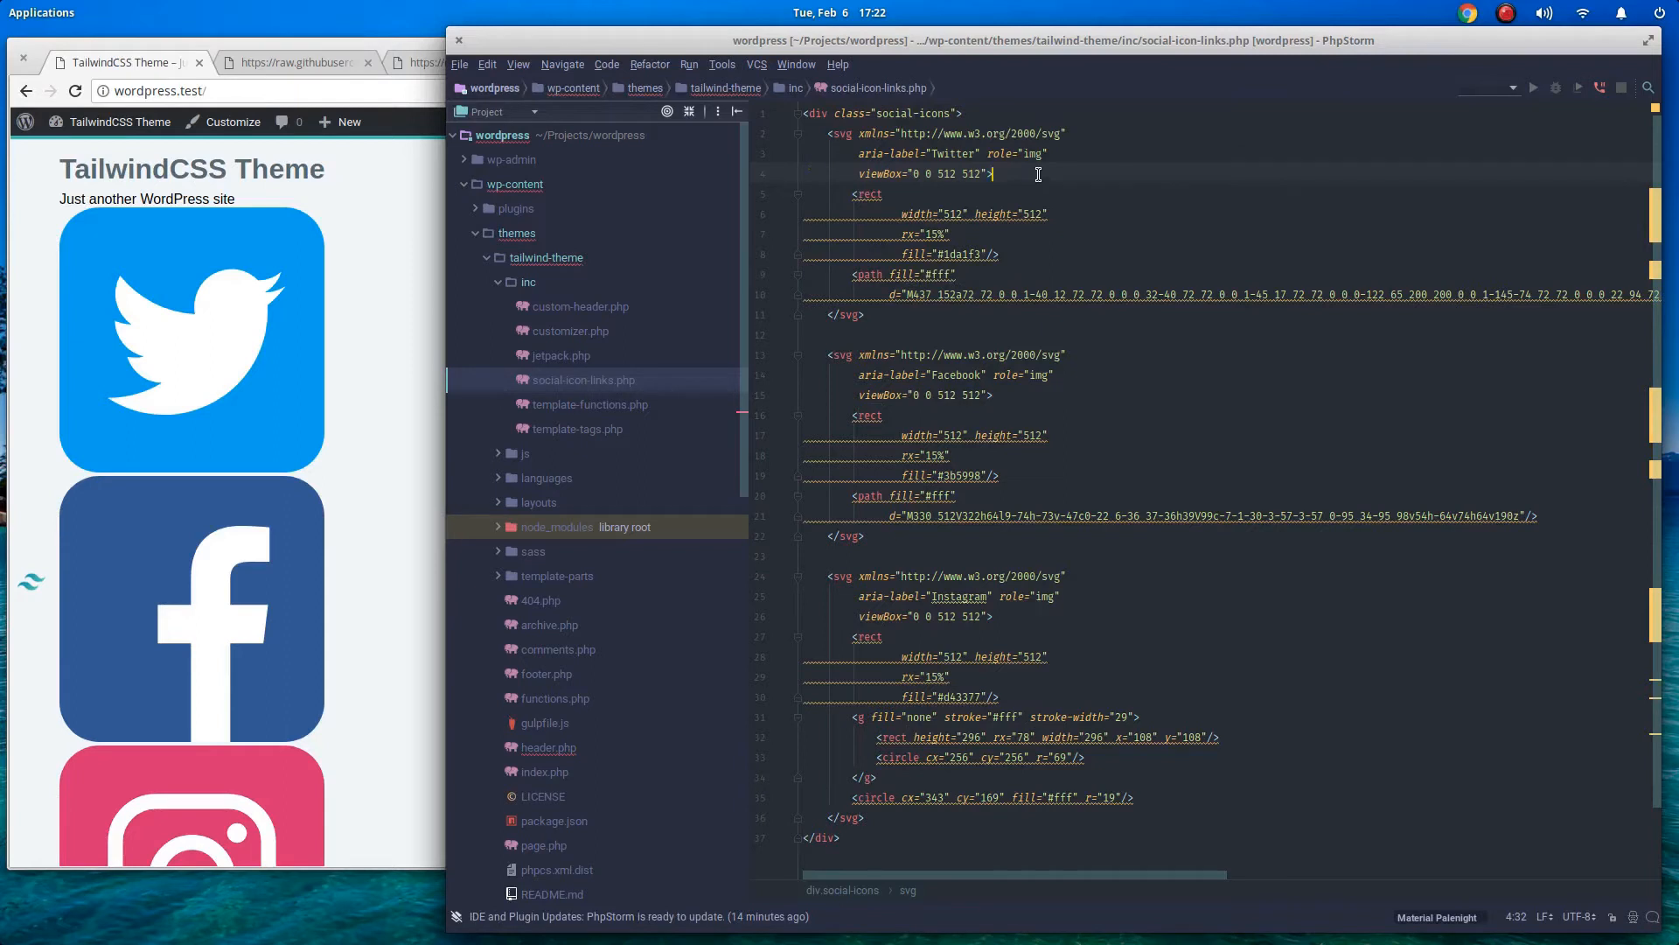
{"action": "mouse_move", "coordinate": [585, 243]}
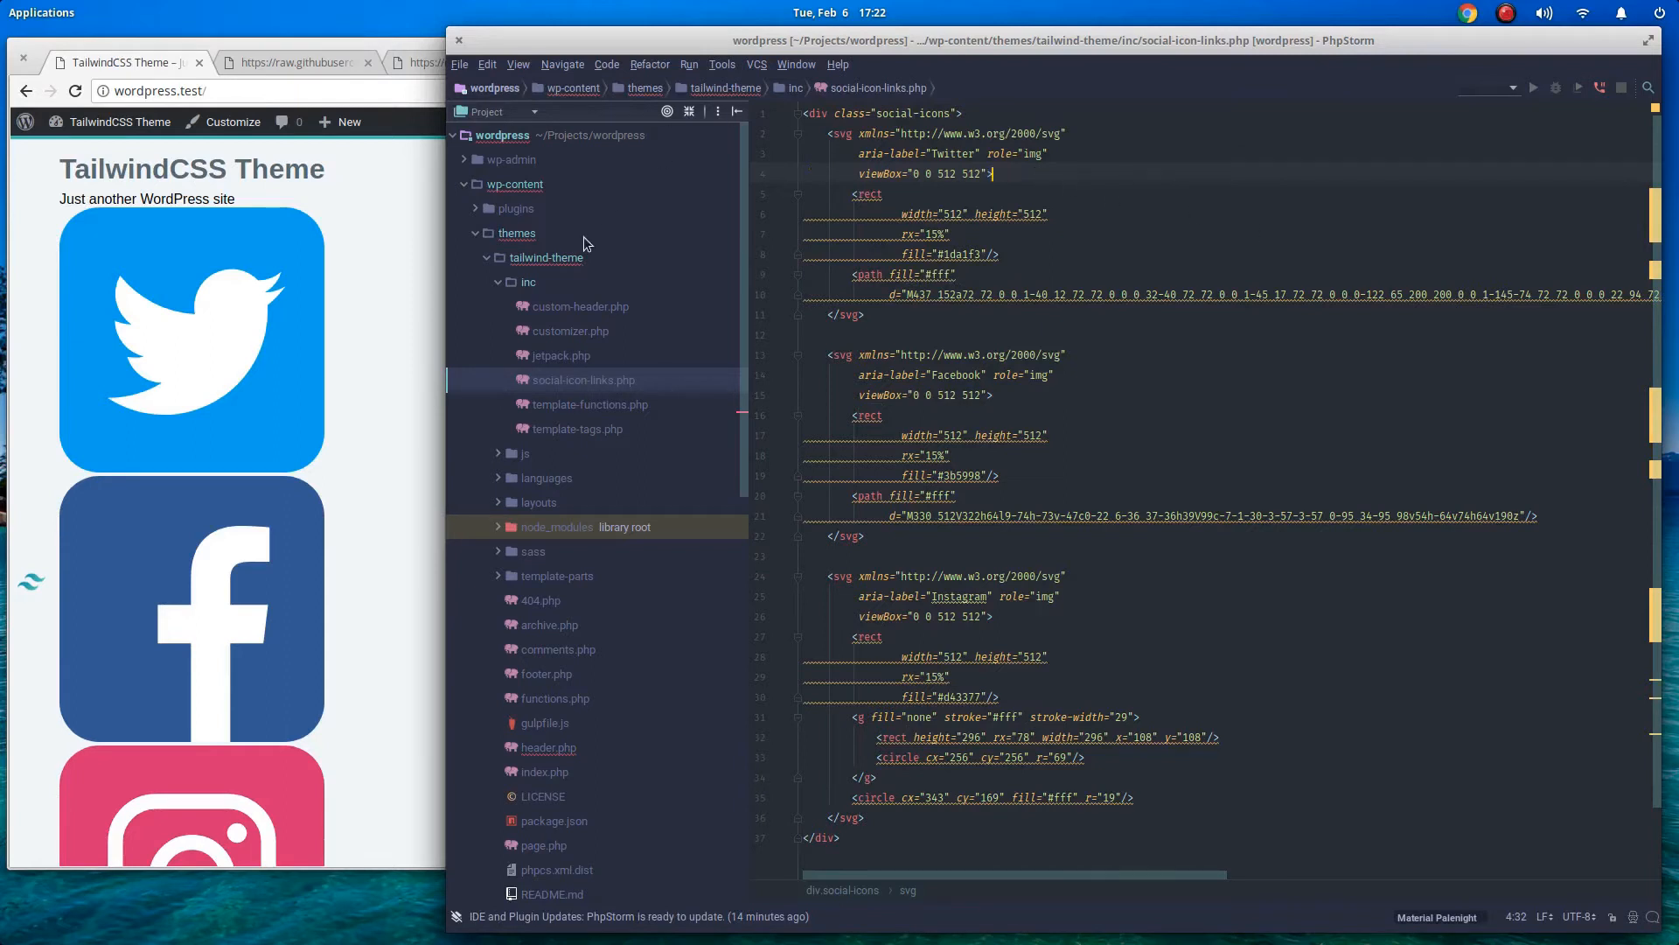
Add a new file named social-icons.scss under sass/components
{"action": "left_click", "coordinate": [499, 281]}
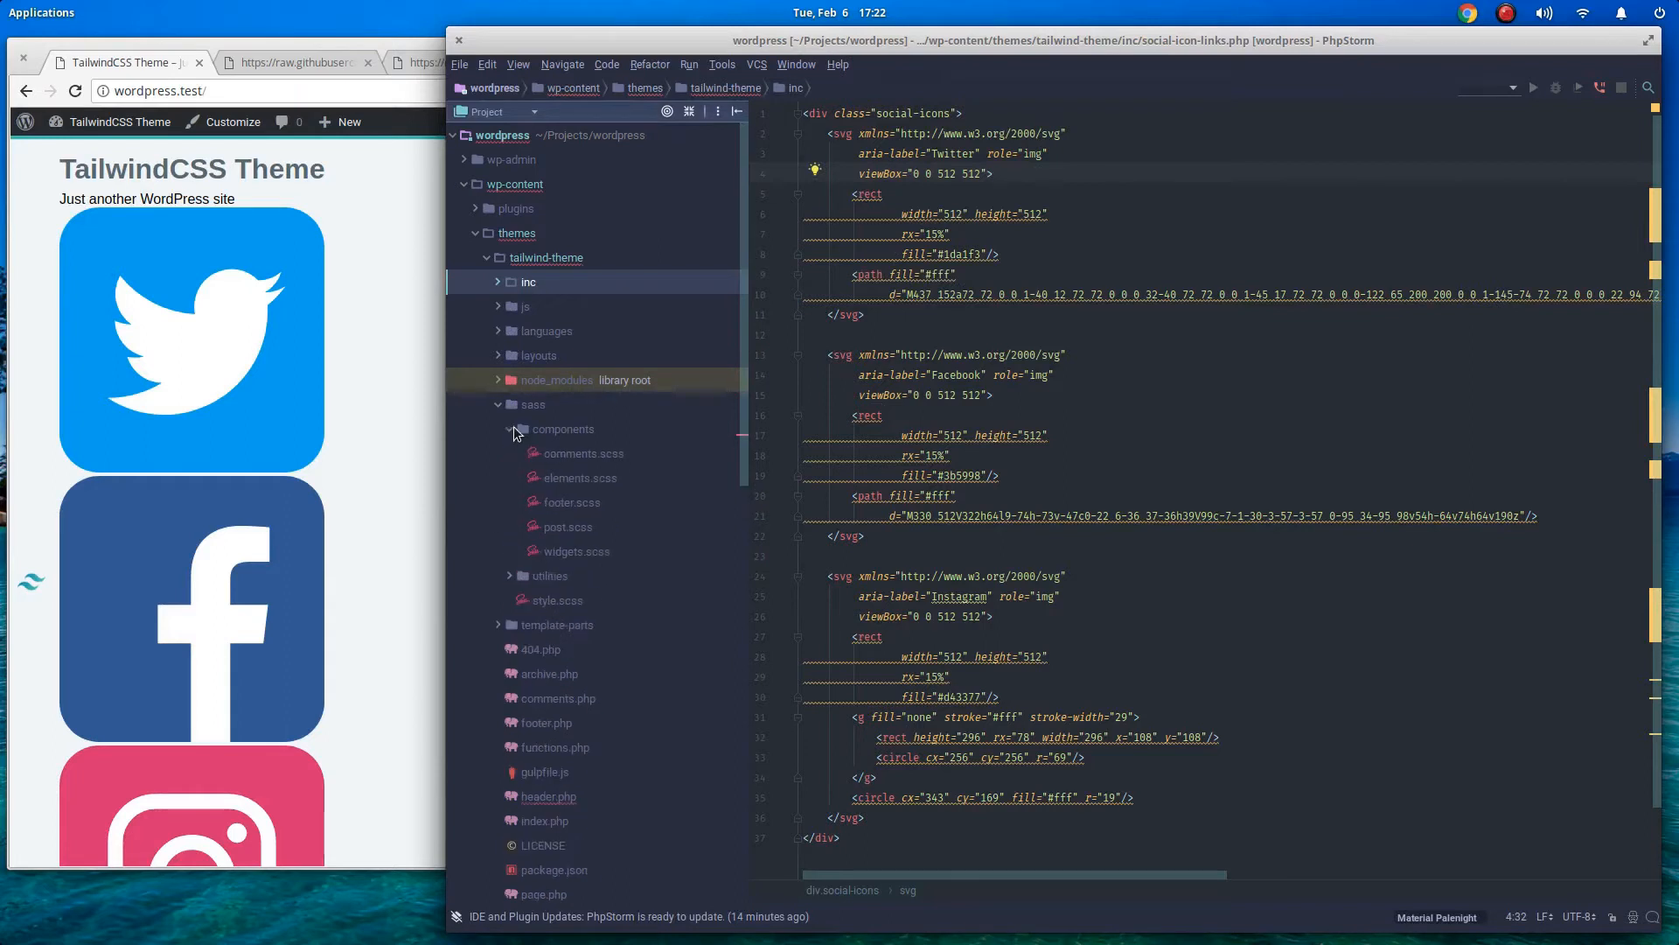
{"action": "right_click", "coordinate": [563, 428]}
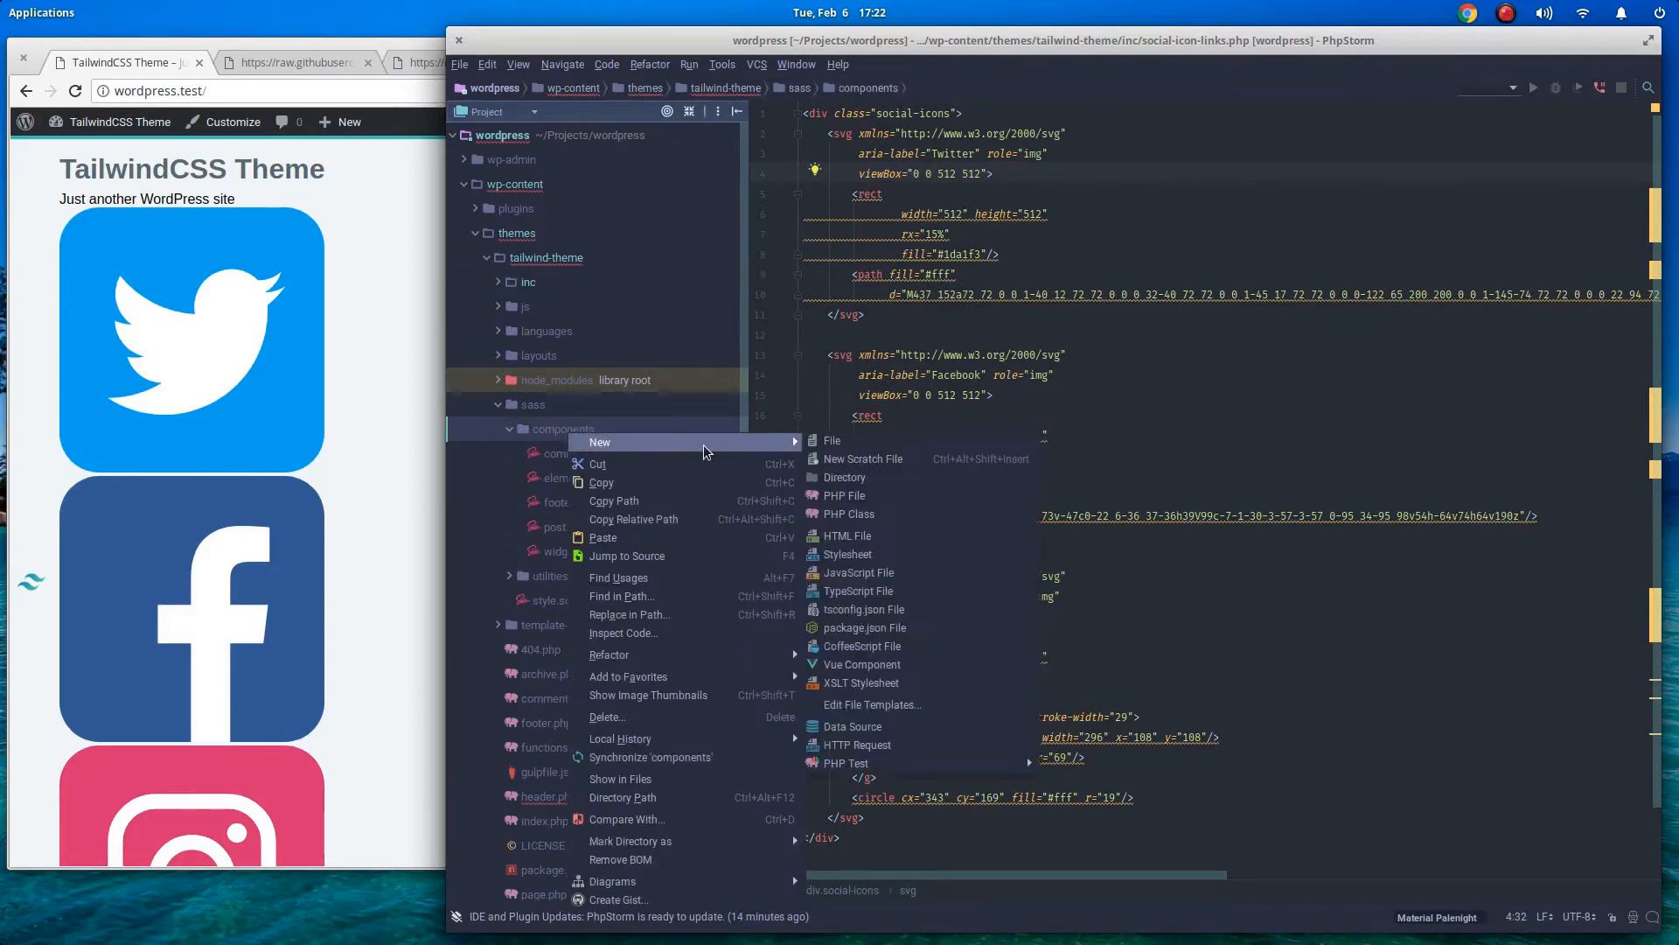
{"action": "left_click", "coordinate": [832, 440]}
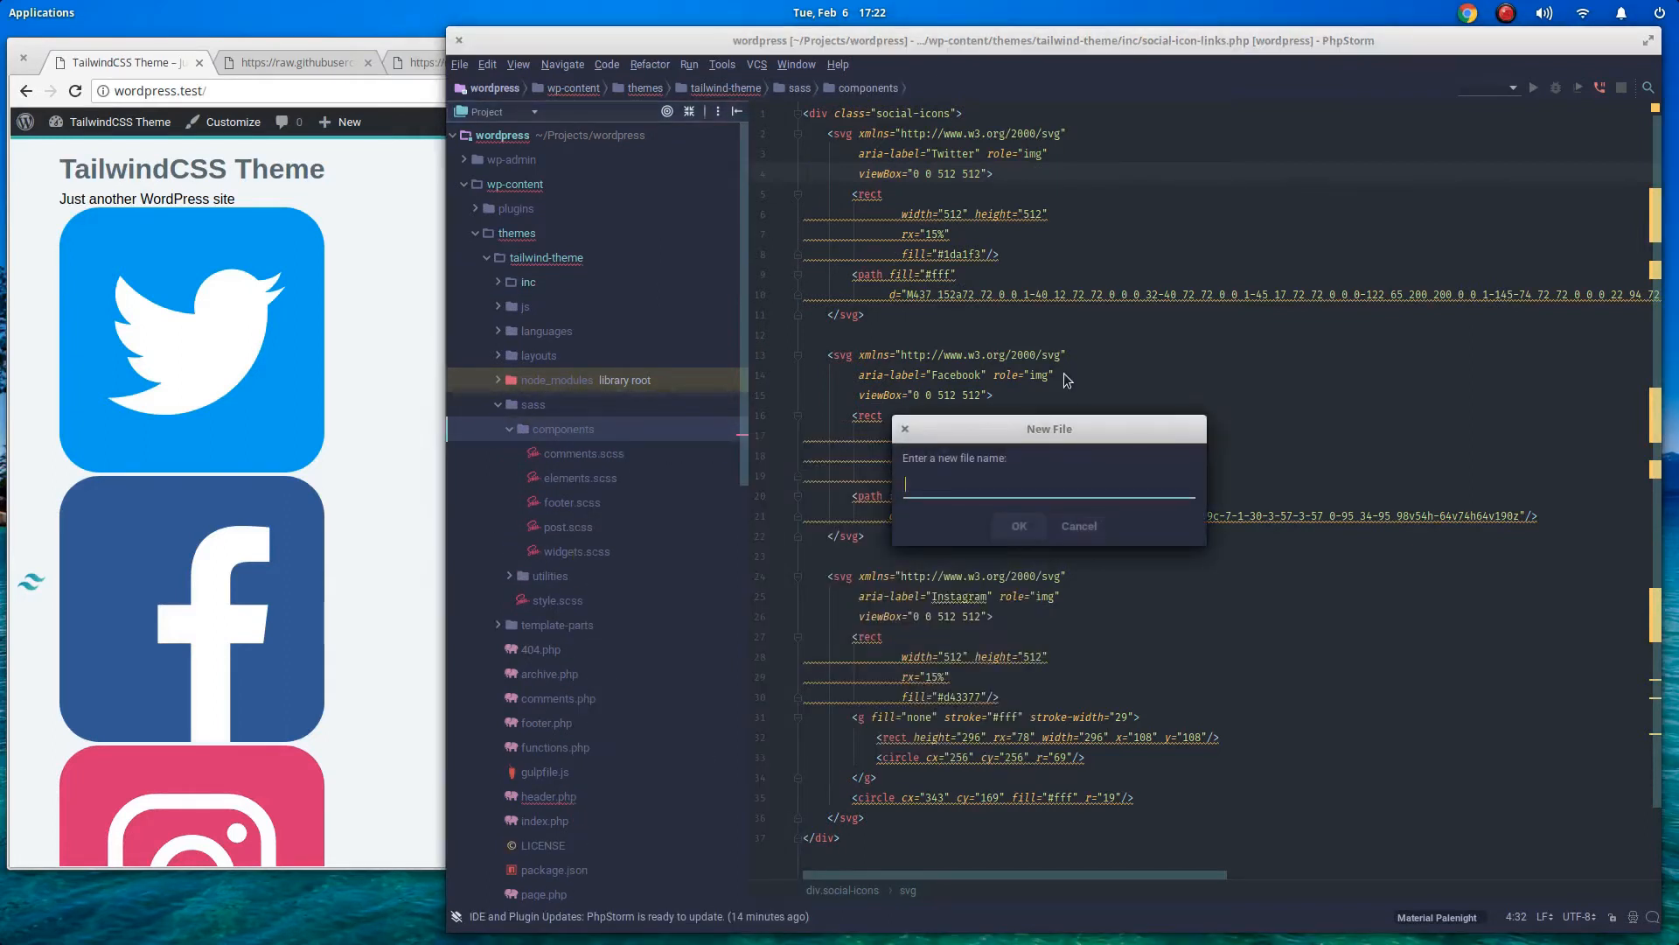
{"action": "type", "text": "social"}
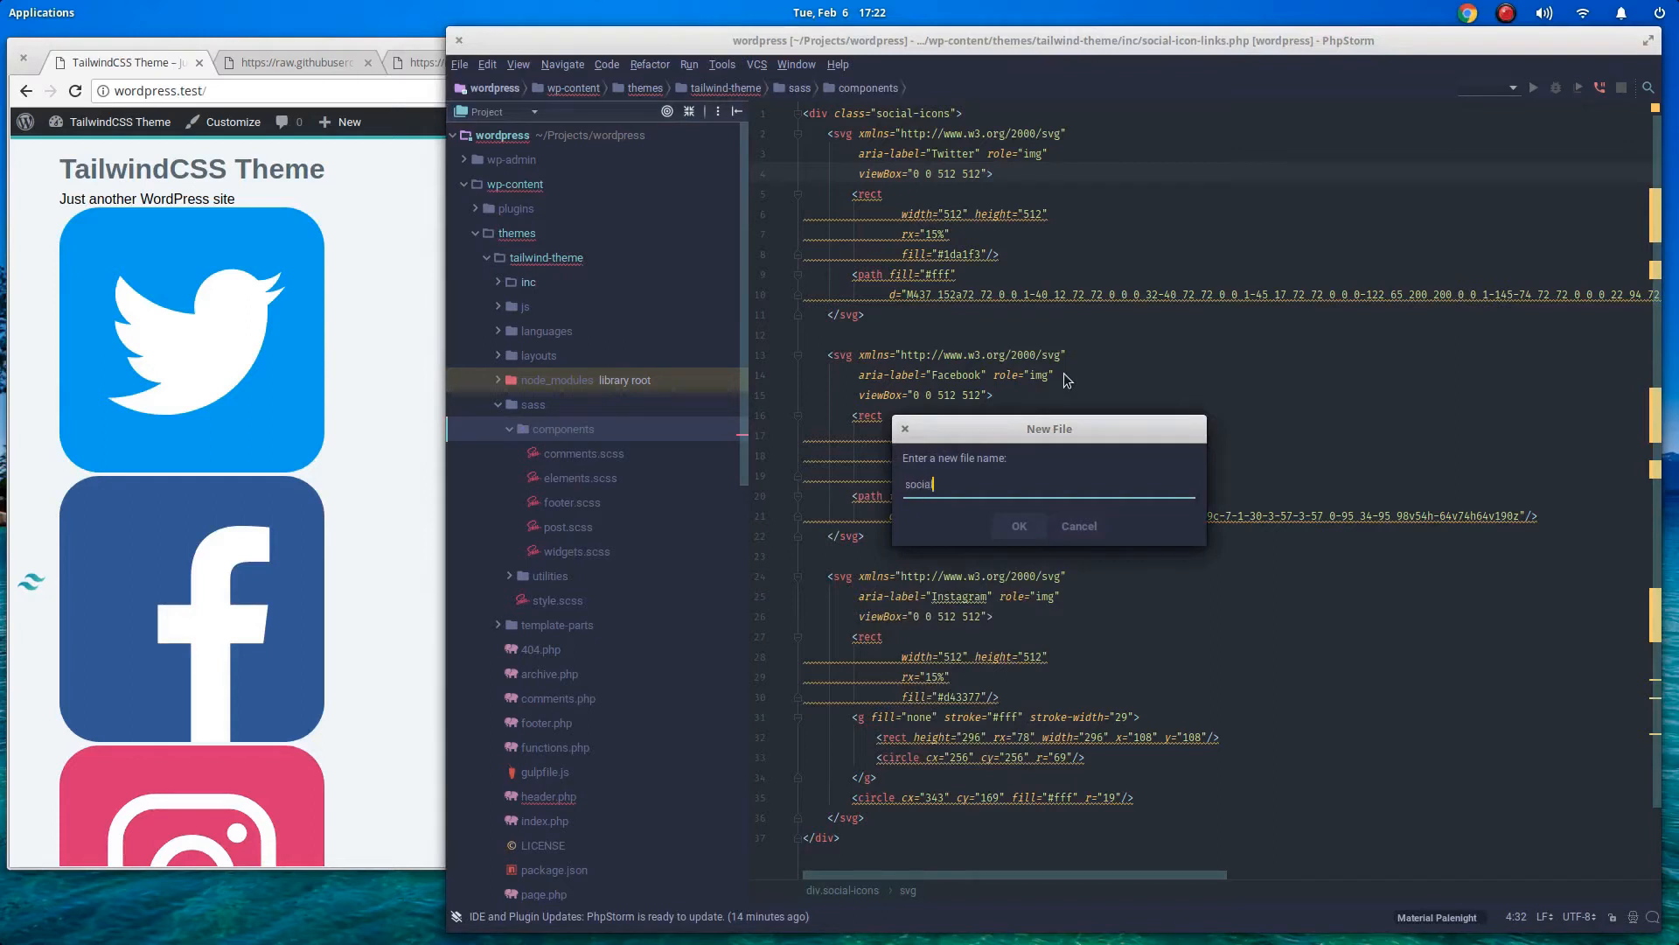
{"action": "type", "text": "l-icons.s"}
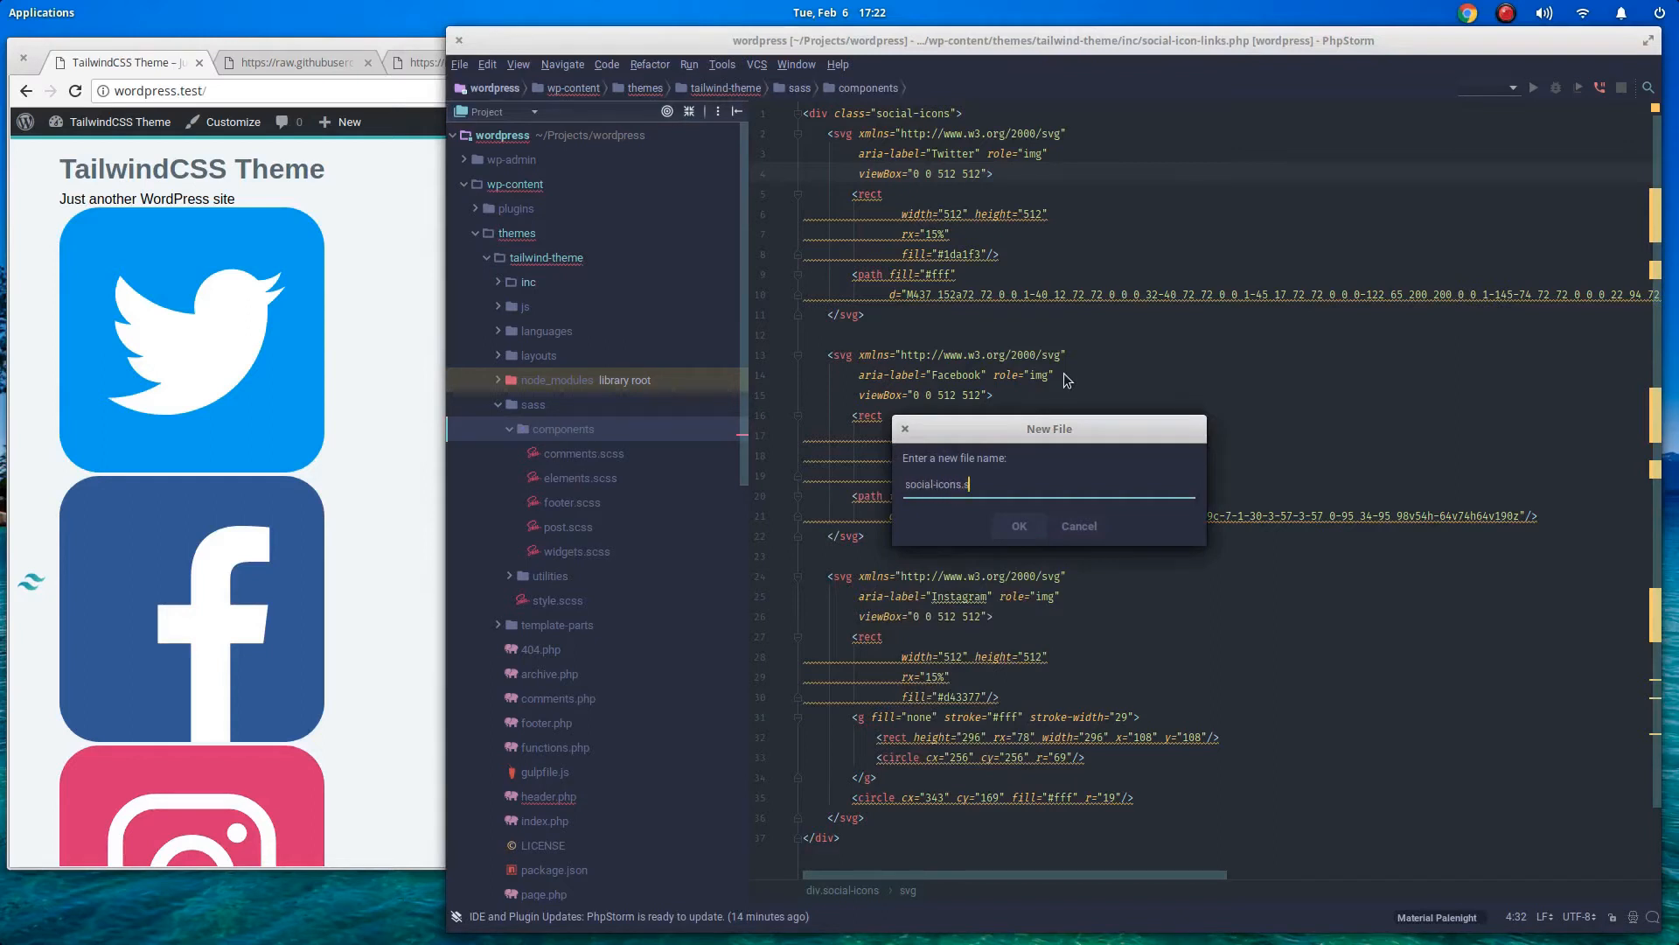
{"action": "left_click", "coordinate": [1019, 525]}
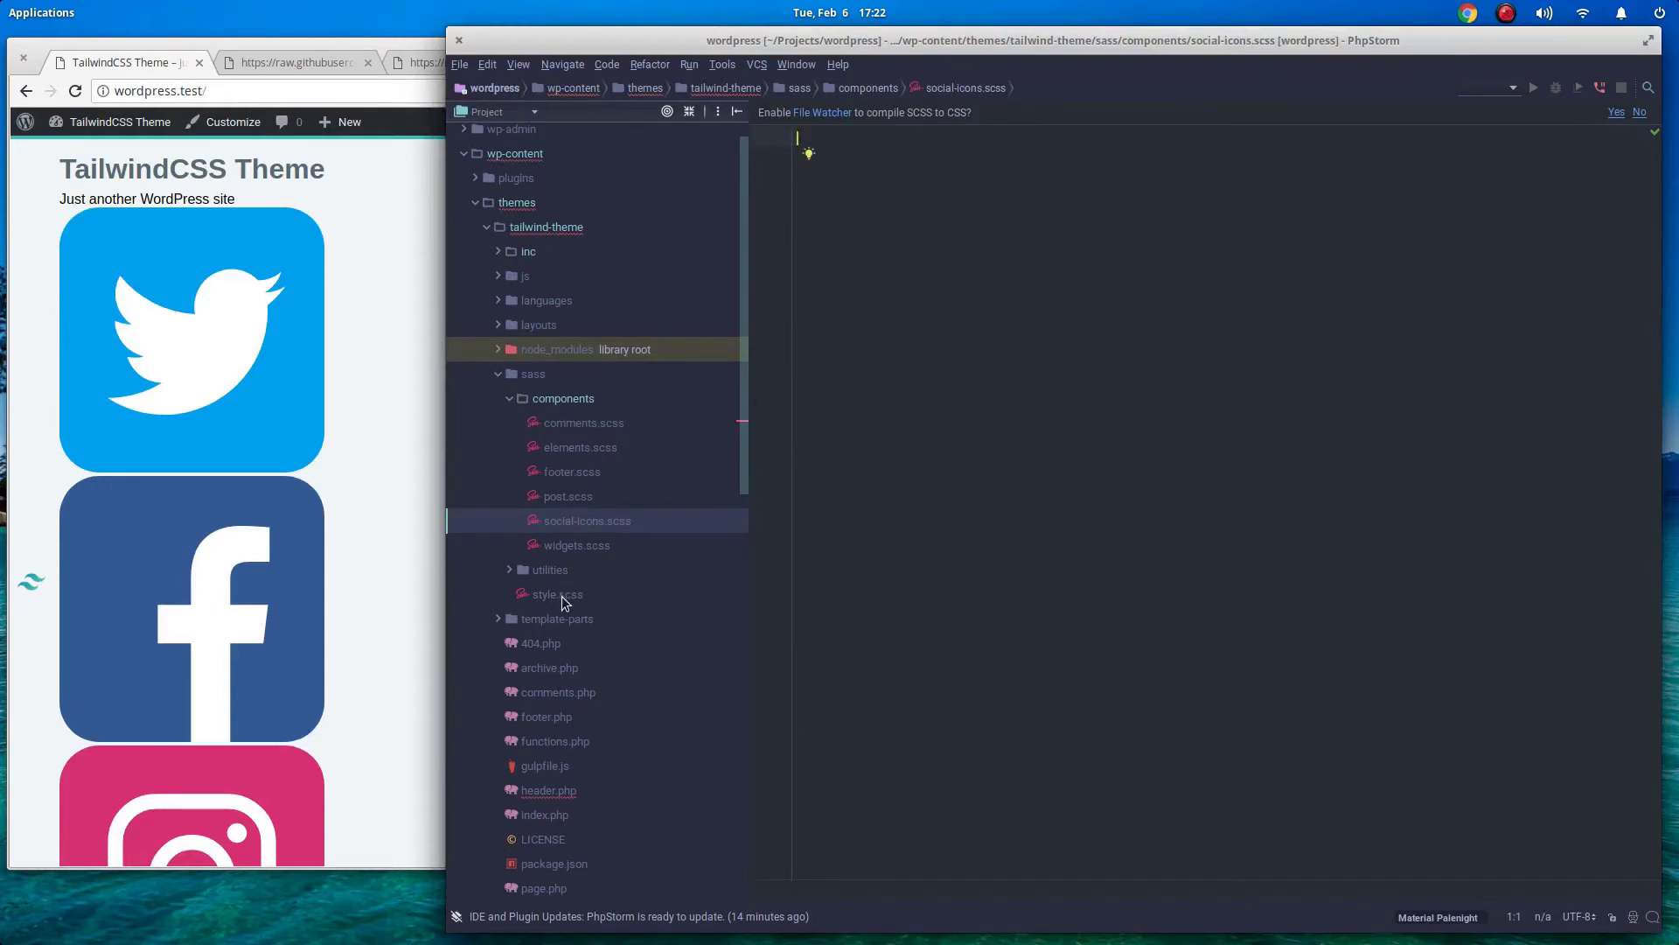
{"action": "double_click", "coordinate": [557, 593]}
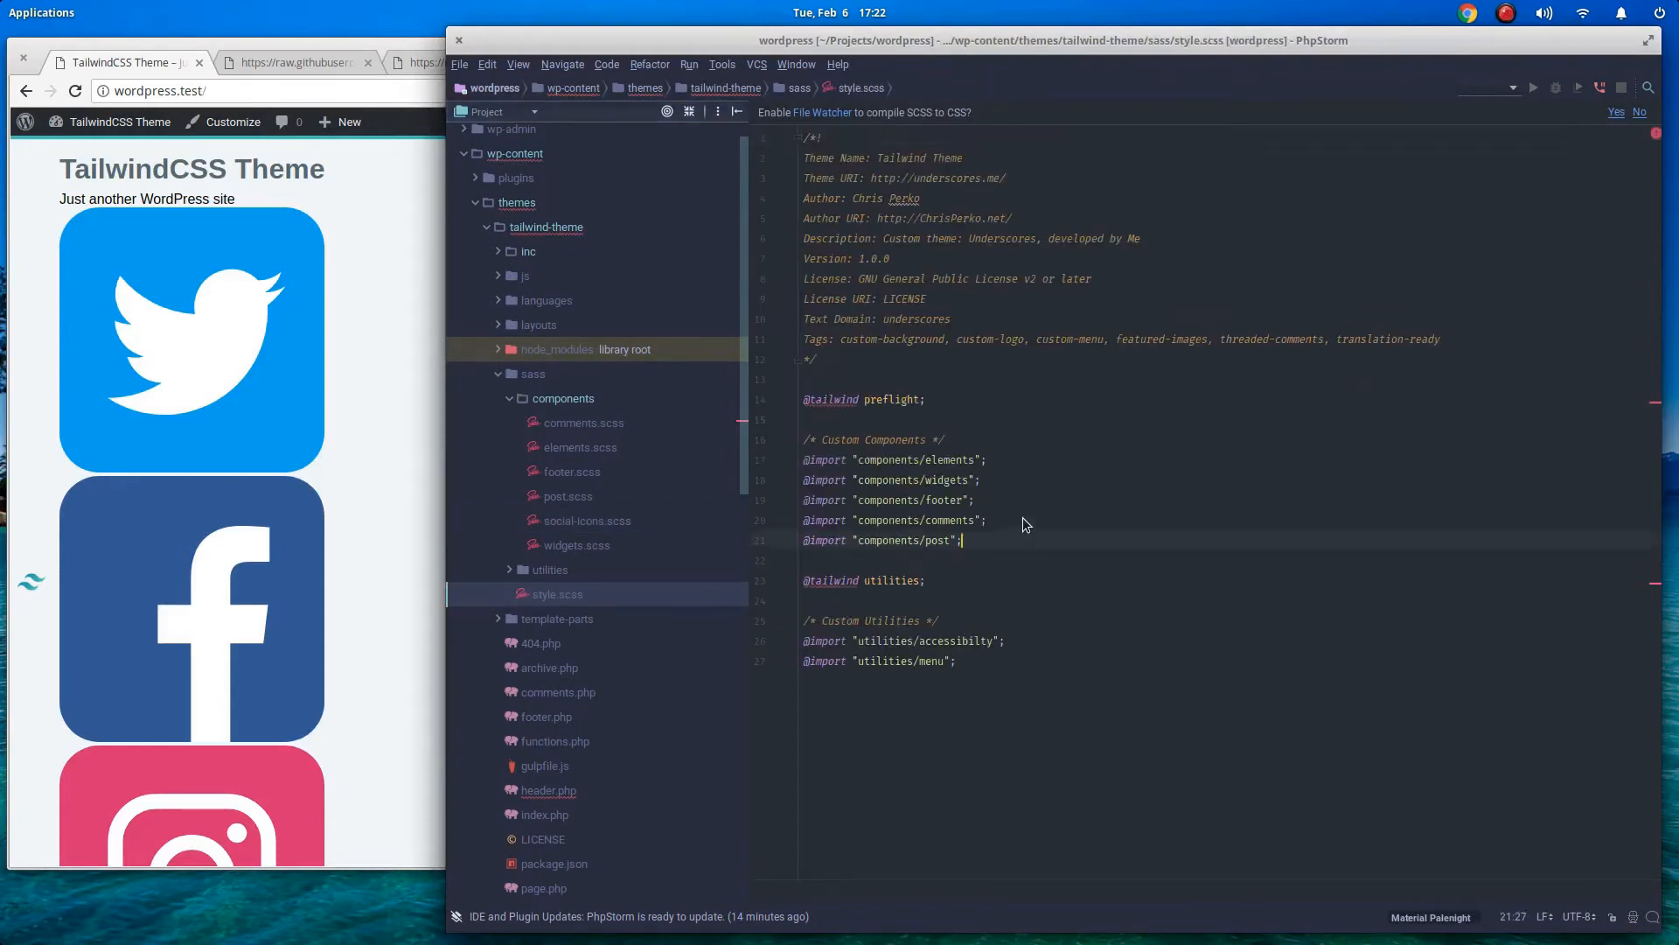
{"action": "type", "text": "@import"}
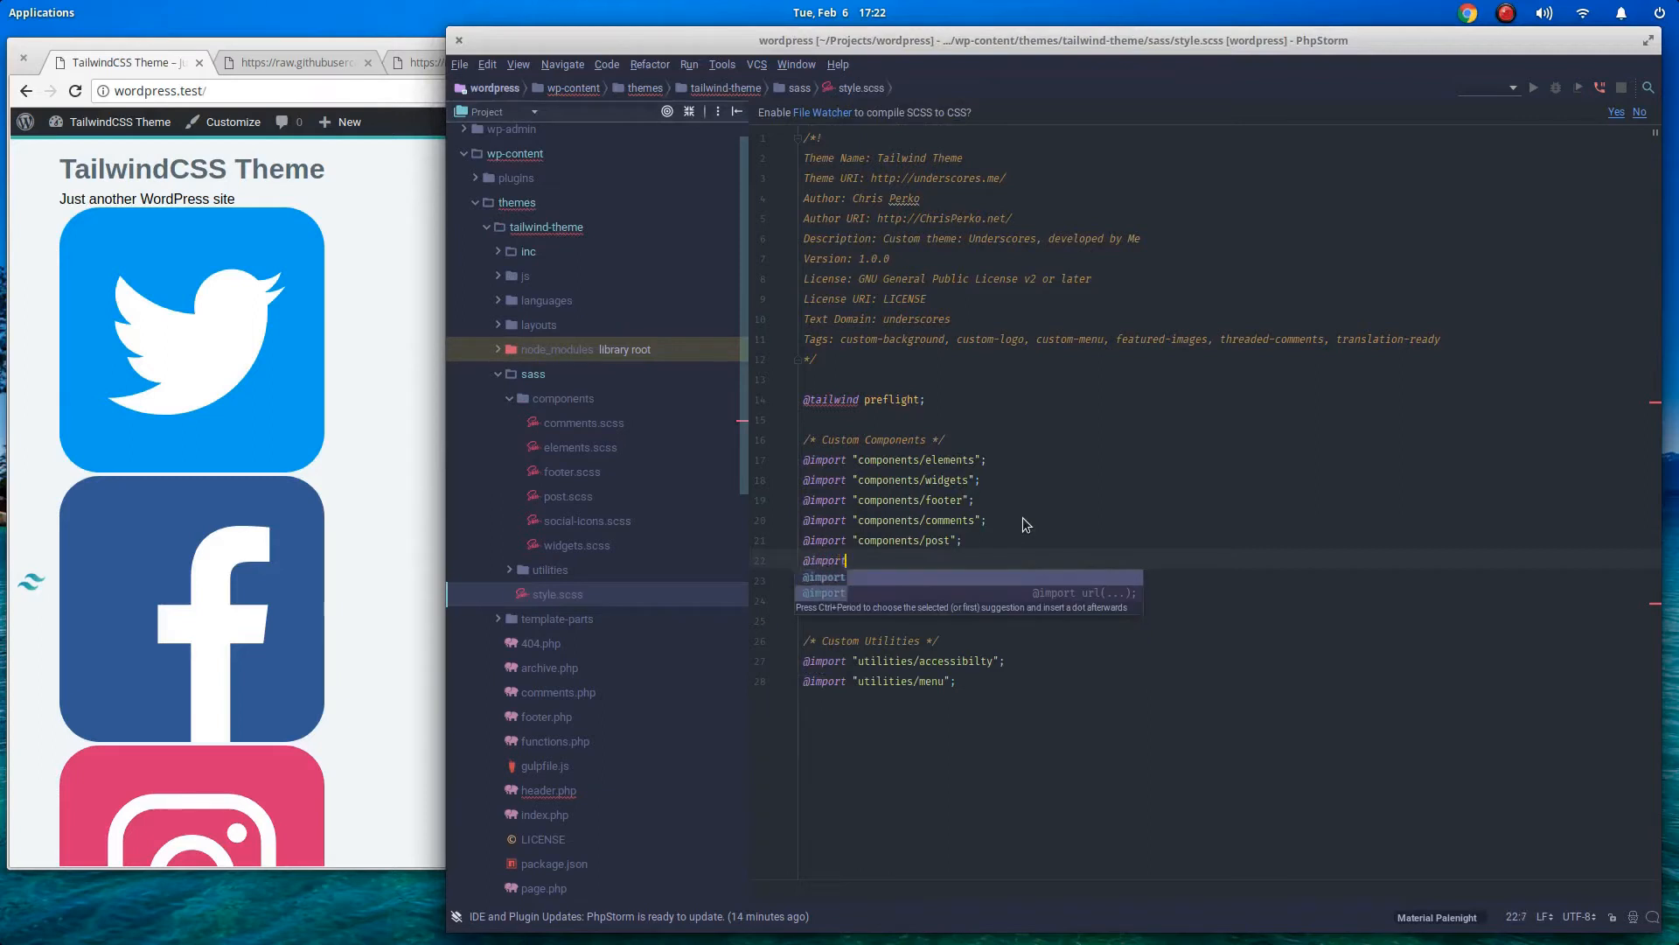
{"action": "type", "text": "\"components/"}
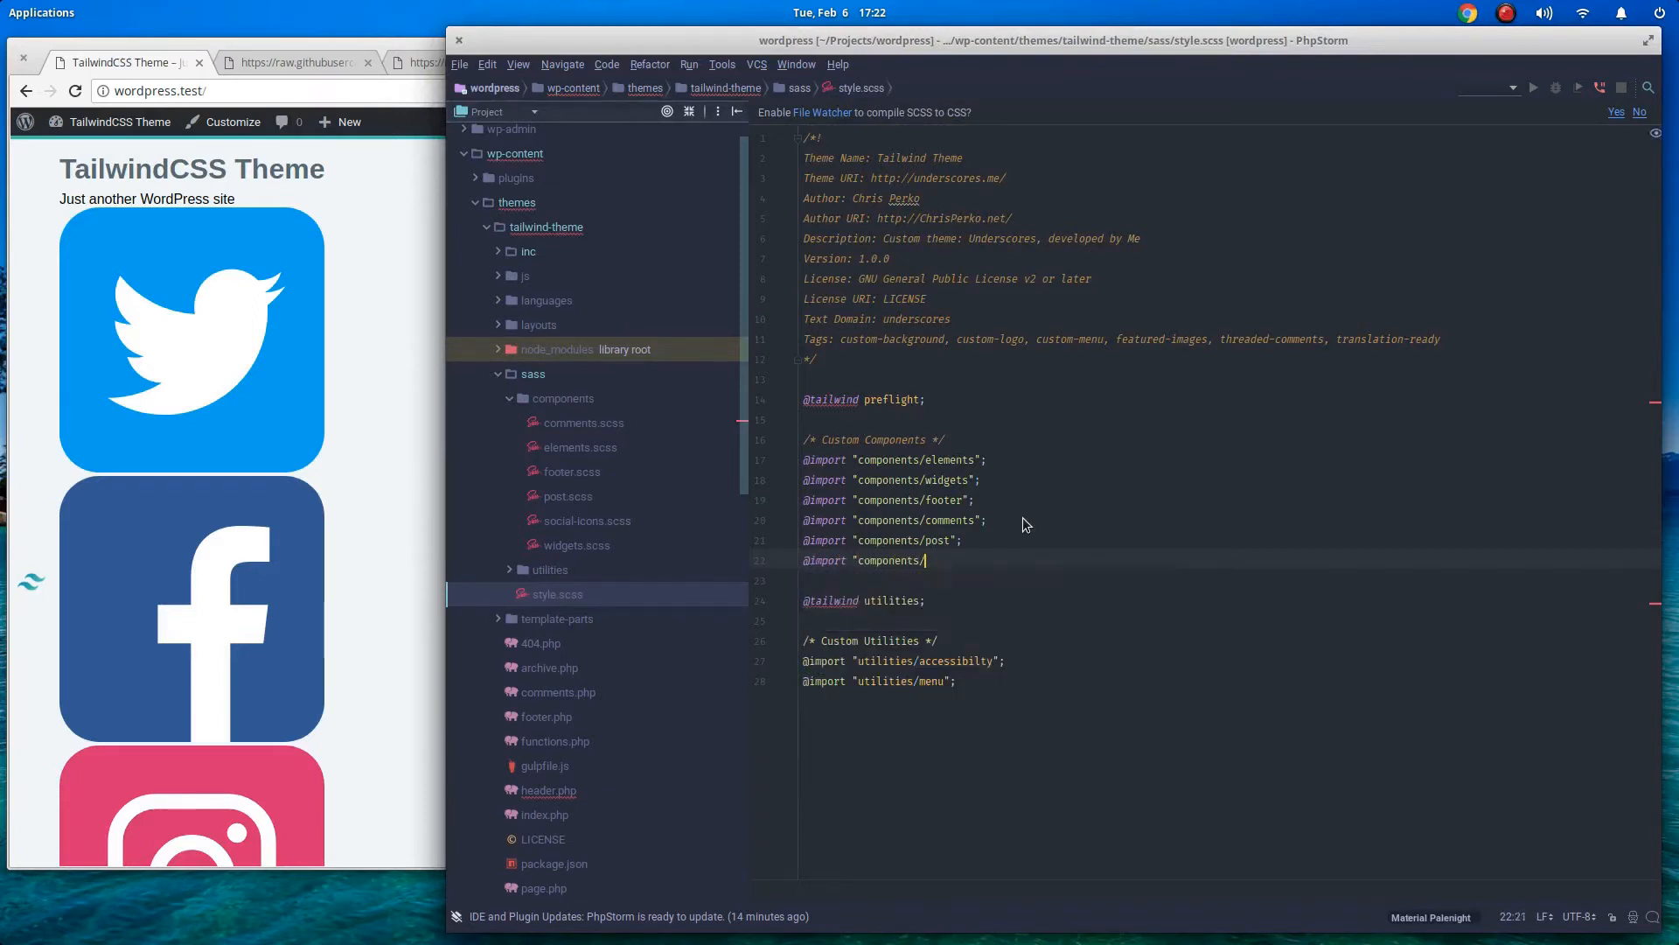
{"action": "type", "text": "s"}
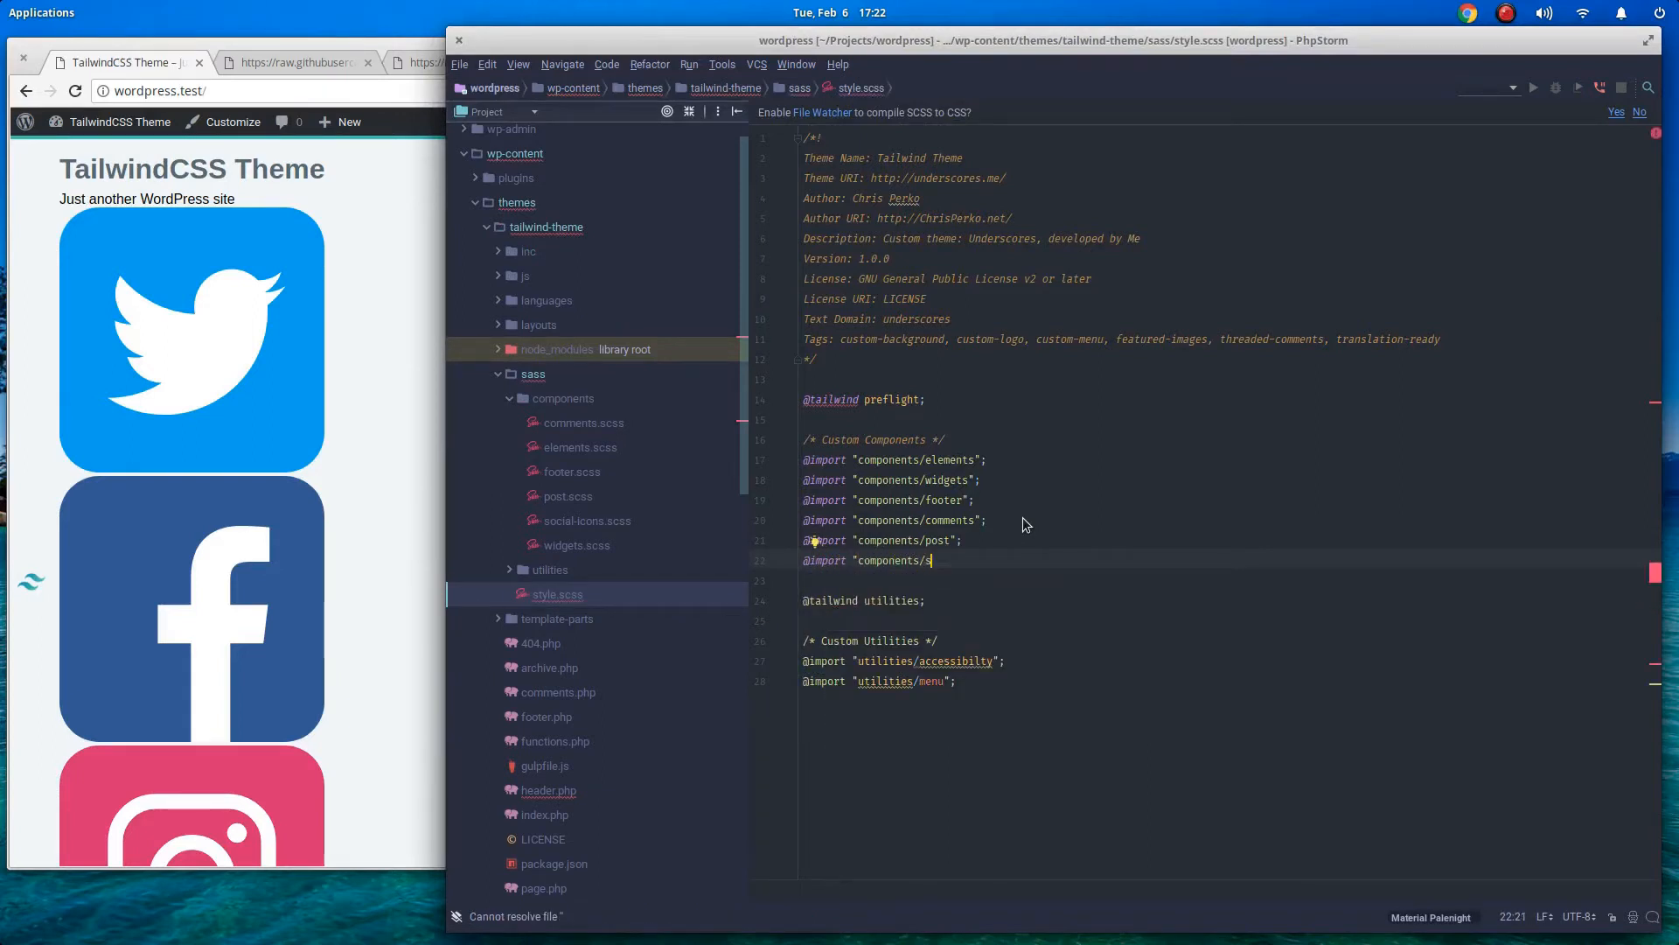
{"action": "type", "text": "ocial-icons.scss\";"}
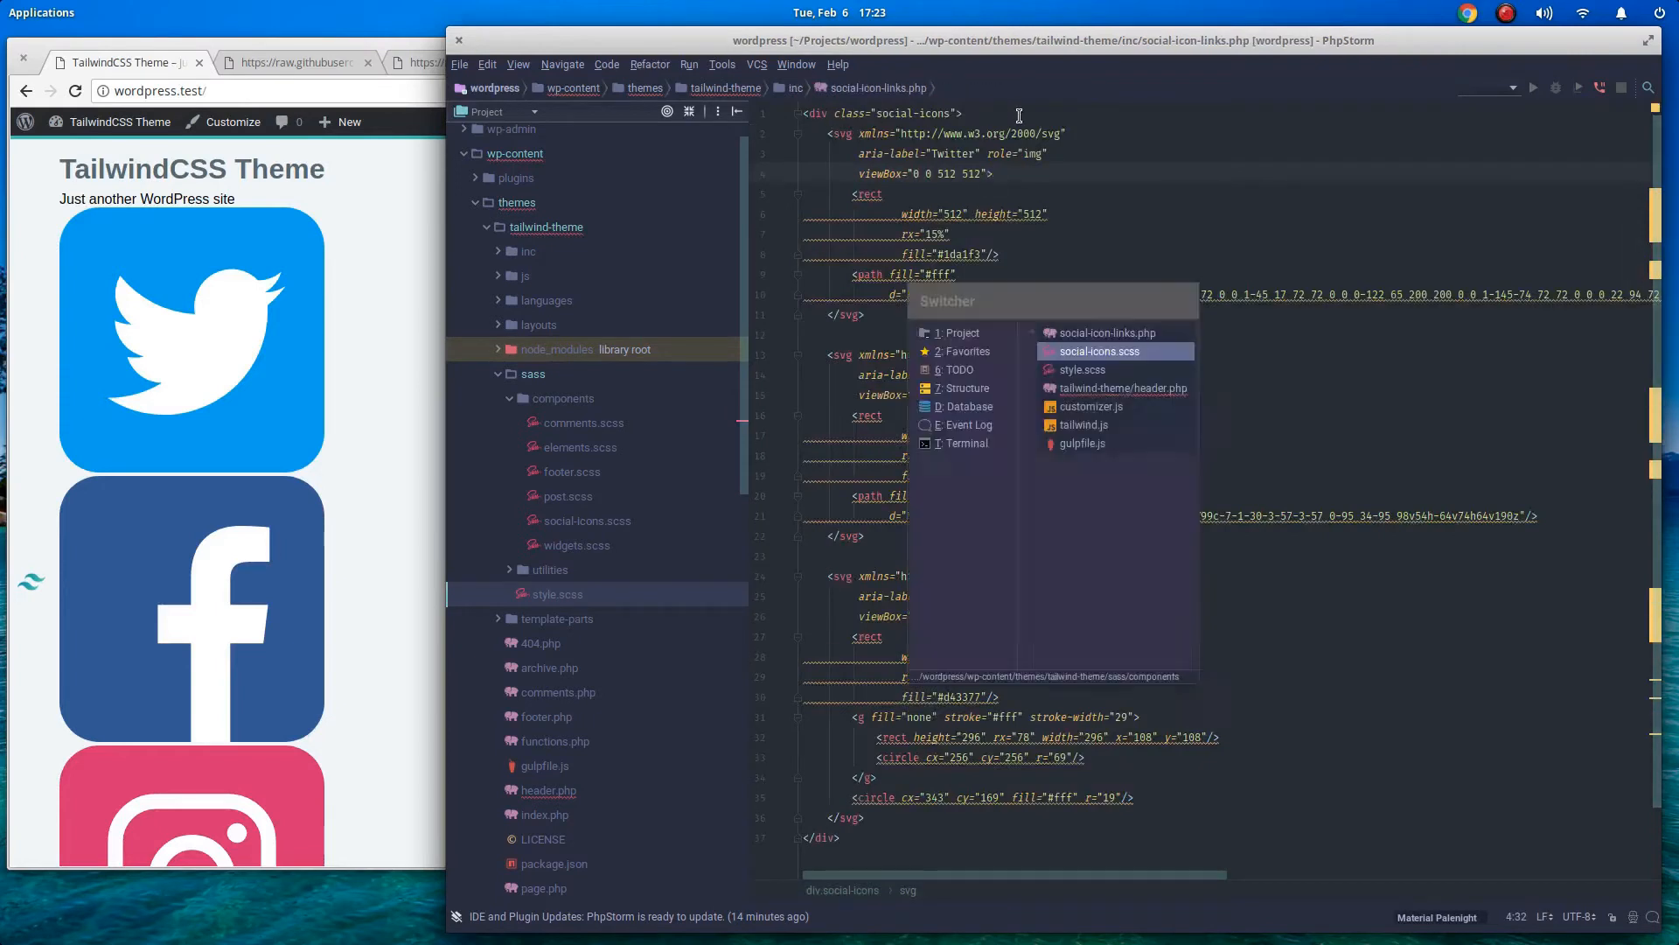
Write a .social-icons rule in social-icons.scss giving nested svg elements width 60px
{"action": "left_click", "coordinate": [1099, 351]}
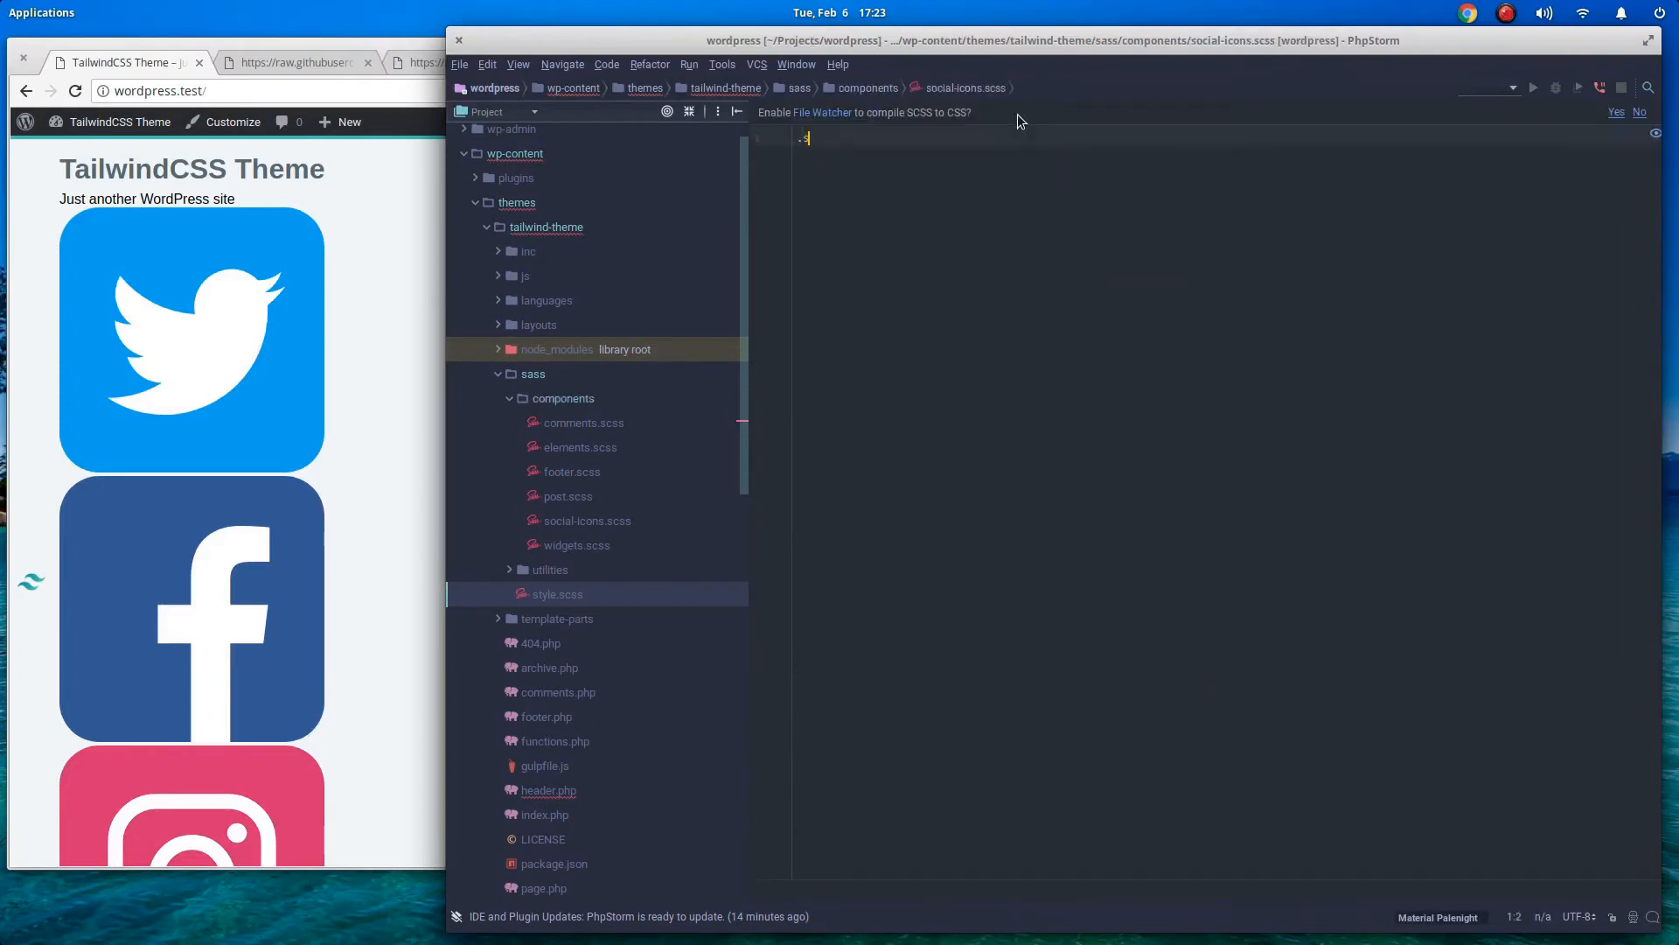
{"action": "type", "text": ".social-icons"}
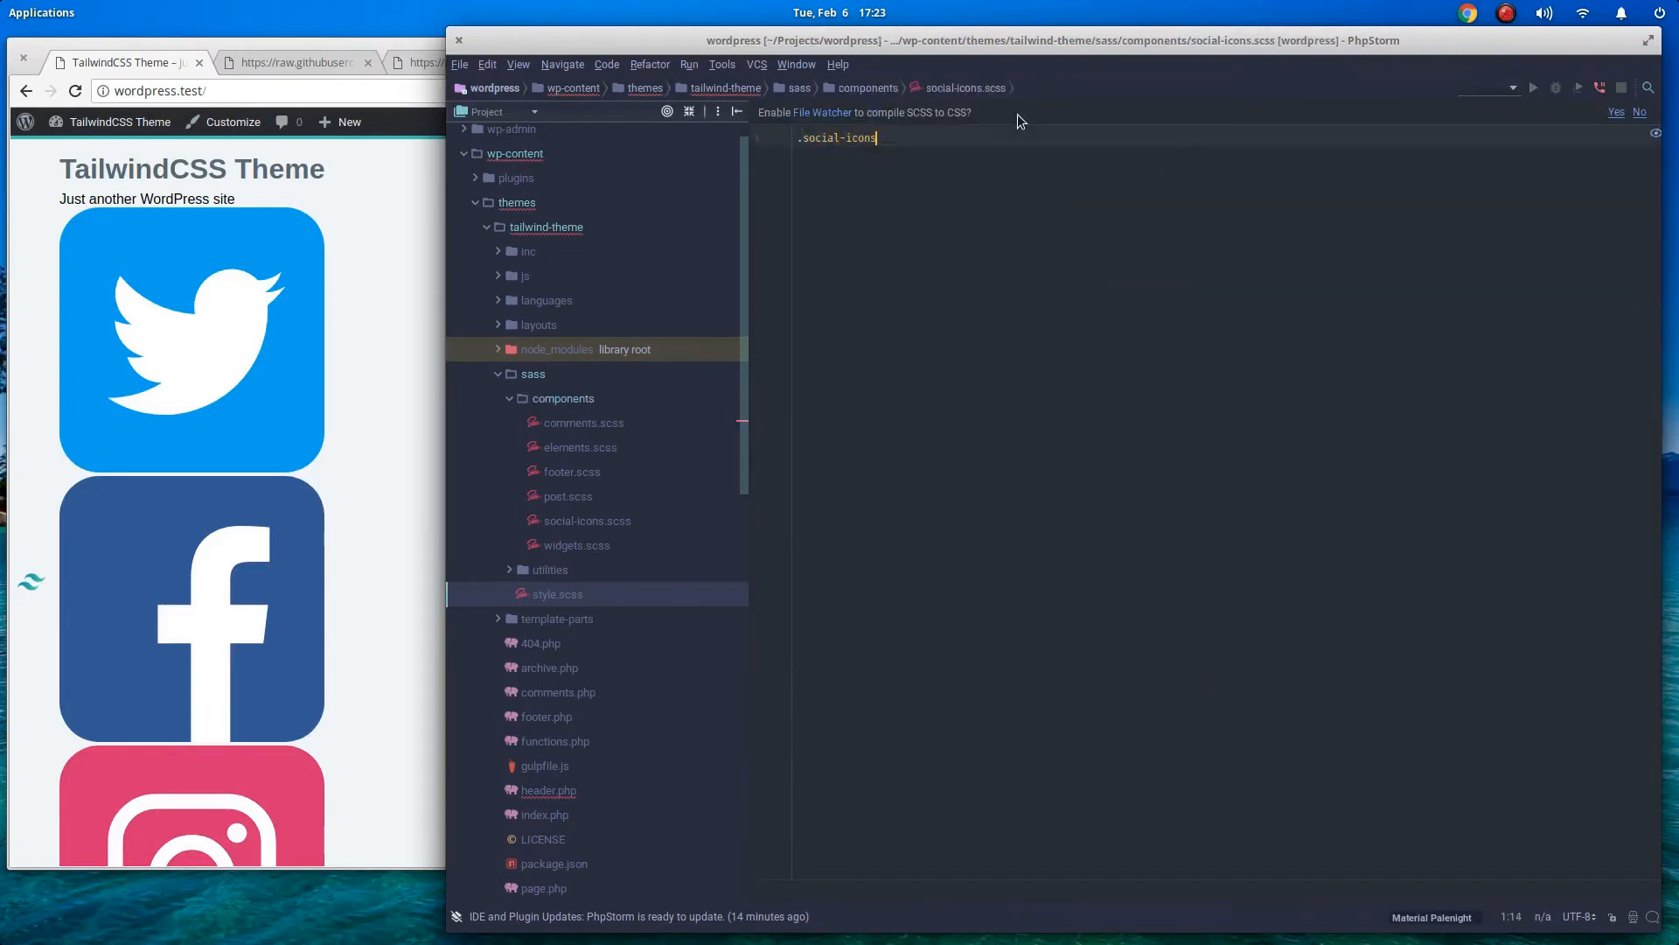
{"action": "type", "text": "{"}
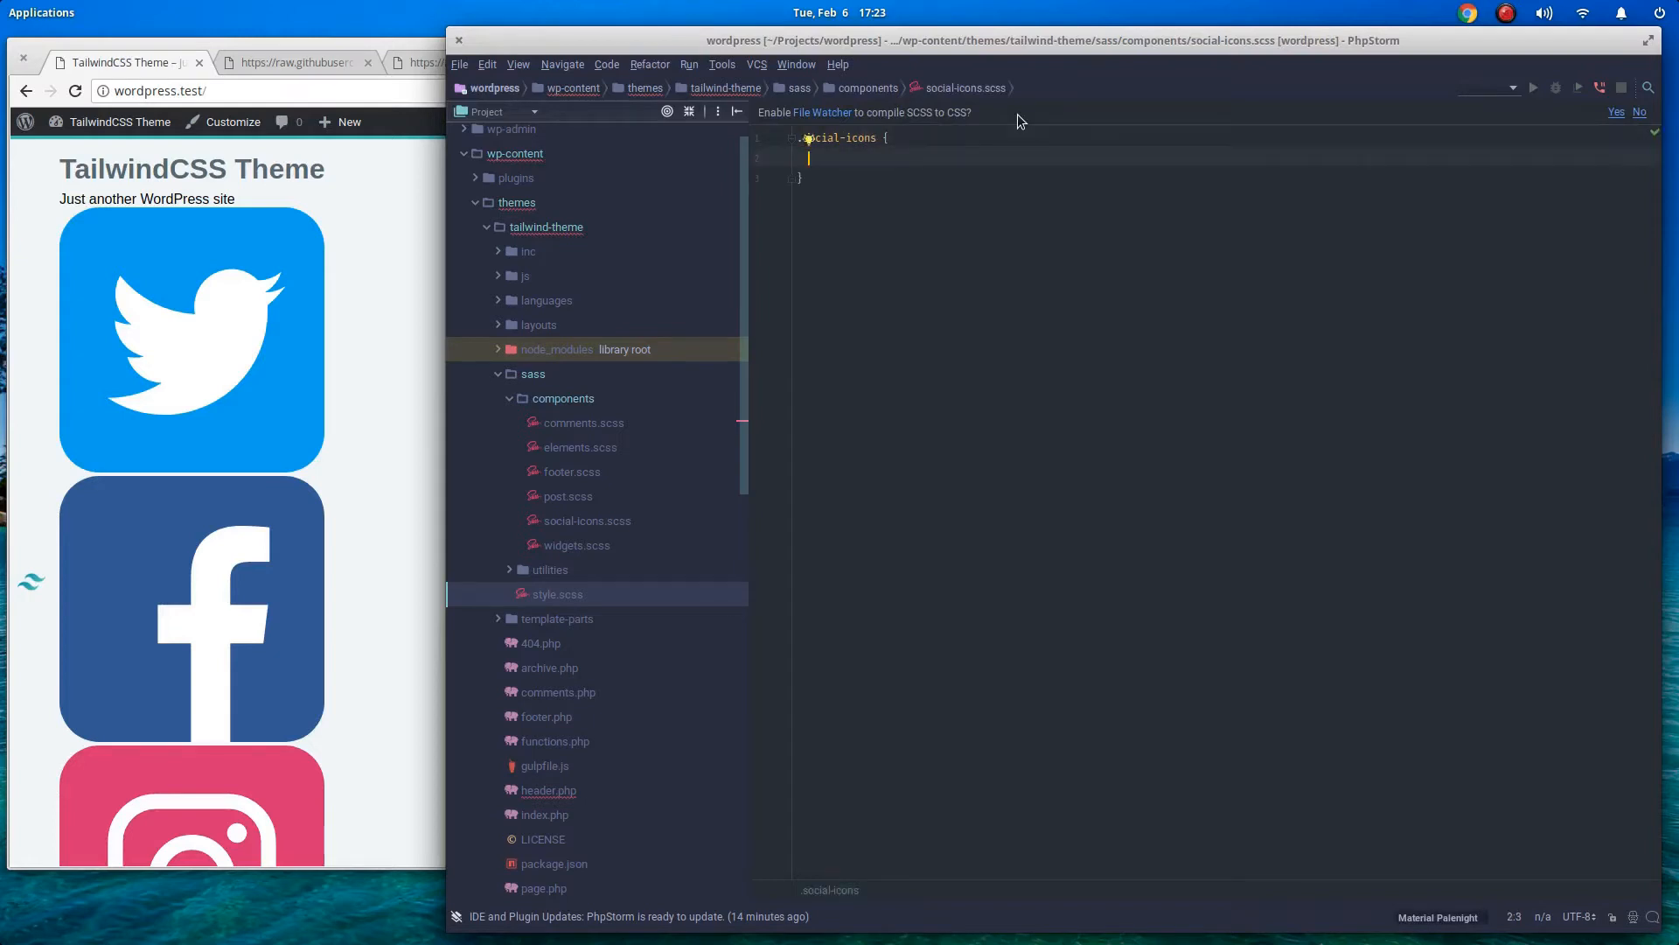
{"action": "type", "text": "svg {"}
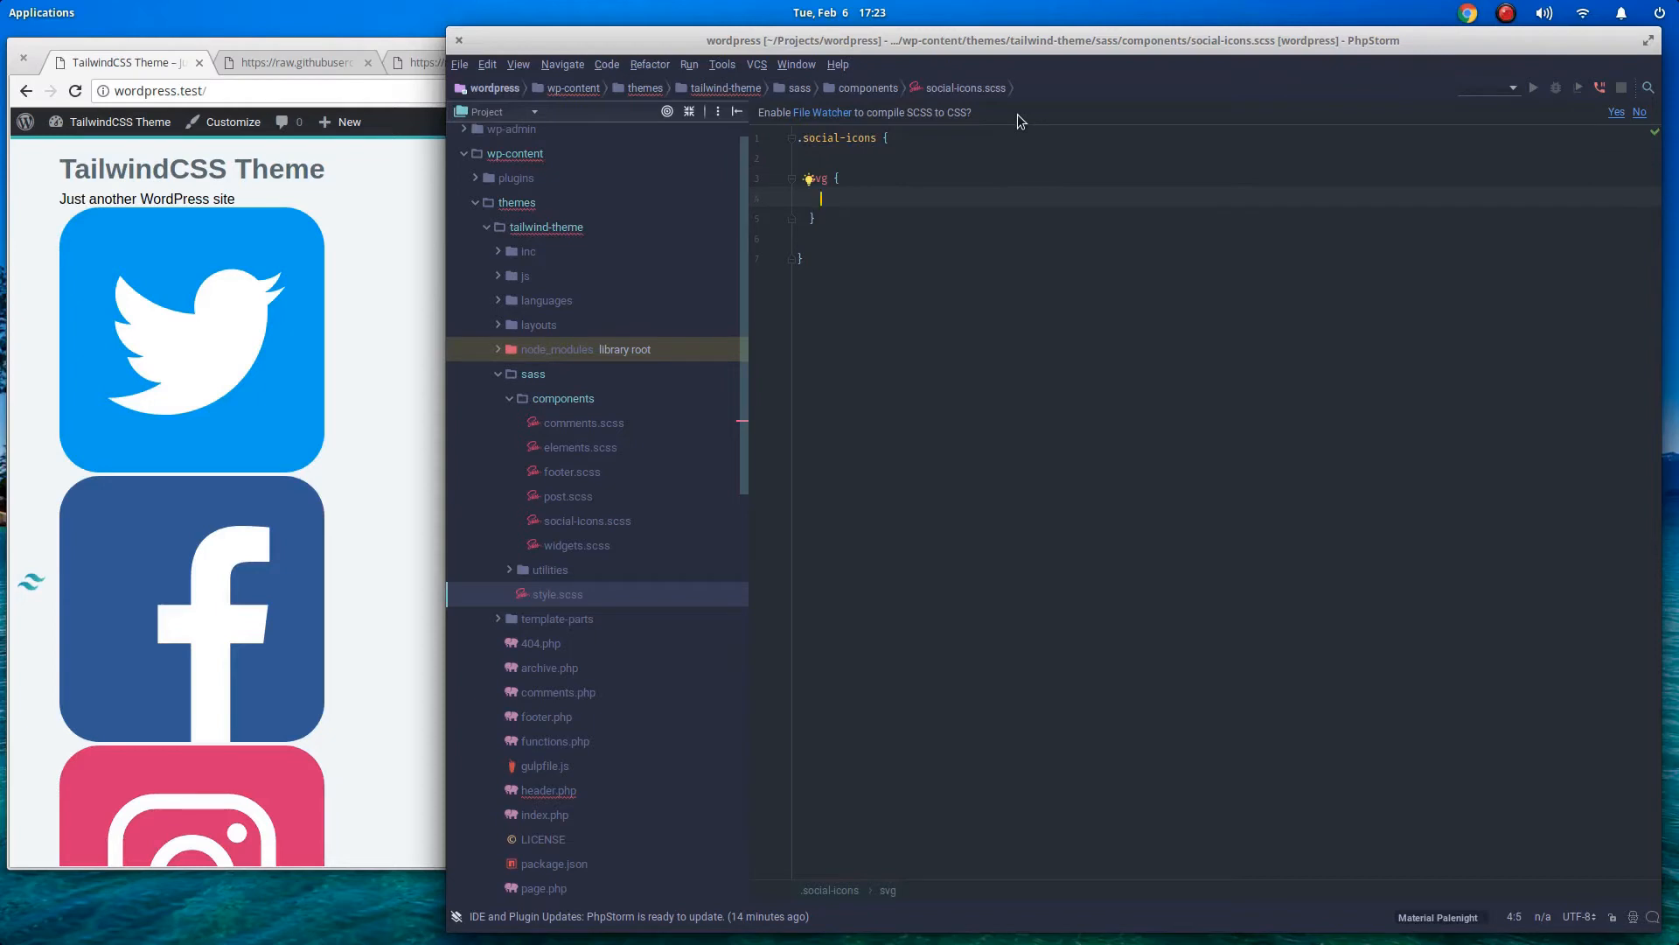
{"action": "type", "text": "width:"}
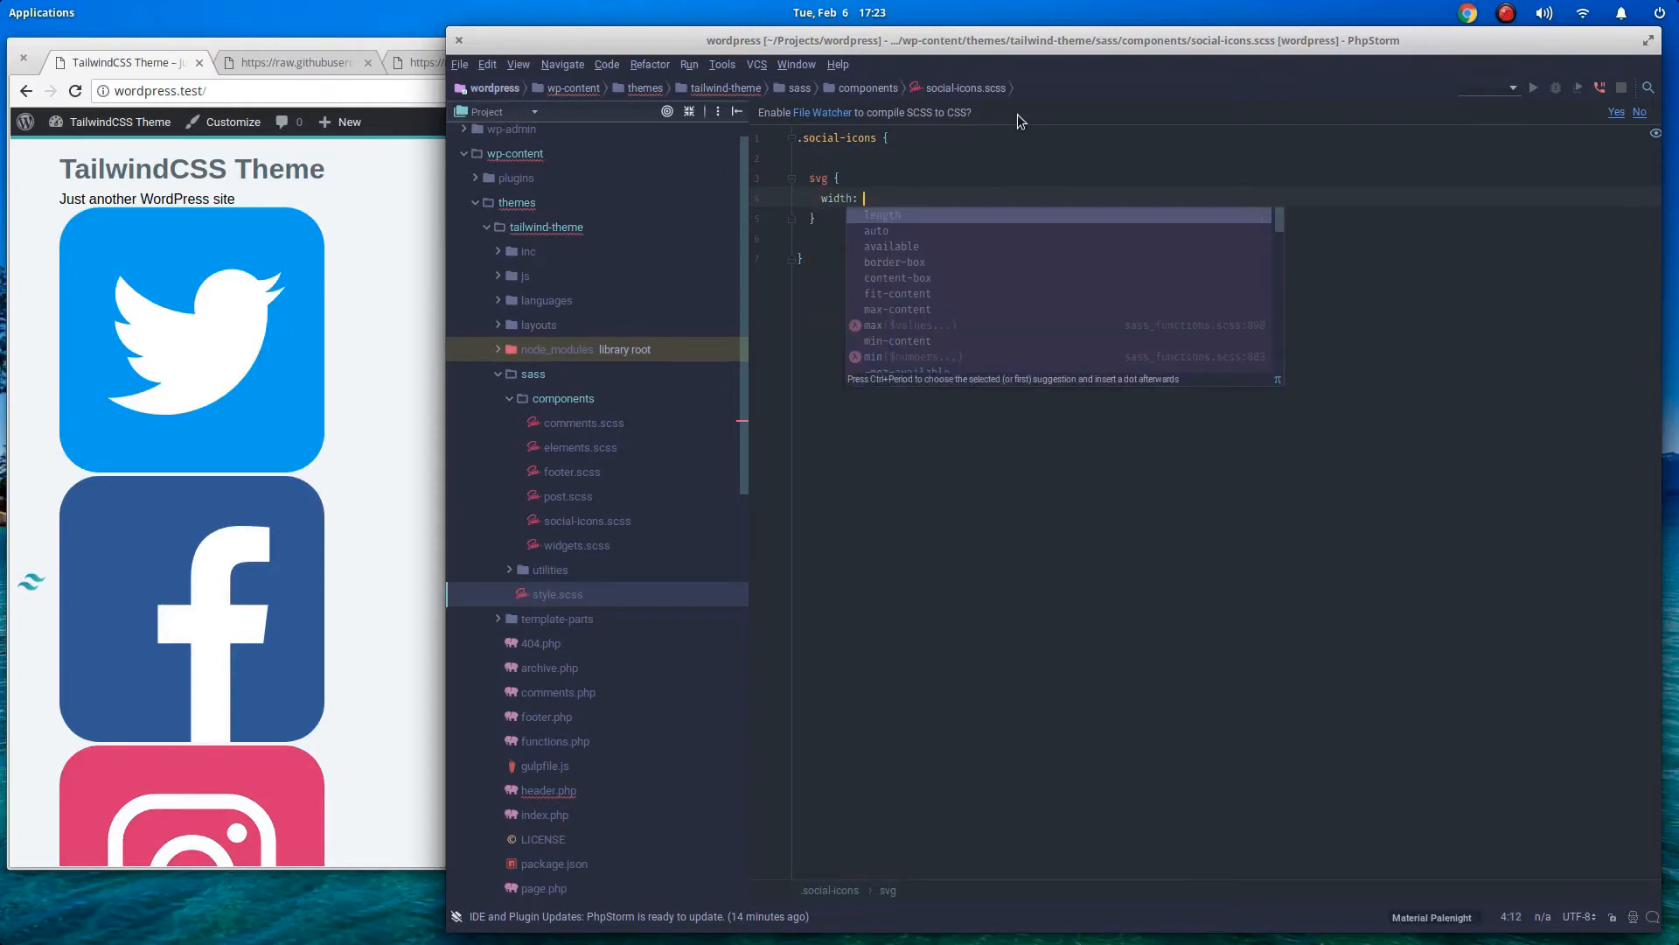
{"action": "type", "text": "66"}
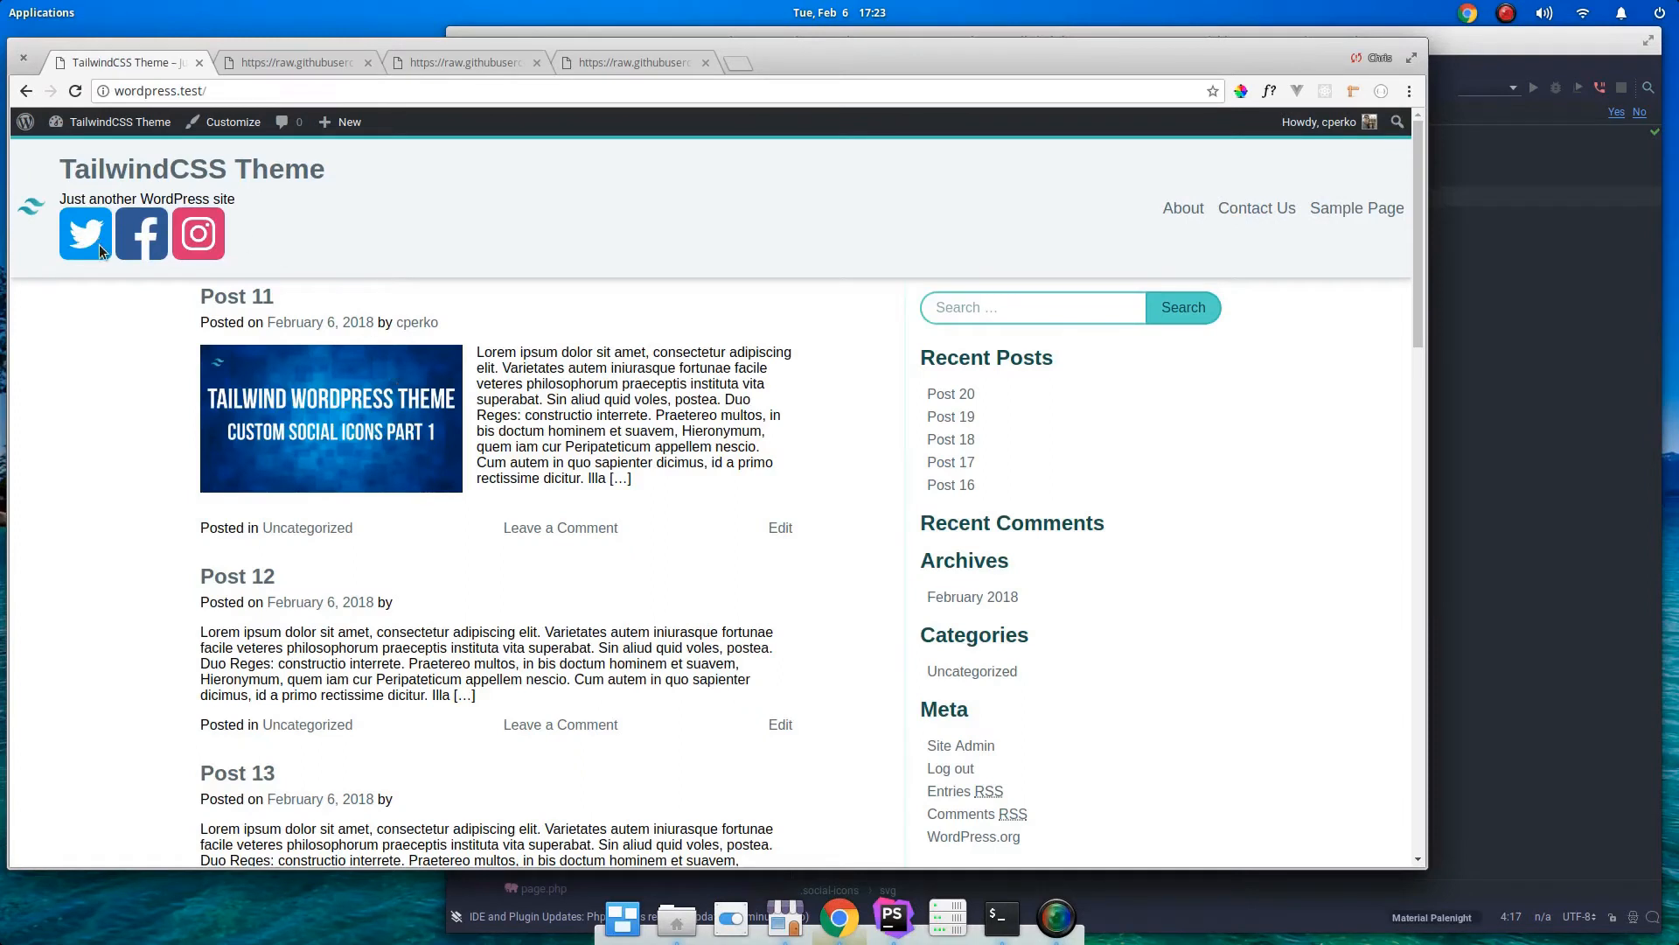
Check the small header icons in DevTools and set their width to 34px
{"action": "key", "text": "F12"}
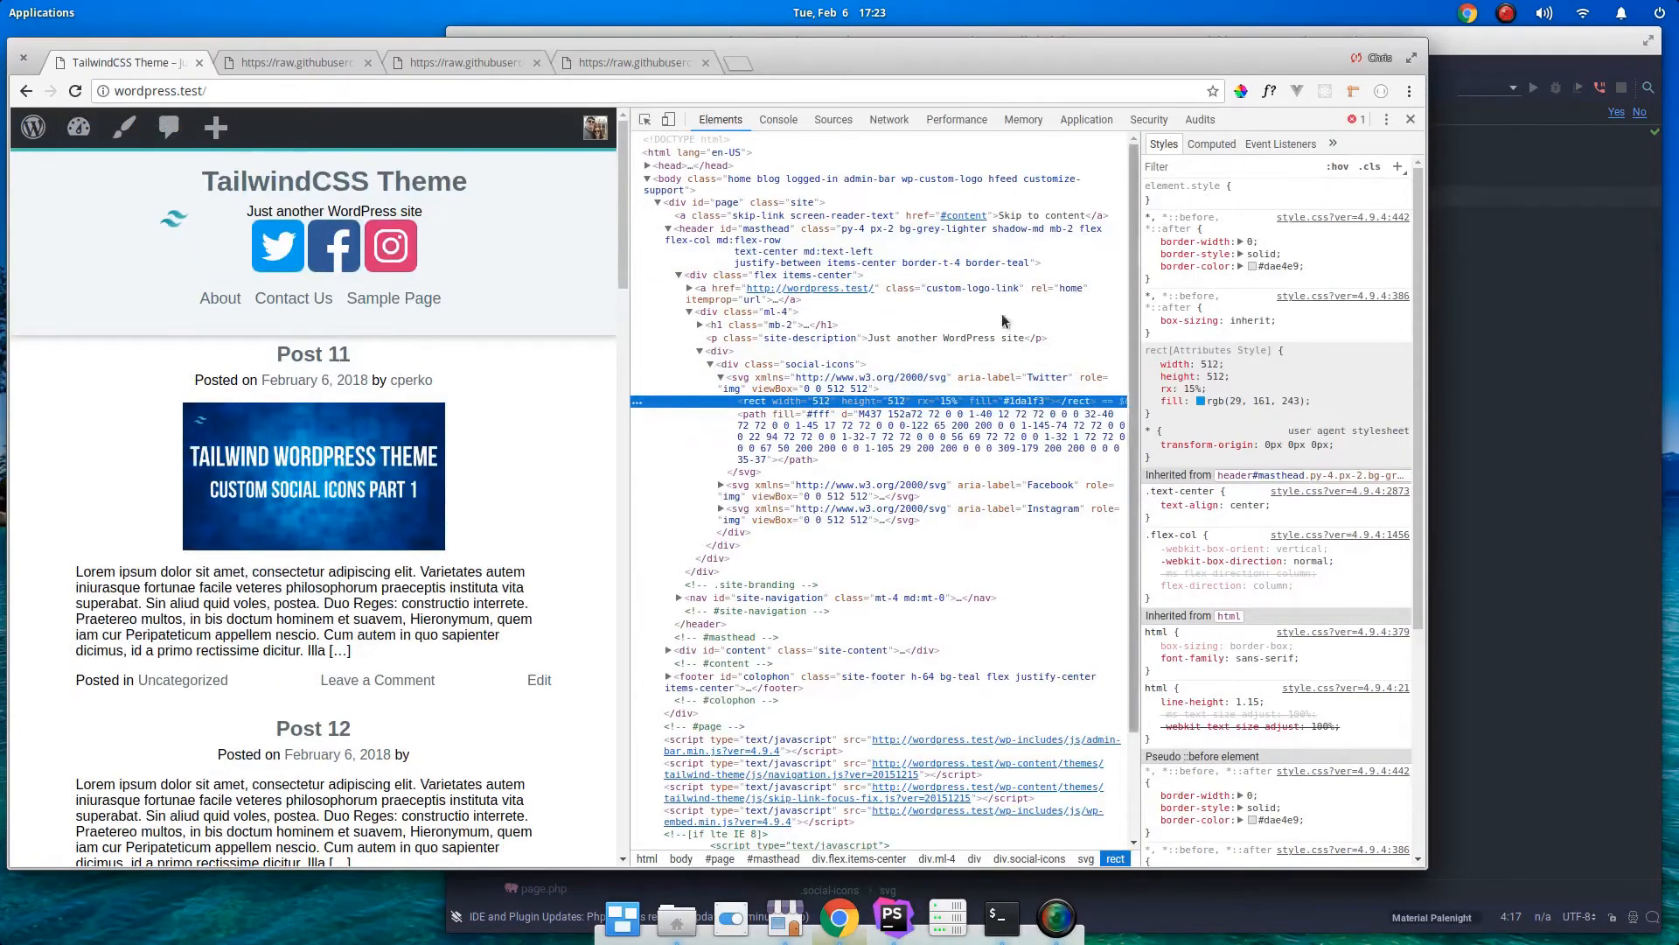
{"action": "left_click", "coordinate": [744, 377]}
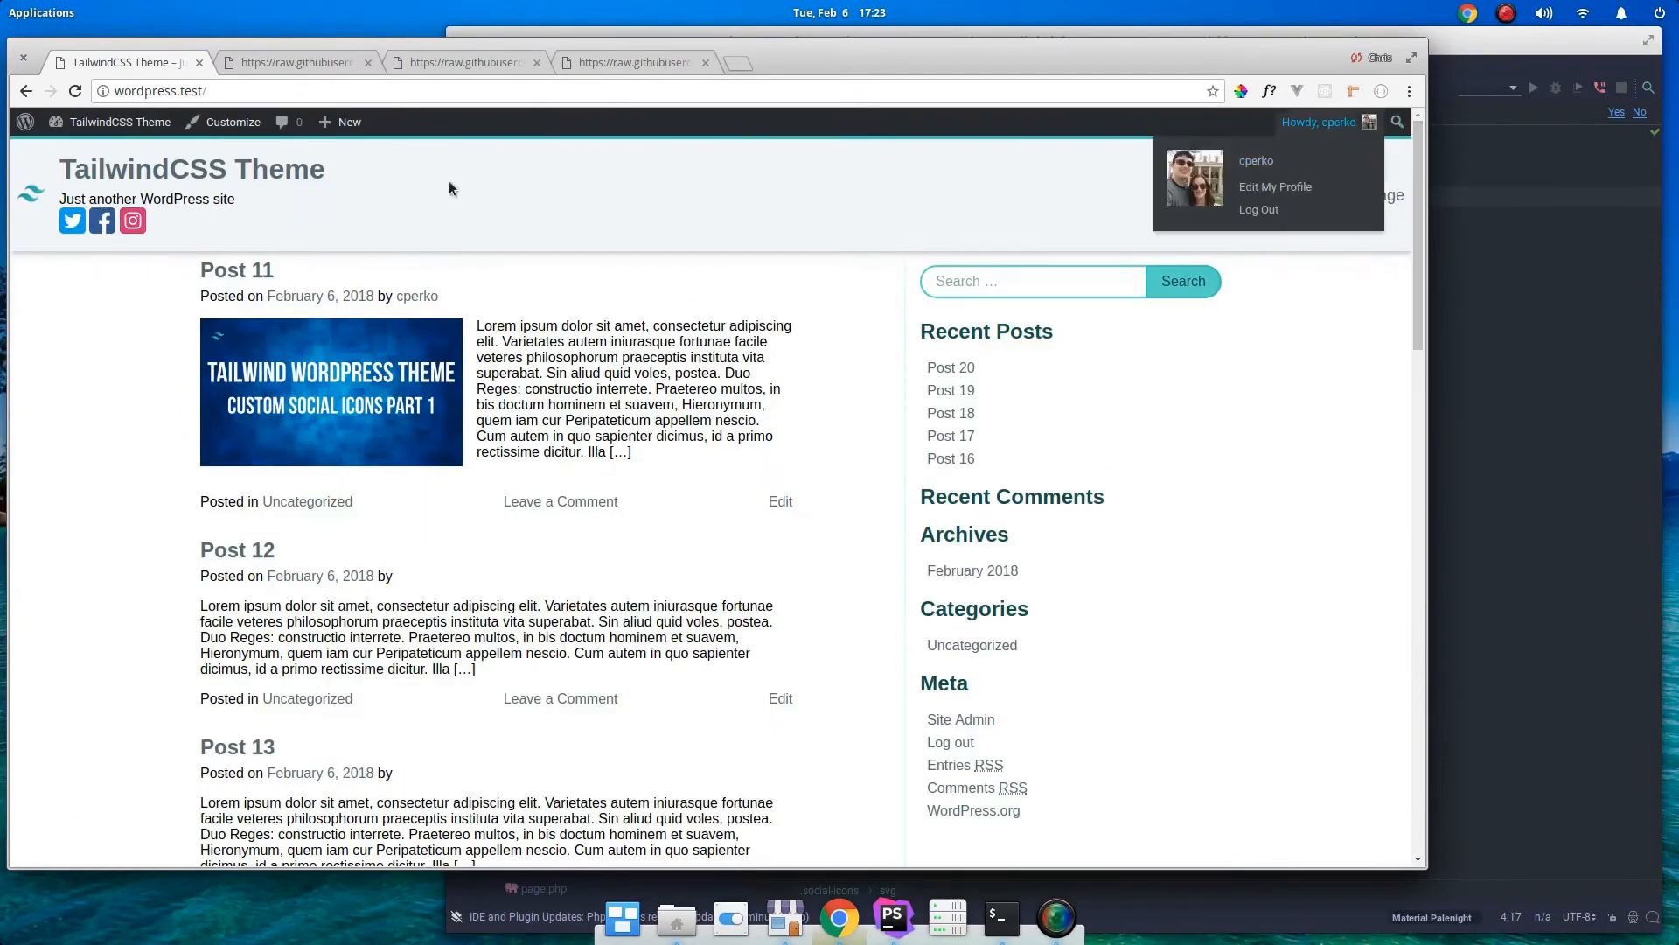
{"action": "left_click", "coordinate": [891, 918]}
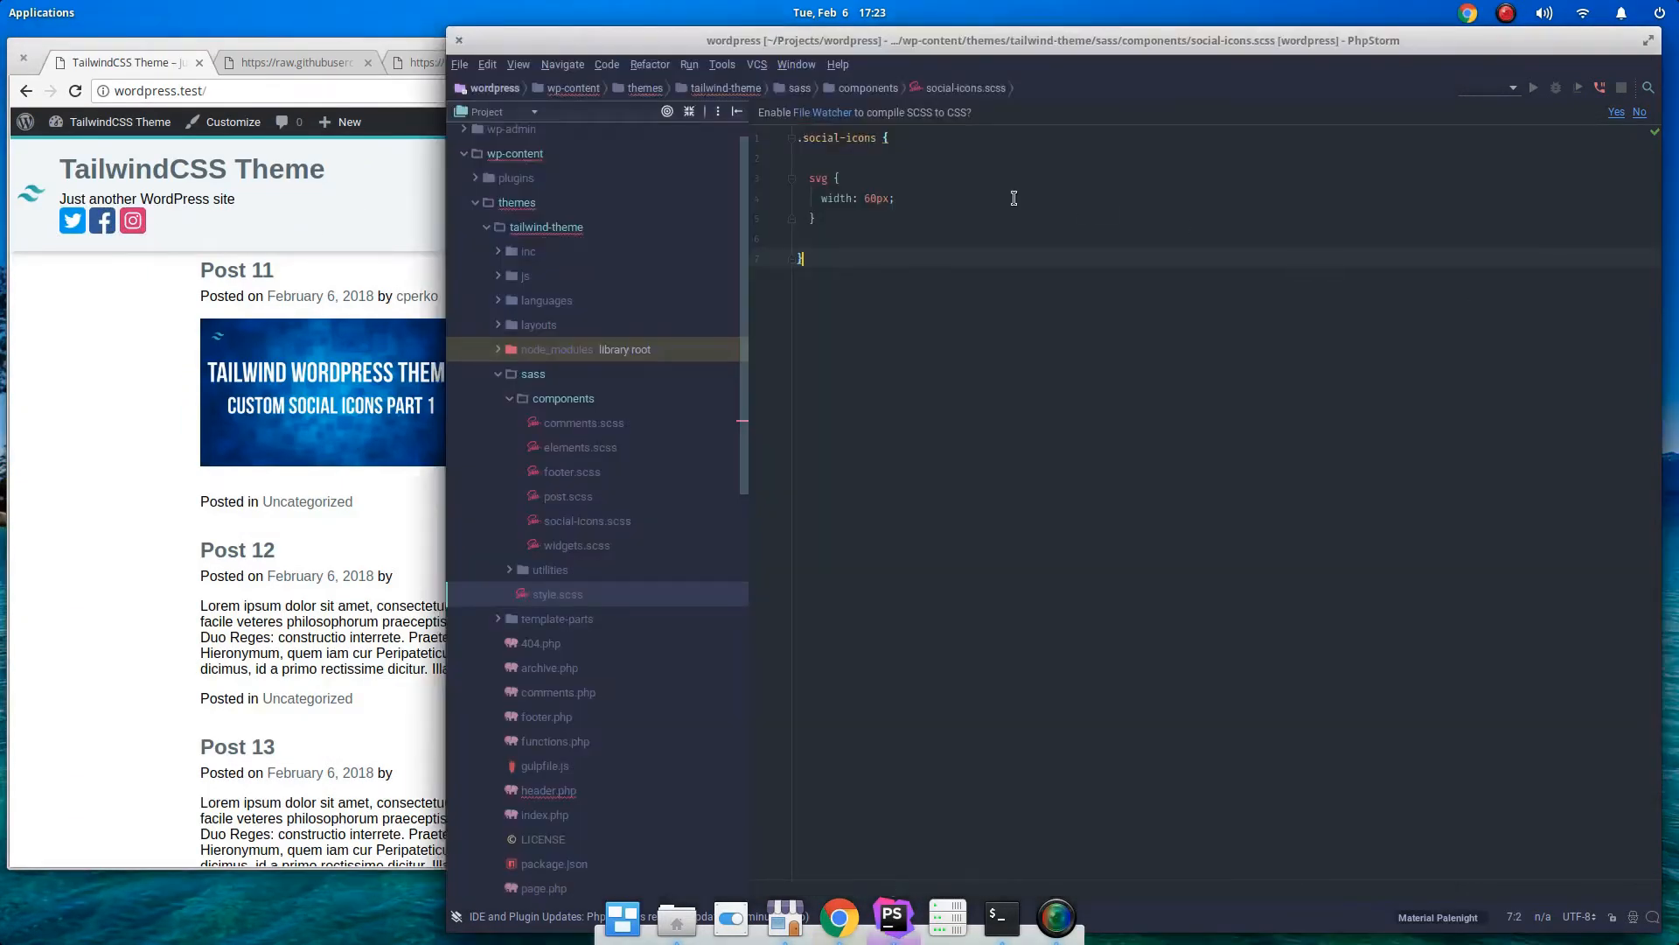
{"action": "type", "text": "34"}
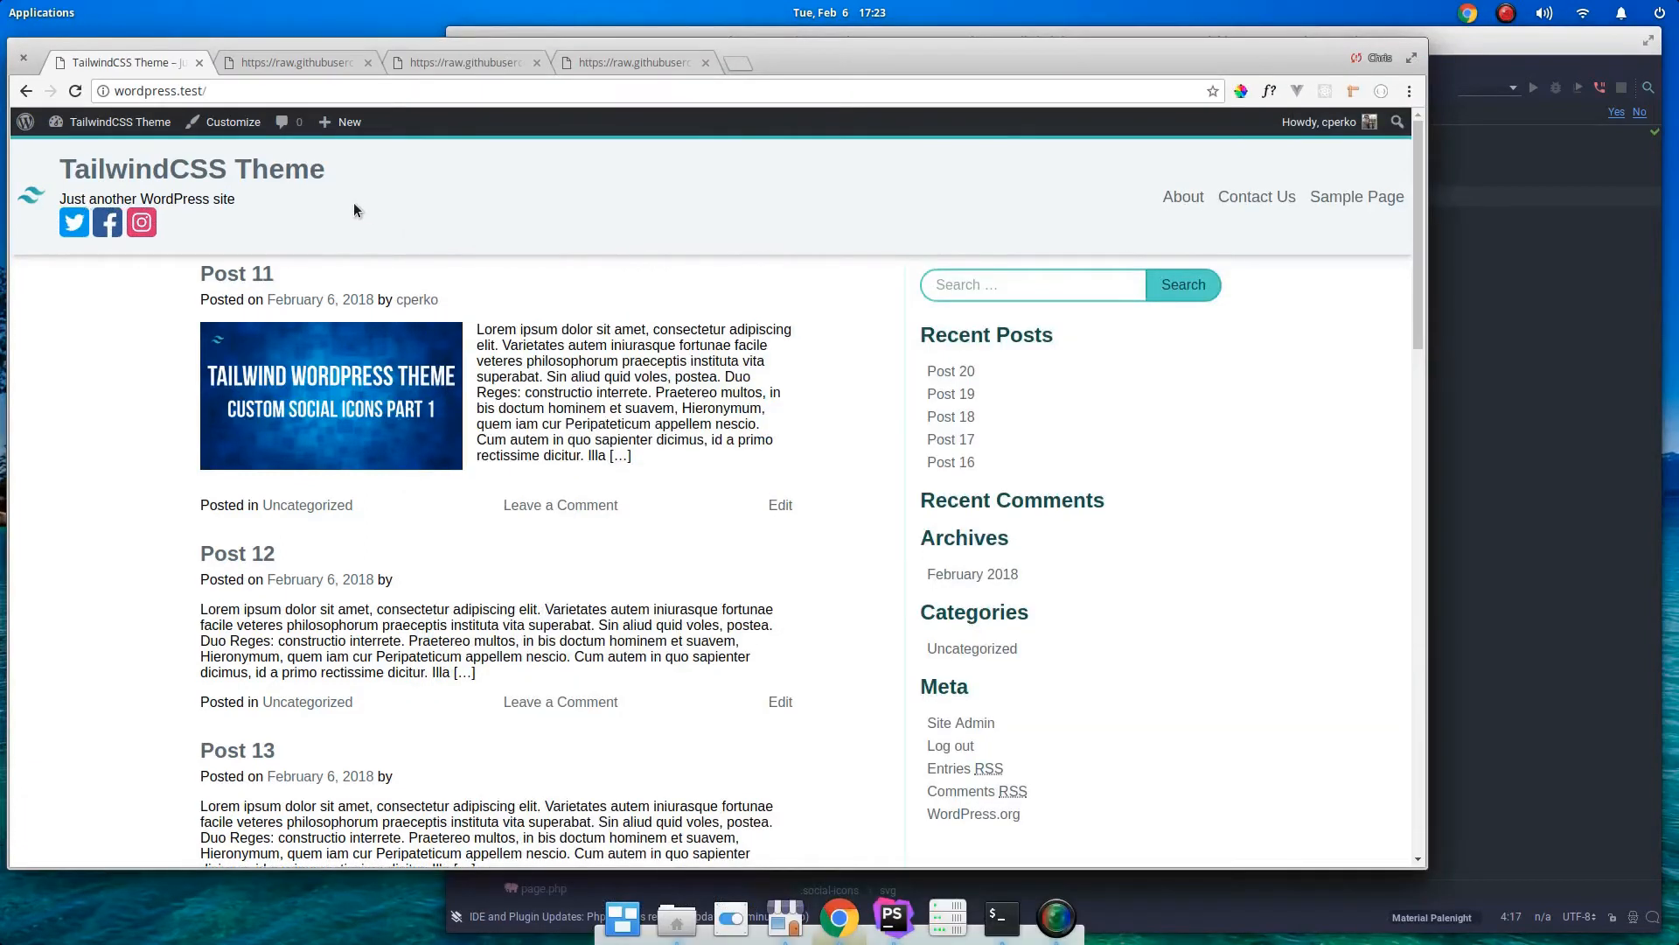
{"action": "mouse_move", "coordinate": [561, 238]}
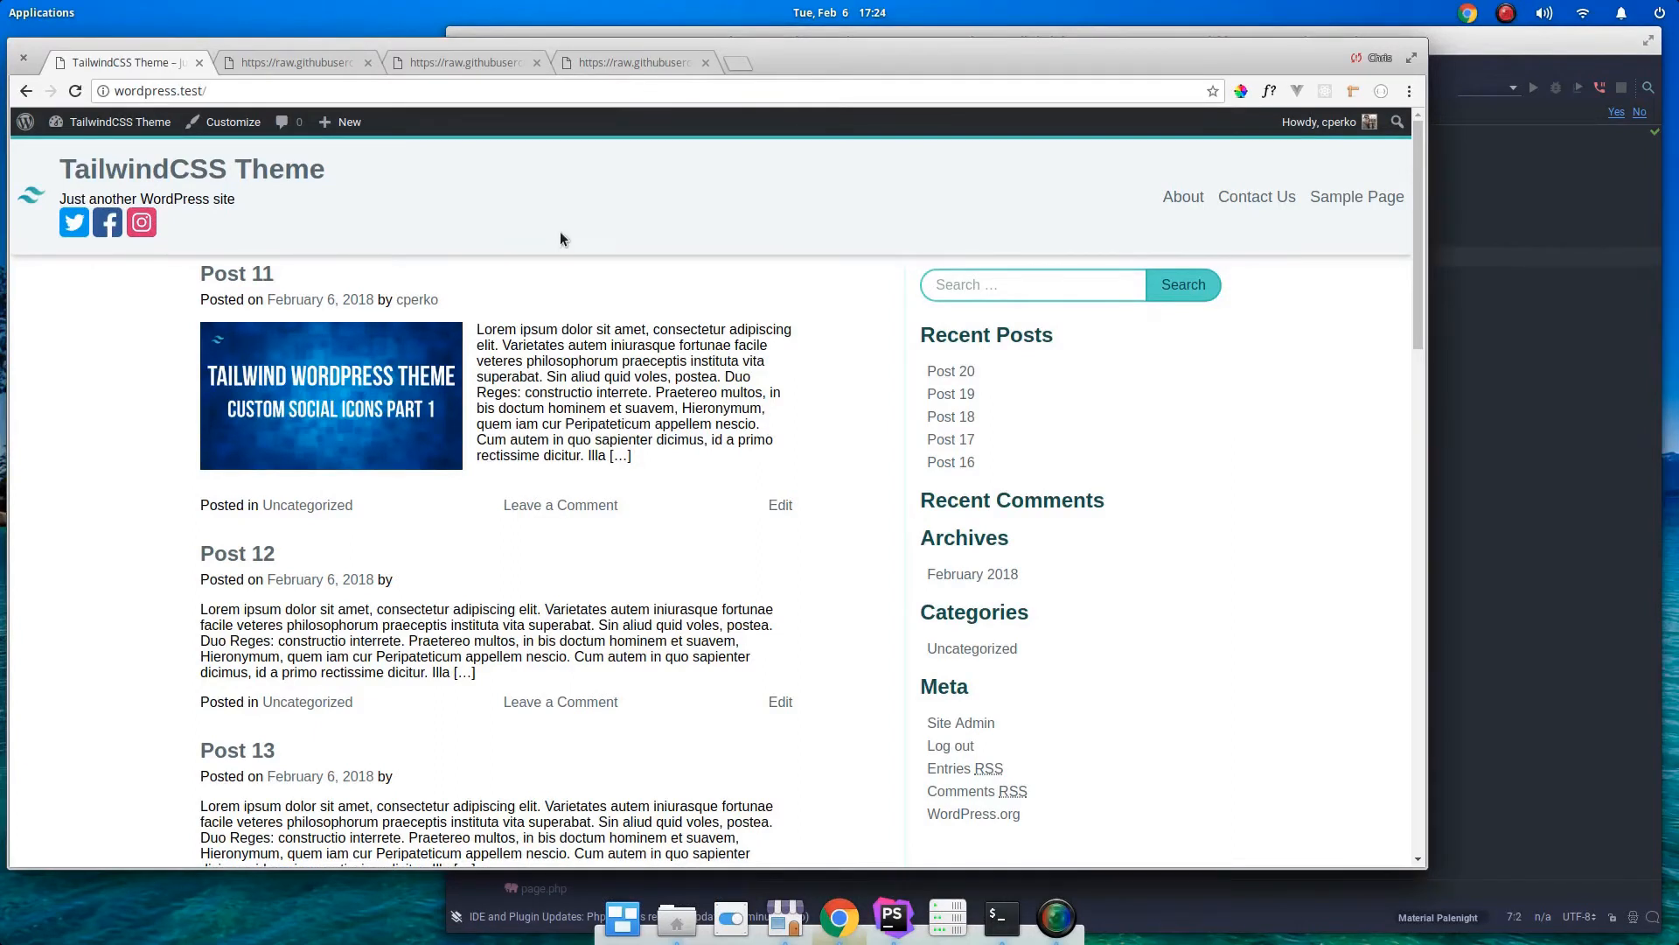
{"action": "mouse_move", "coordinate": [141, 225]}
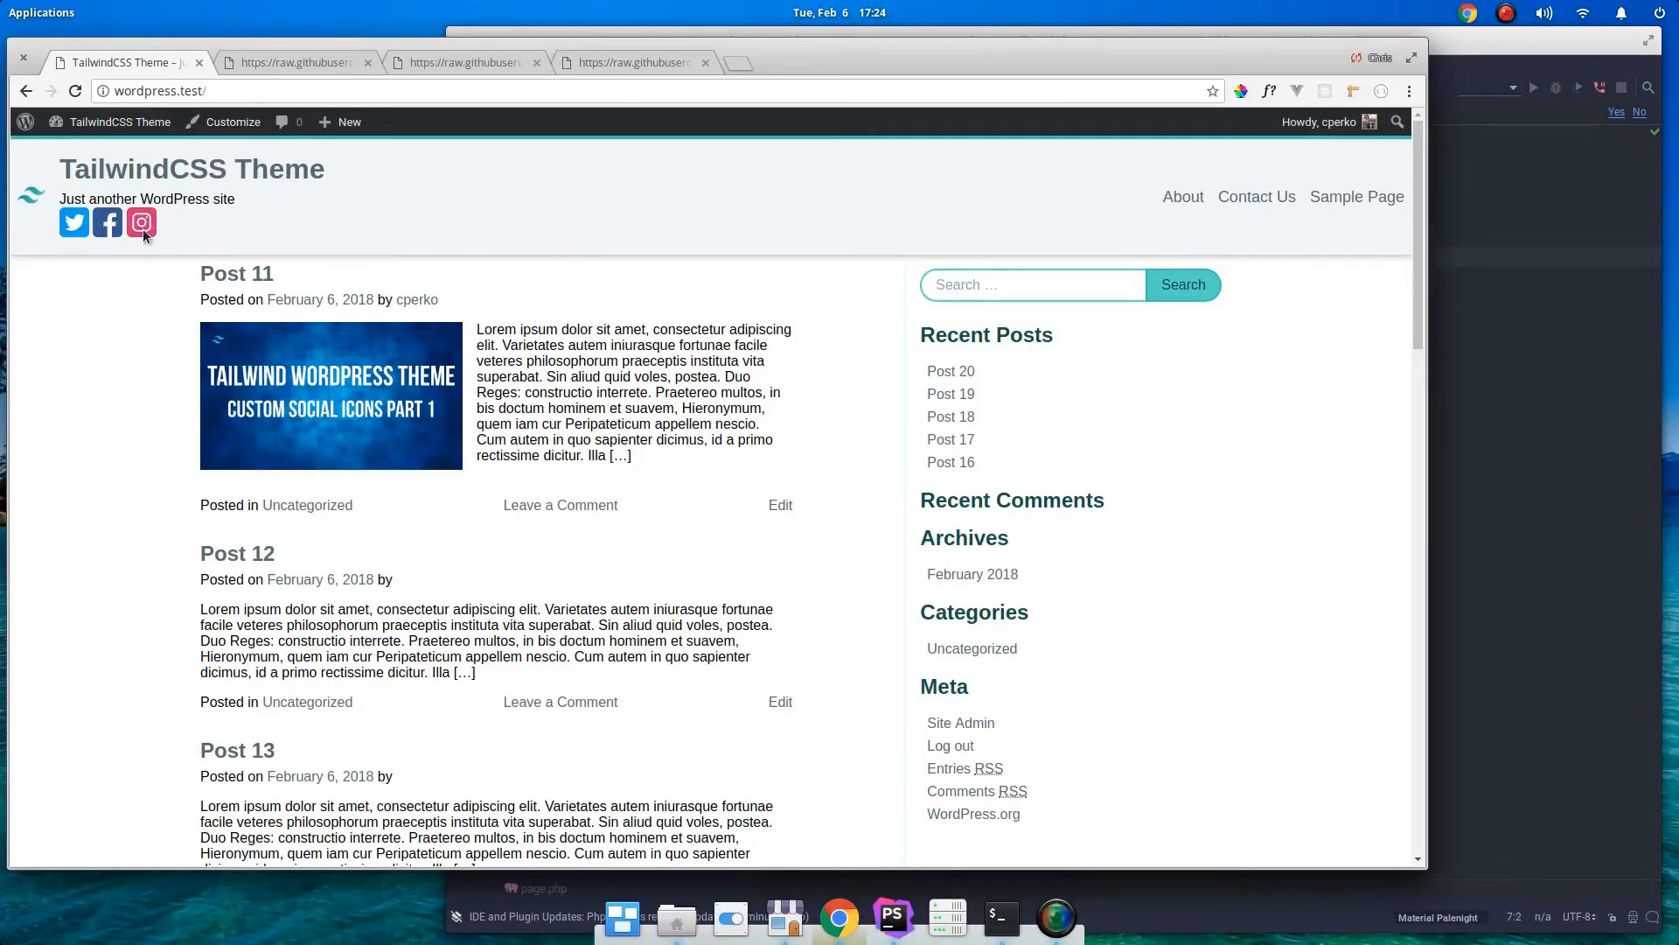
{"action": "mouse_move", "coordinate": [253, 234]}
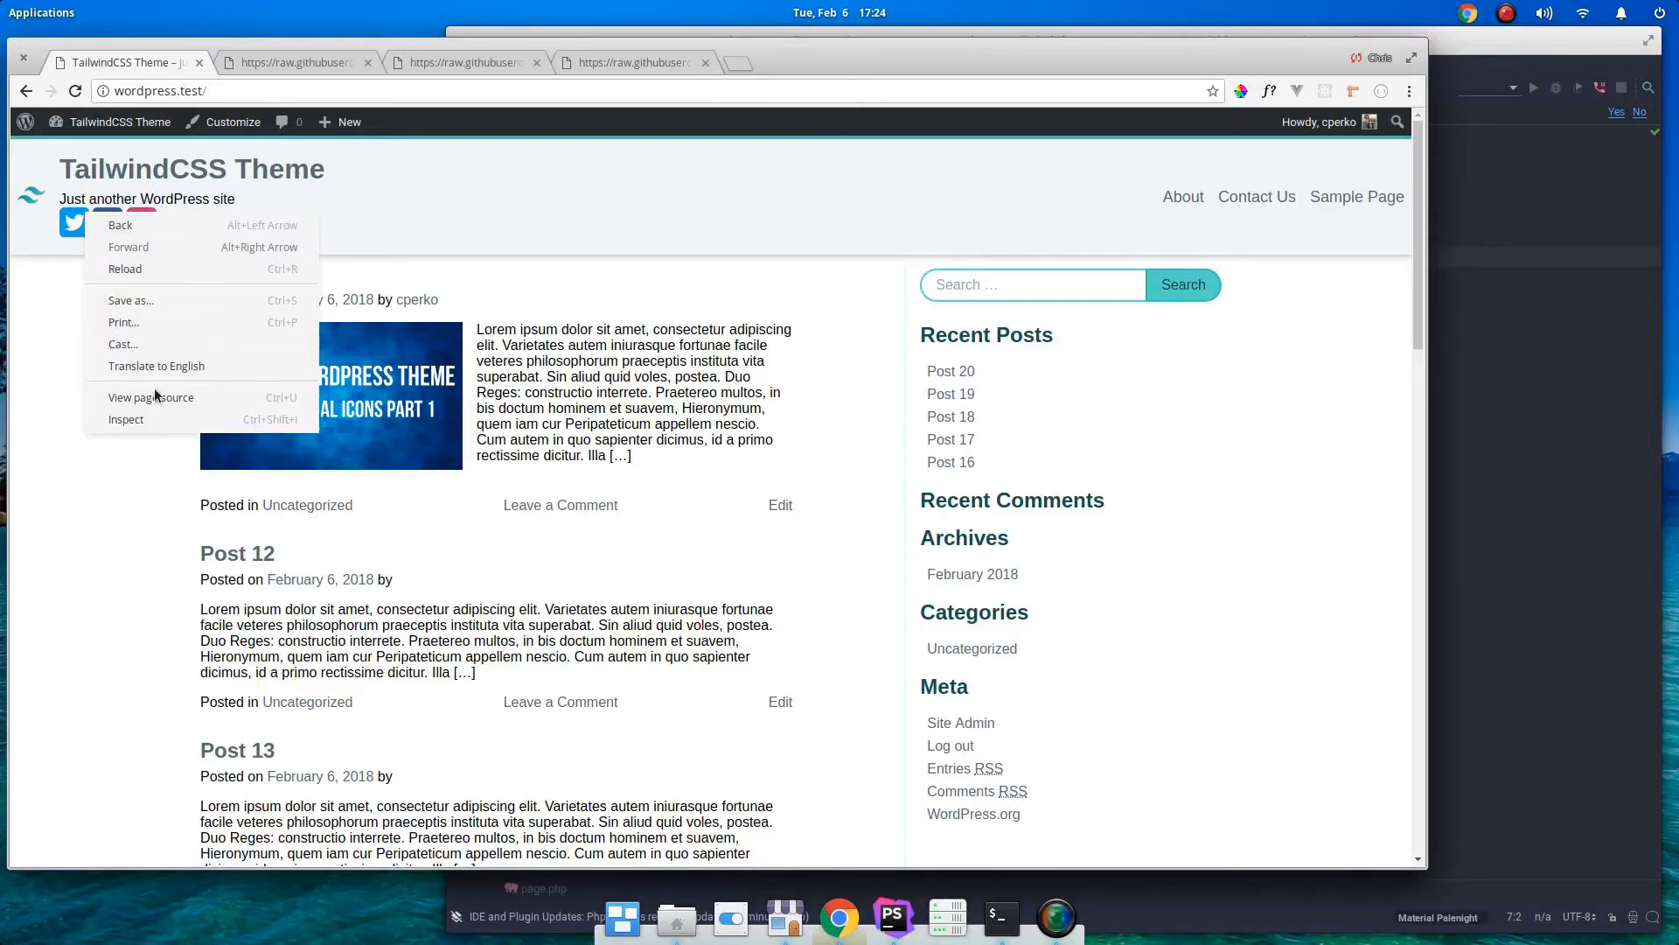
Inspect the social icons' SVG, rect and path markup in DevTools
{"action": "left_click", "coordinate": [125, 419]}
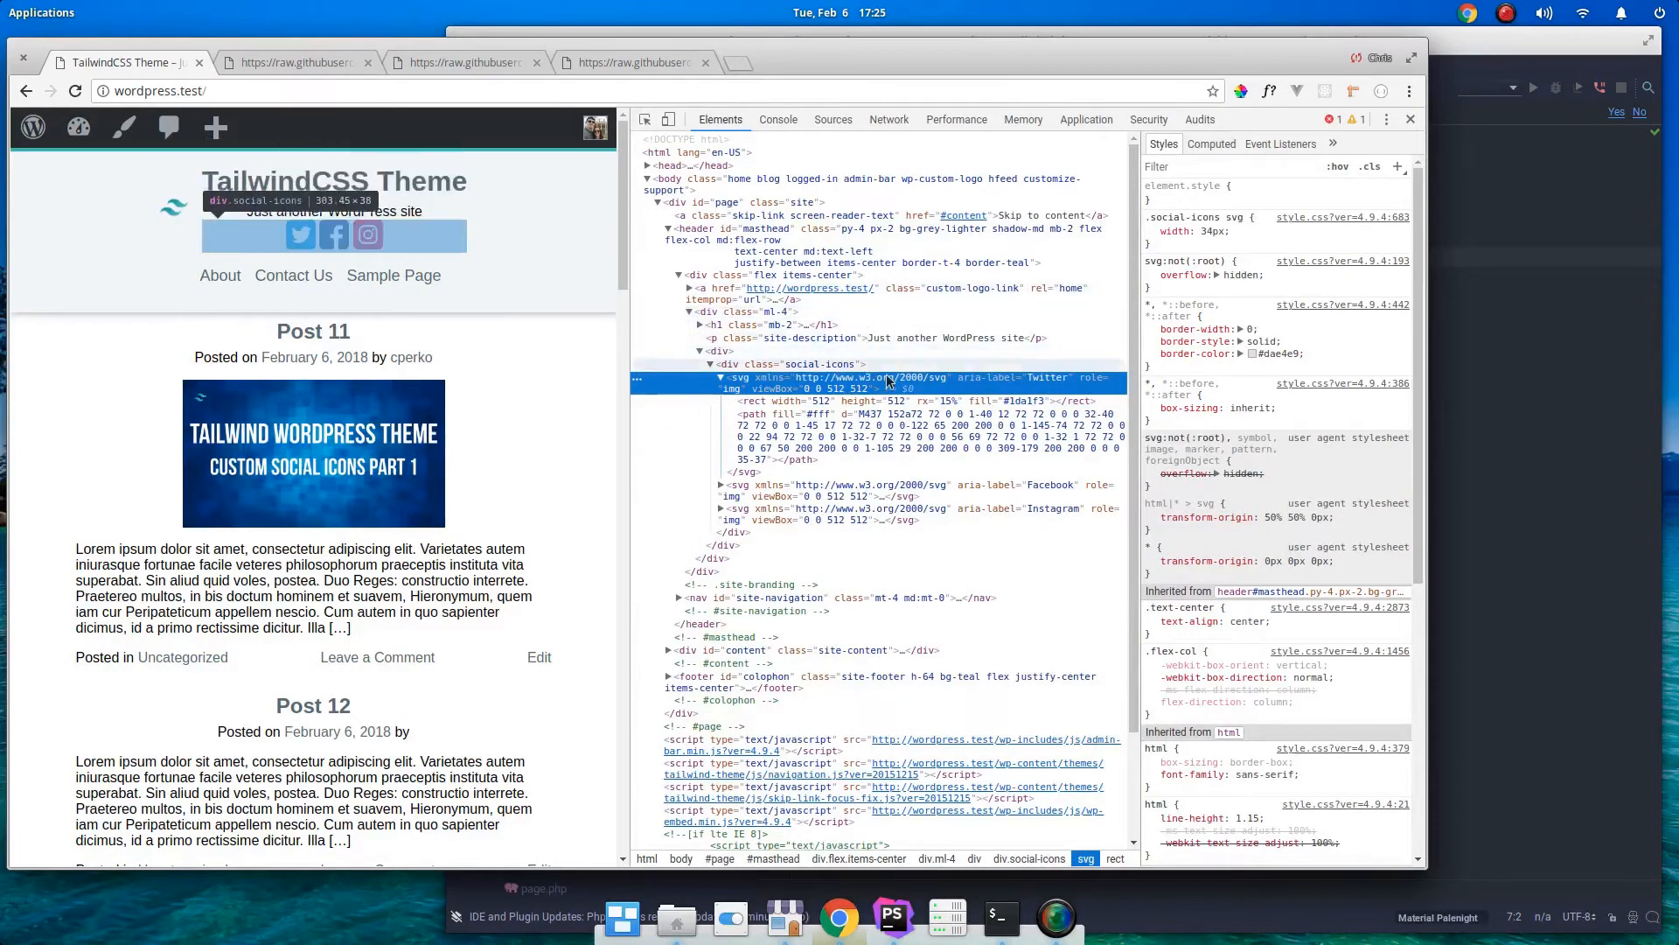
{"action": "mouse_move", "coordinate": [828, 400]}
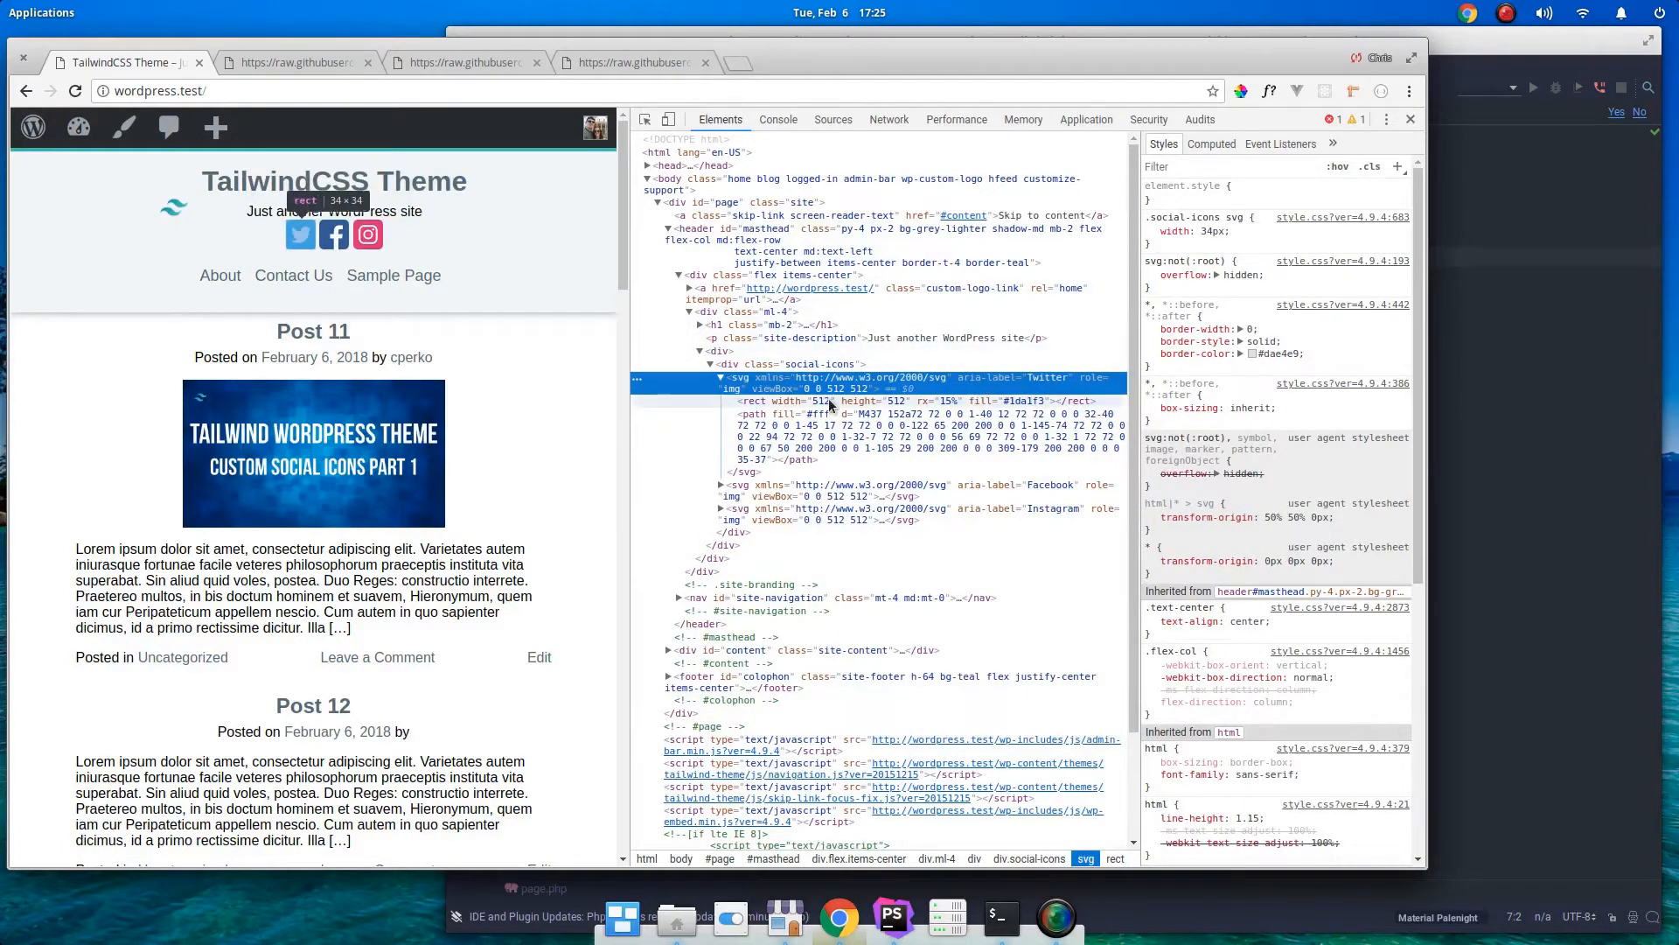
{"action": "left_click", "coordinate": [814, 400]}
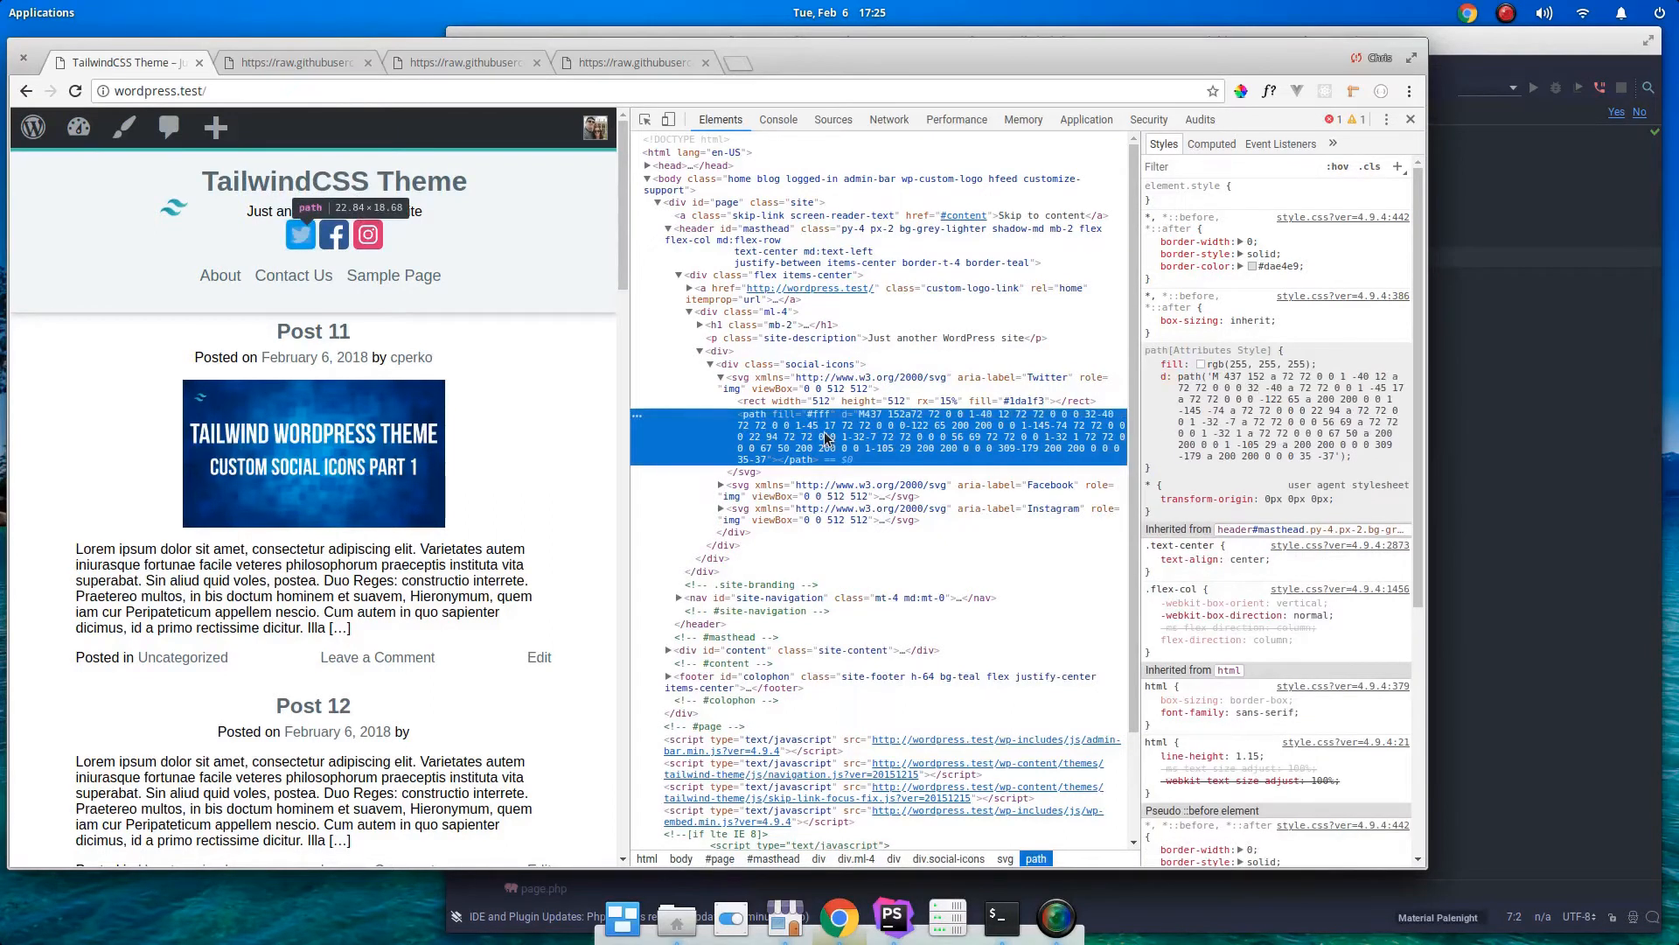
{"action": "left_click", "coordinate": [793, 401]}
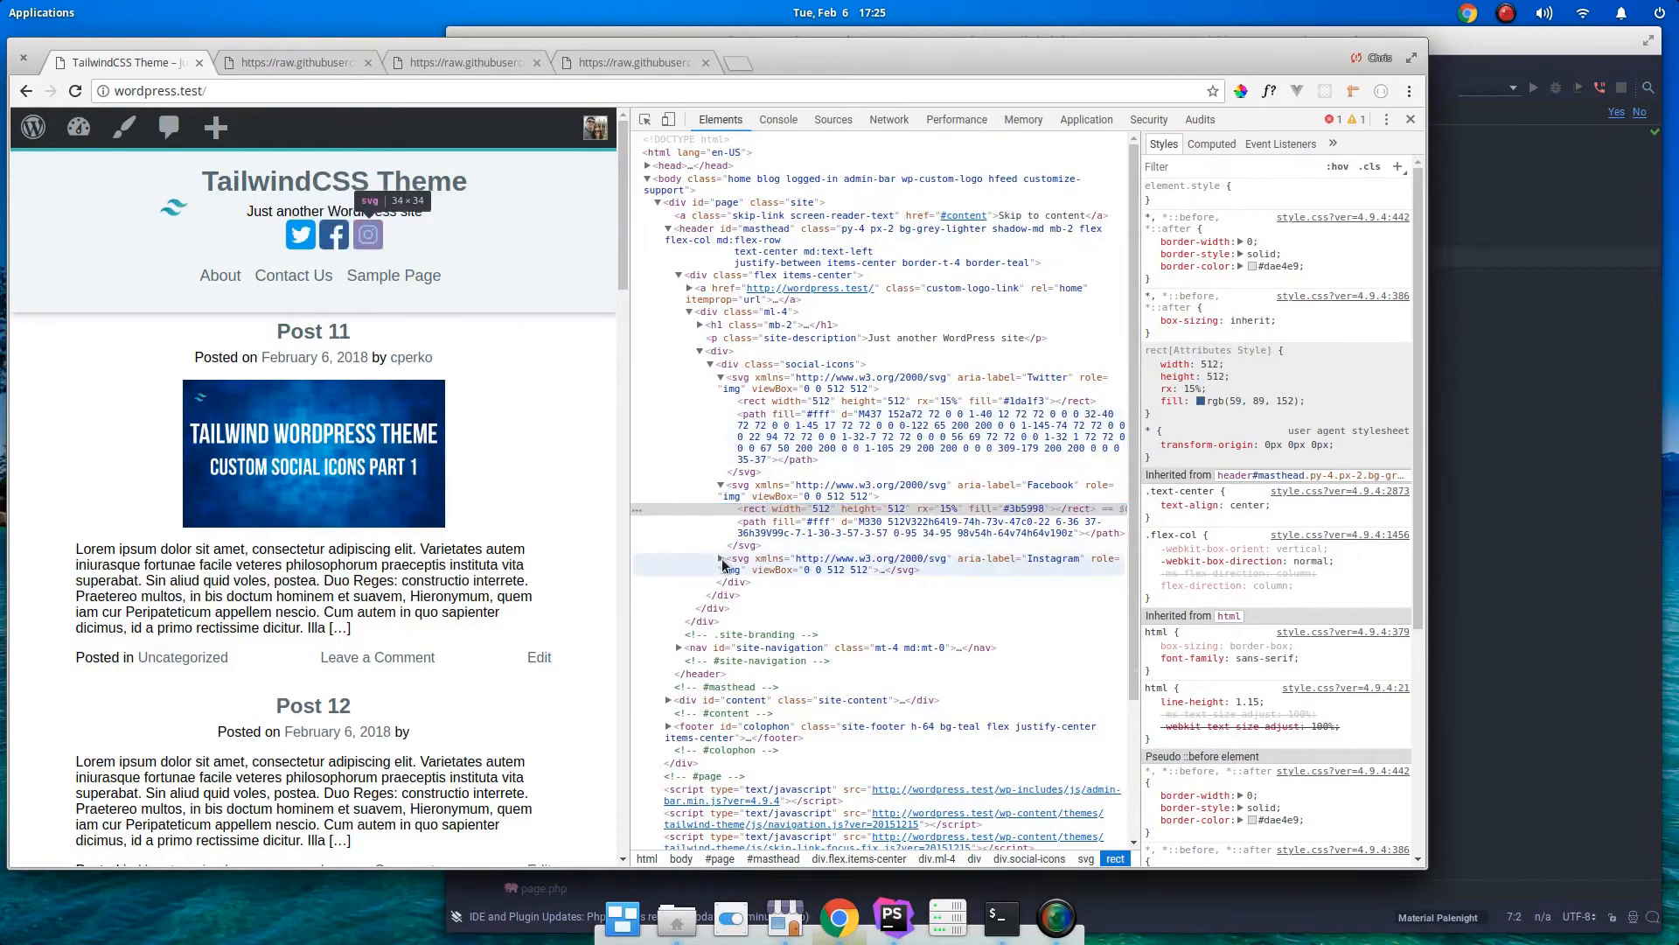
{"action": "left_click", "coordinate": [721, 558]}
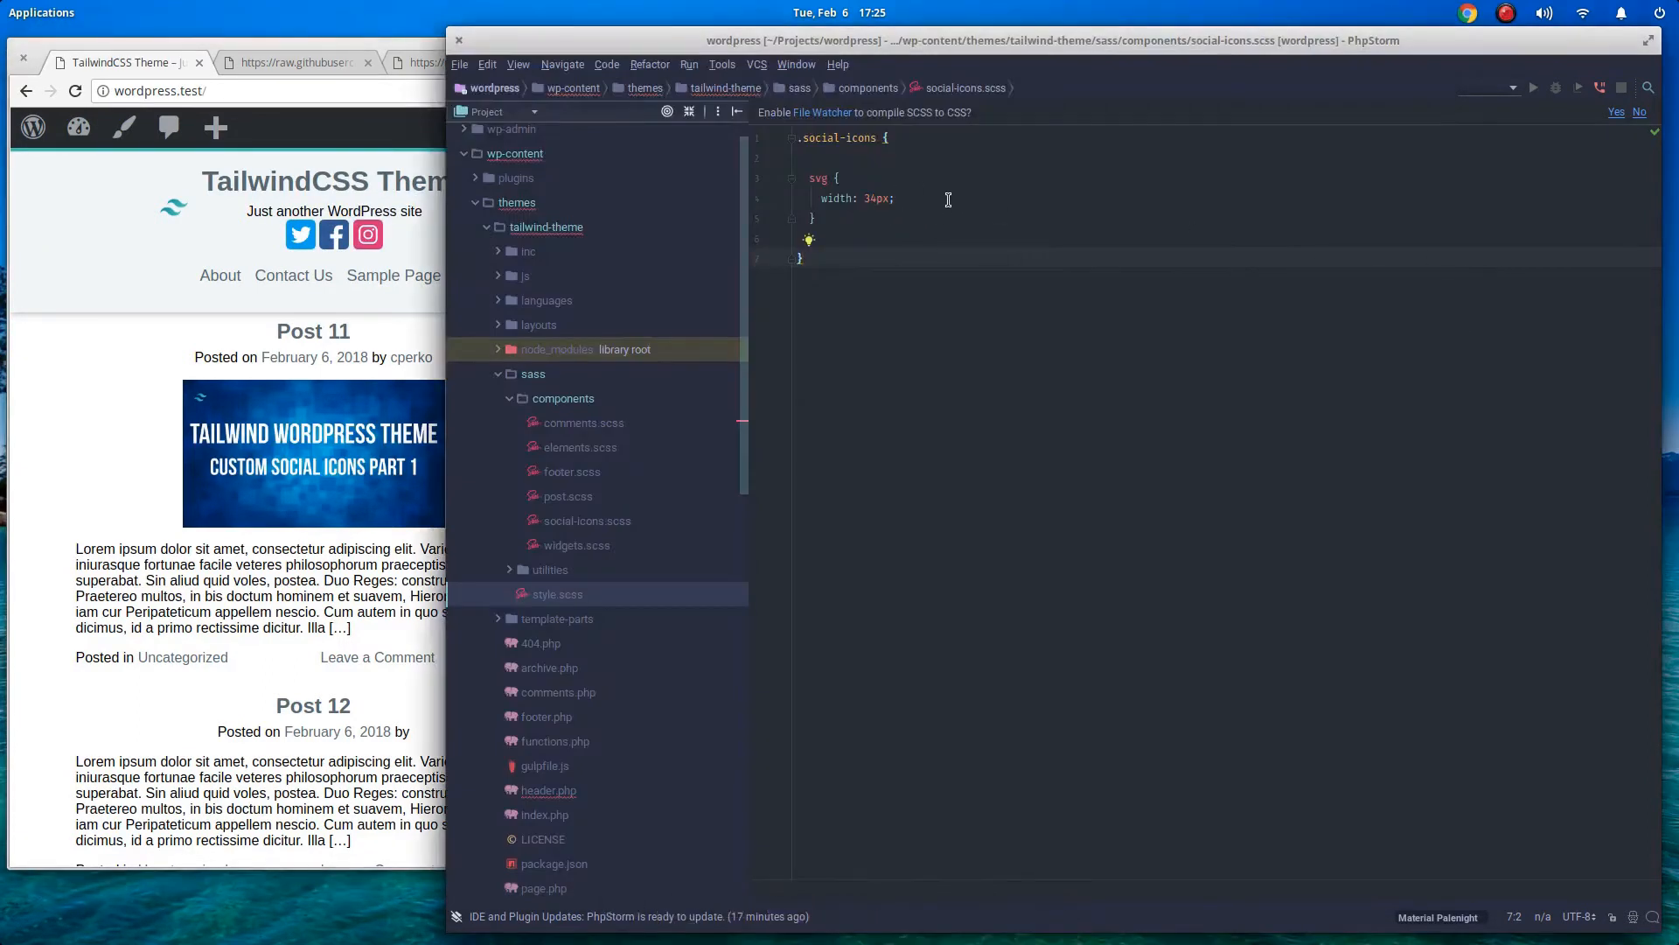
Add a nested rect rule with fill: green; inside the svg styles
{"action": "type", "text": "rect {"}
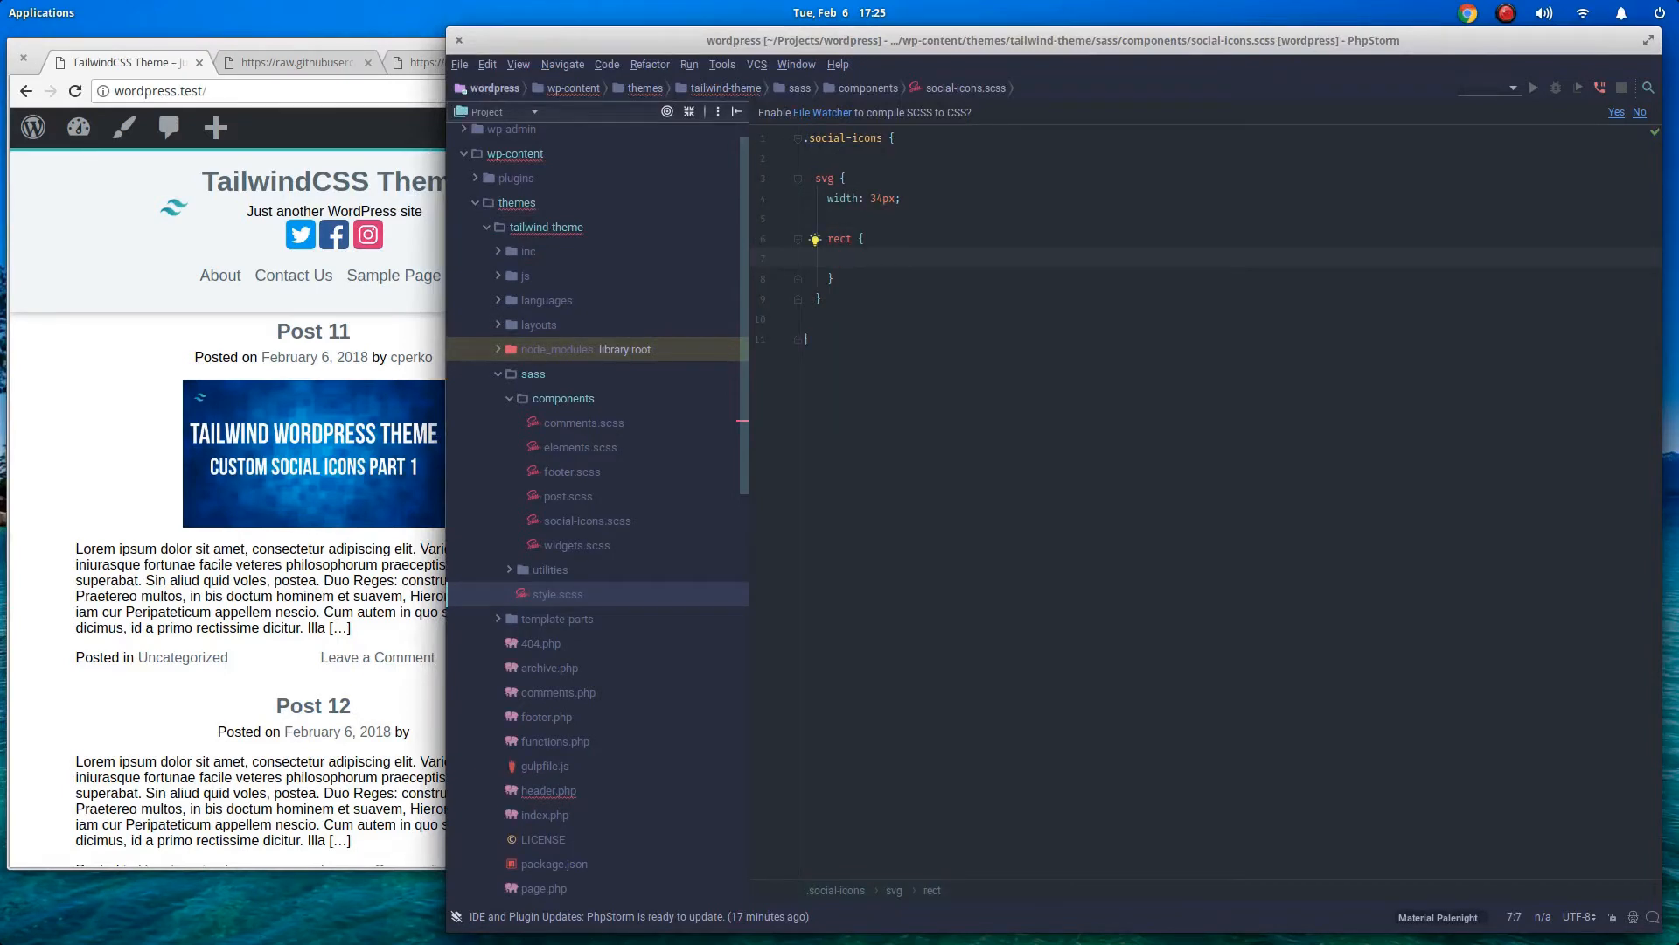
{"action": "type", "text": "fill:"}
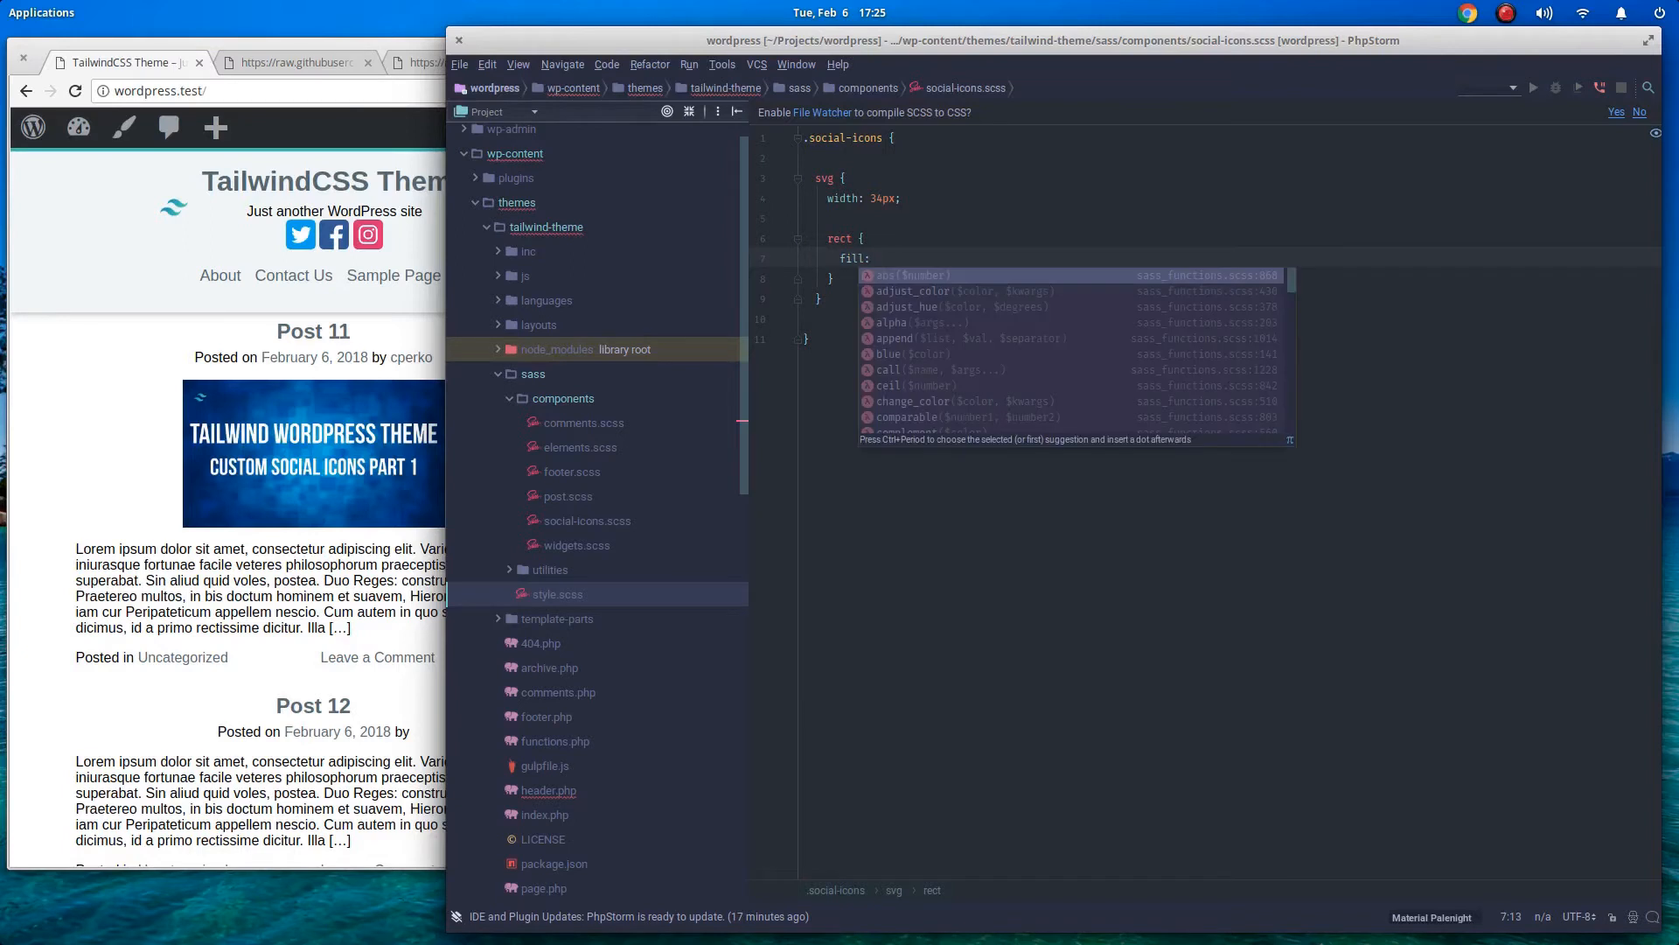
{"action": "type", "text": "gr"}
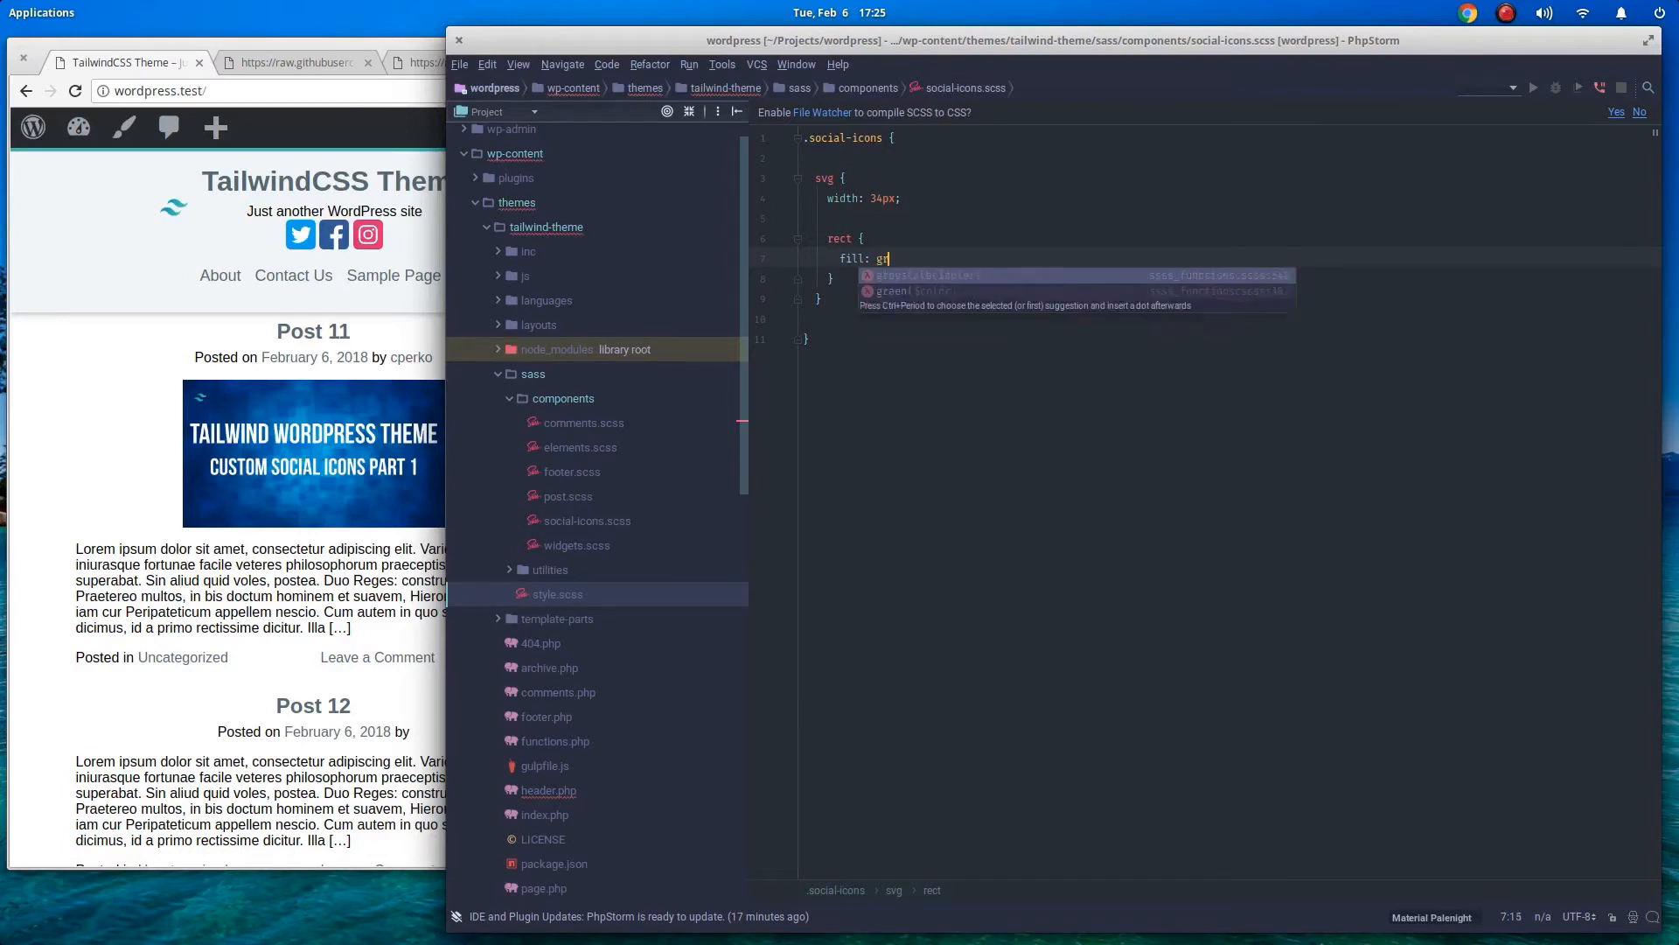
{"action": "type", "text": "reen;"}
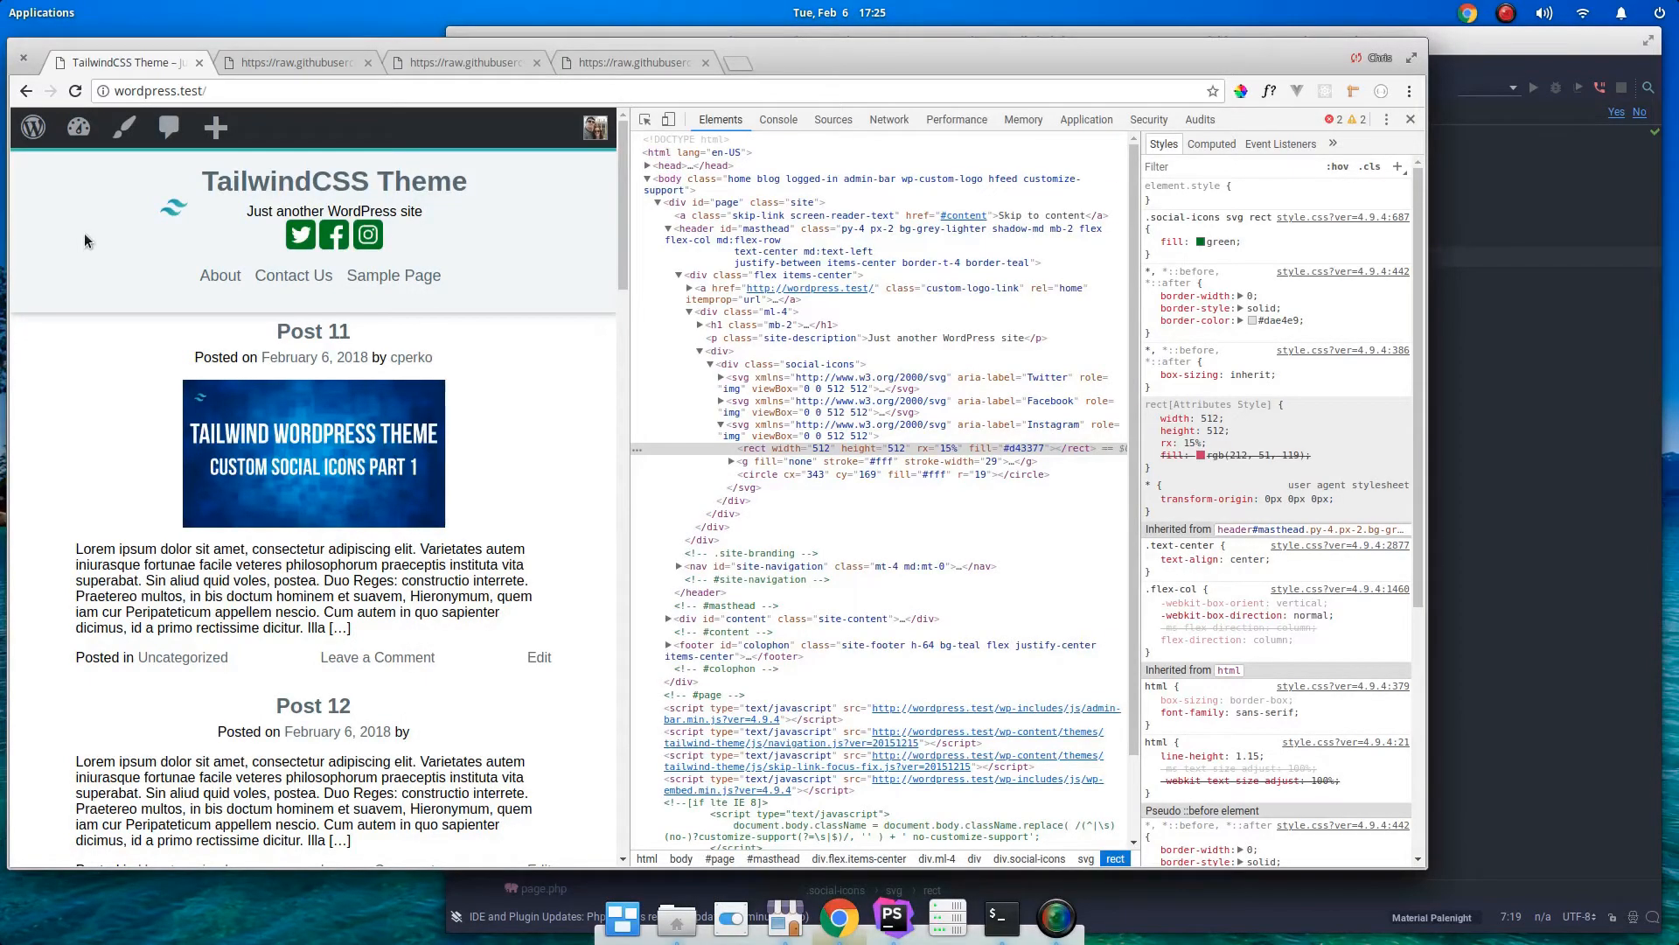
{"action": "mouse_move", "coordinate": [443, 139]}
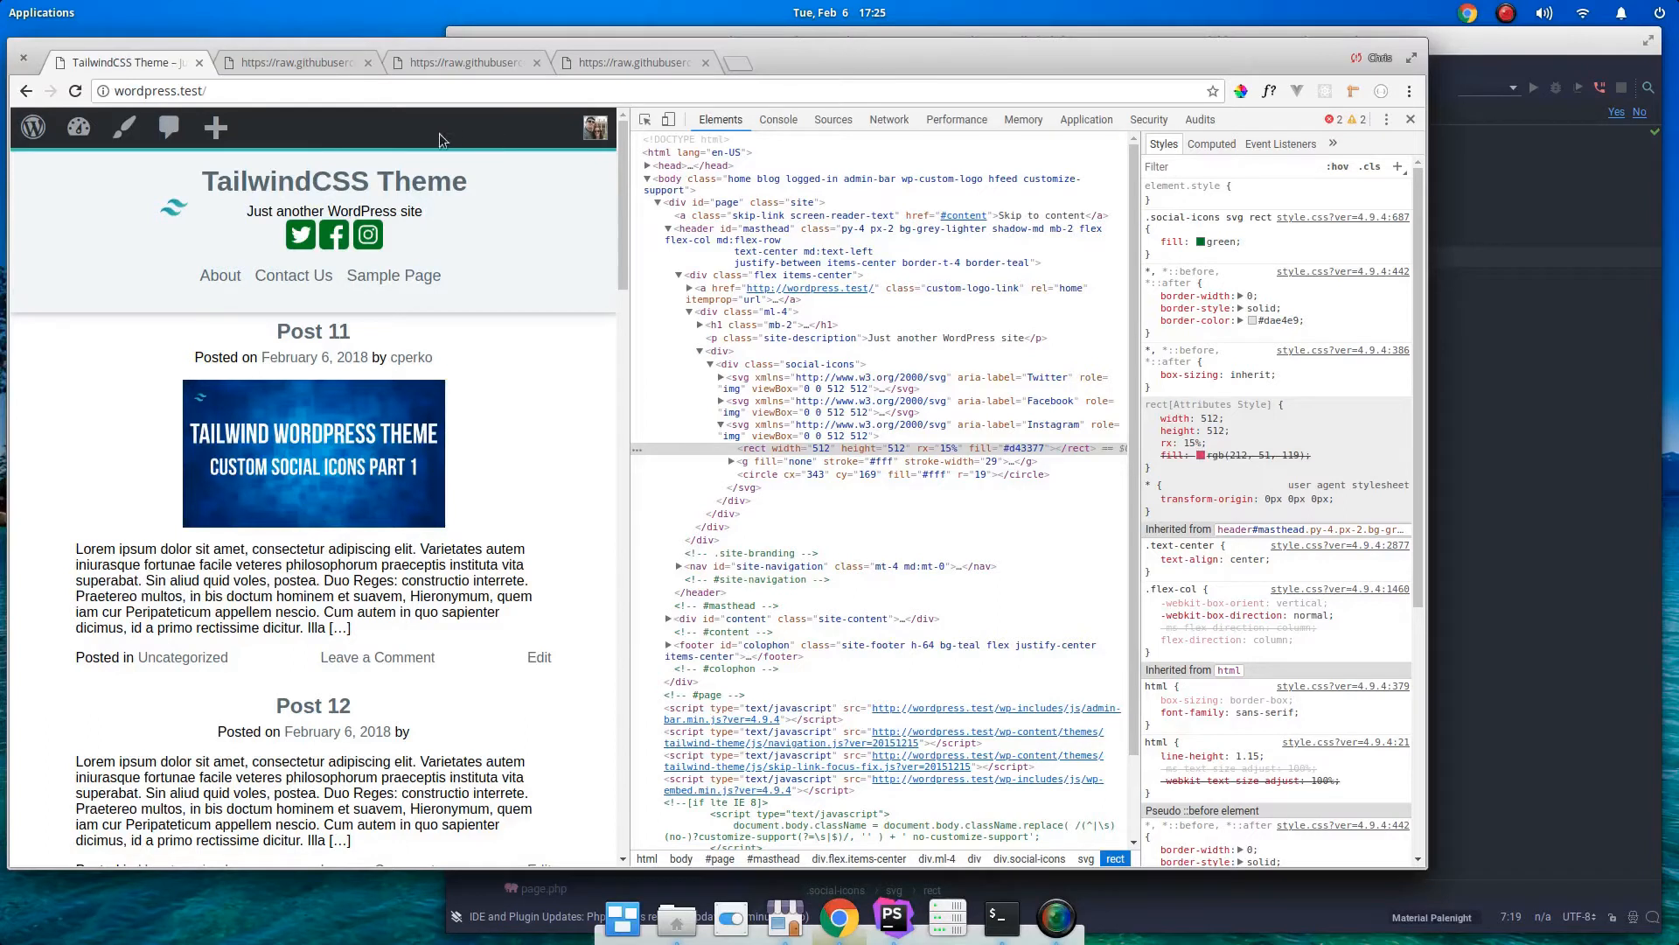
{"action": "mouse_move", "coordinate": [1550, 273]}
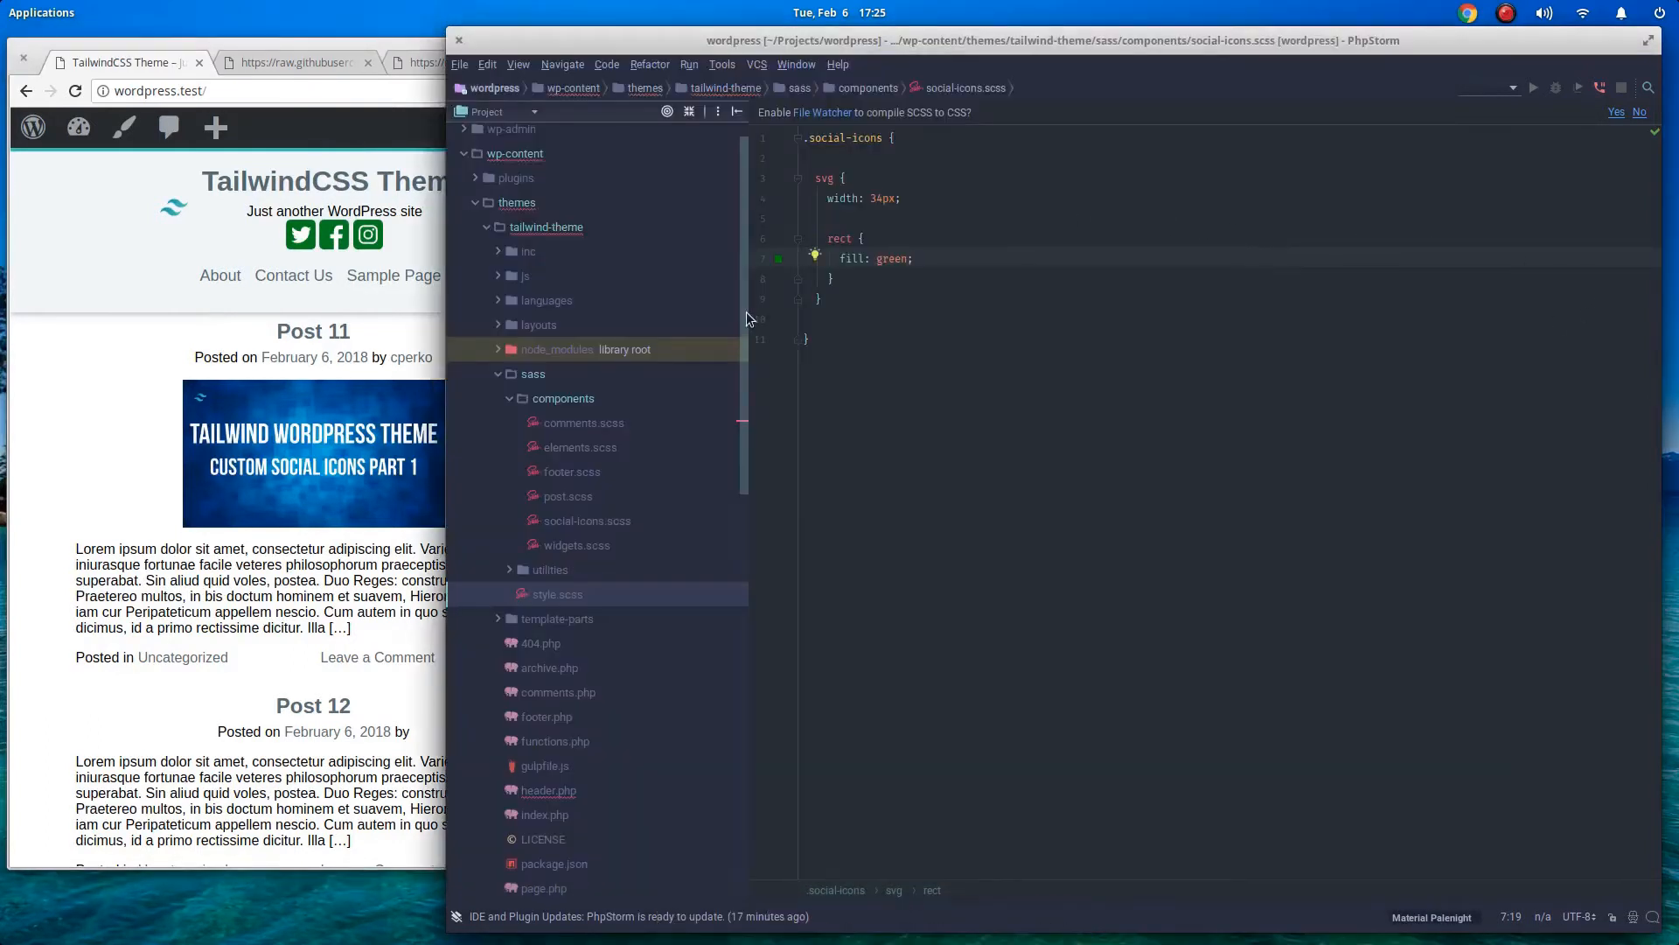
Change the rect fill from green to #4dc0b5, then to config('colors.teal') from tailwind.js
{"action": "scroll", "scroll_direction": "down", "scroll_amount": 3}
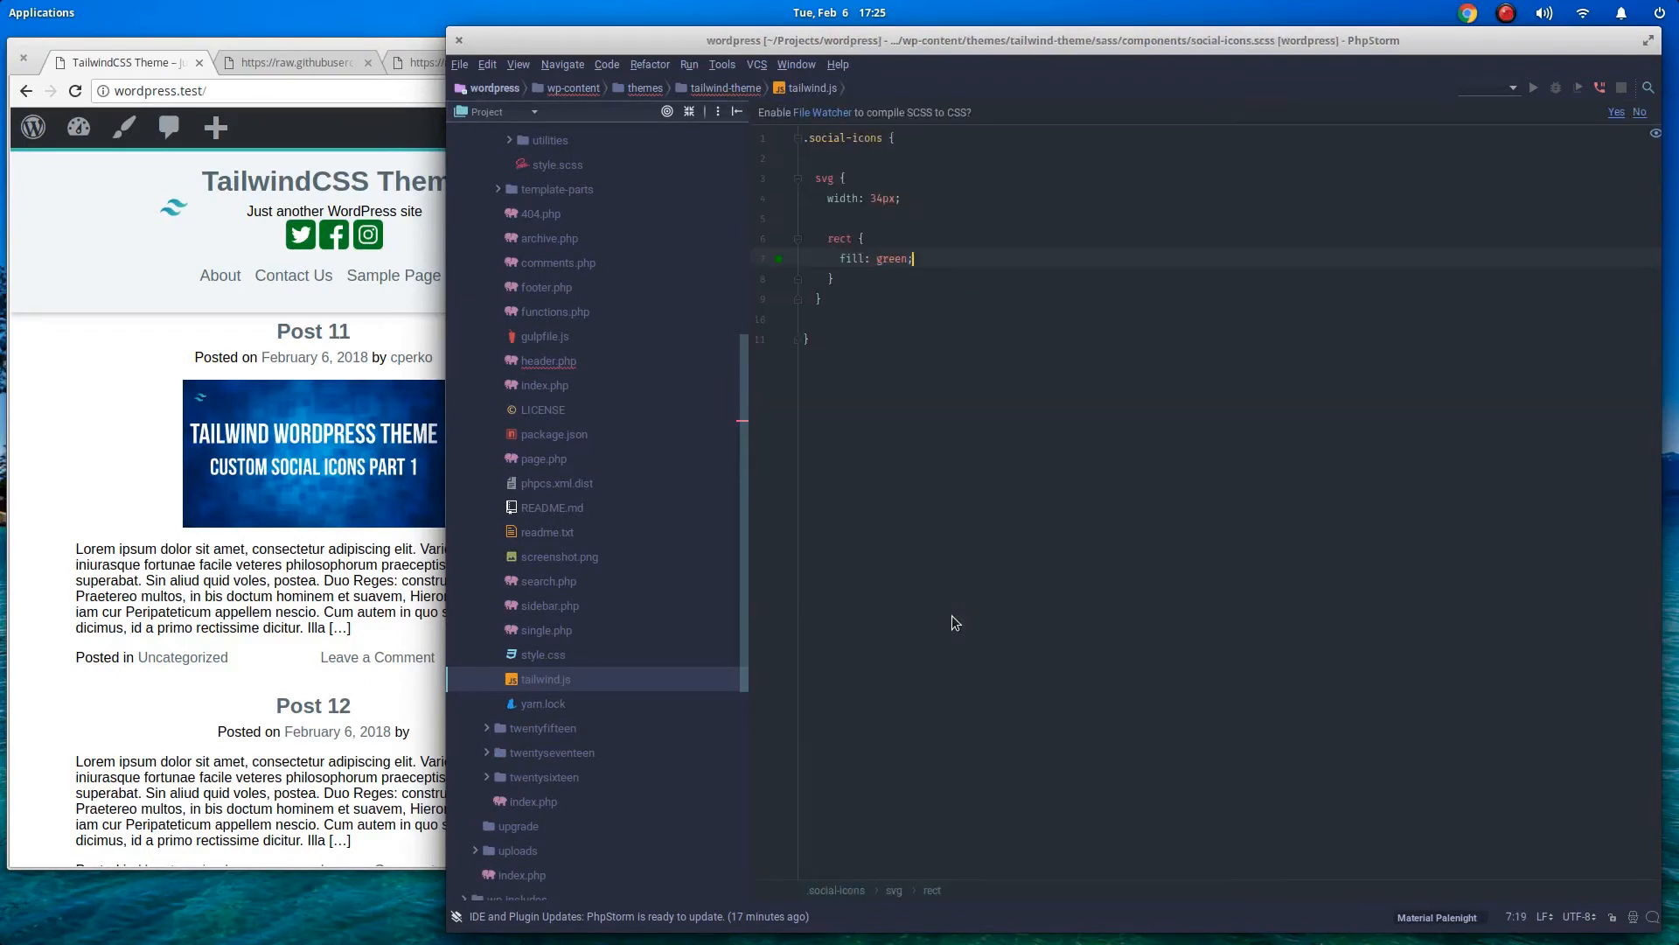
{"action": "type", "text": "#4dc0b5"}
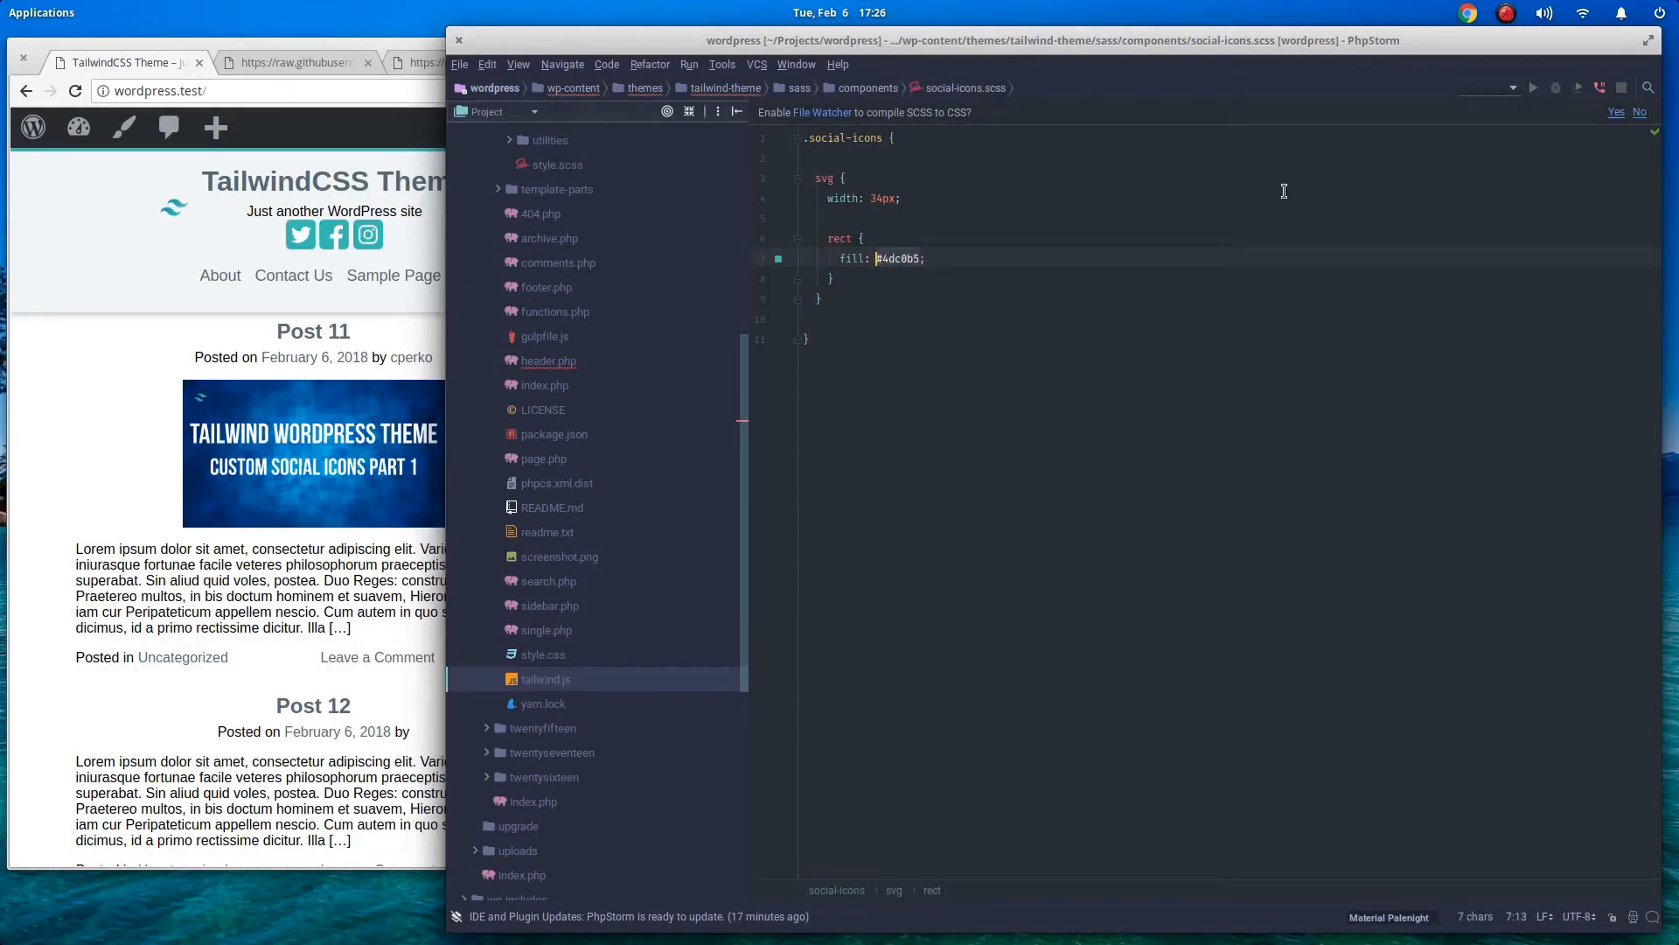
{"action": "type", "text": "config"}
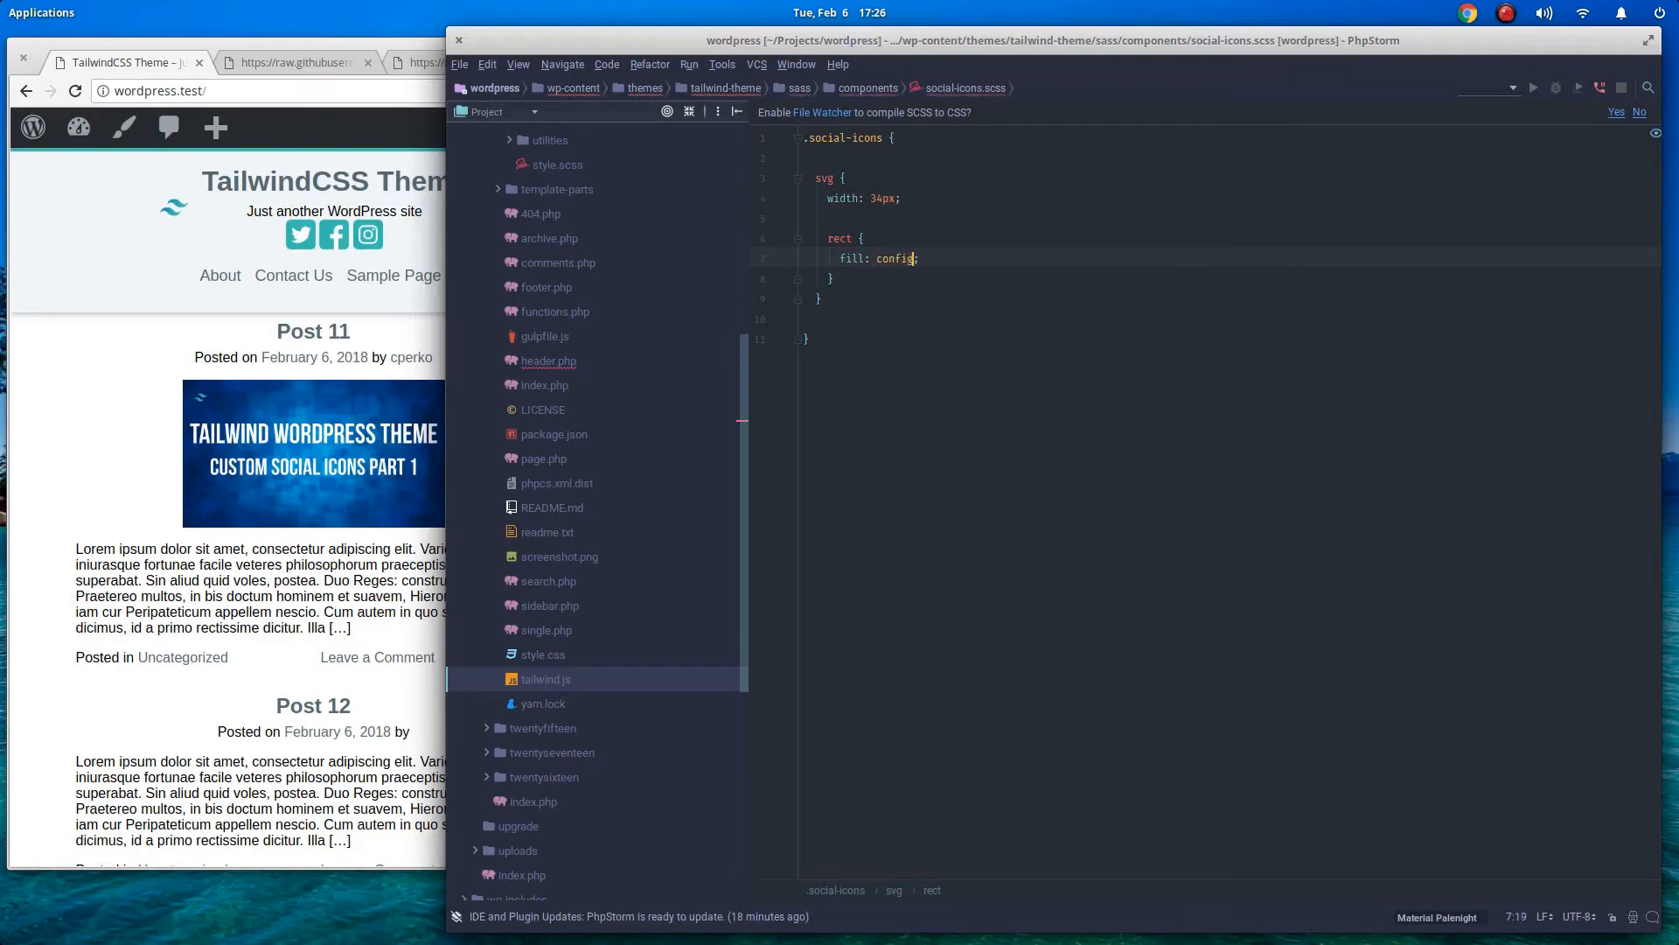
{"action": "type", "text": "()"}
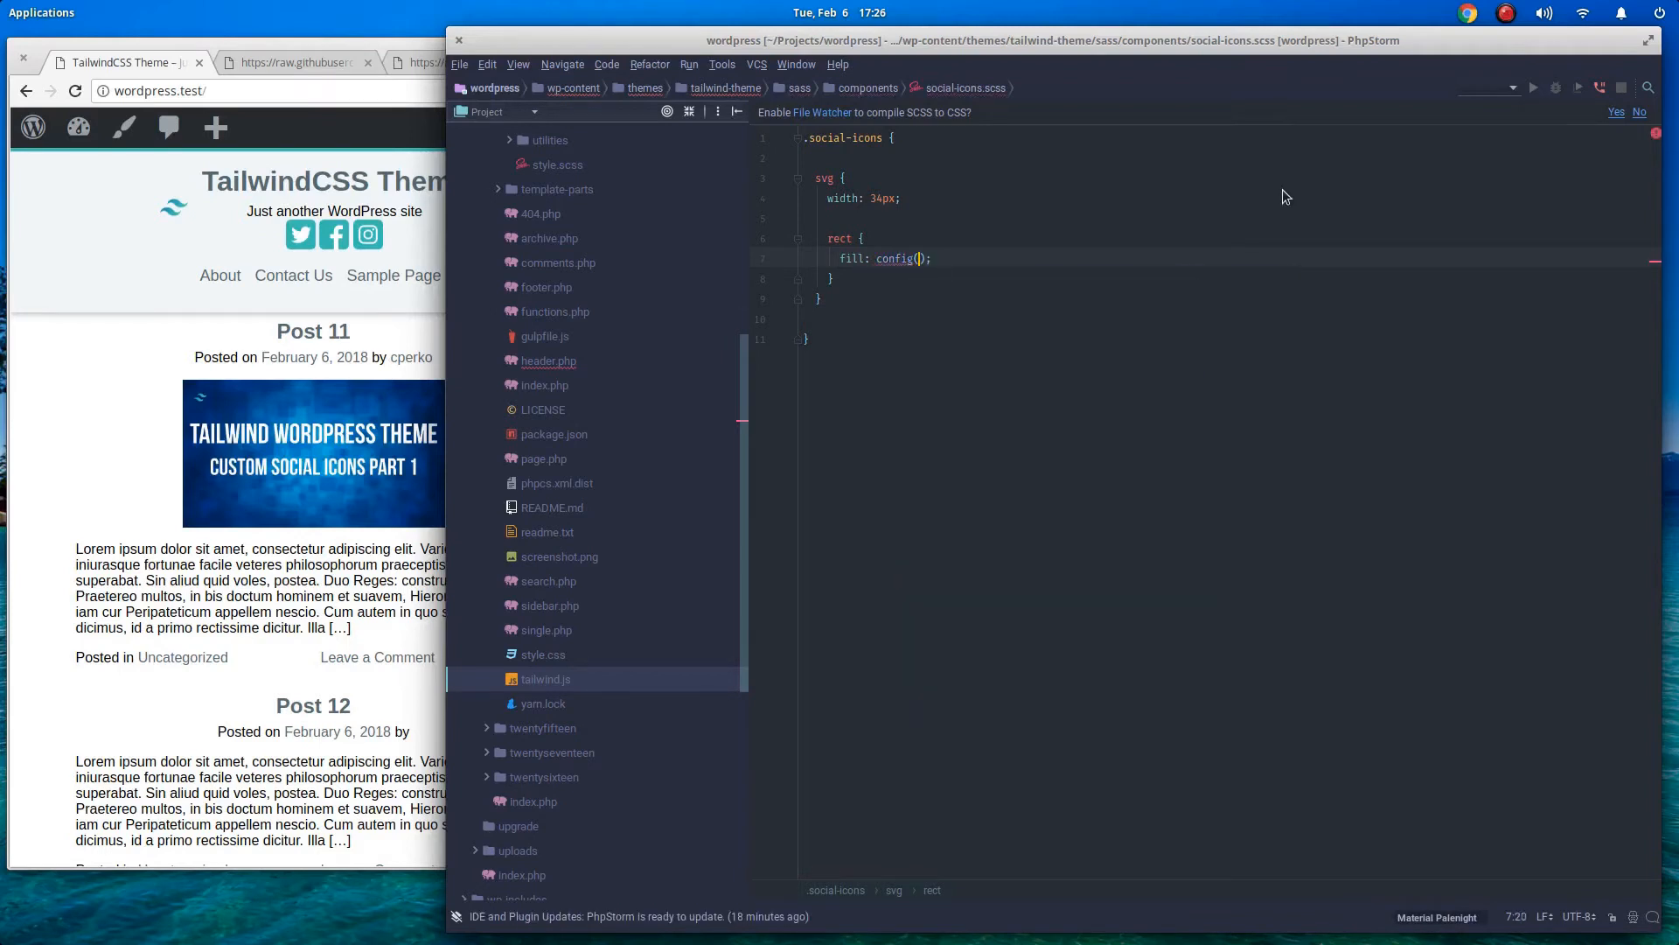
{"action": "left_click", "coordinate": [545, 678]}
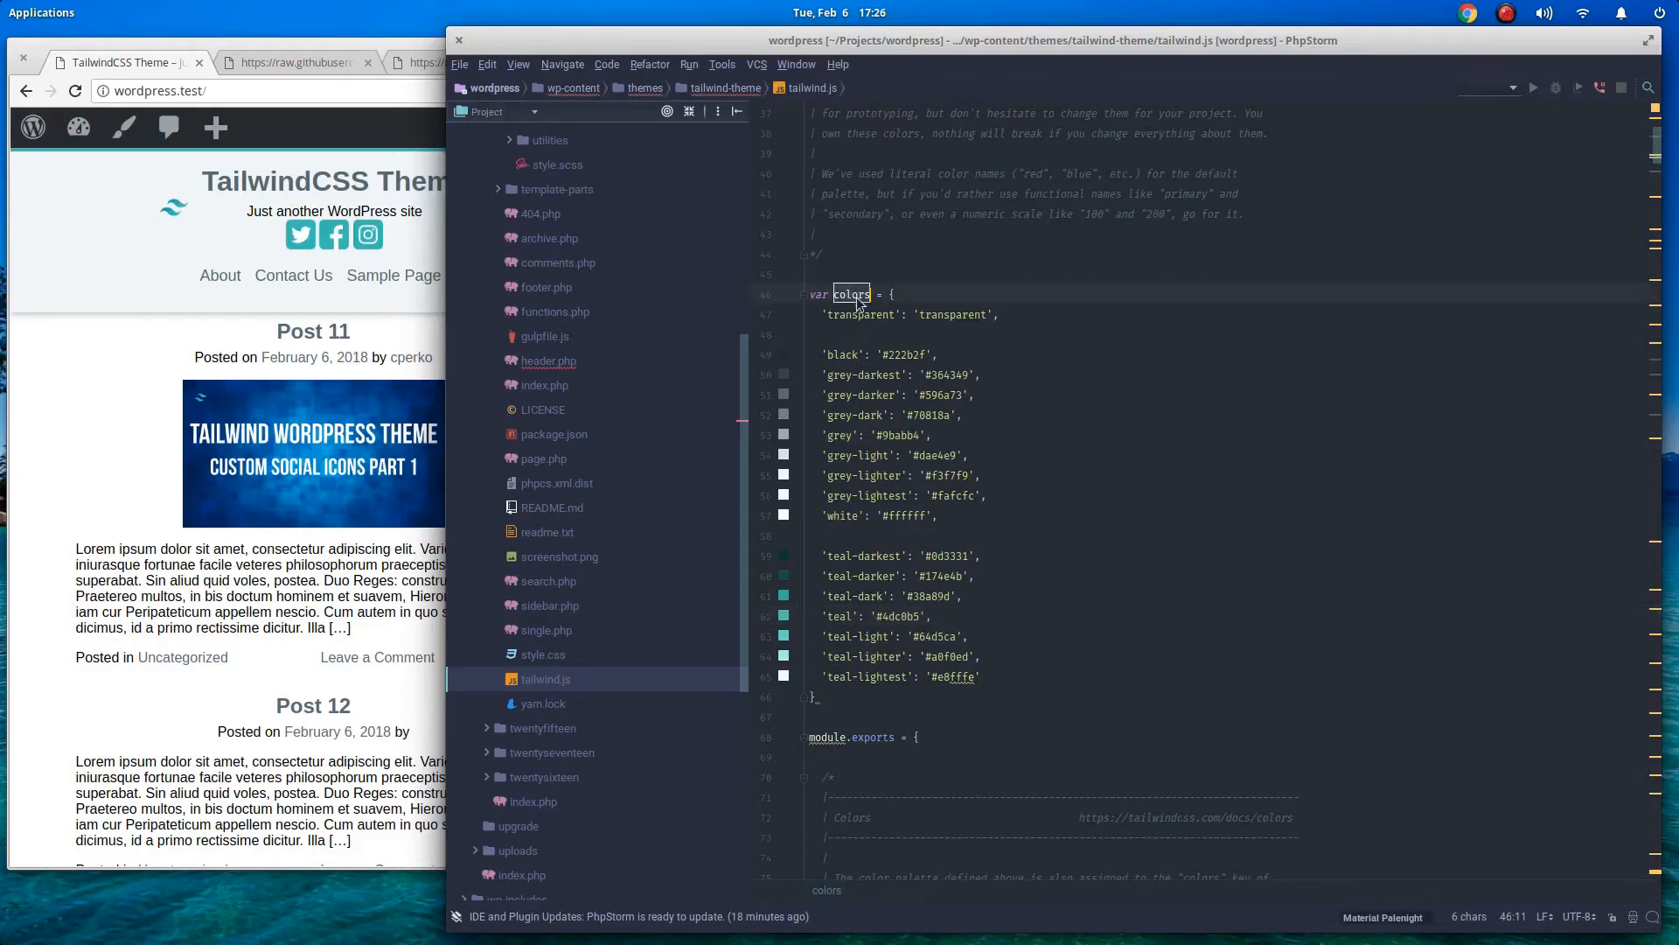
{"action": "double_click", "coordinate": [840, 616]}
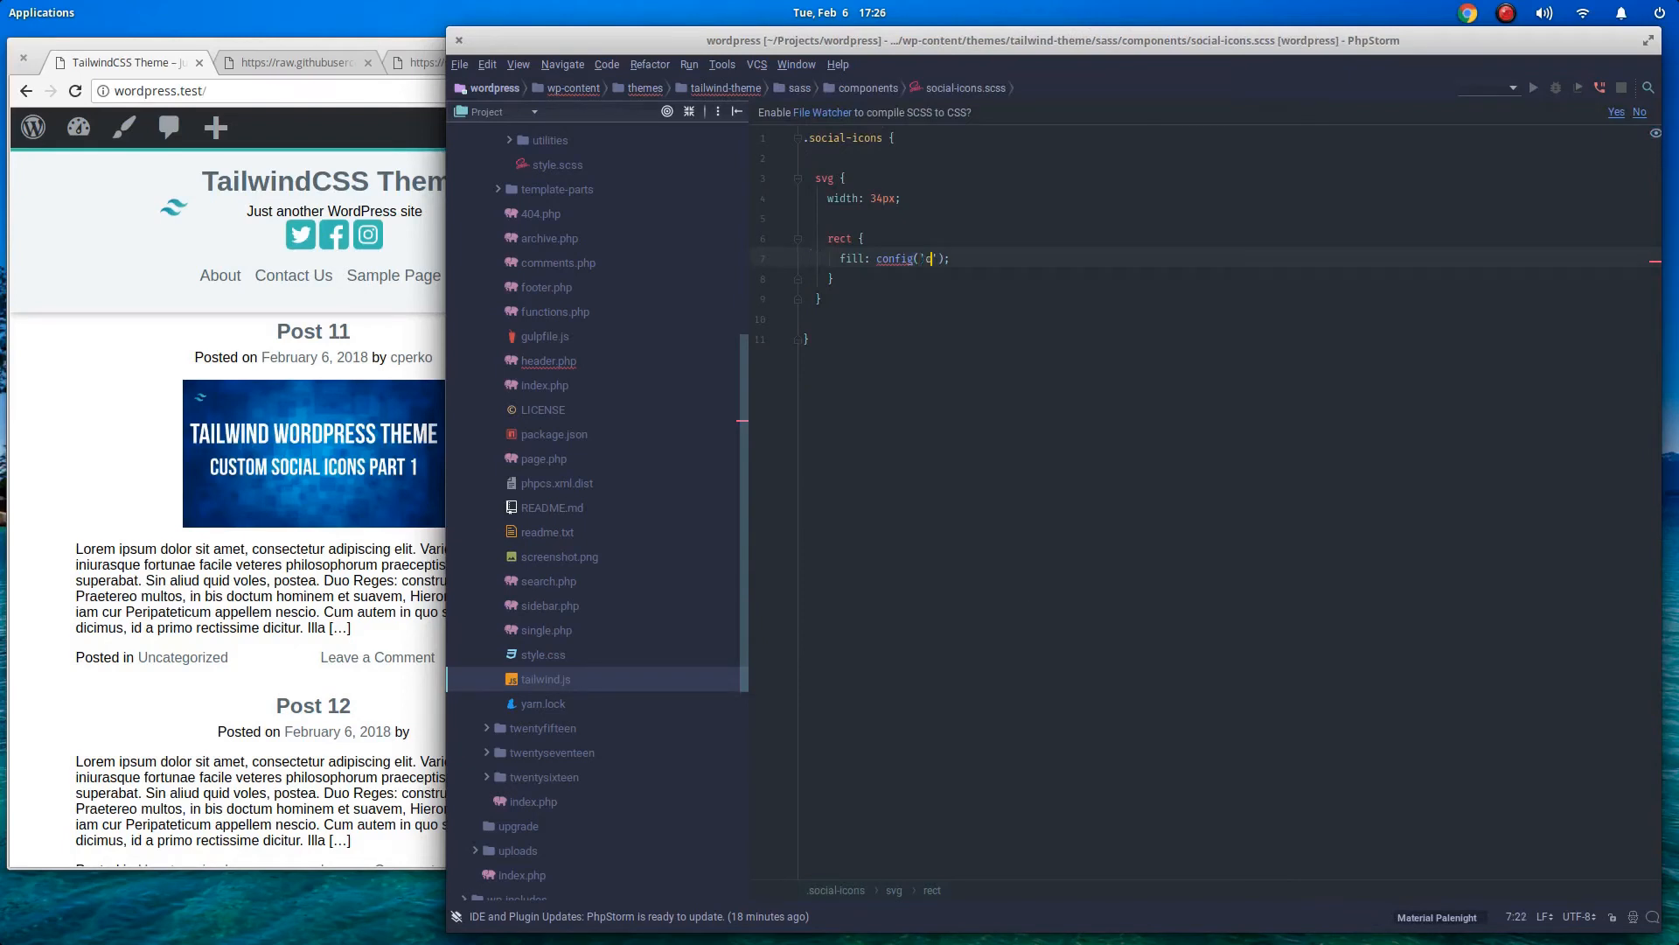
{"action": "type", "text": "colors.teal"}
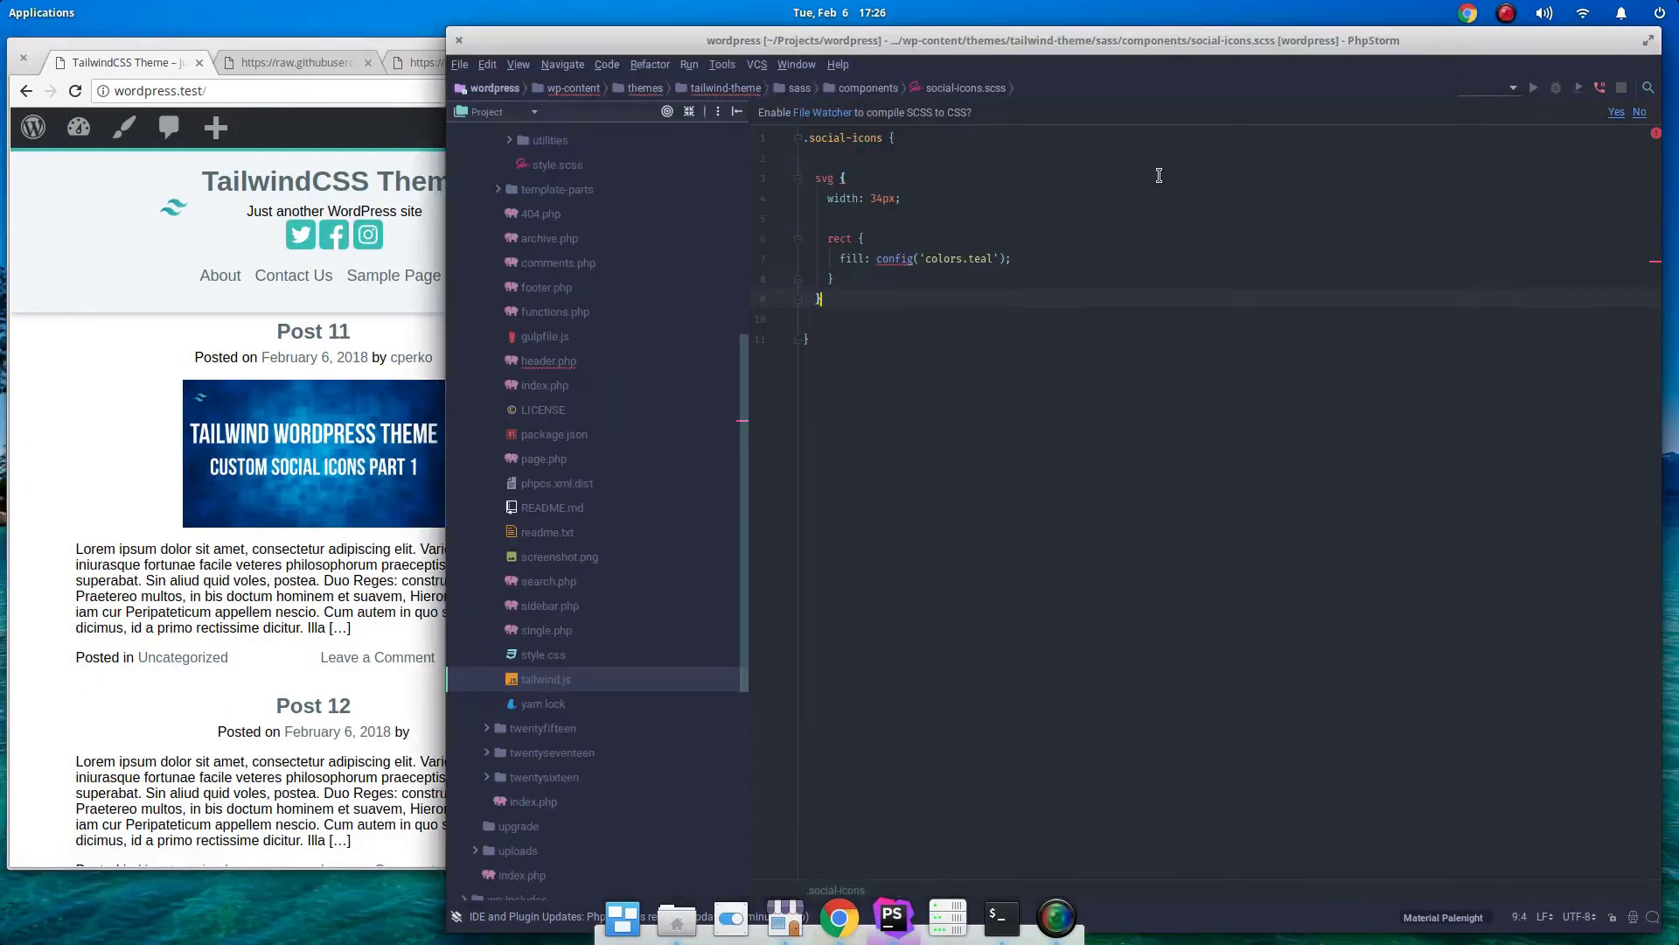
View the teal header icons in Chrome, then return to PhpStorm
{"action": "left_click", "coordinate": [546, 679]}
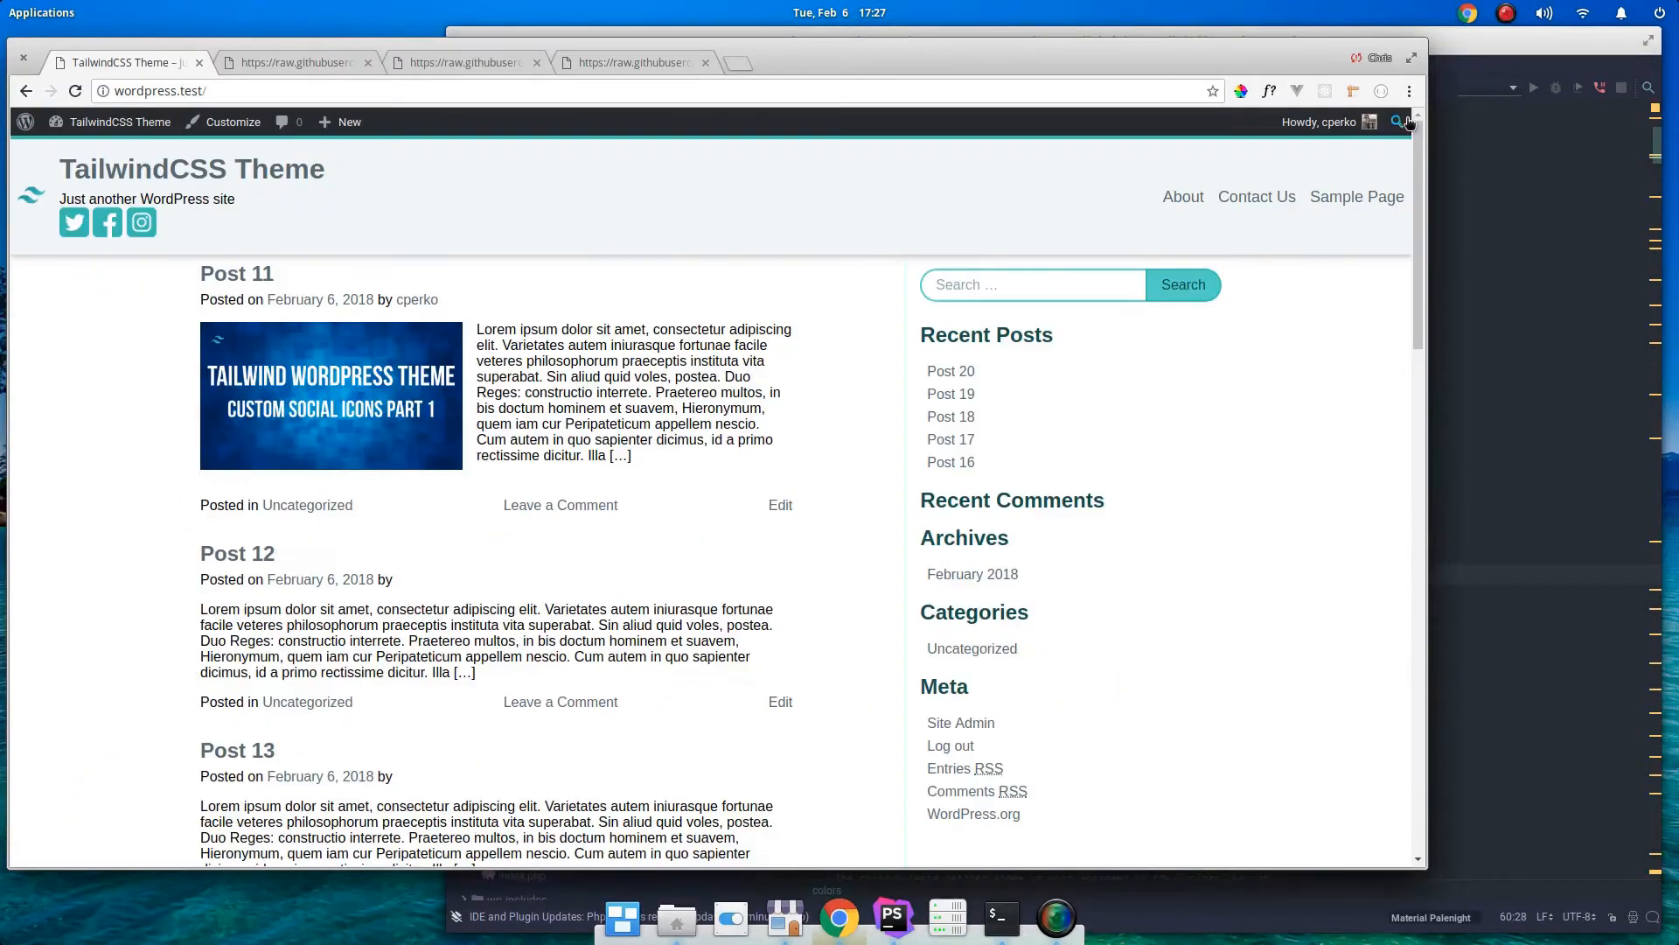
{"action": "left_click", "coordinate": [892, 918]}
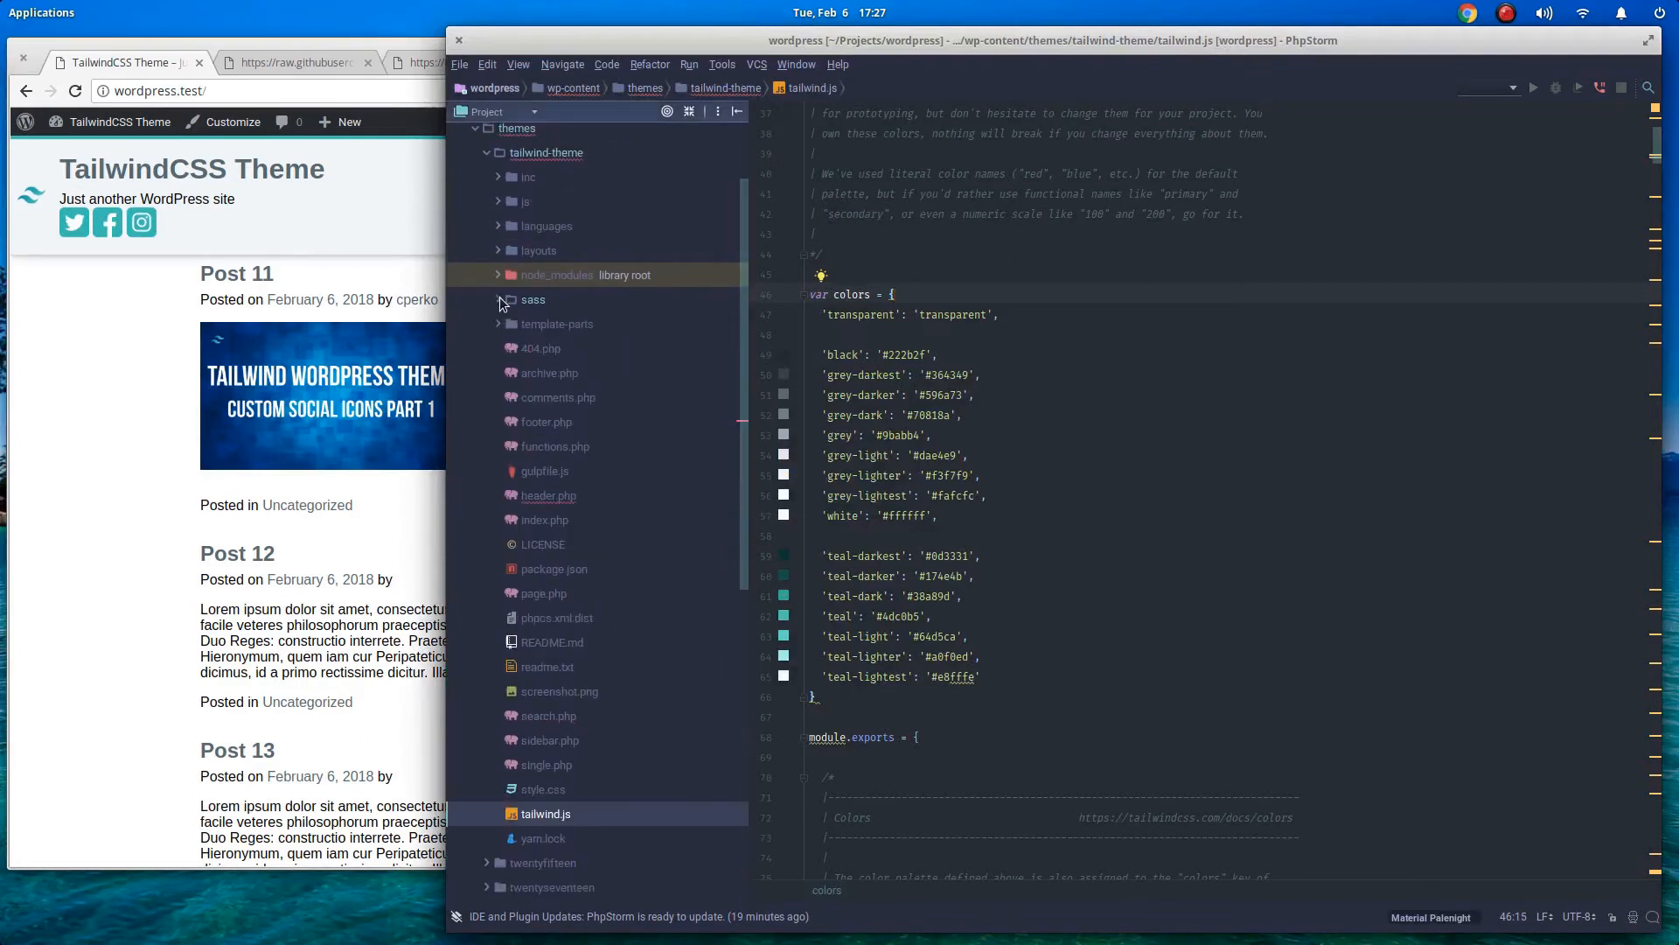
Open inc/social-icon-links.php and insert an h1 echoing get_theme_mod('tailwind_twitter')
{"action": "left_click", "coordinate": [500, 177]}
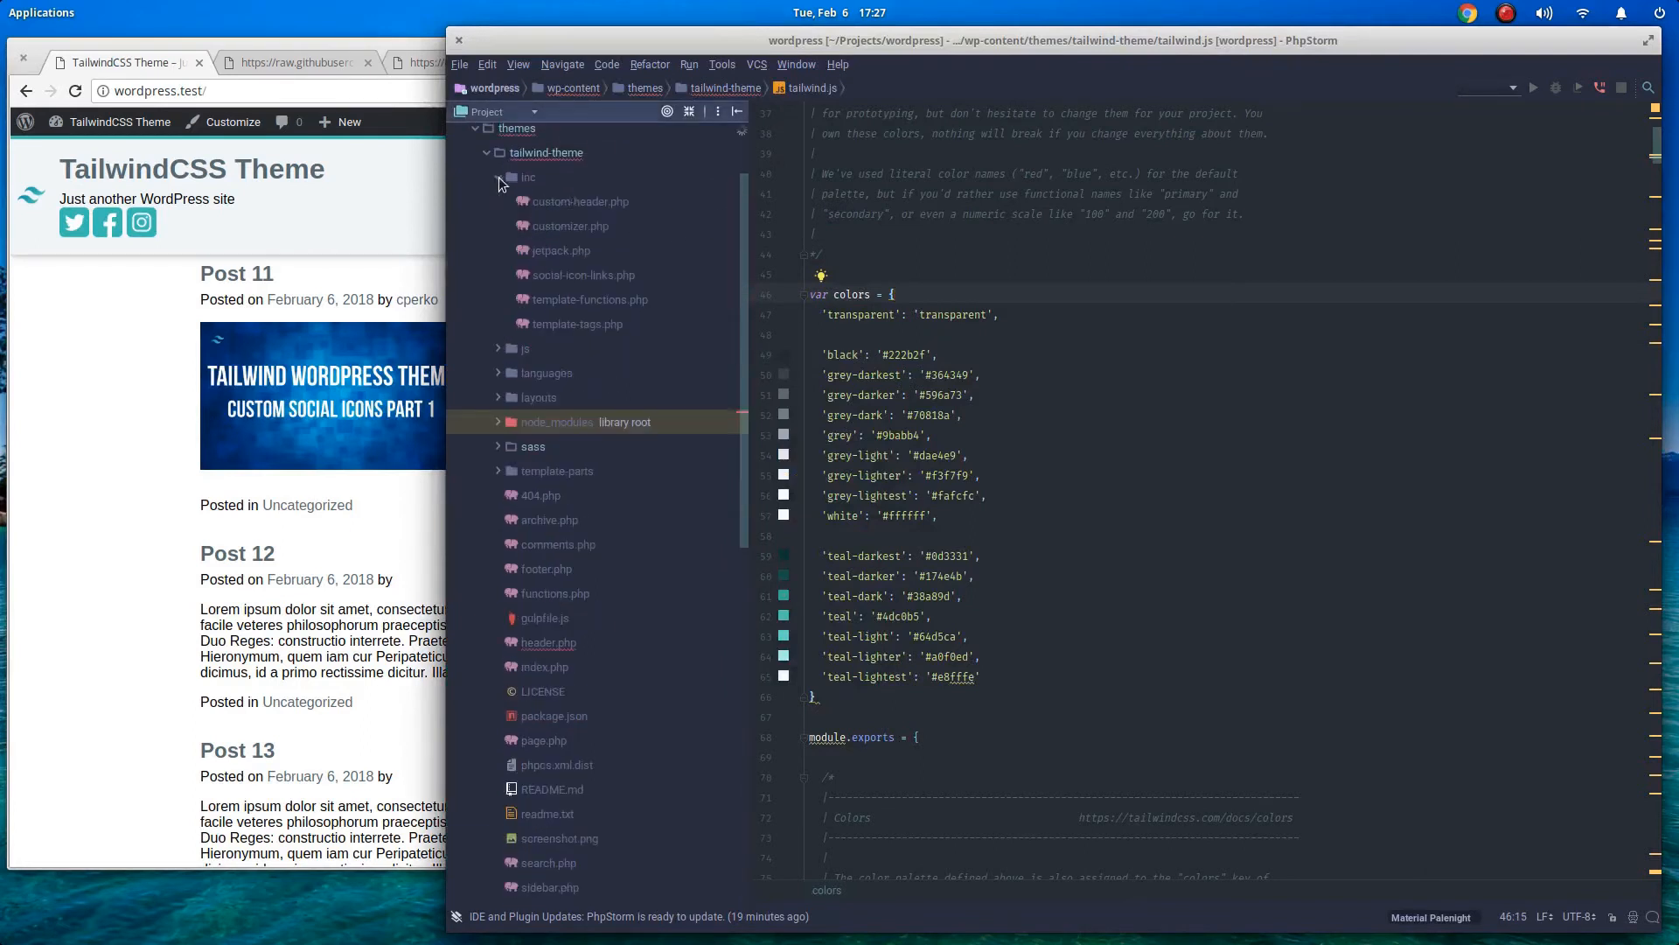
{"action": "left_click", "coordinate": [581, 274]}
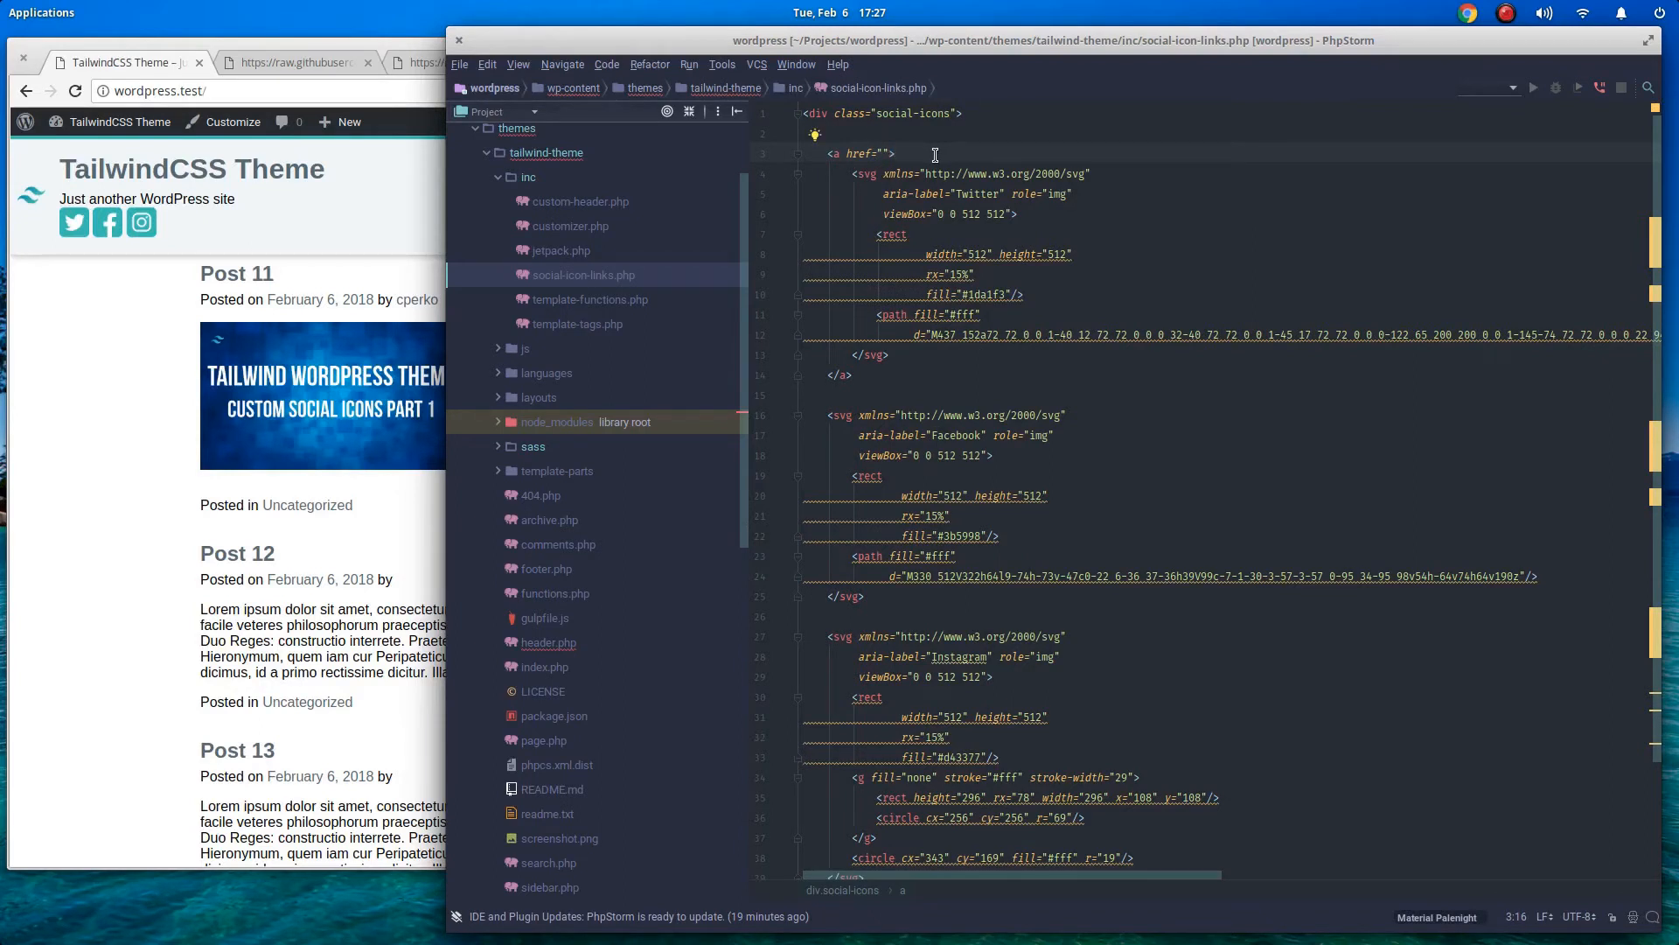
{"action": "mouse_move", "coordinate": [602, 308]}
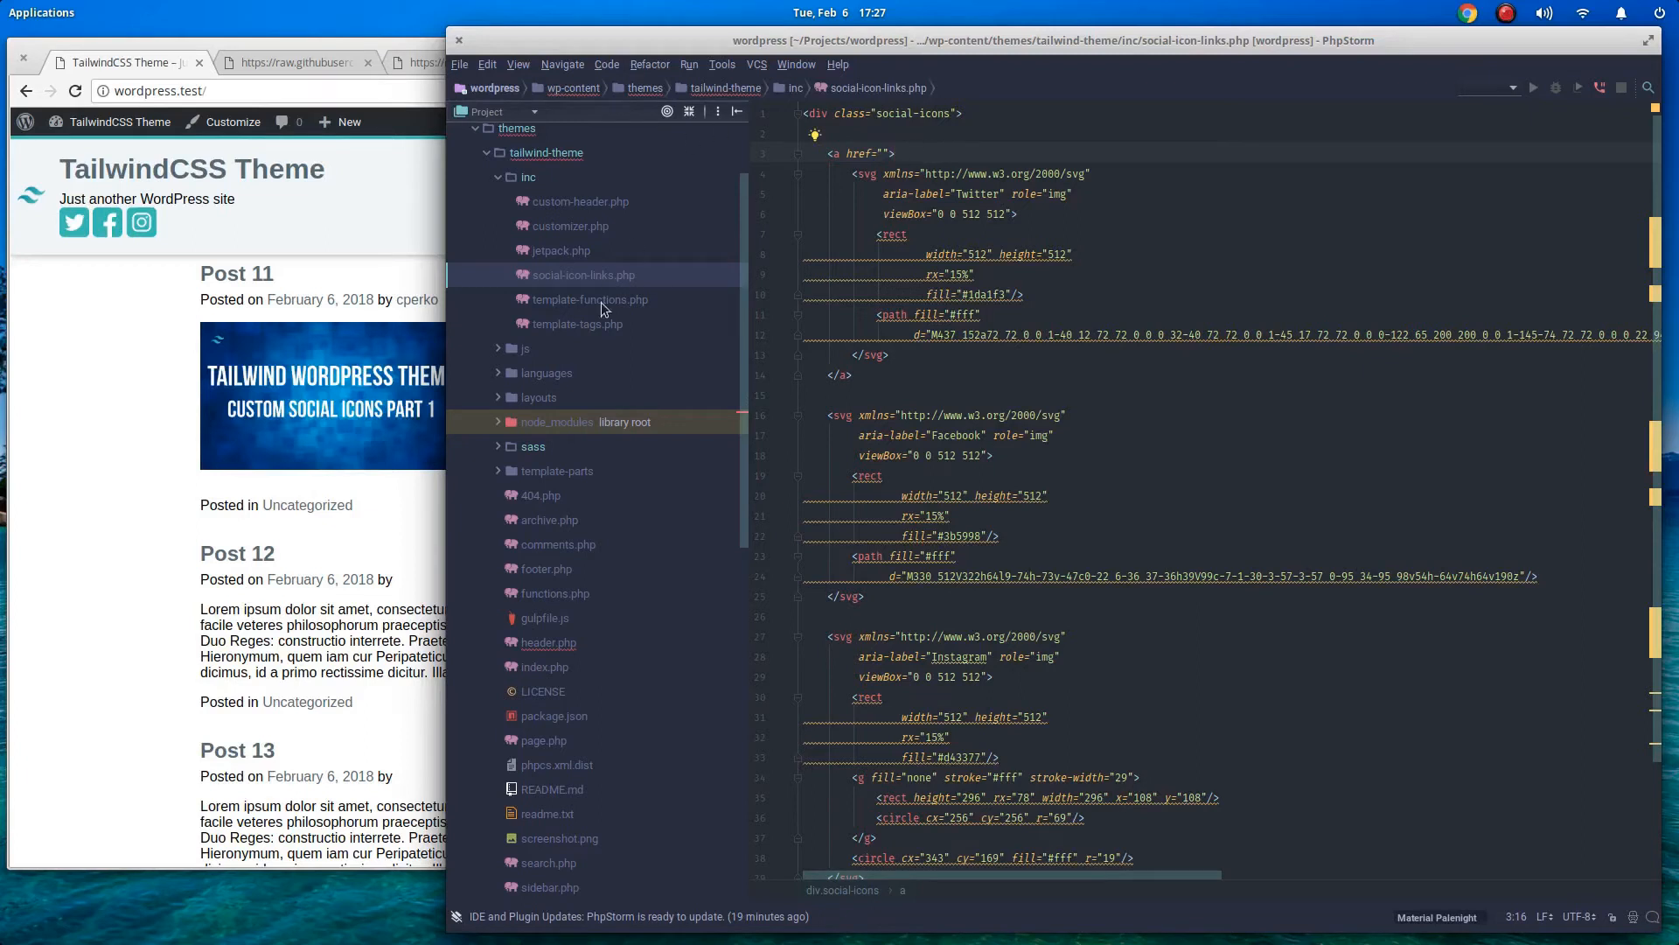
{"action": "mouse_move", "coordinate": [587, 235]}
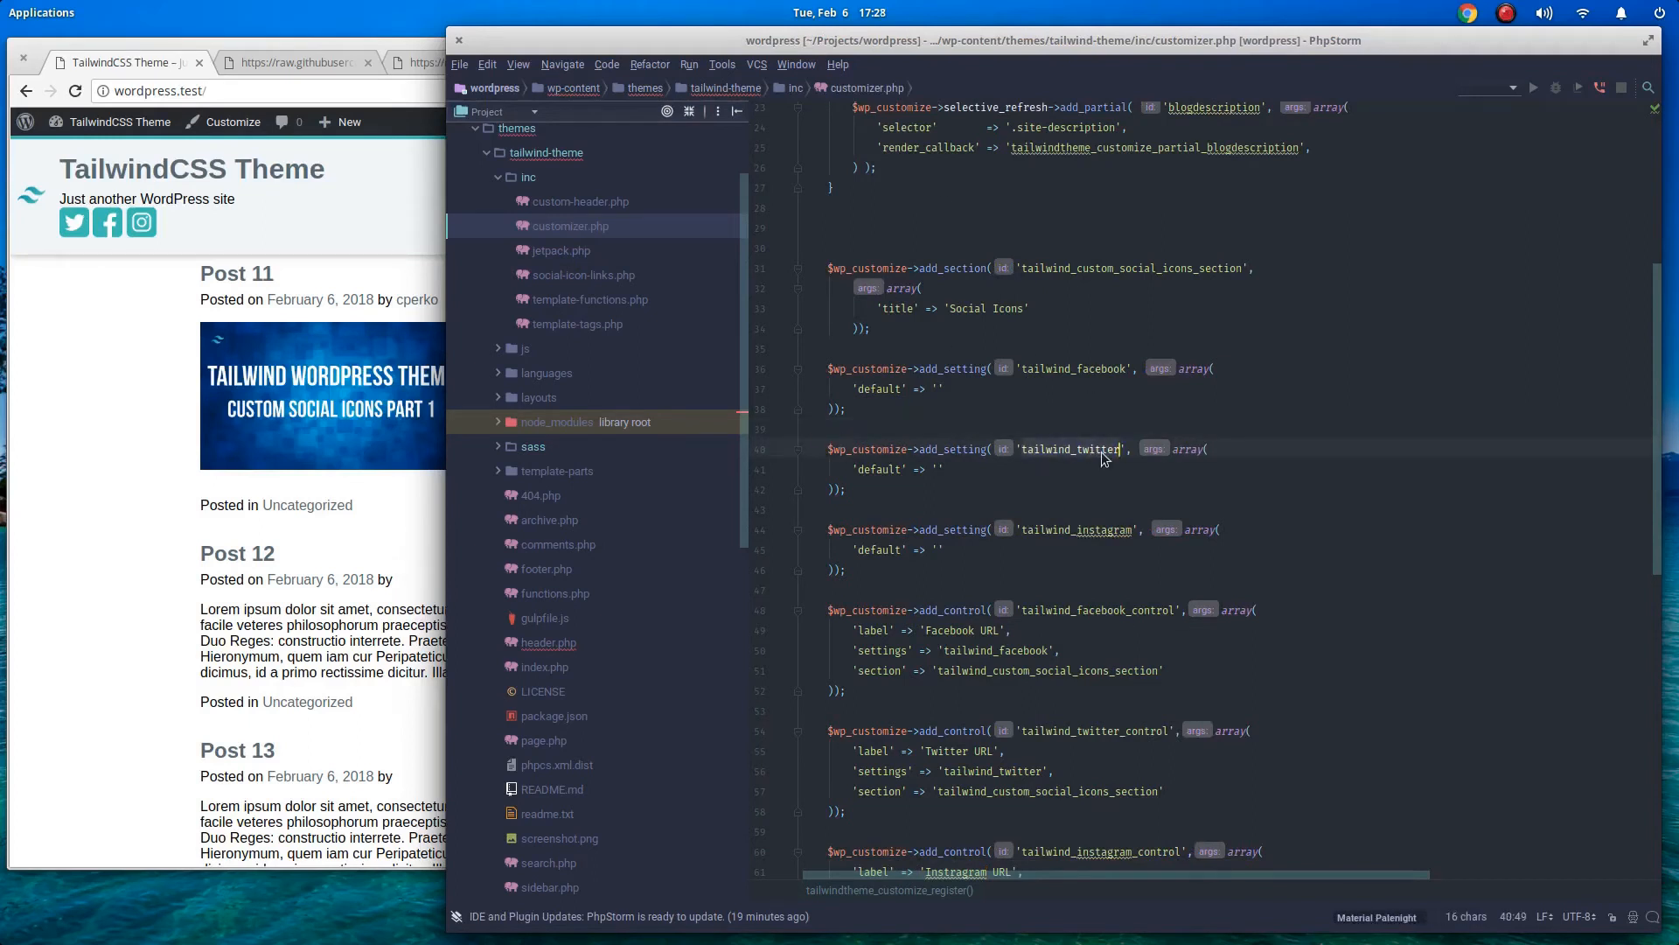
{"action": "left_click", "coordinate": [584, 275]}
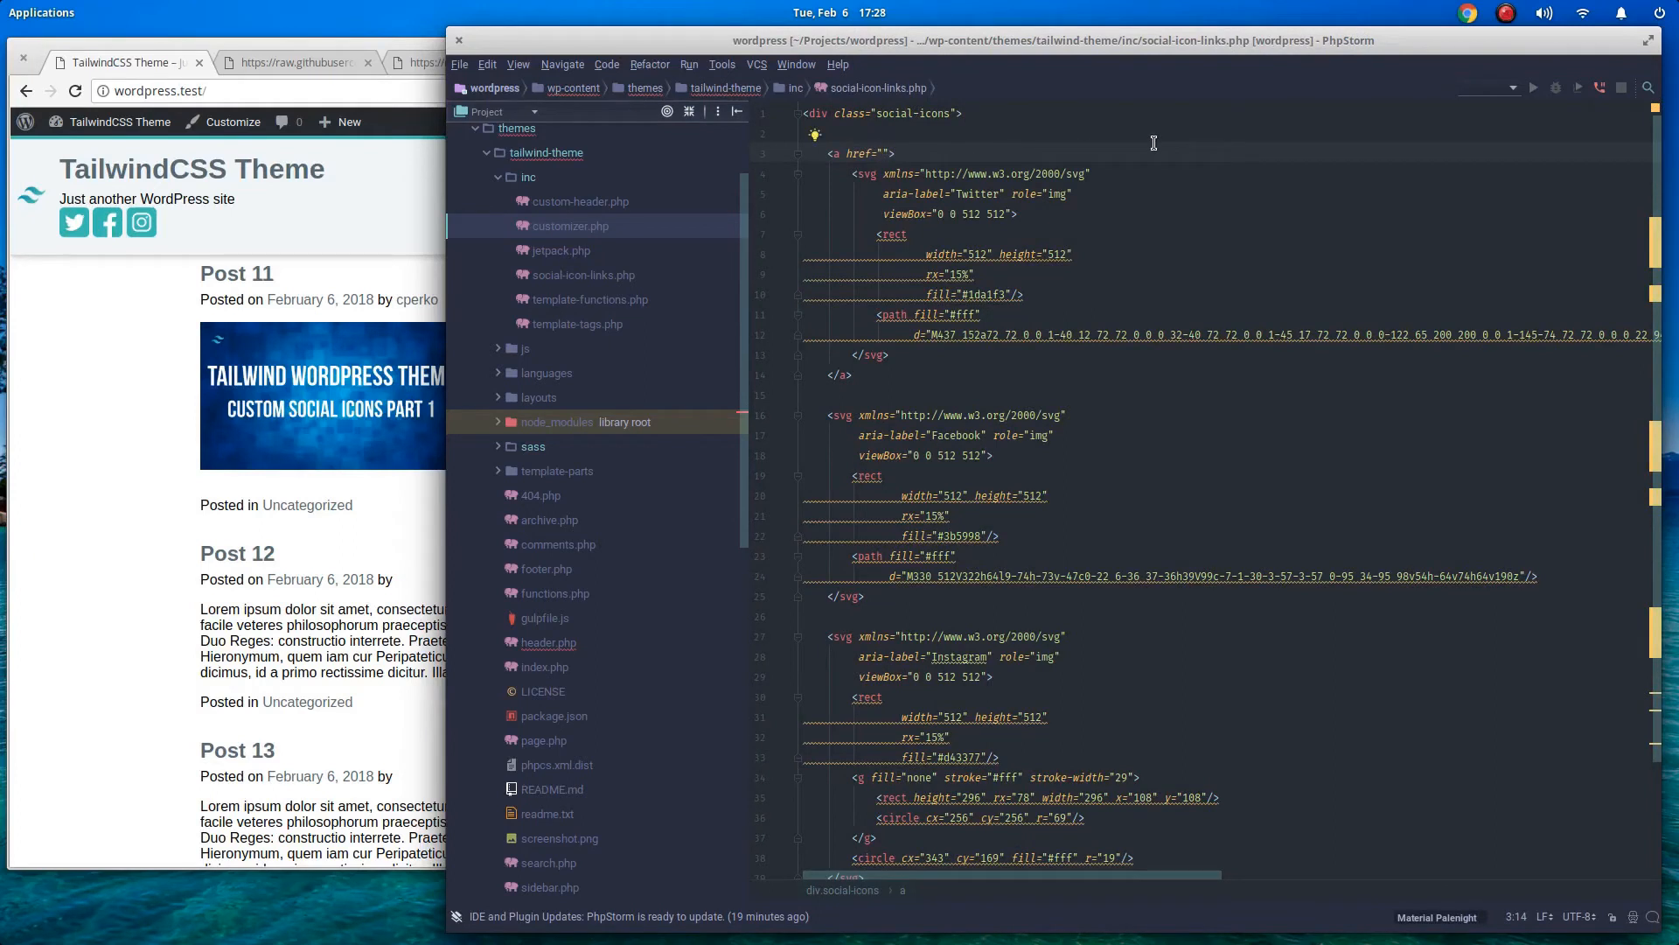
{"action": "left_click", "coordinate": [804, 133]}
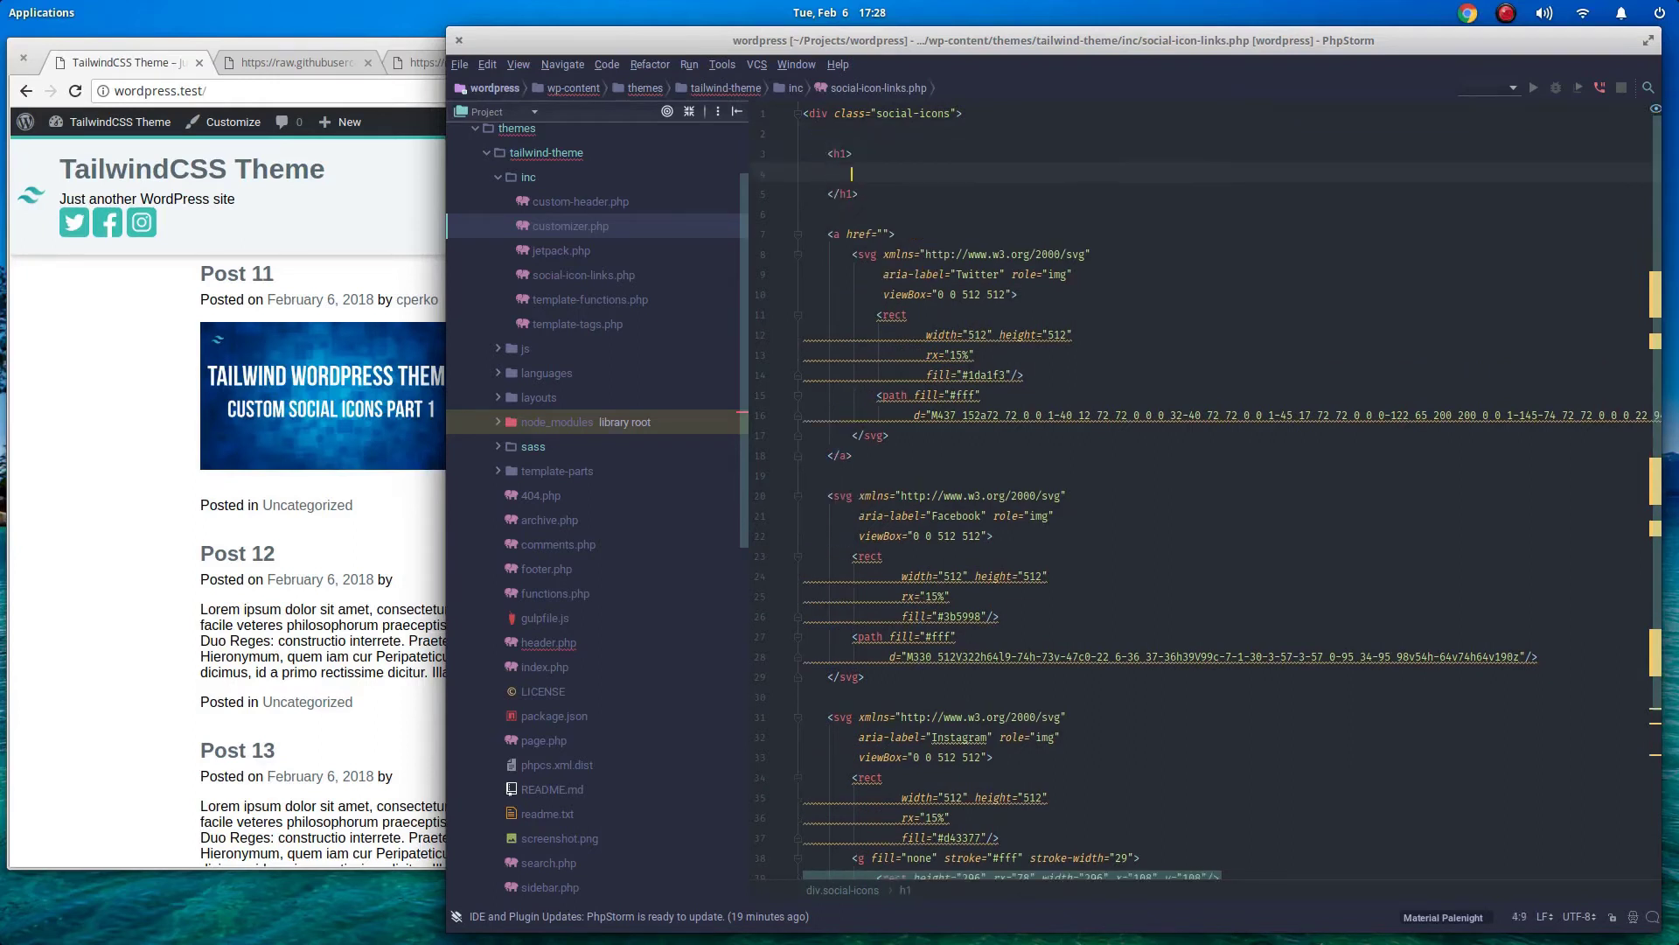
{"action": "type", "text": "<?php"}
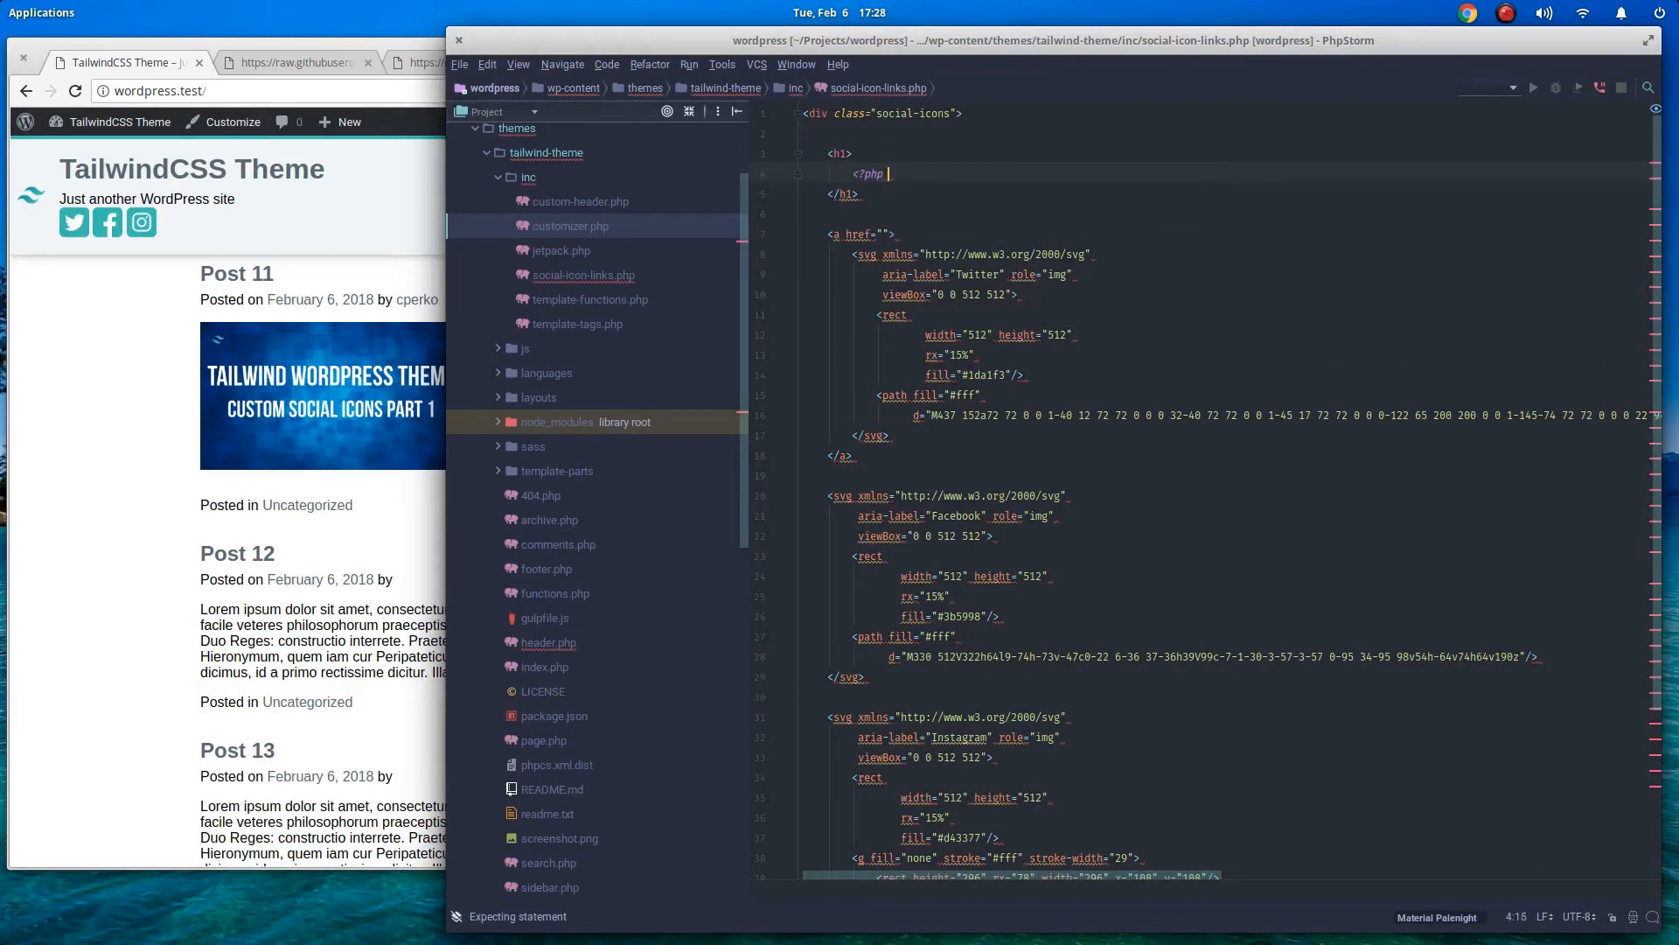
{"action": "type", "text": "get_t"}
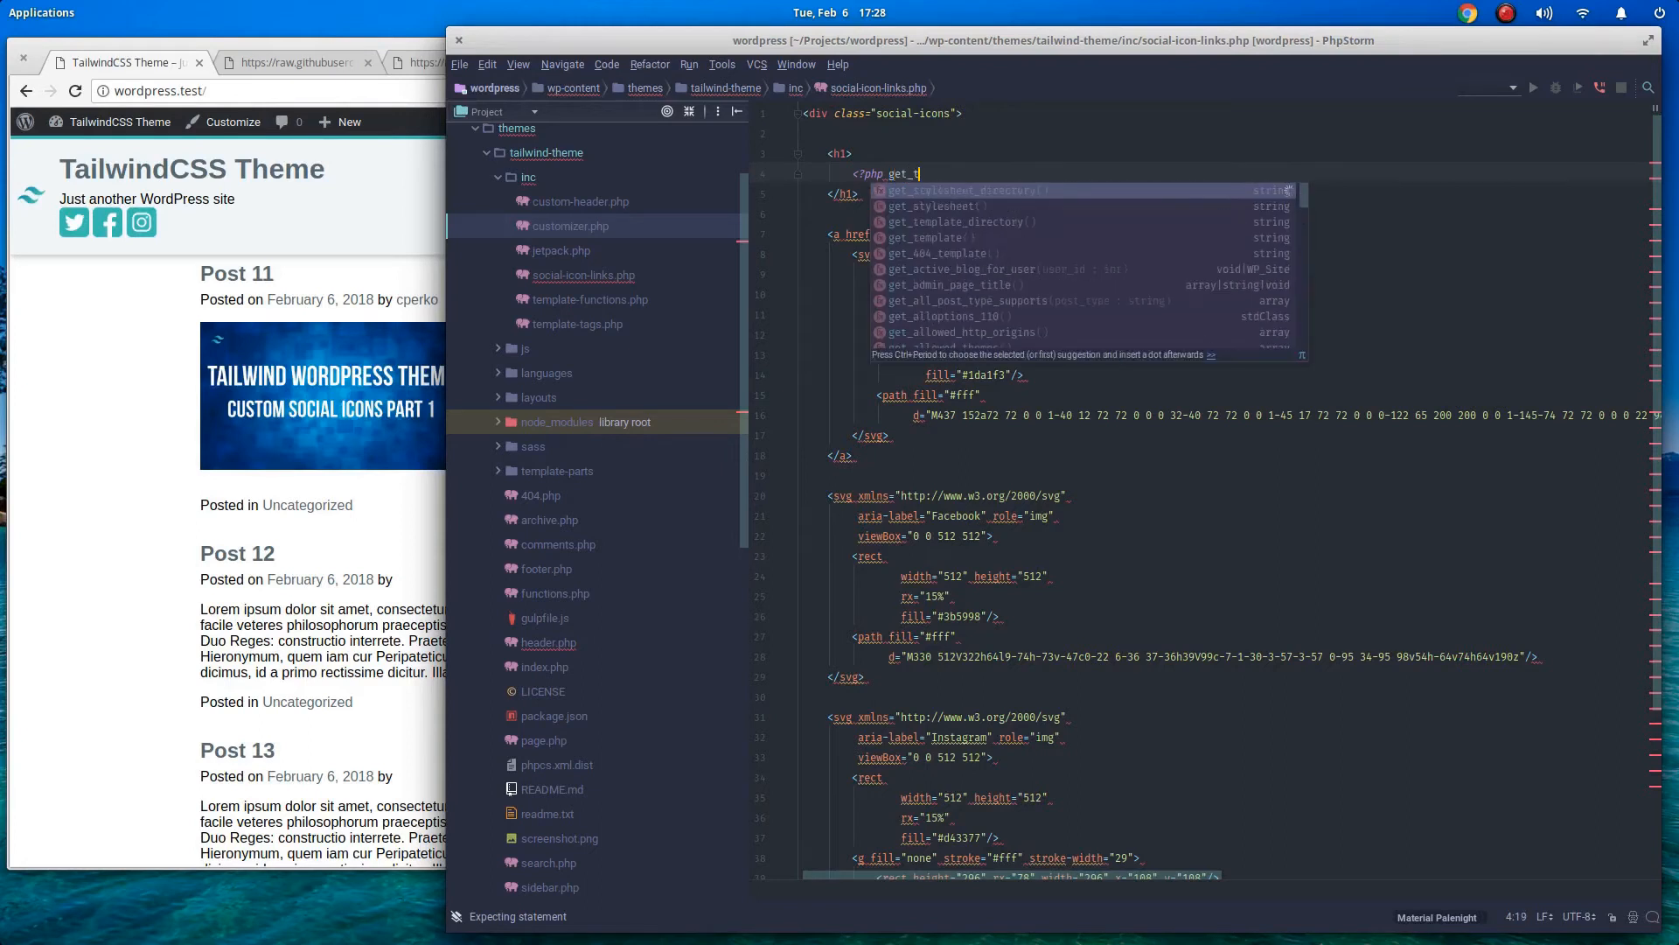
{"action": "type", "text": "heme_mo"}
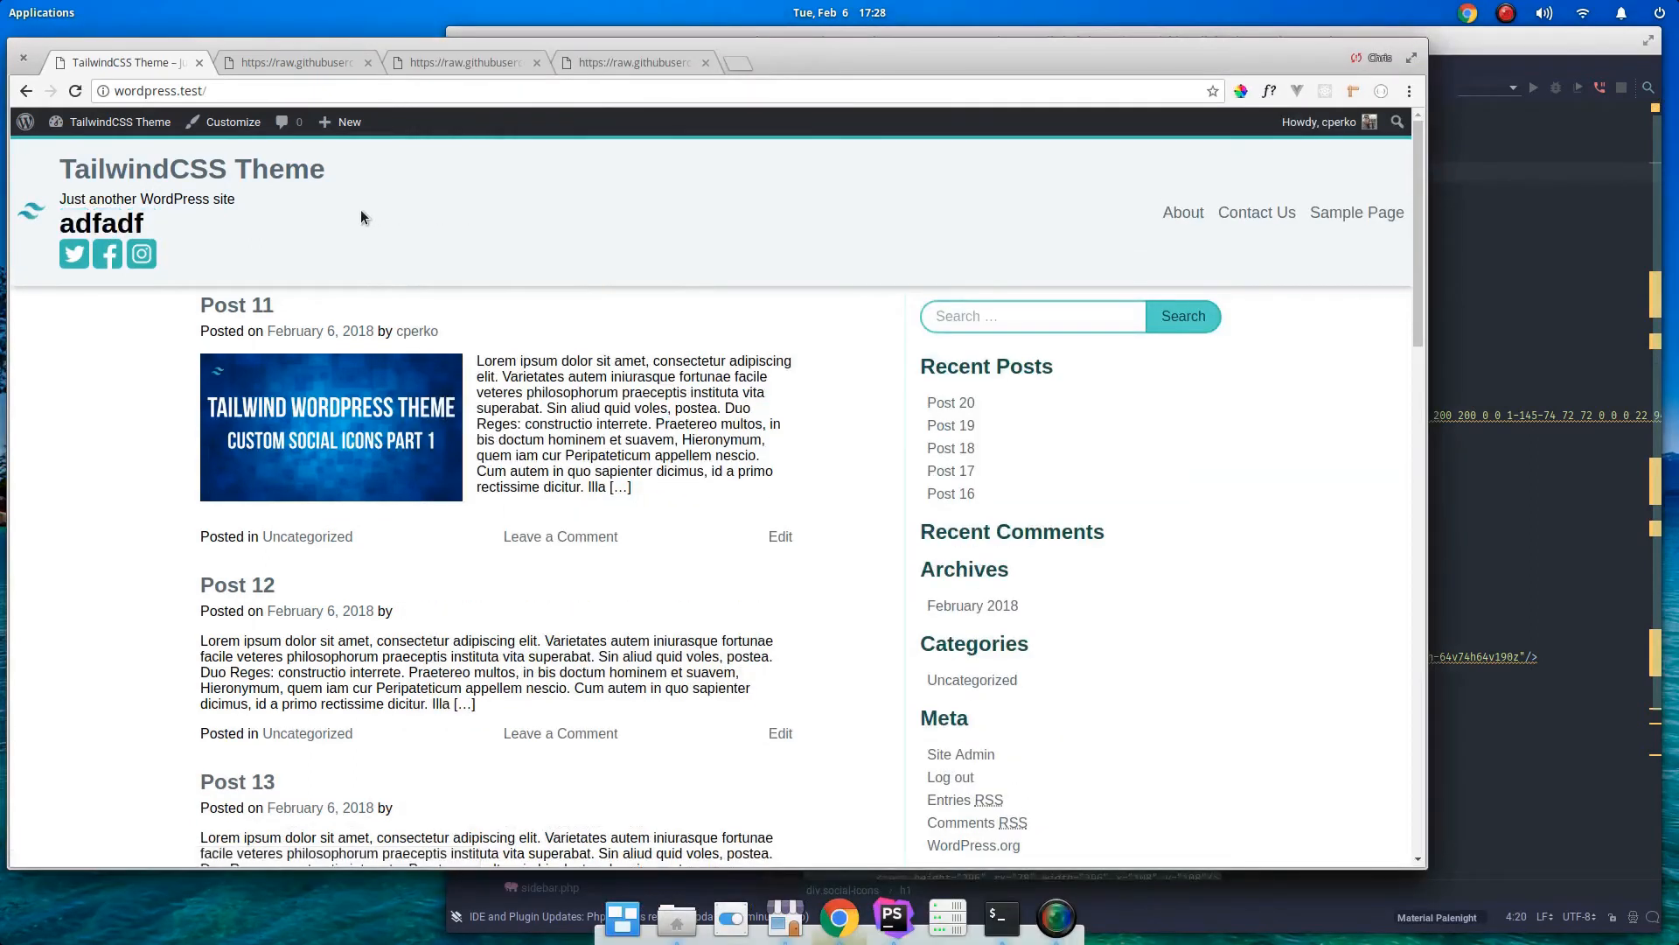
{"action": "mouse_move", "coordinate": [230, 222]}
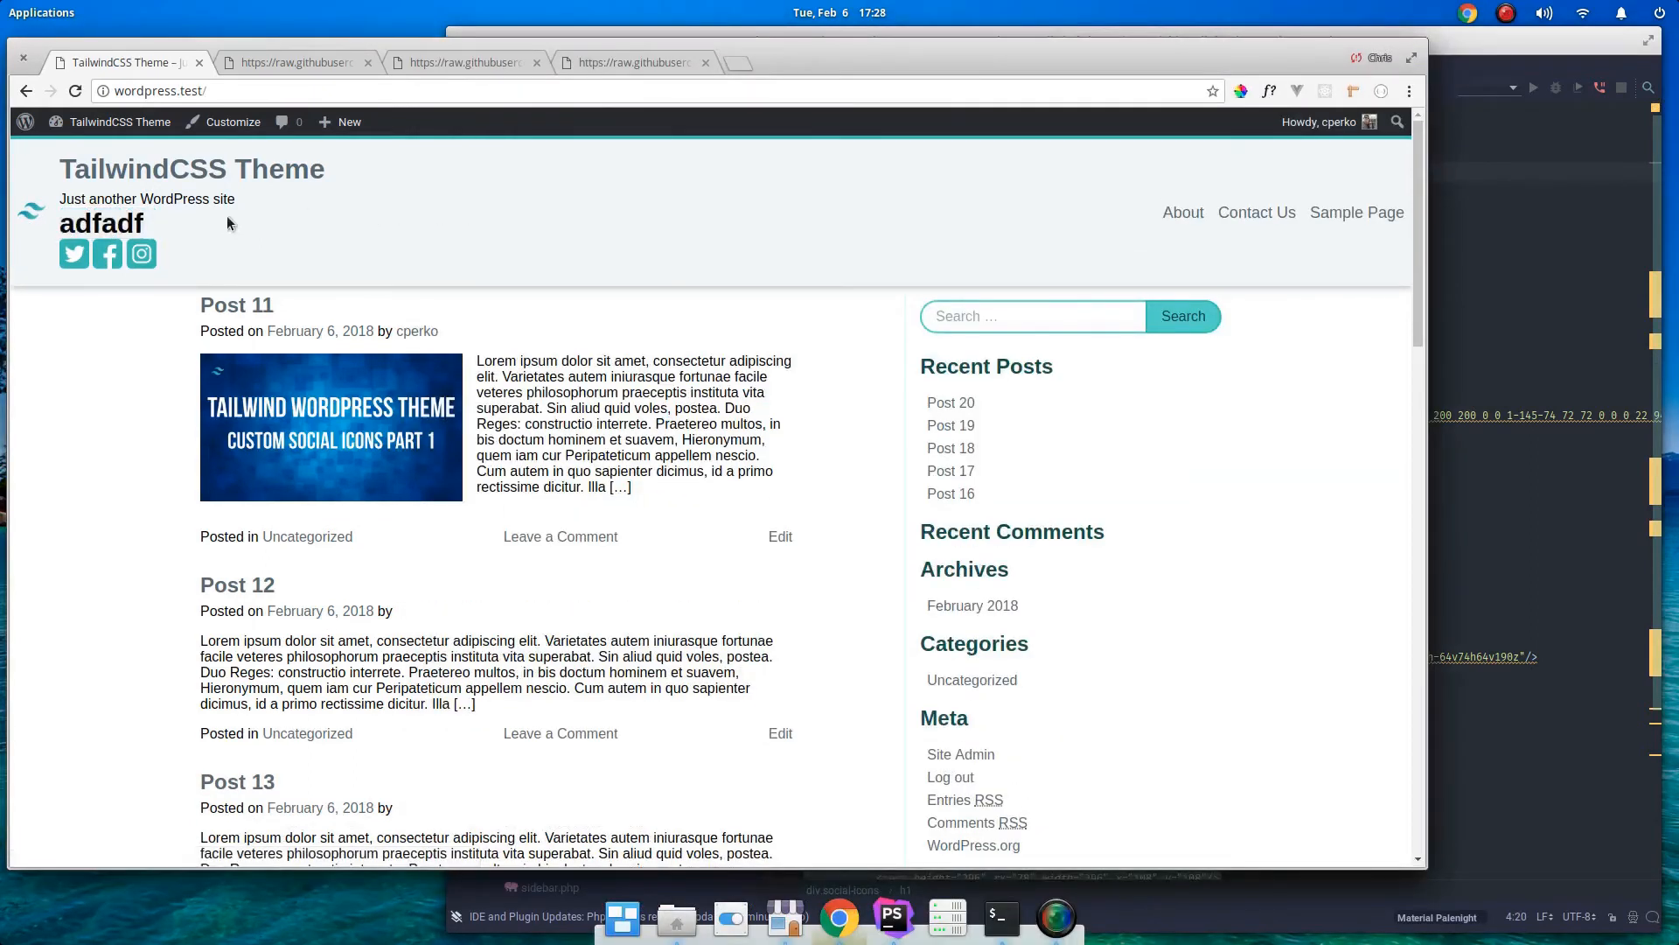
{"action": "left_click", "coordinate": [233, 121]}
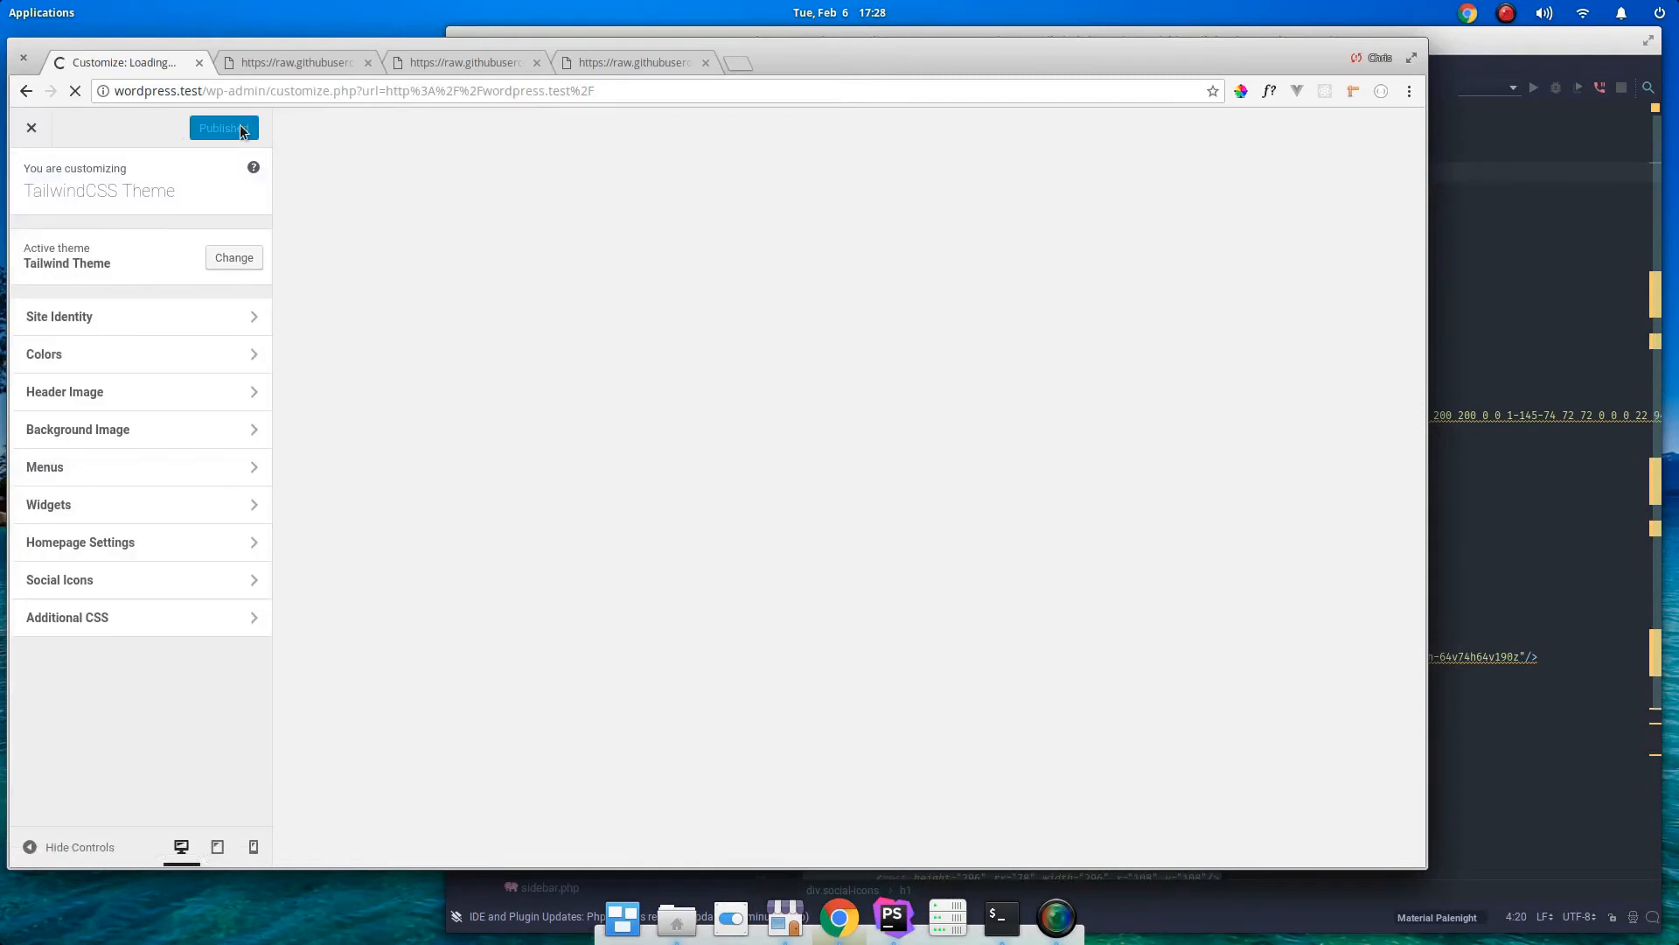
{"action": "left_click", "coordinate": [223, 128]}
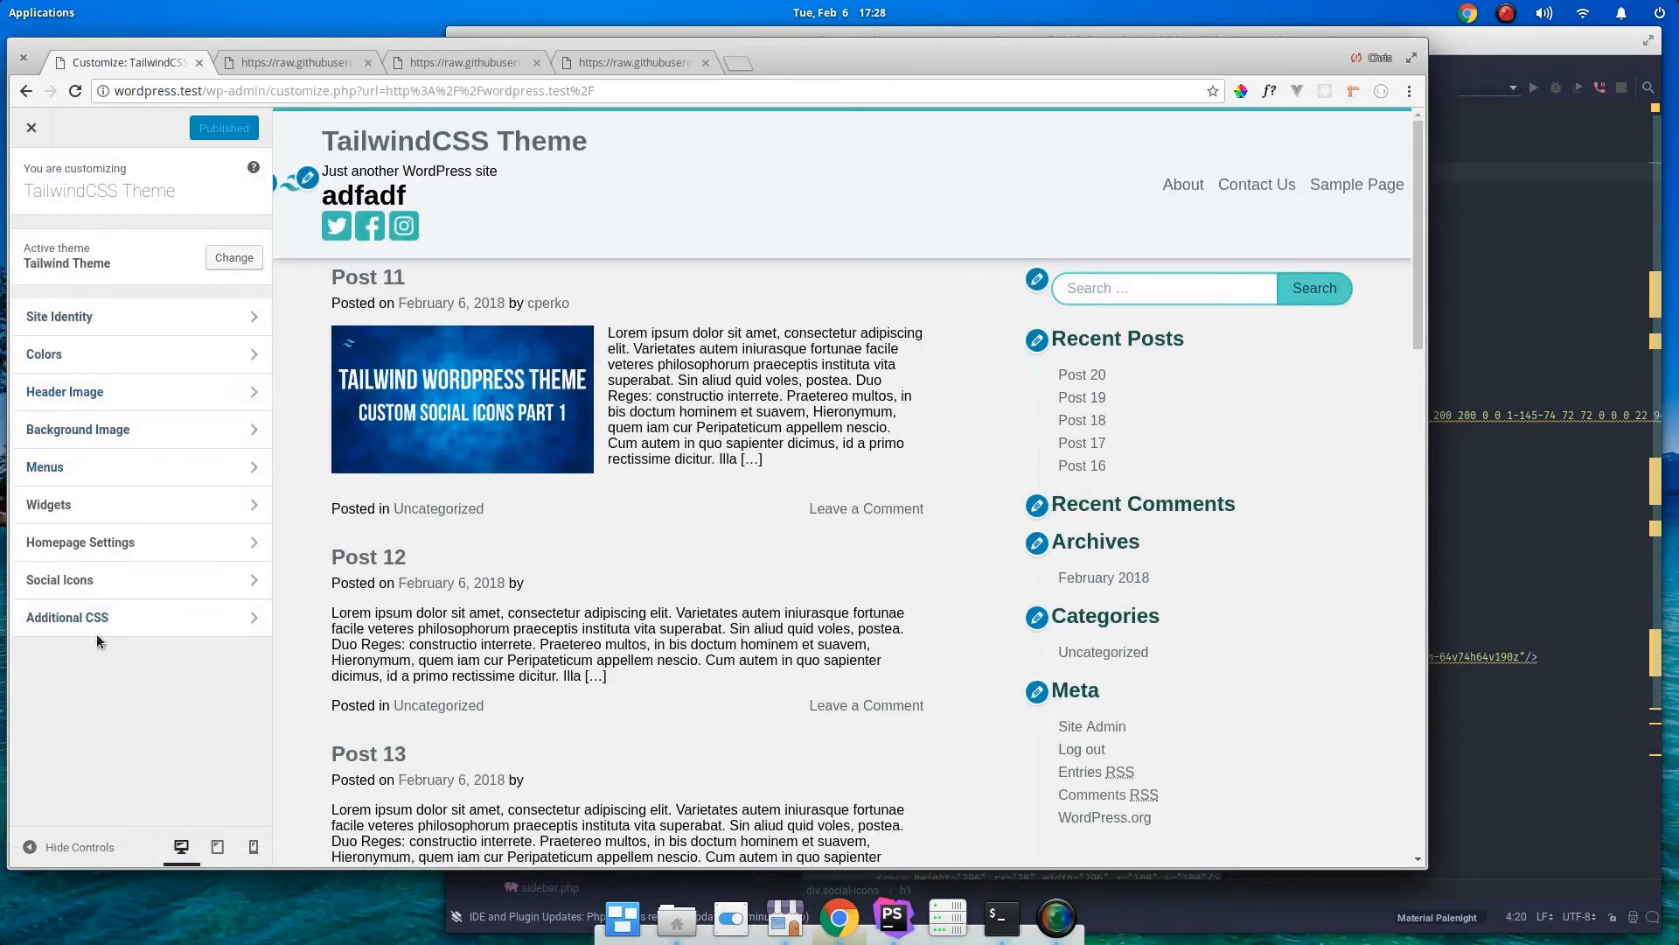
{"action": "left_click", "coordinate": [59, 580]}
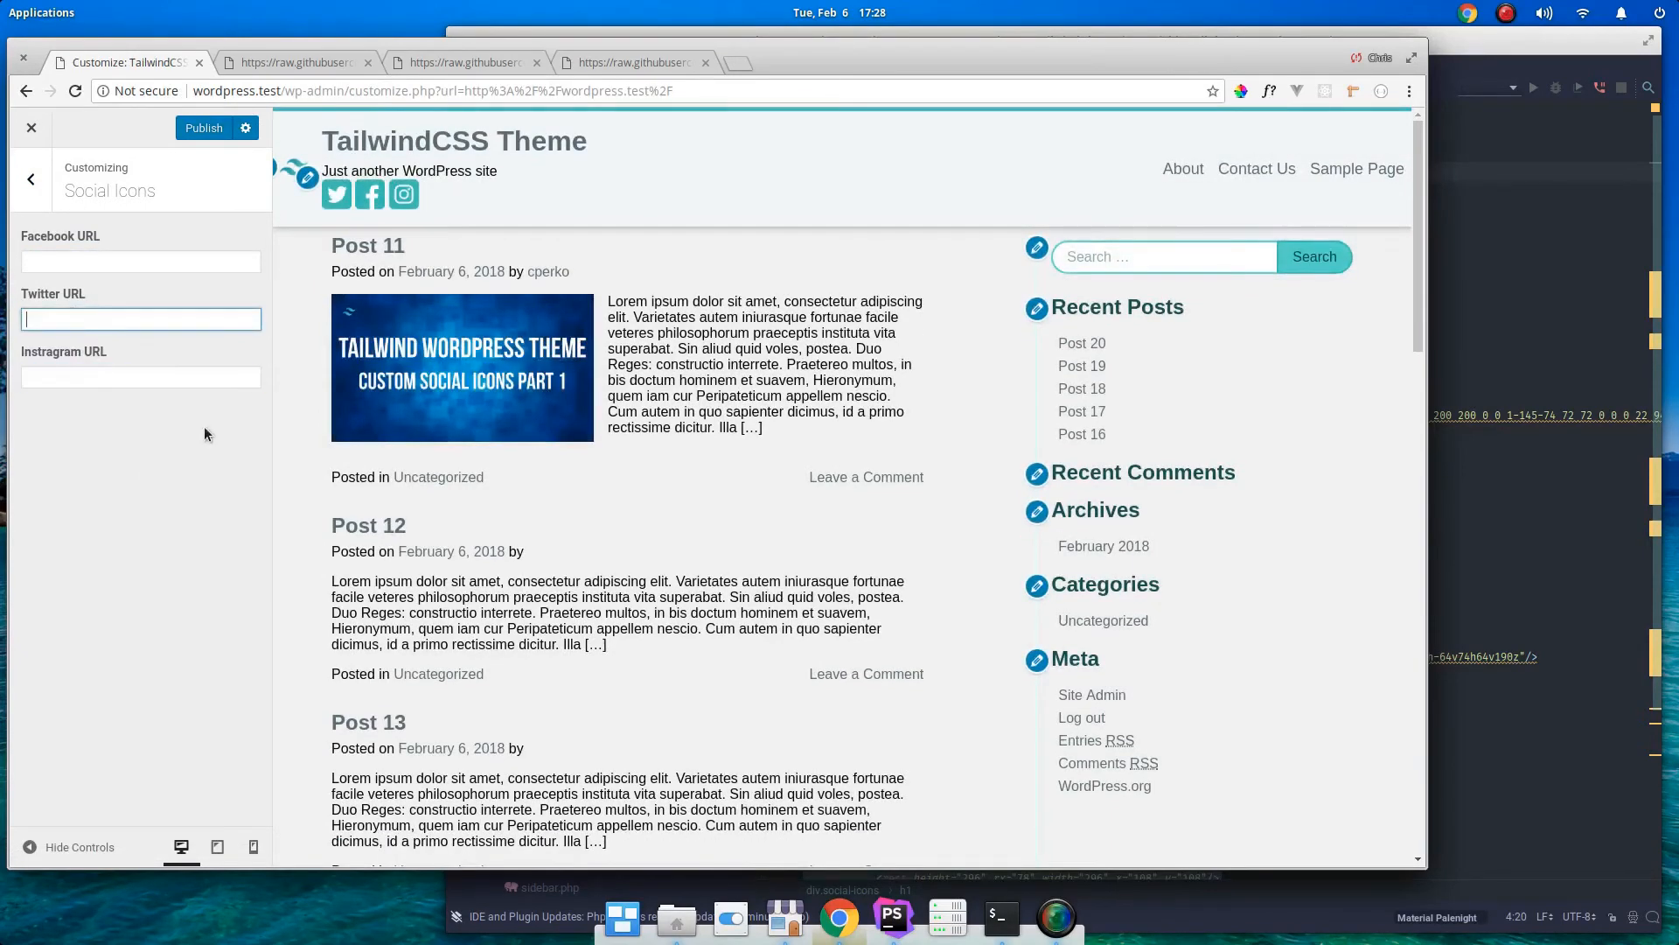
{"action": "type", "text": "http://"}
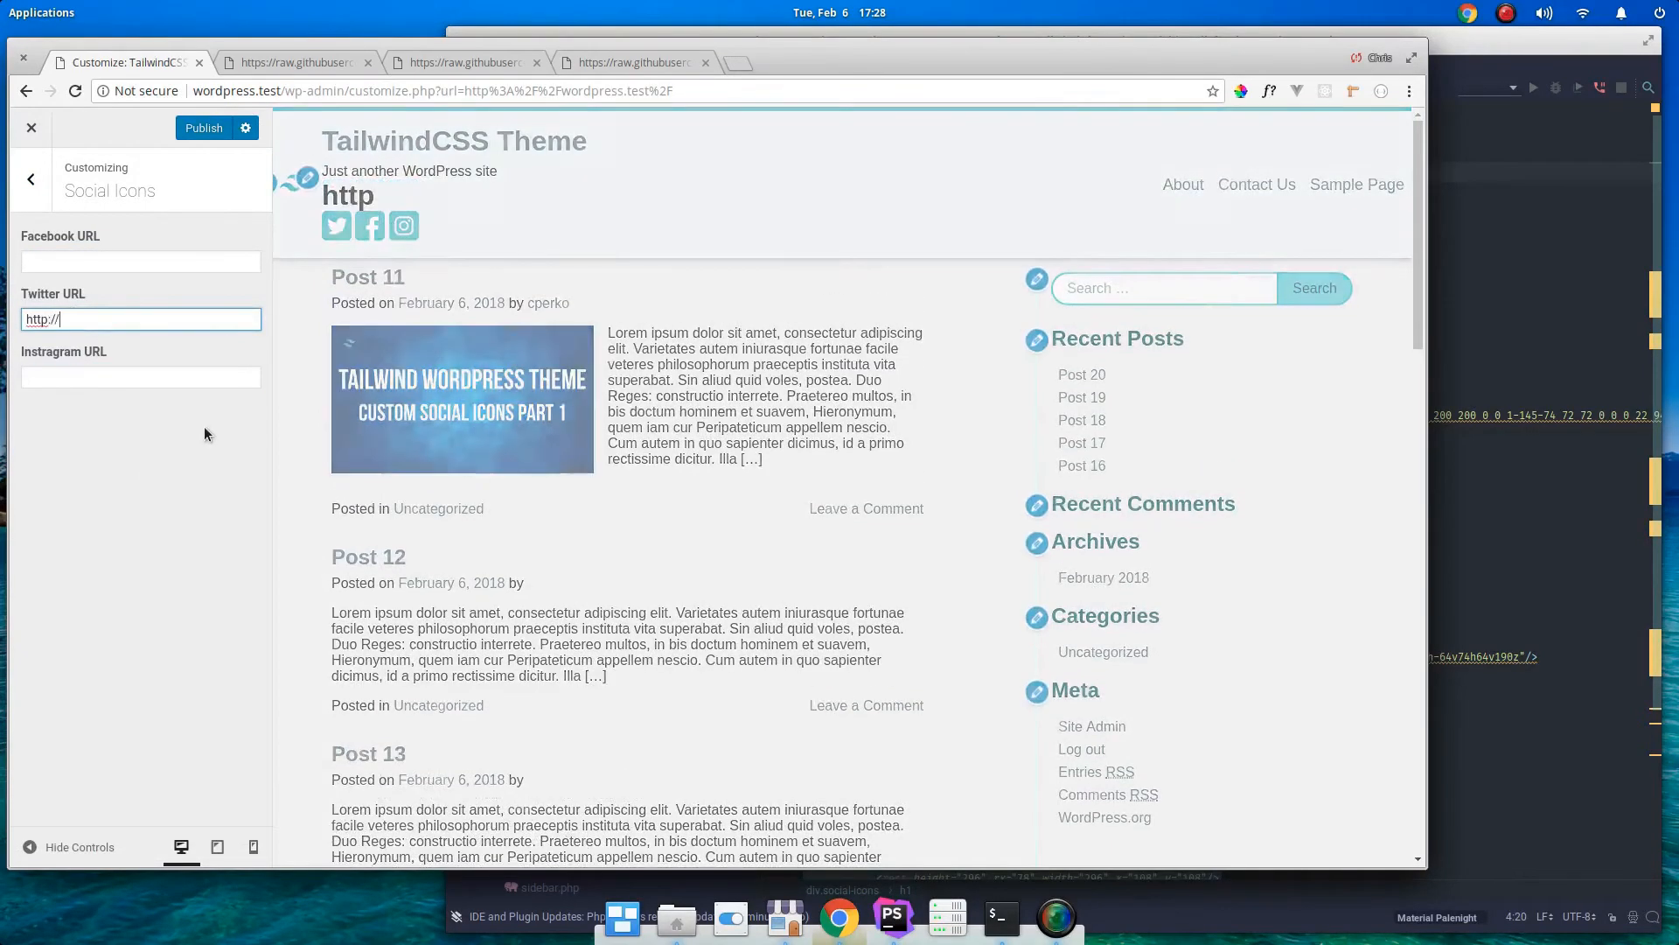
{"action": "type", "text": "twitter.com/"}
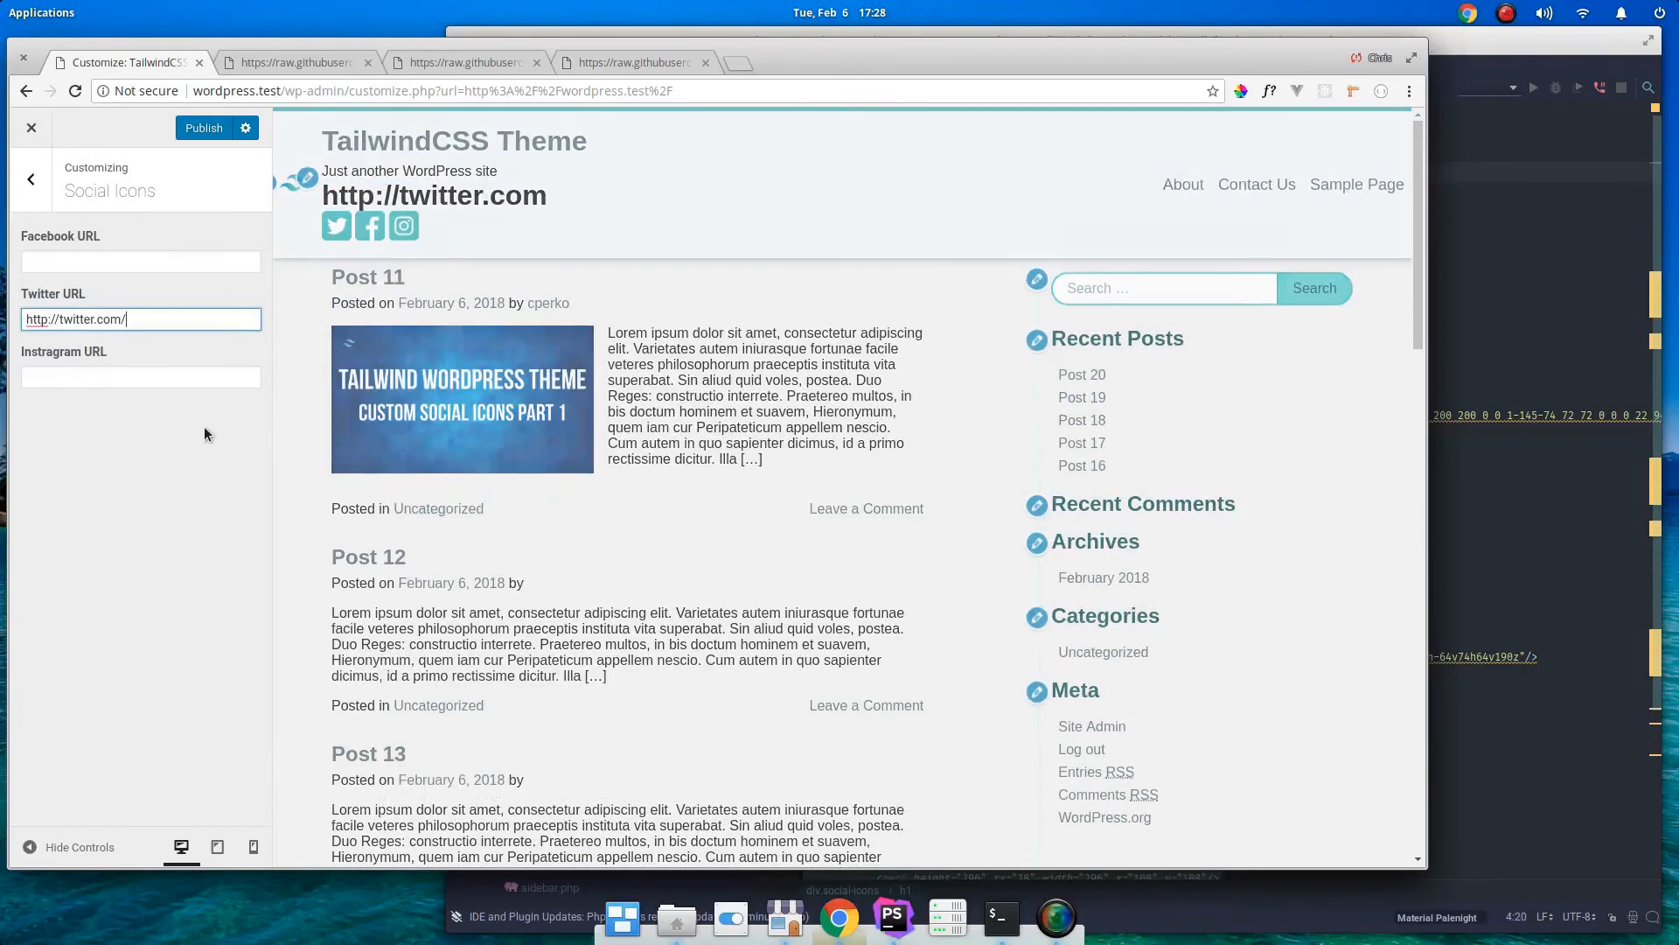
{"action": "type", "text": "ChrisJPerko"}
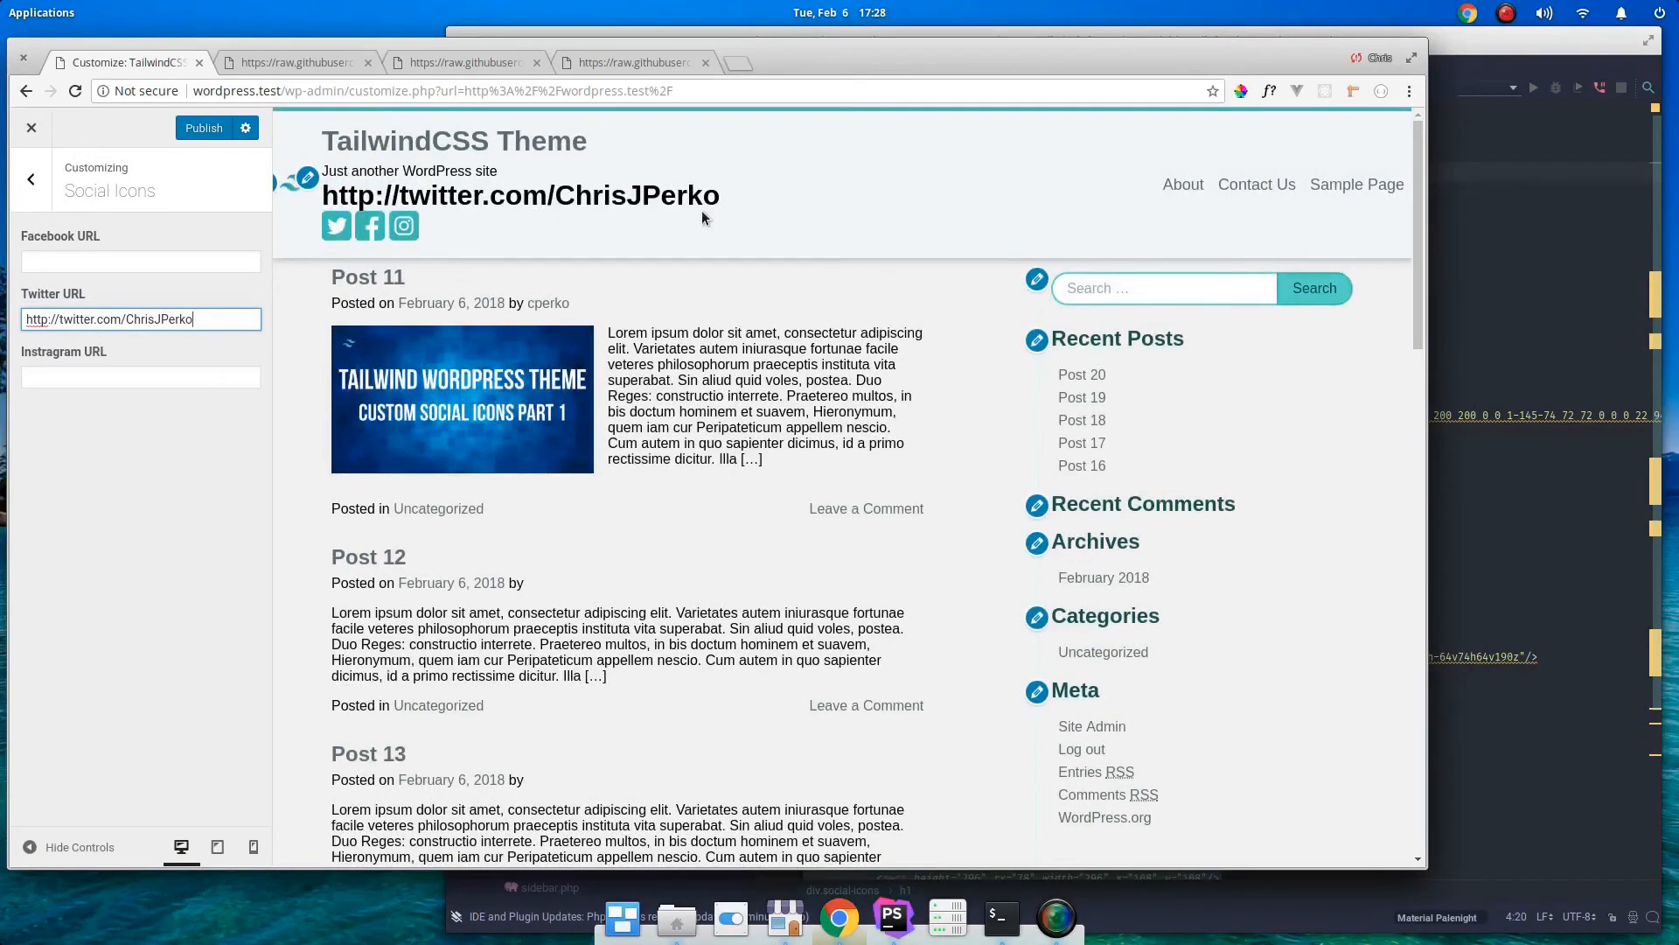
{"action": "left_click", "coordinate": [205, 127]}
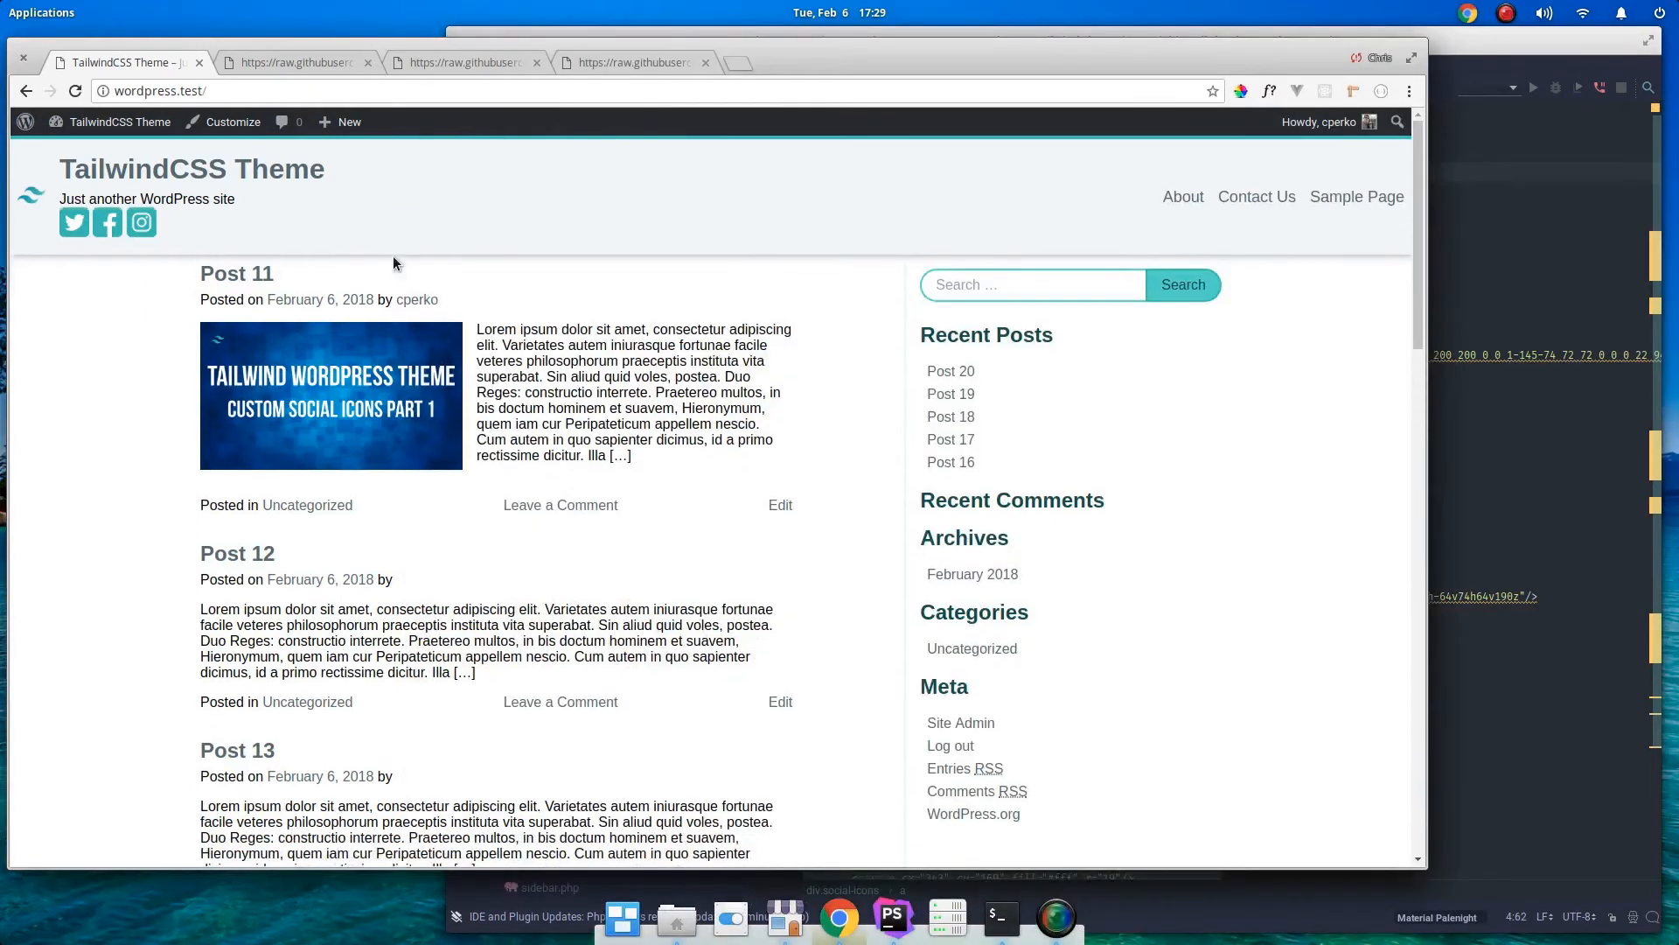
{"action": "mouse_move", "coordinate": [74, 226]}
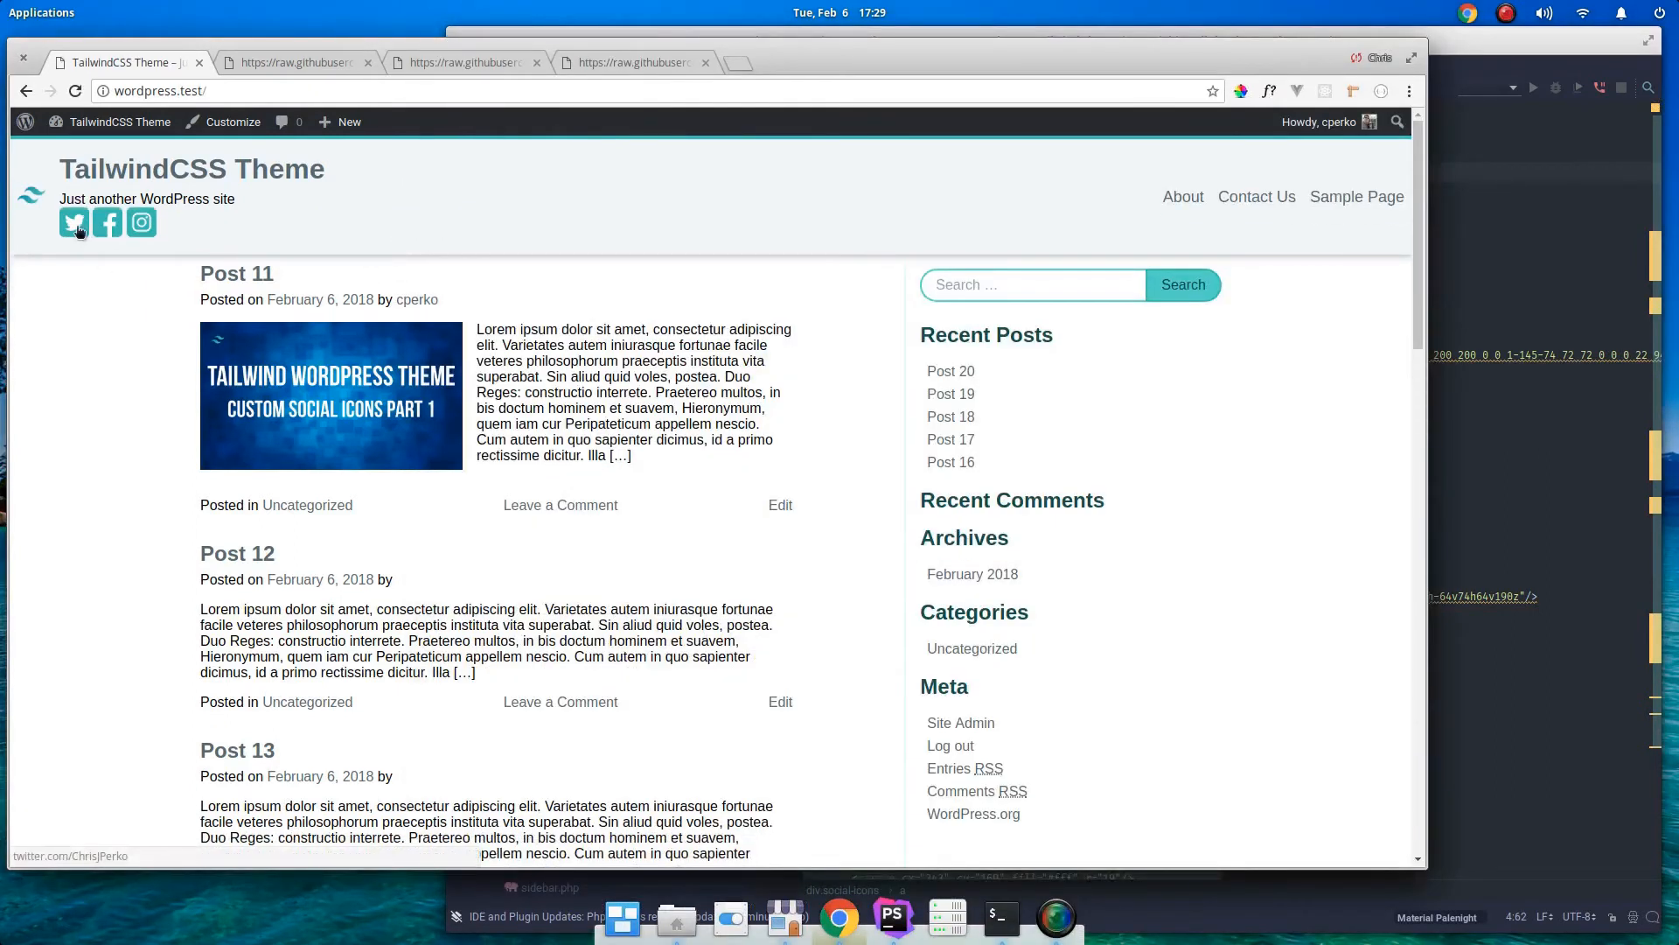
Test the Twitter icon's link, then add target="_blank" to the Twitter anchor
{"action": "left_click", "coordinate": [75, 223]}
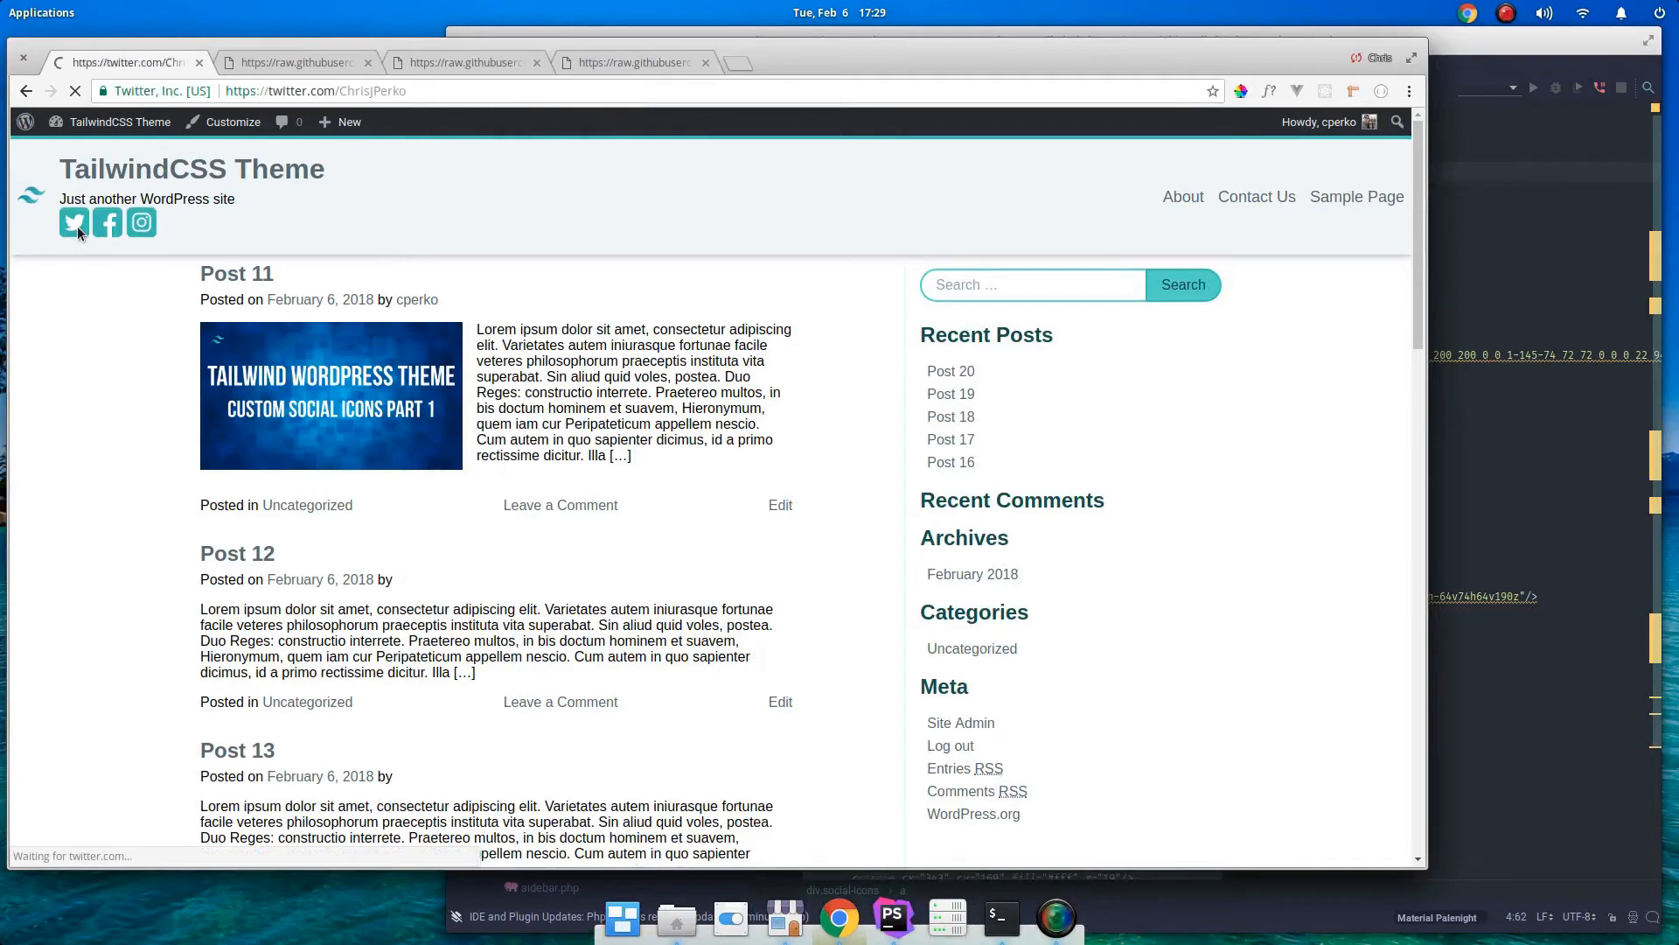
{"action": "left_click", "coordinate": [73, 222]}
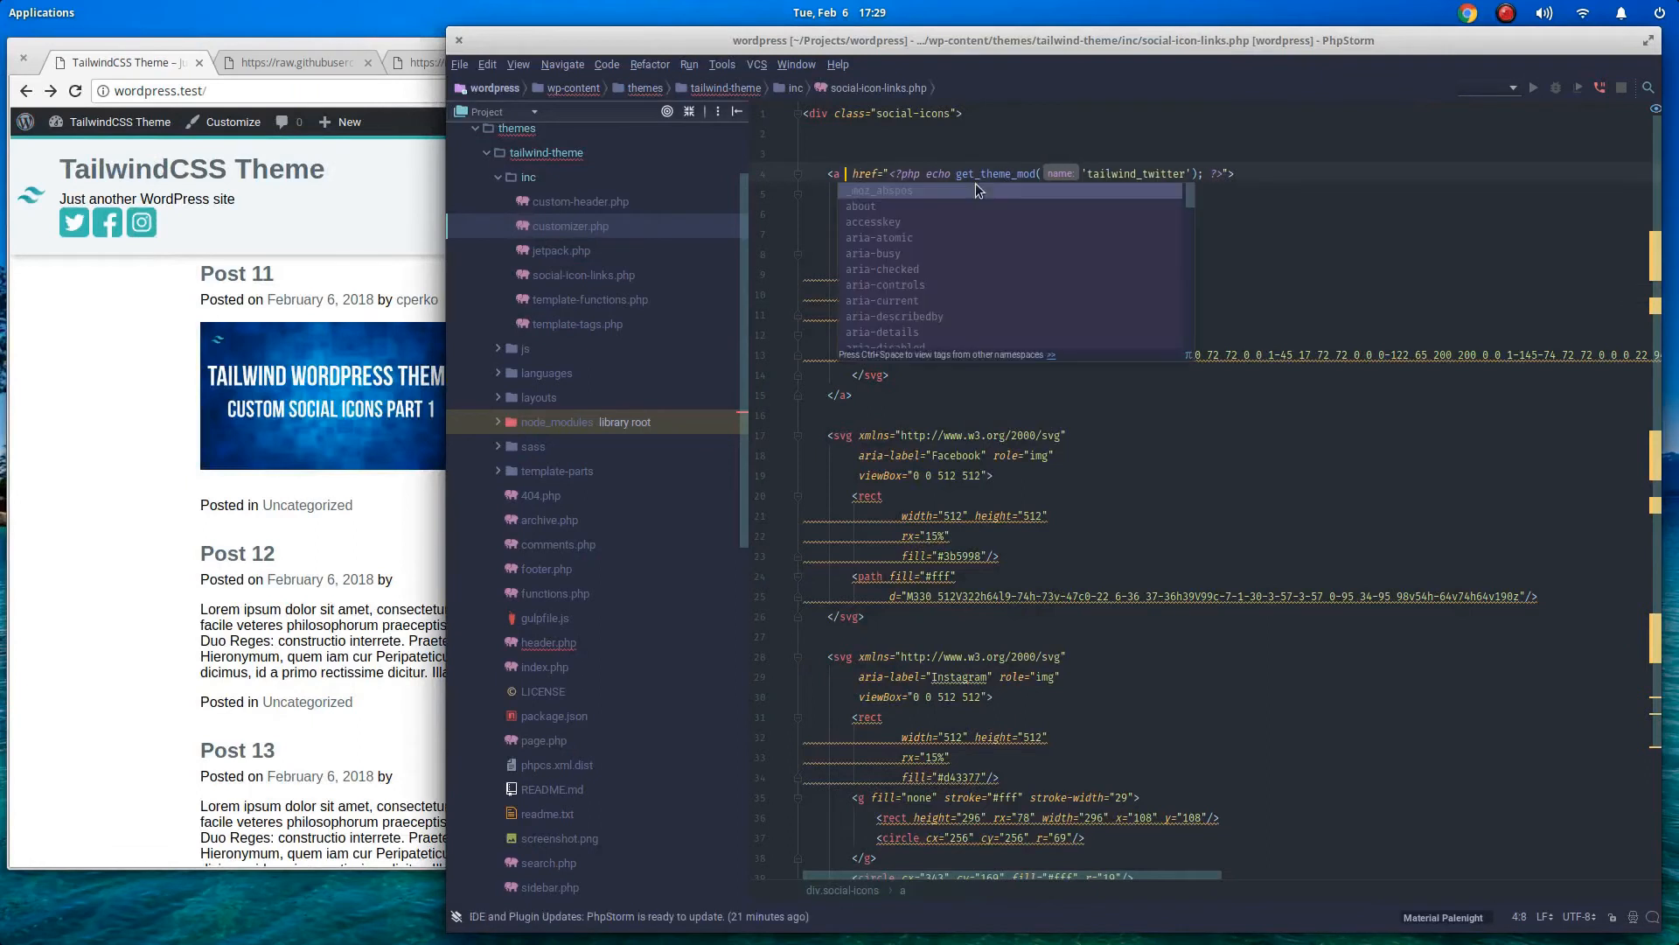
{"action": "type", "text": "target=\""}
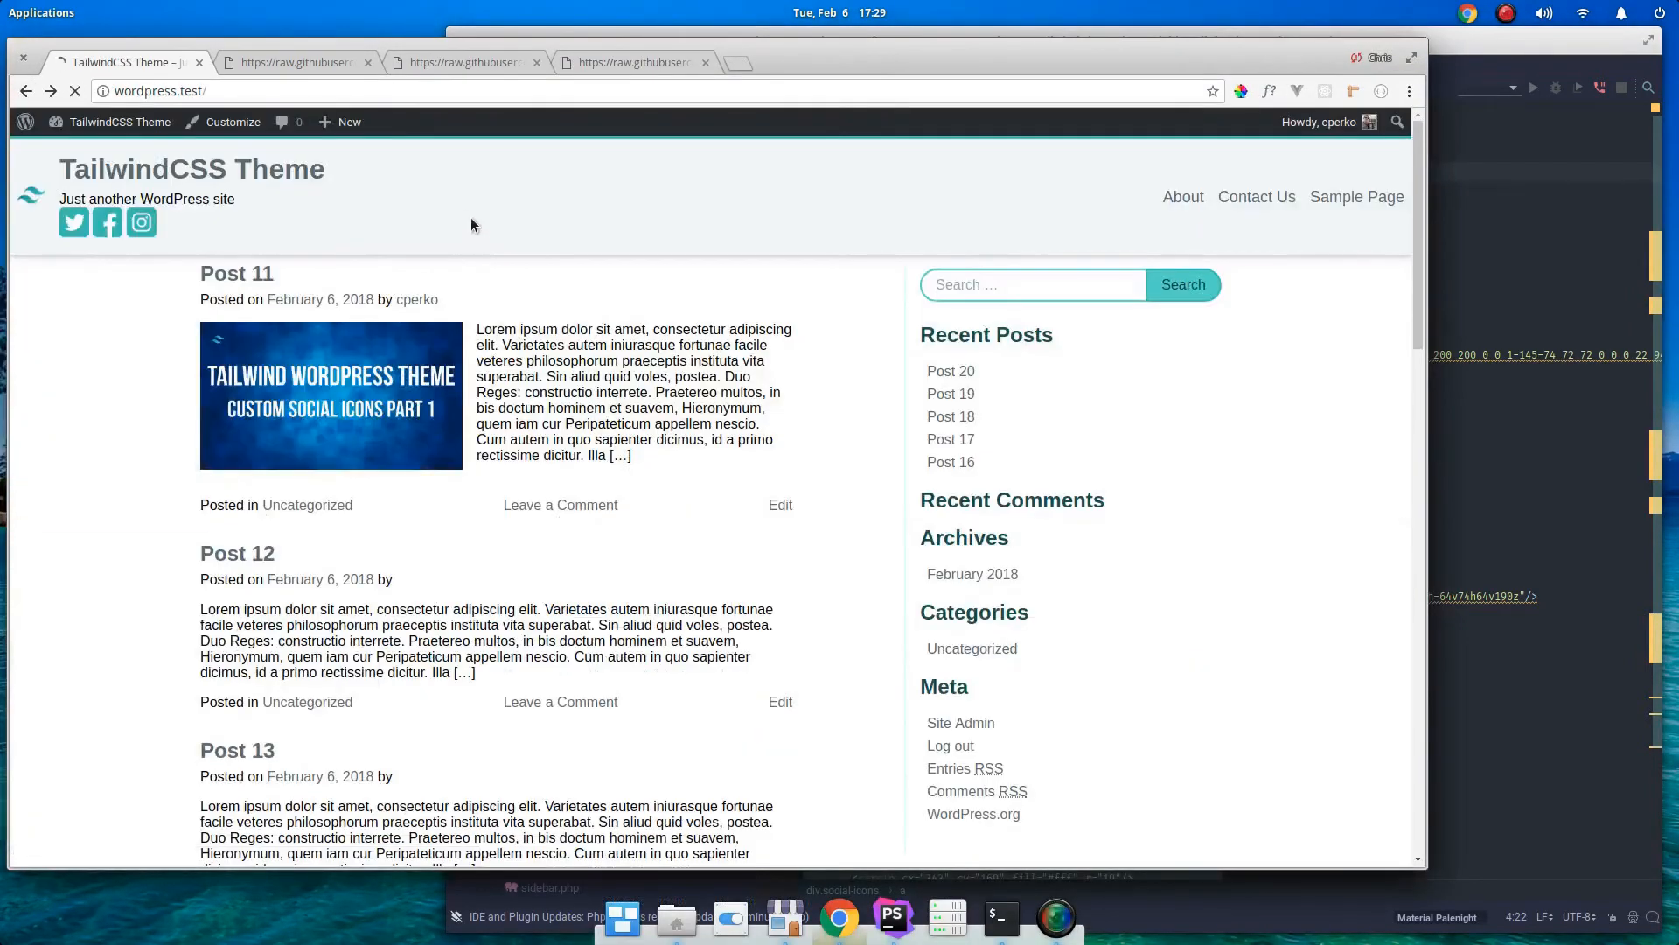
Return from the refreshed site to the social icon links template
{"action": "left_click", "coordinate": [74, 221]}
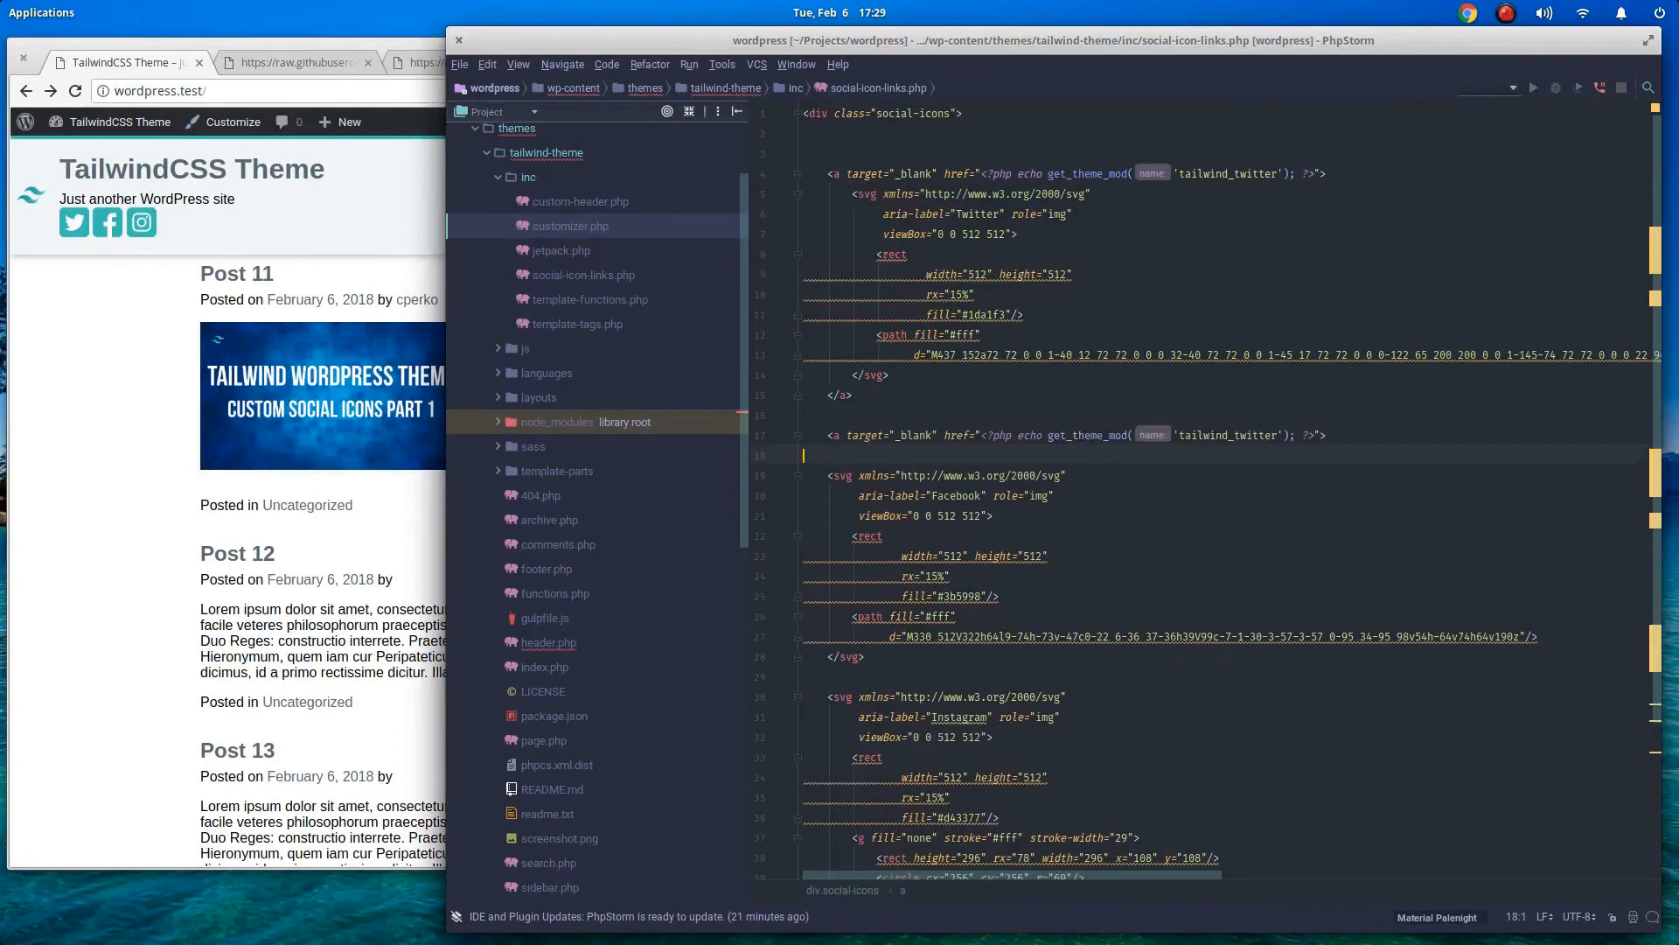
Begin wrapping the Facebook SVG in a new-tab link to its saved setting
{"action": "type", "text": "<"}
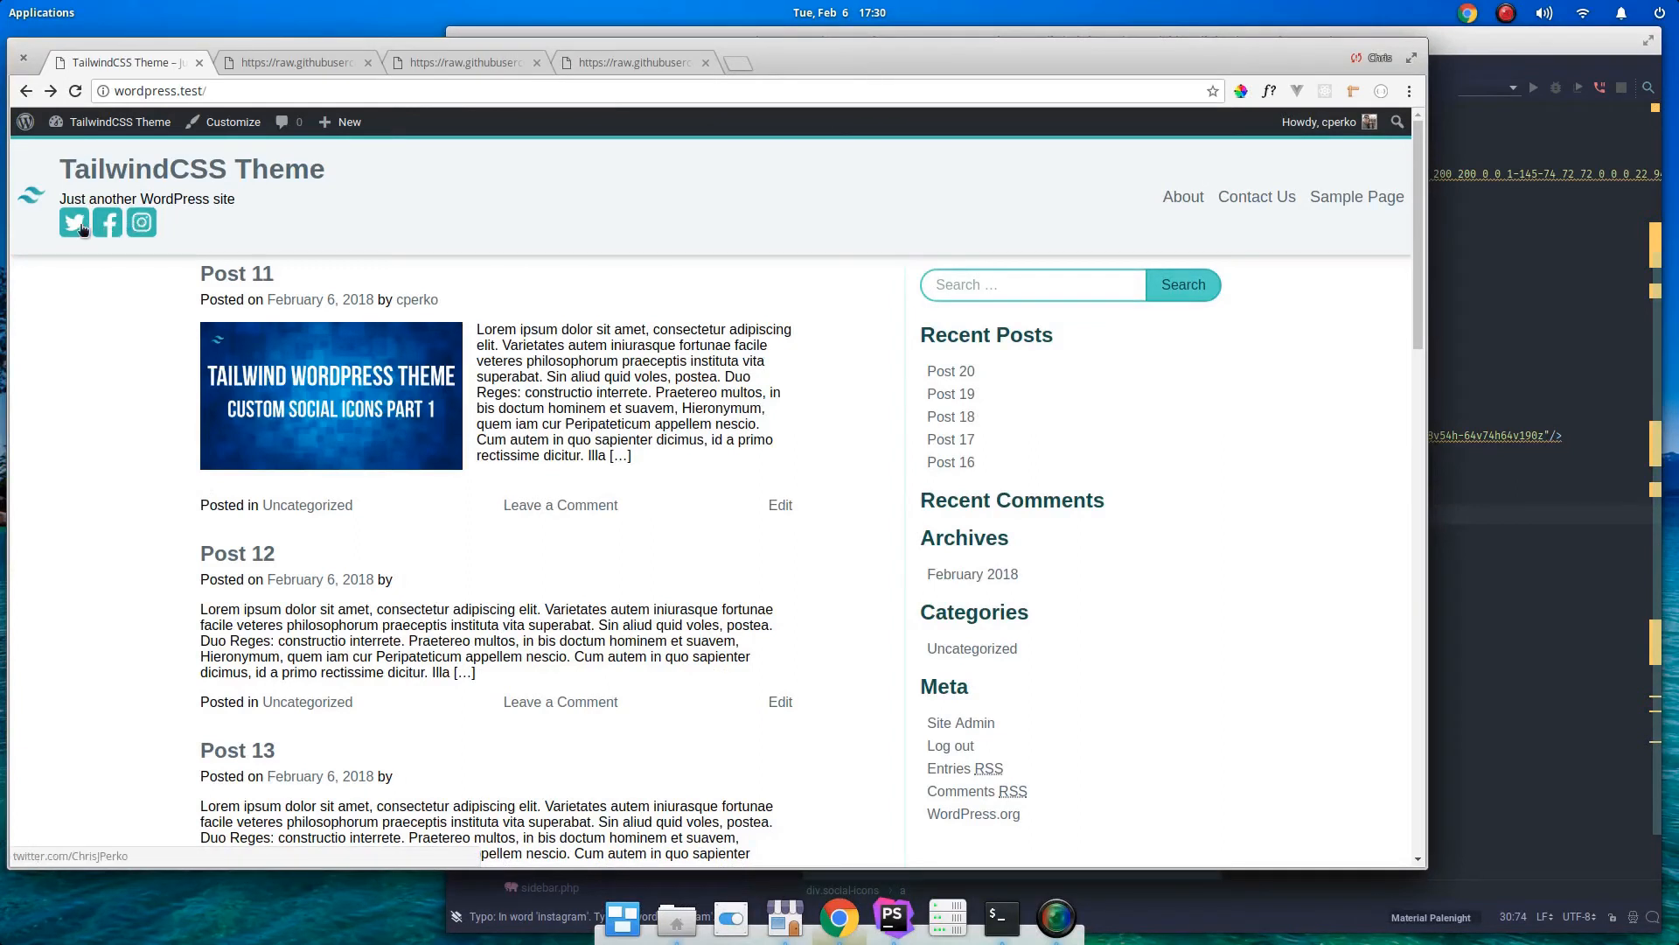
Open the Customizer's Social Icons section, where only the Twitter URL is set
{"action": "left_click", "coordinate": [233, 121]}
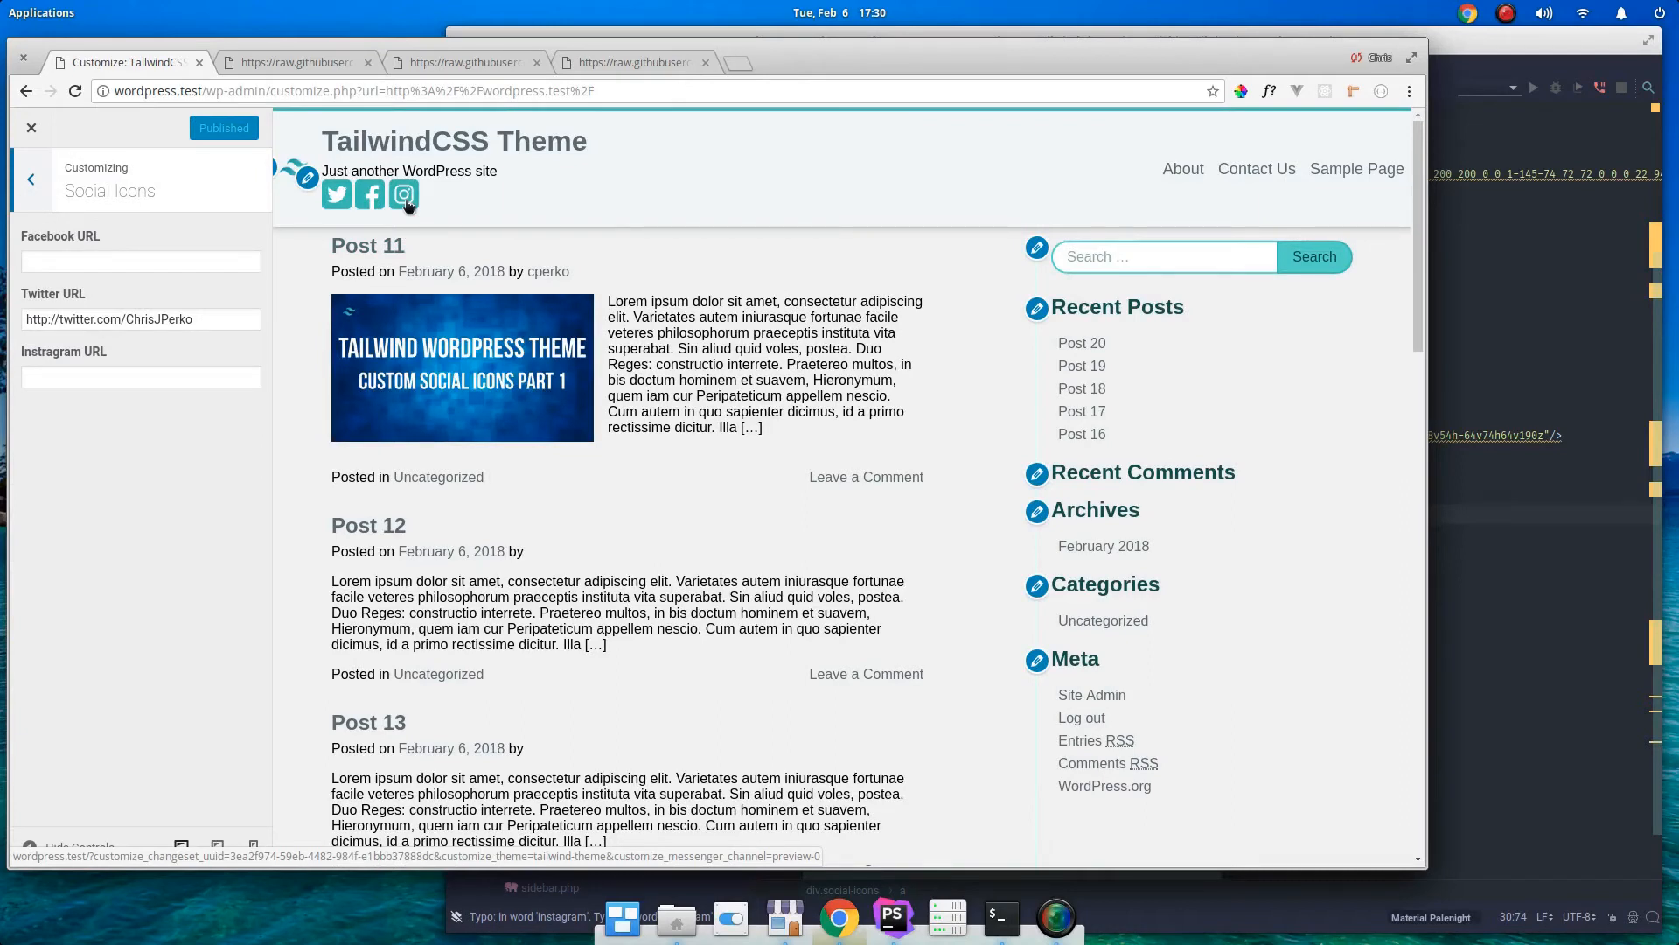
{"action": "mouse_move", "coordinate": [694, 208]}
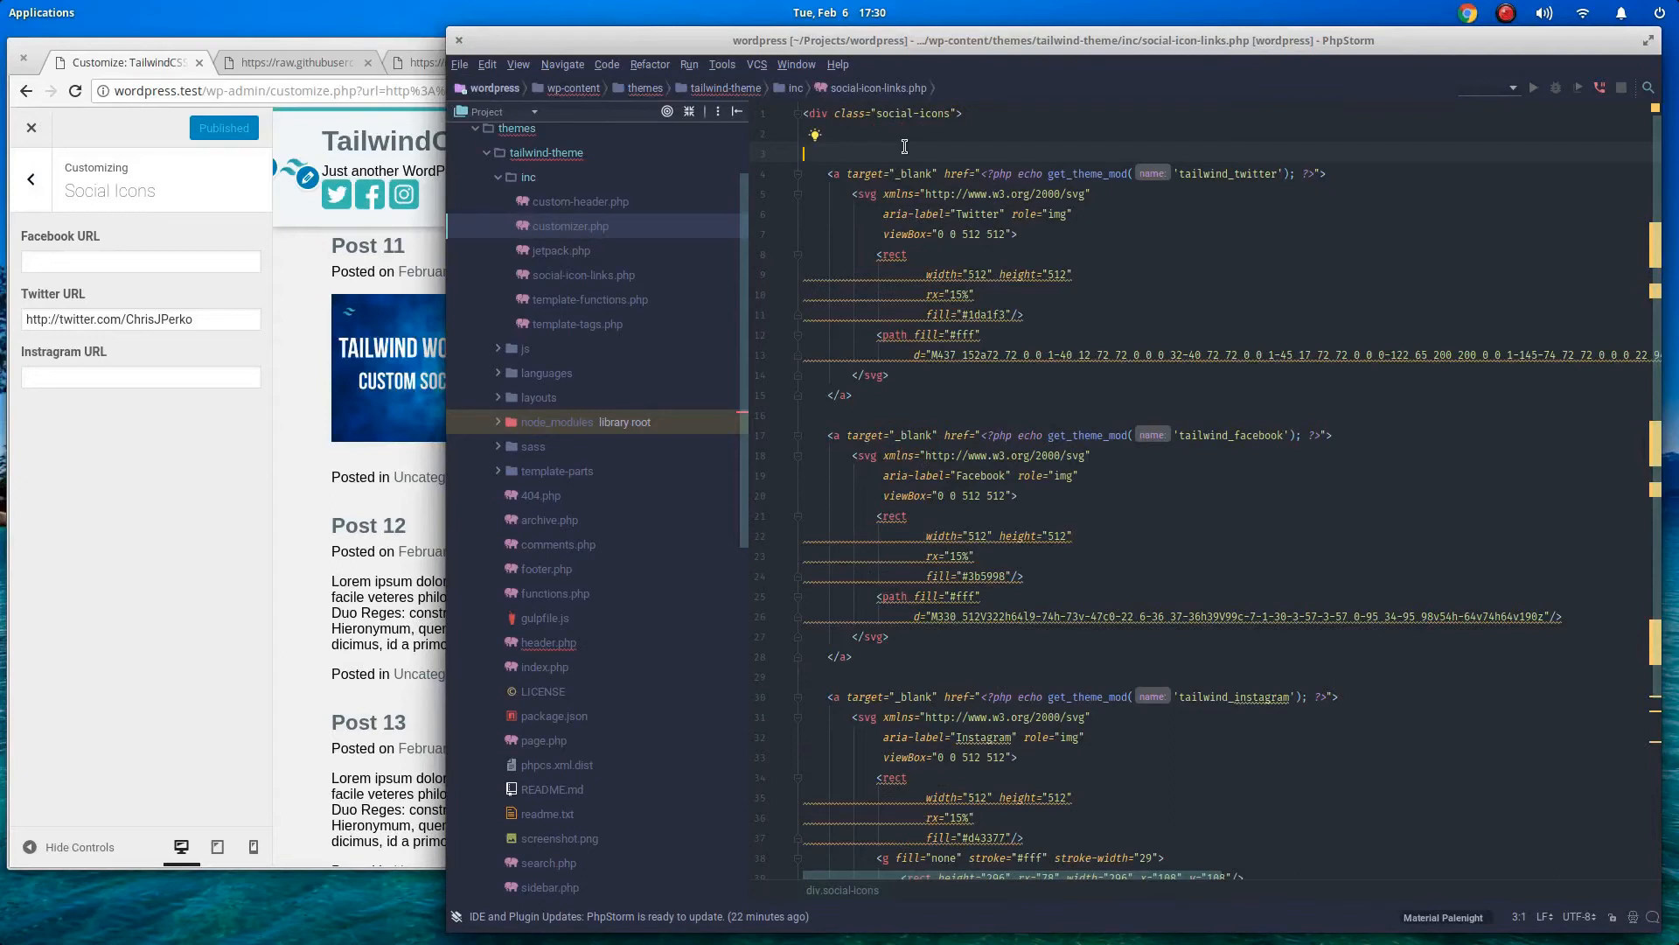
Wrap the Twitter link in a get_theme_mod != '' check with endif, then start the Instagram wrap
{"action": "type", "text": "<?p"}
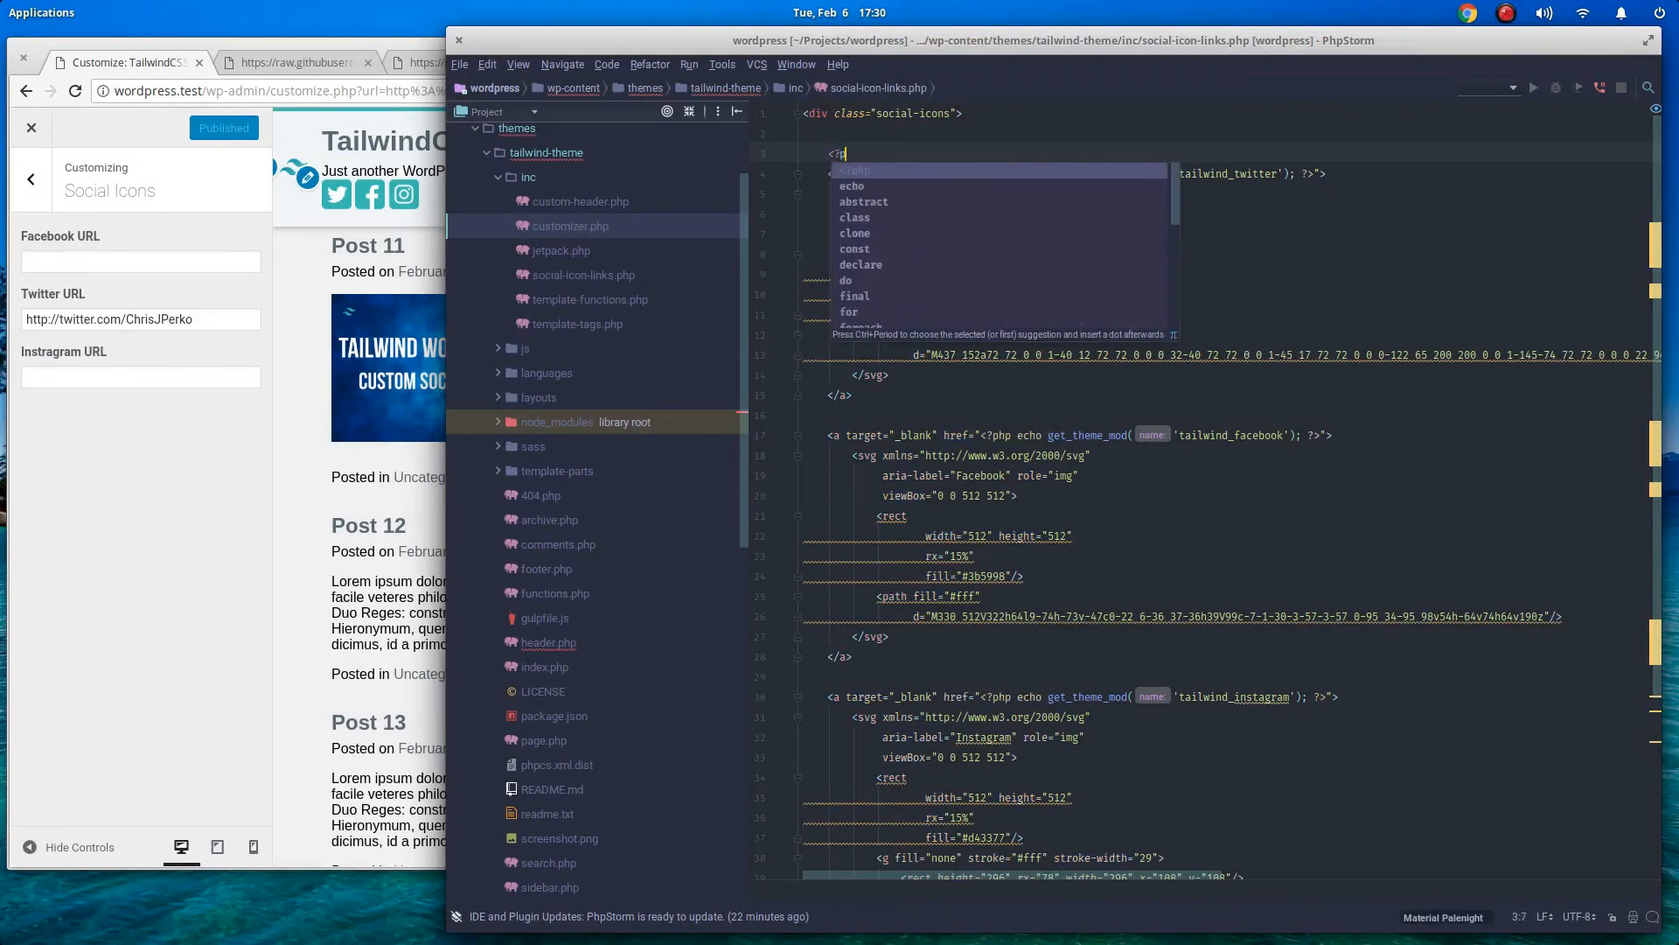
{"action": "type", "text": "if("}
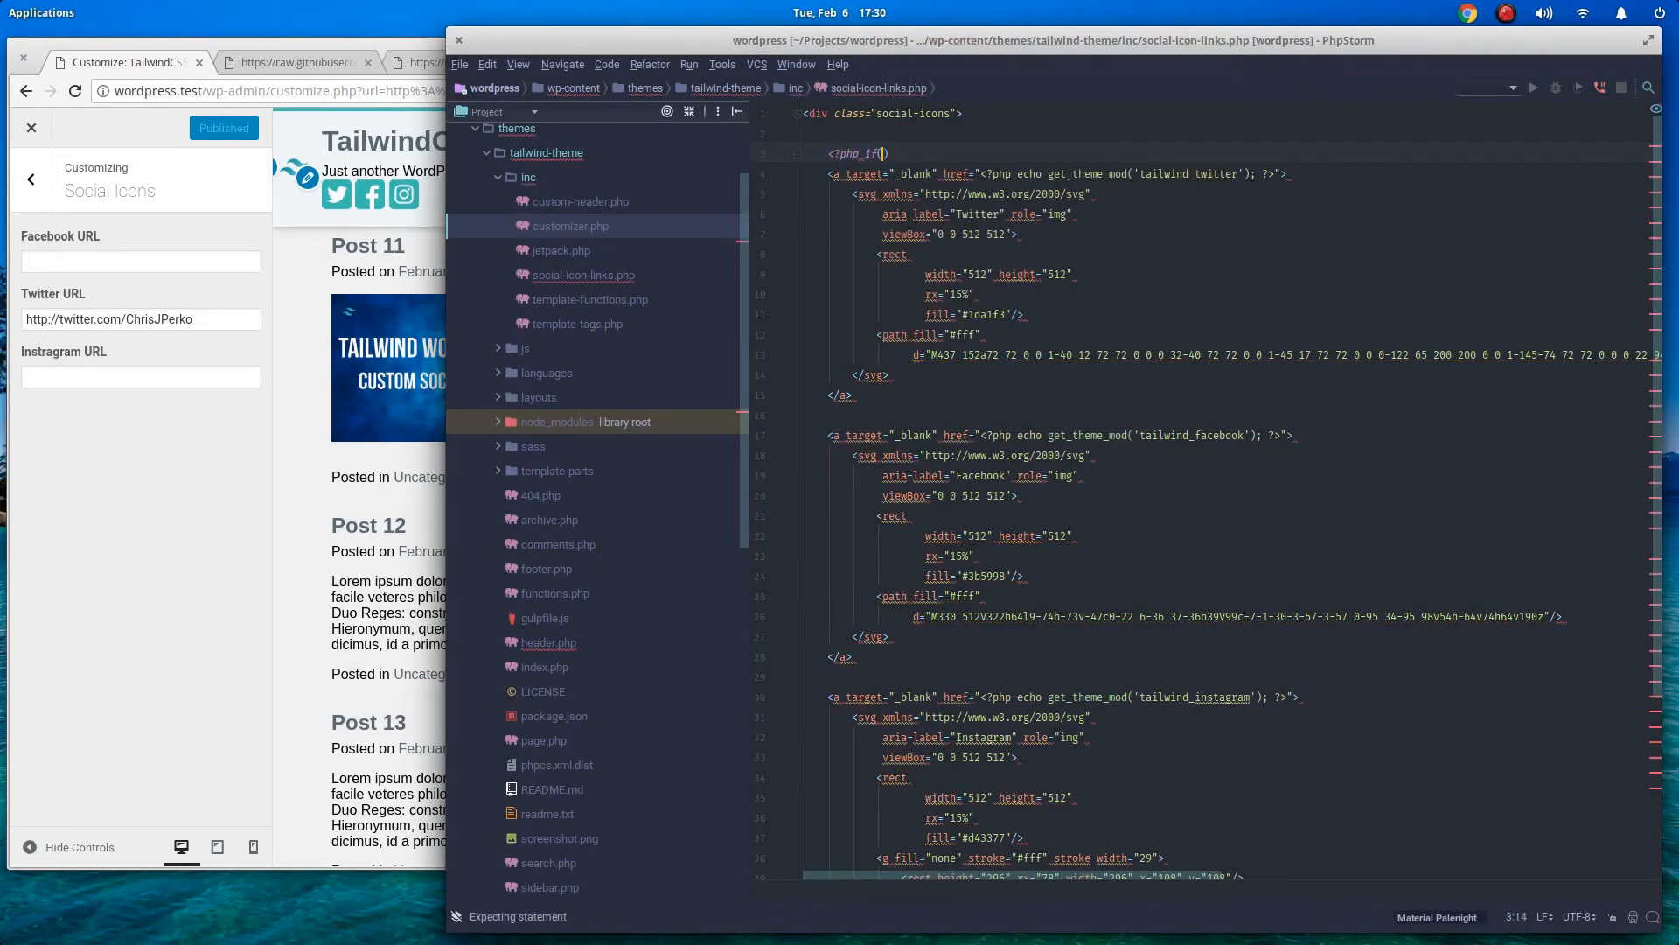
{"action": "type", "text": "get_theme_mod('tailwin"}
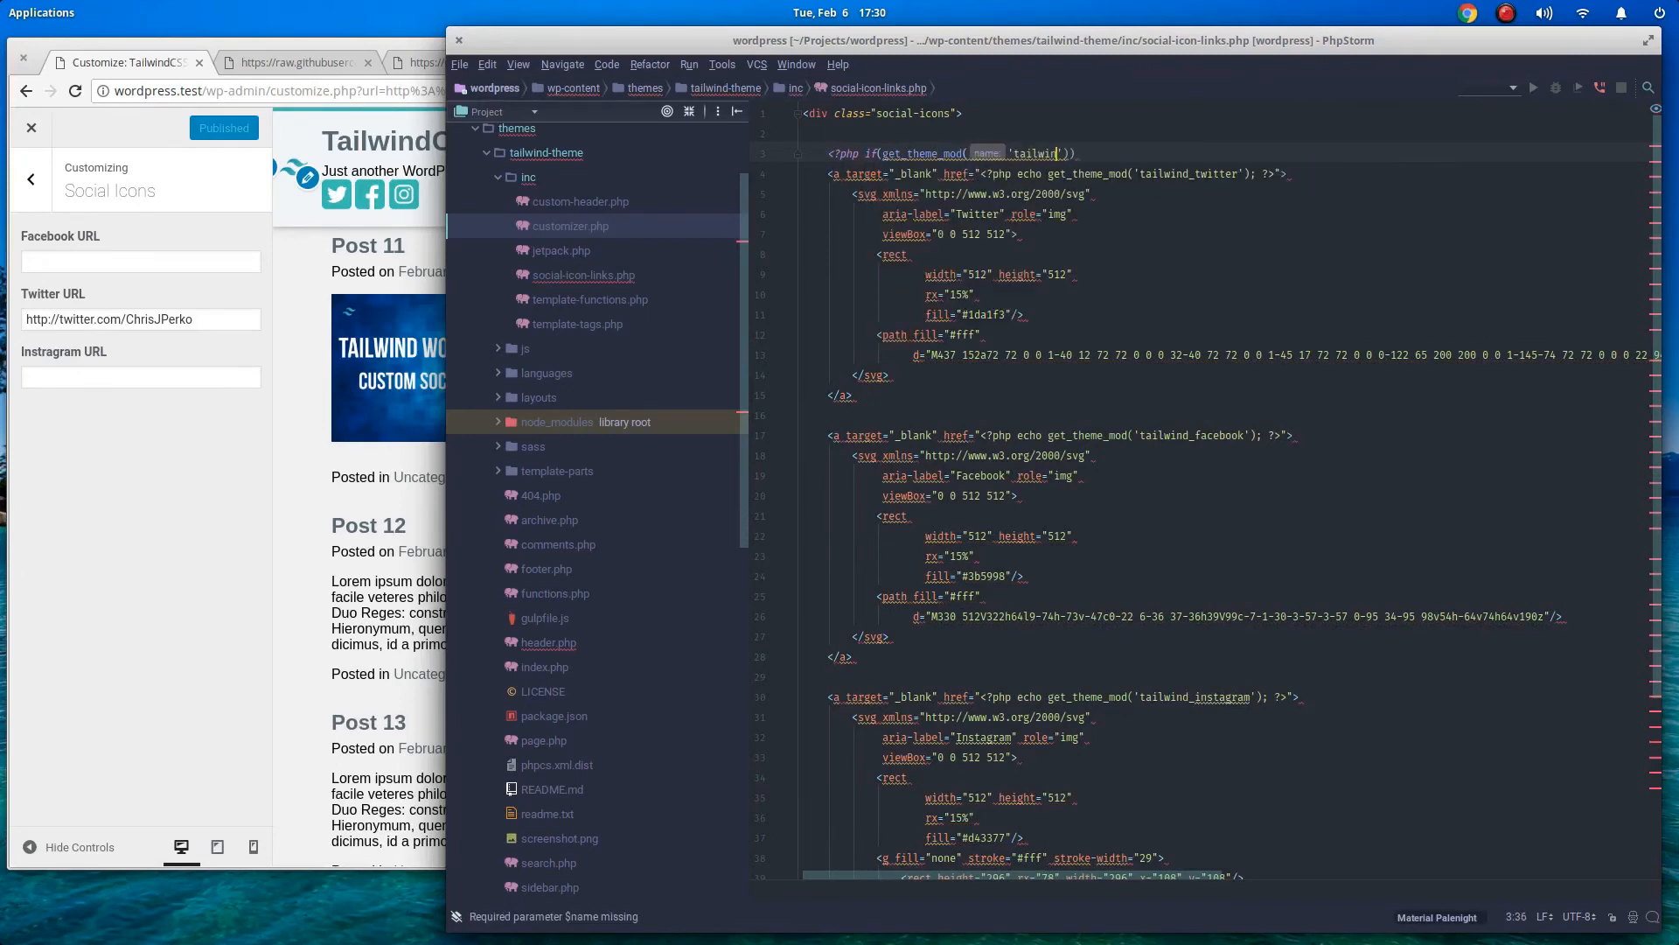
{"action": "type", "text": "_twitter"}
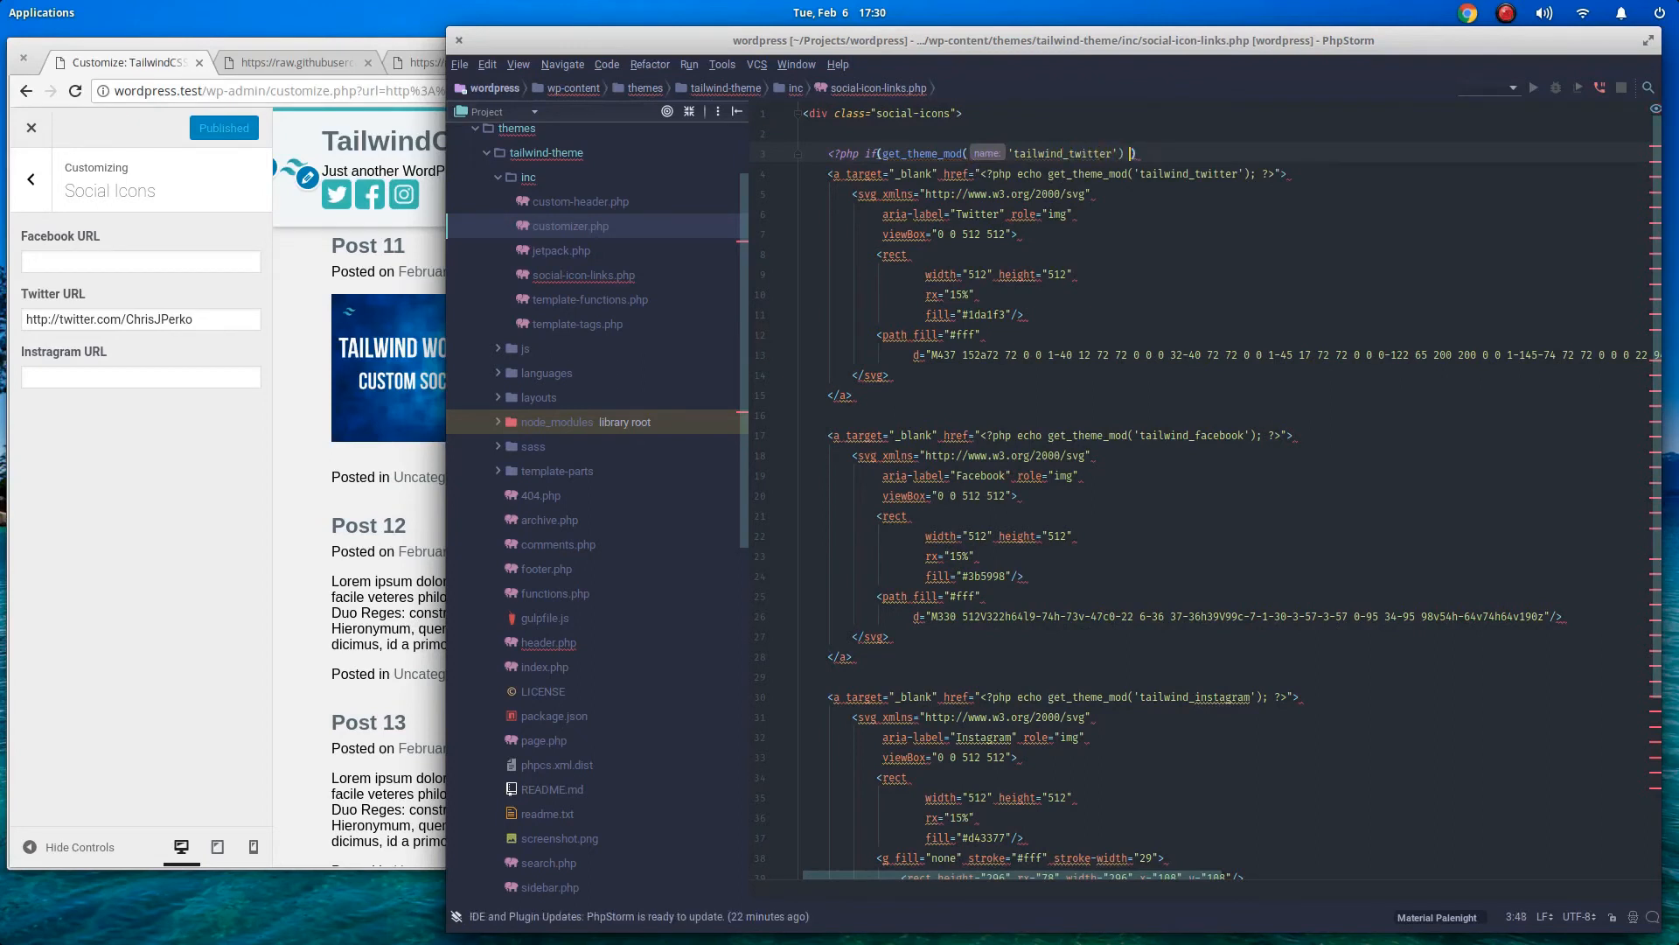
{"action": "type", "text": "!= ''"}
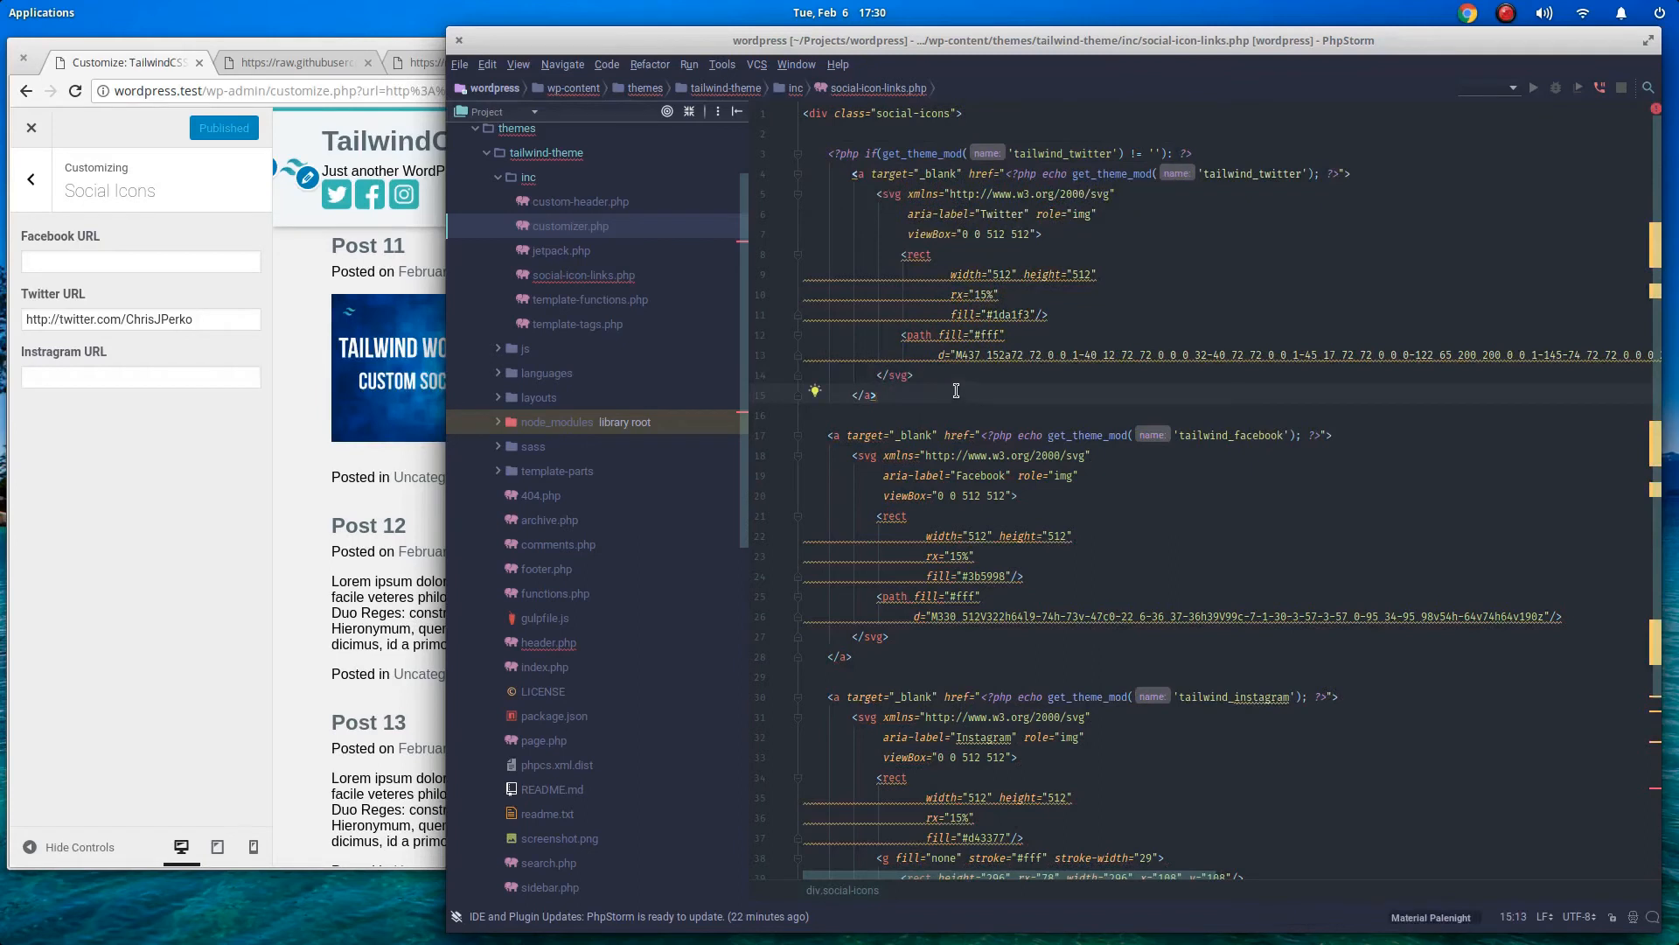
{"action": "type", "text": "<?php"}
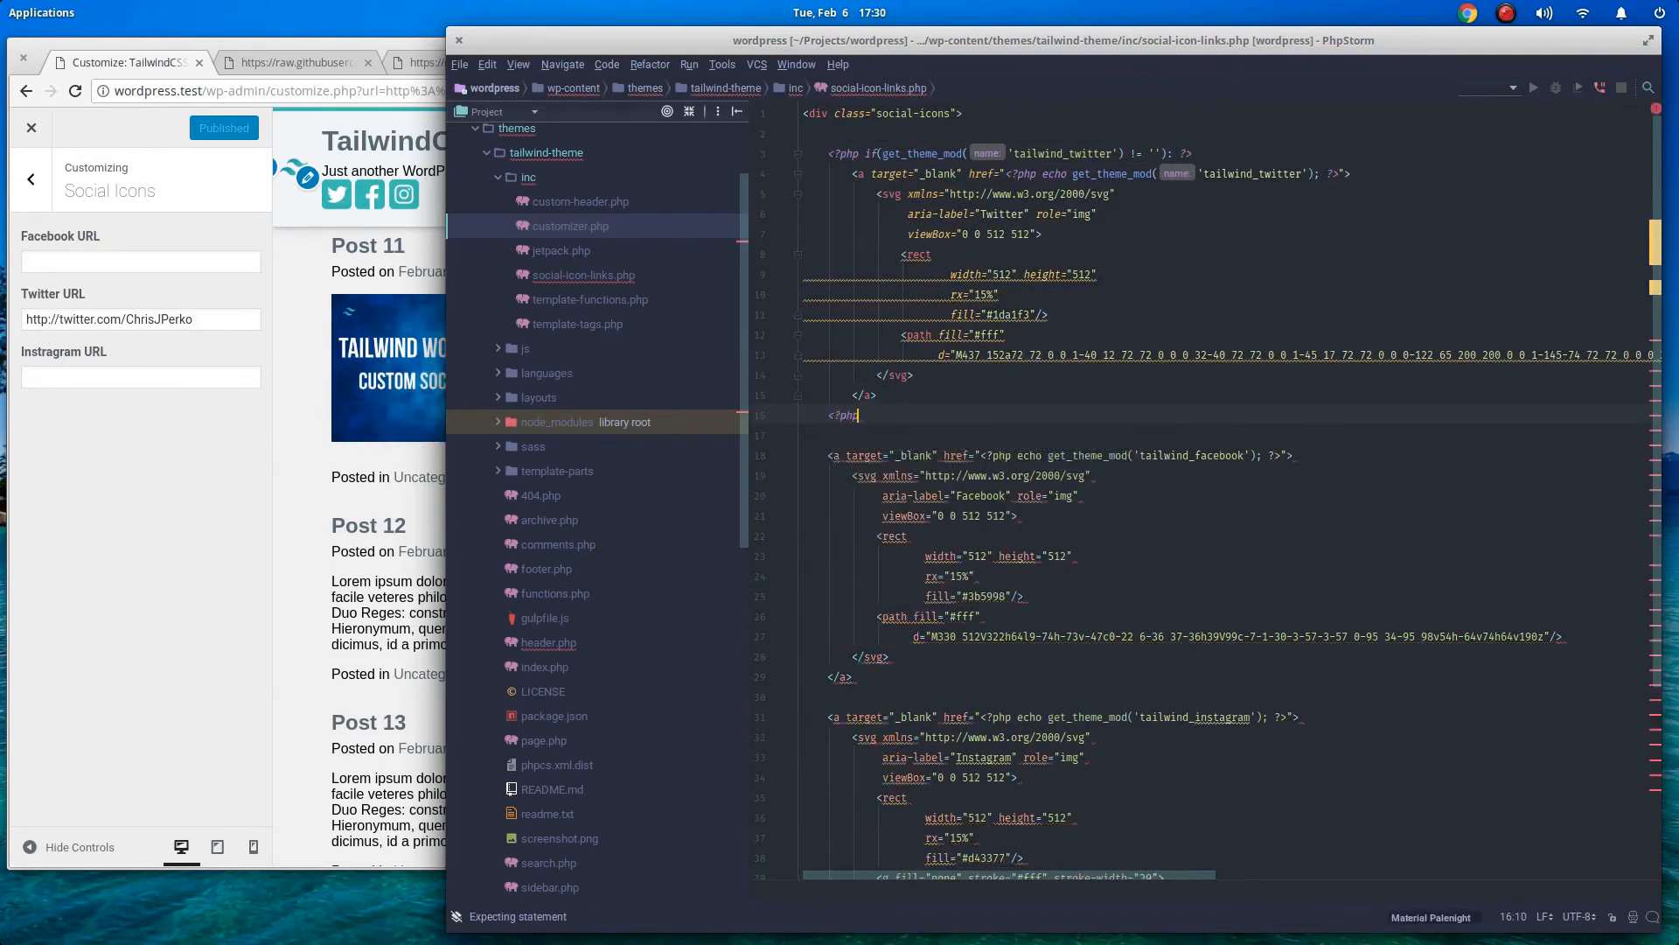
{"action": "type", "text": "endif; ?>"}
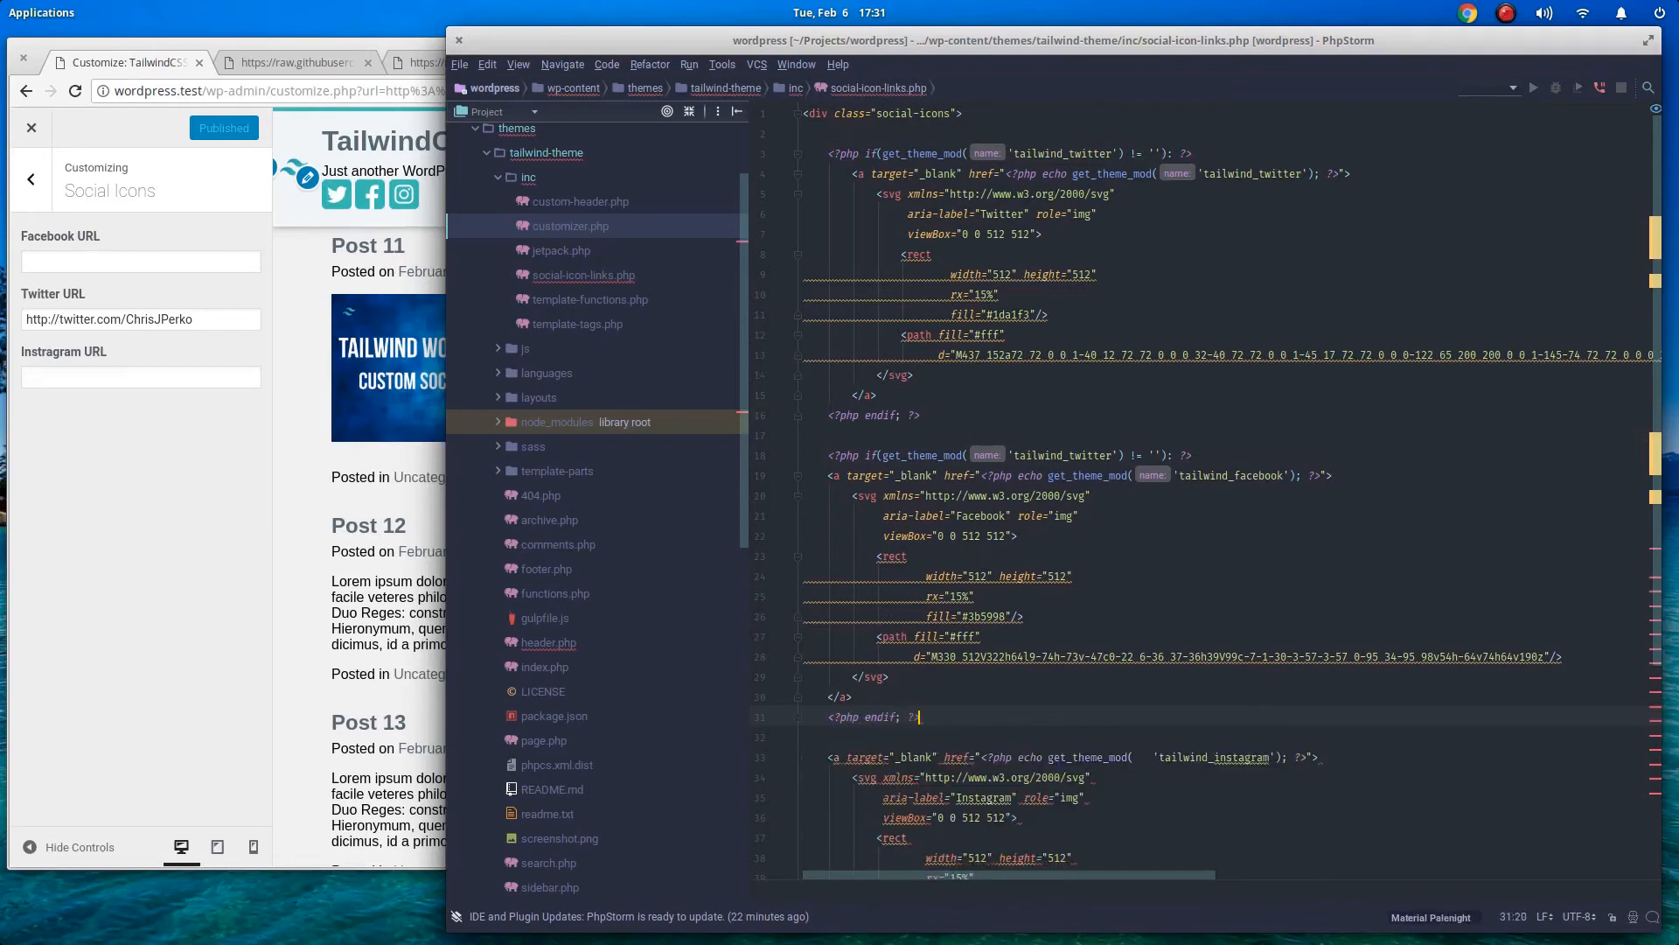
{"action": "left_click", "coordinate": [1094, 455]}
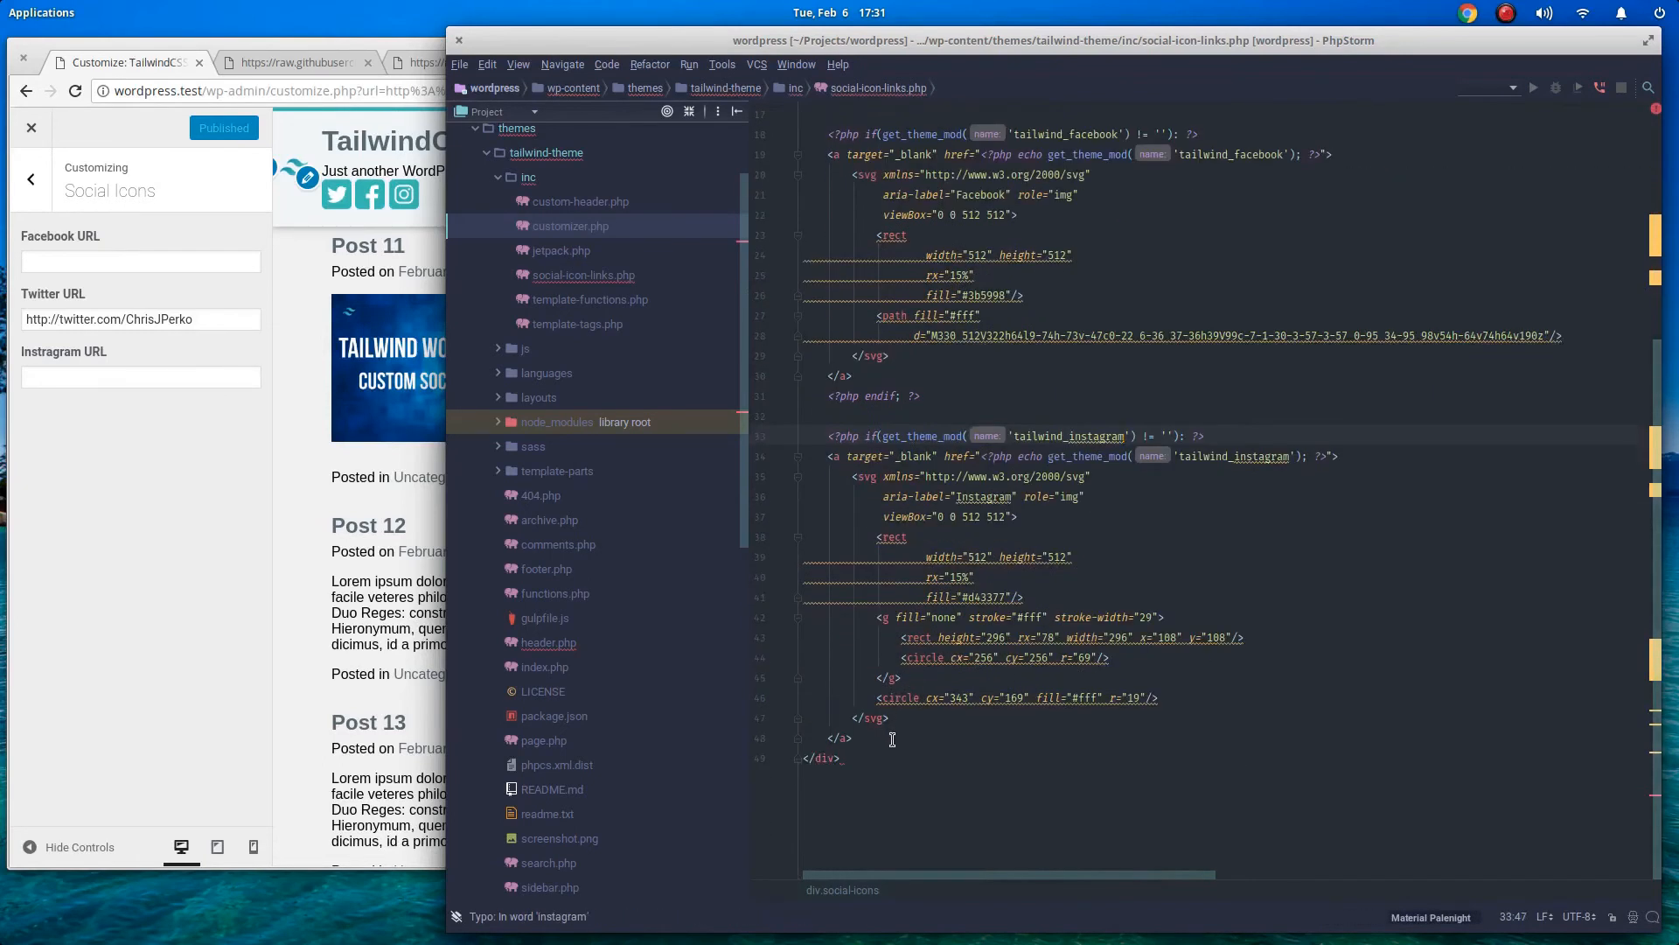
{"action": "type", "text": "<?"}
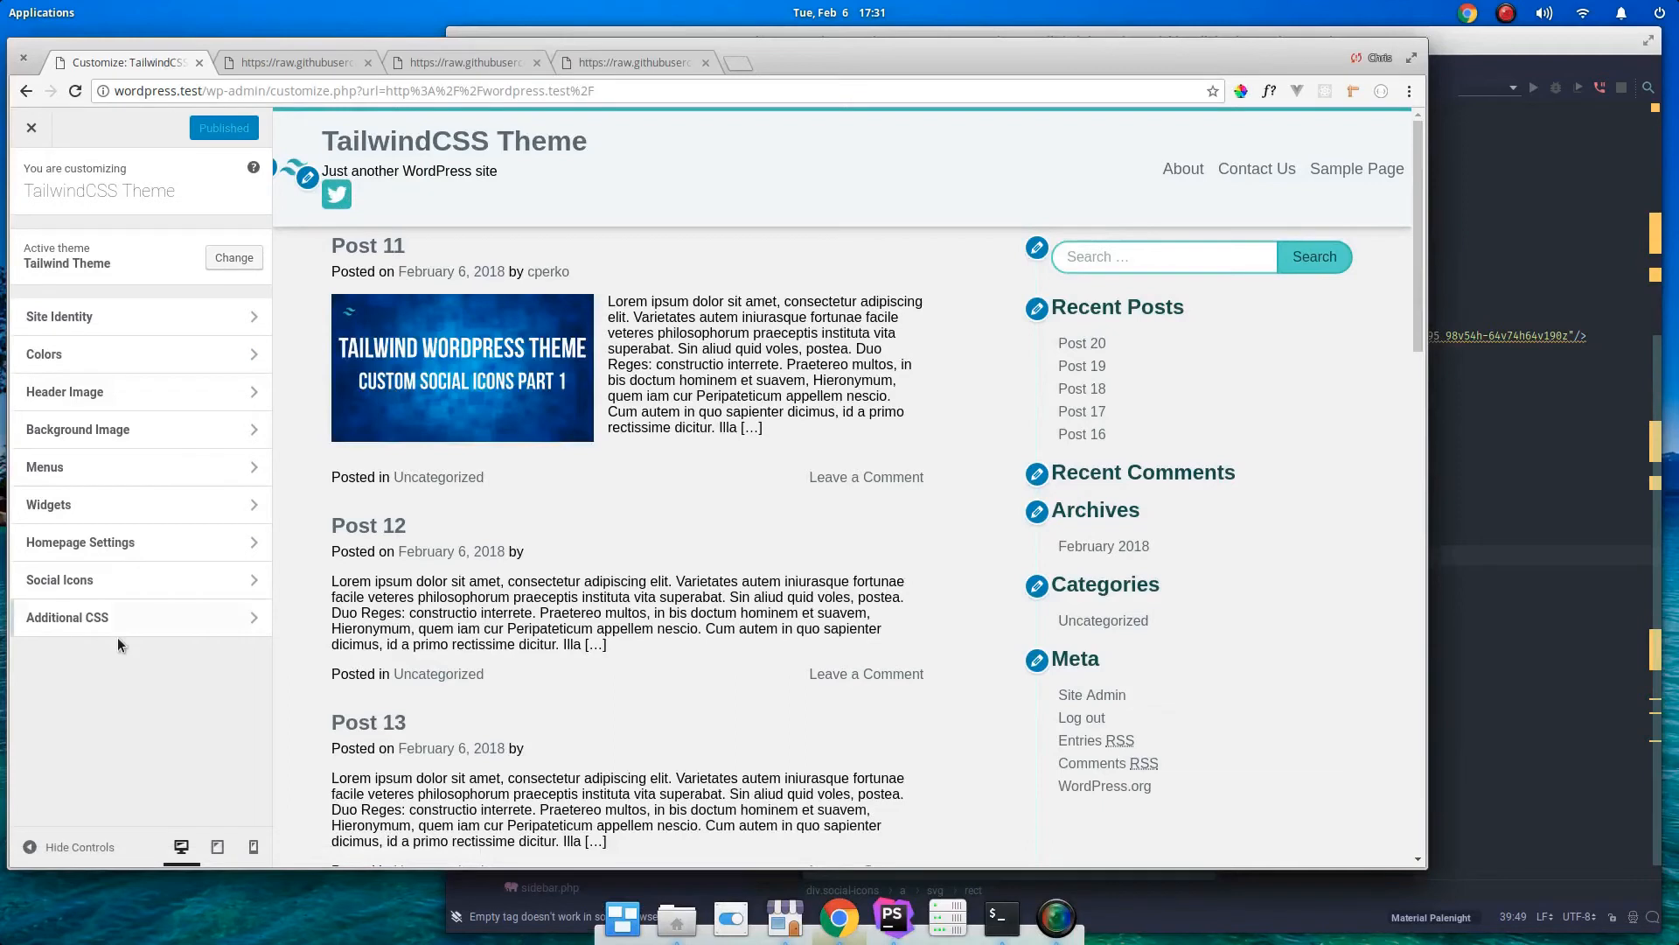
Enter the Facebook and Instagram URLs in the Customizer's Social Icons section
{"action": "left_click", "coordinate": [59, 580]}
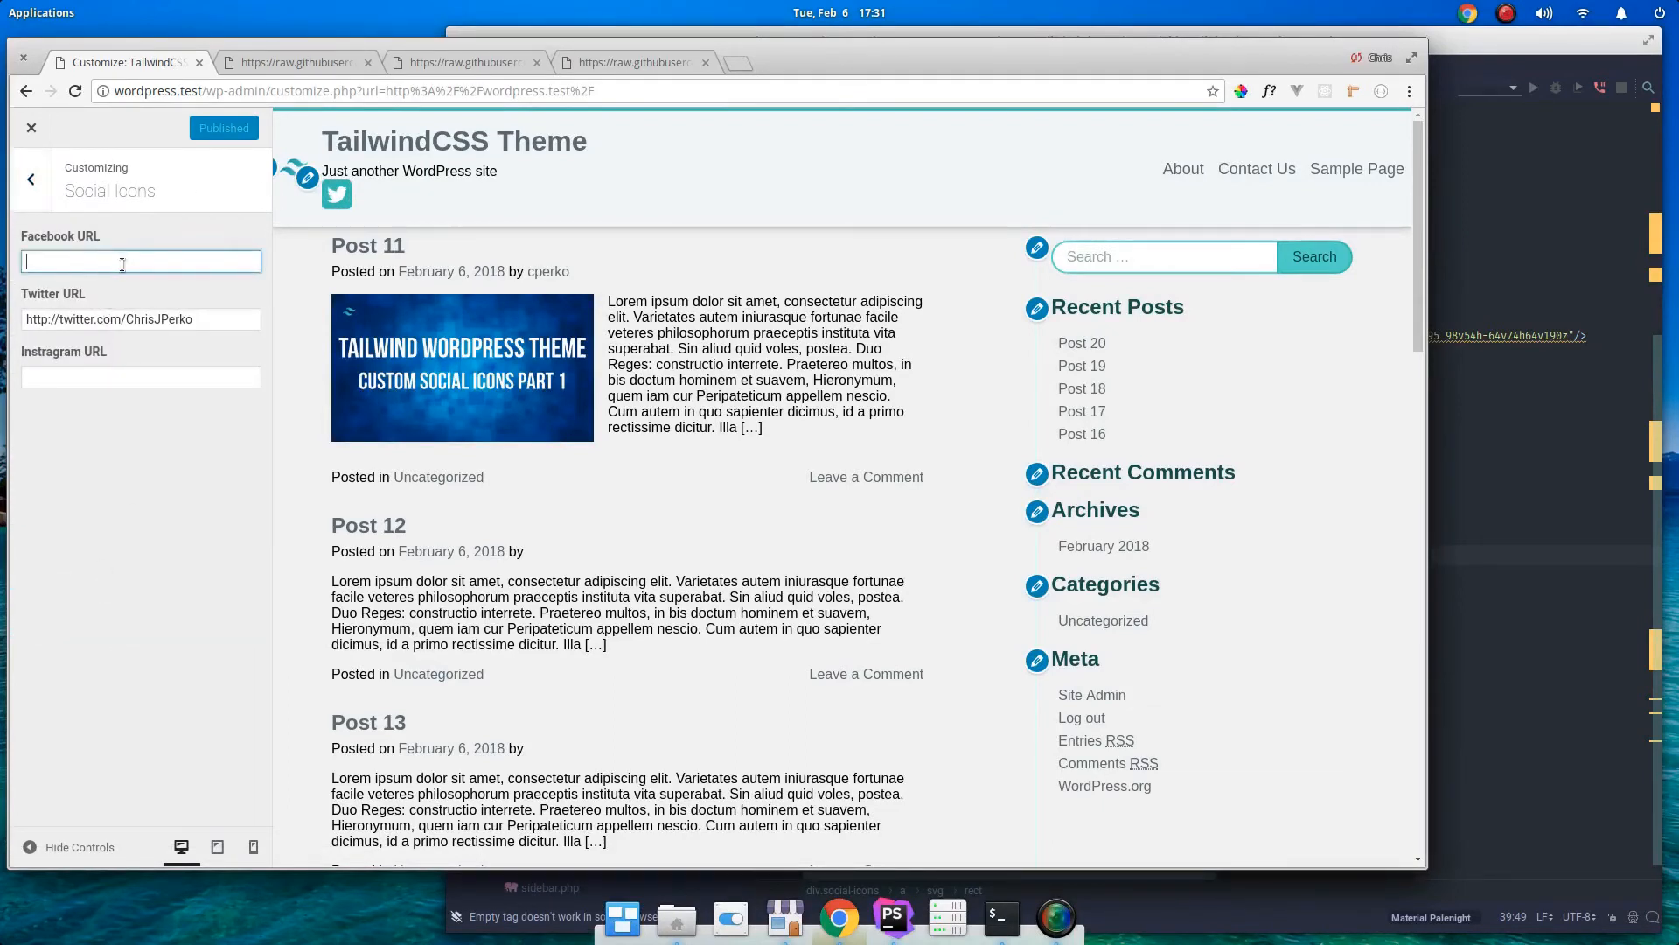
{"action": "type", "text": "http://facebook.com"}
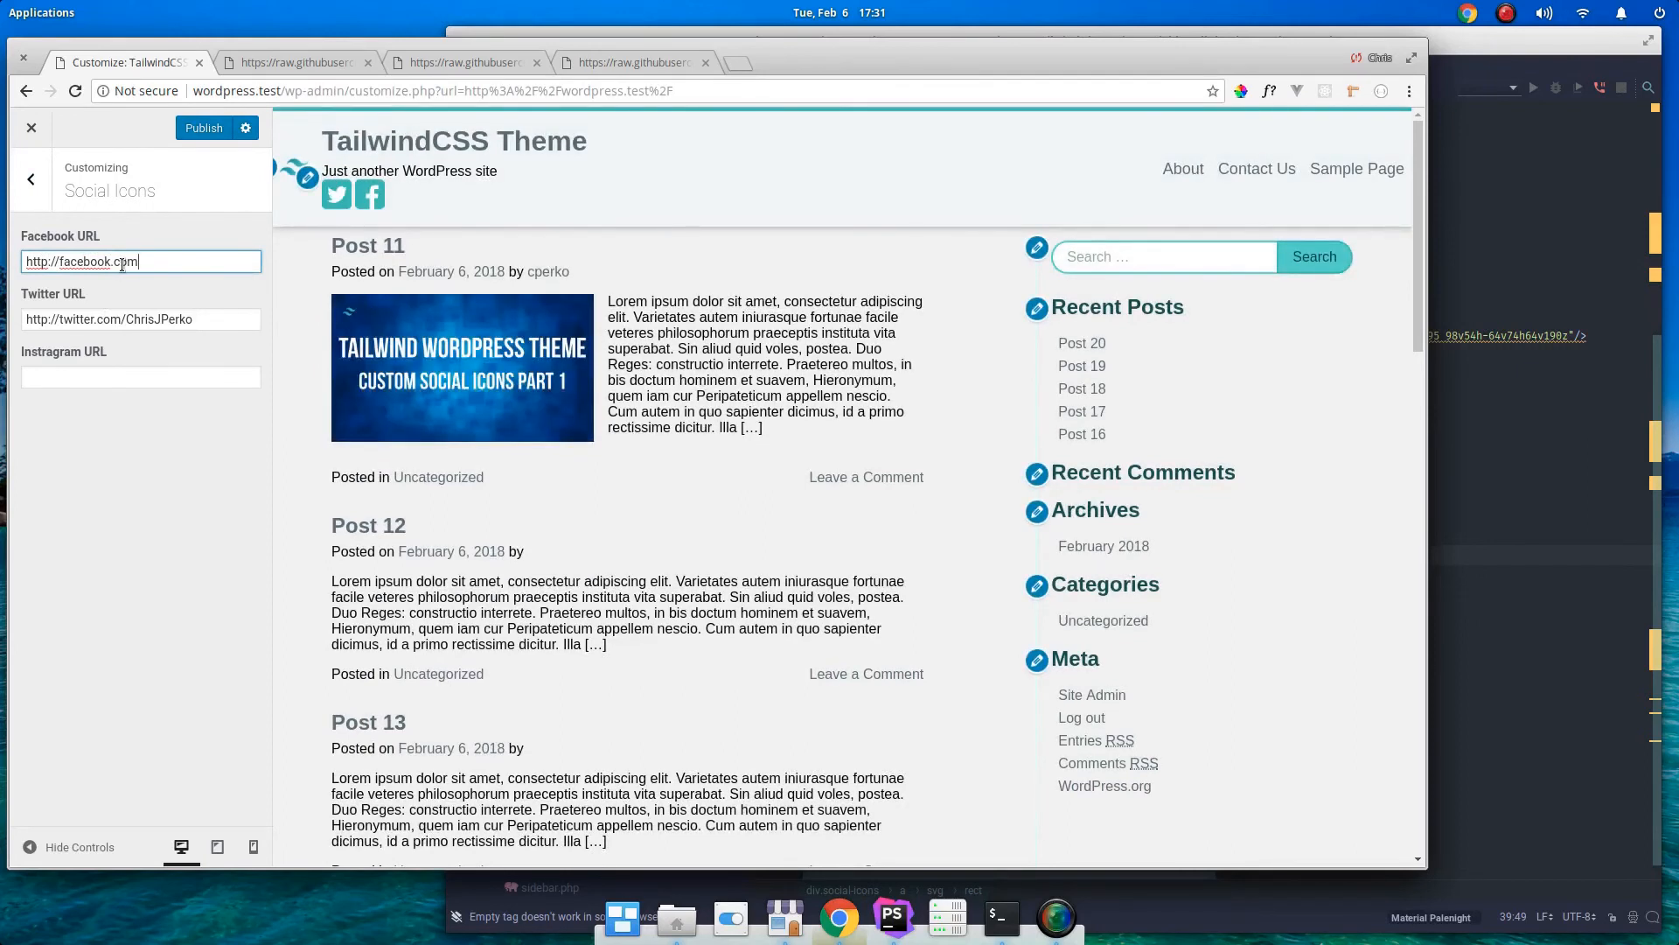
{"action": "type", "text": "h"}
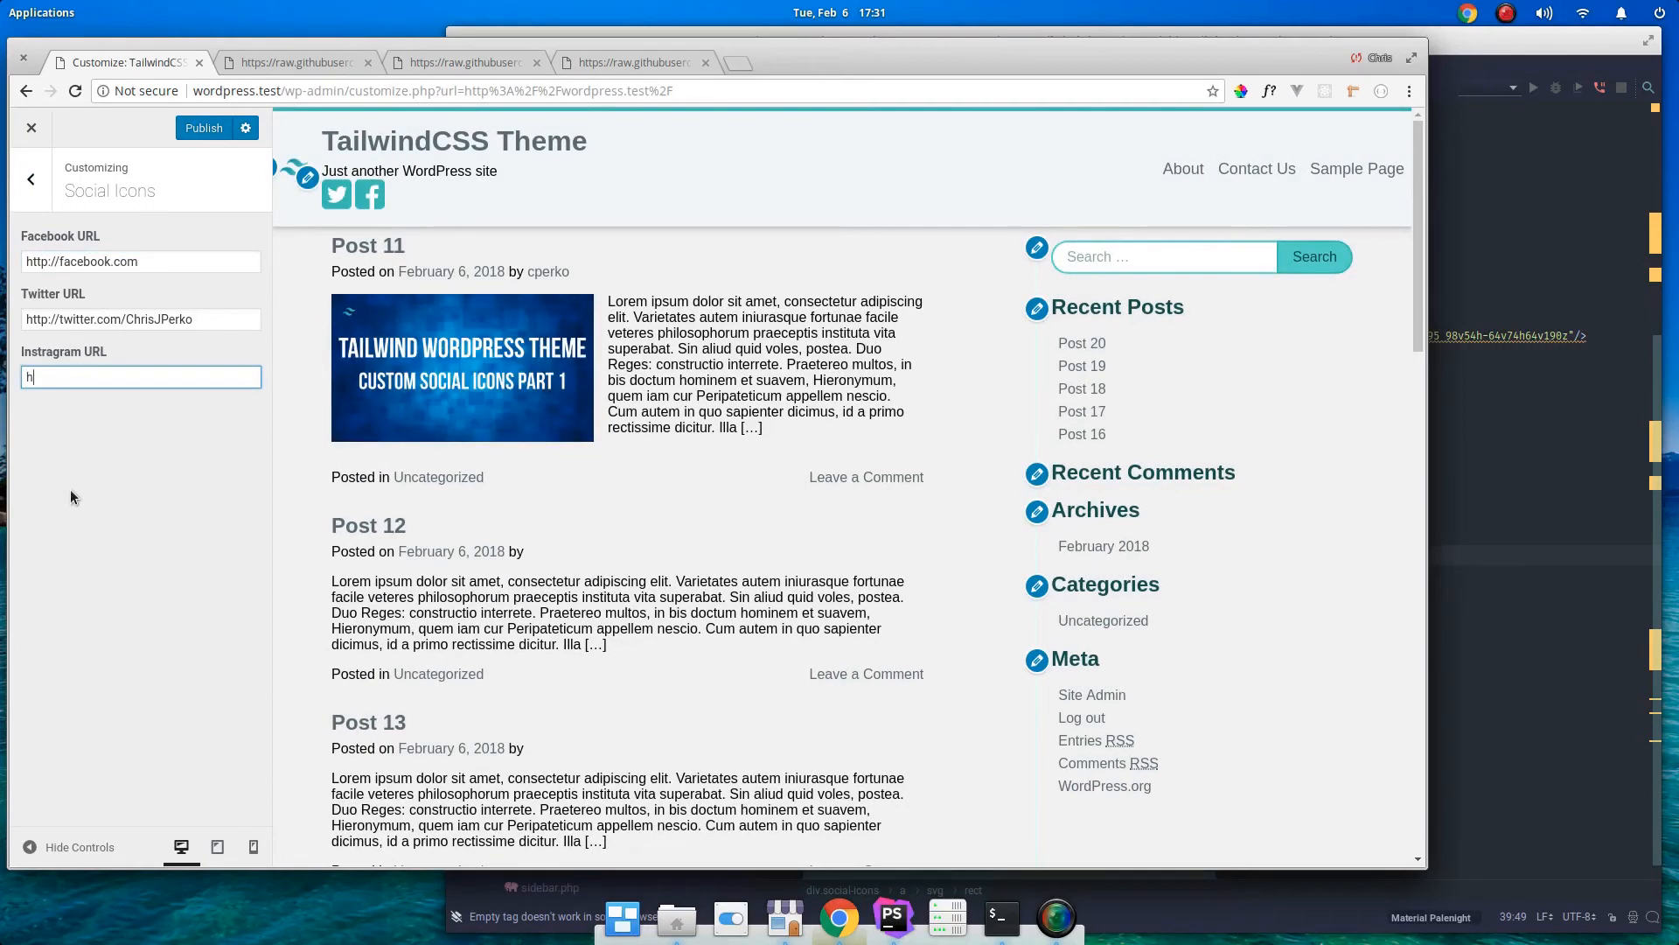
{"action": "type", "text": "ttp://instagram.com"}
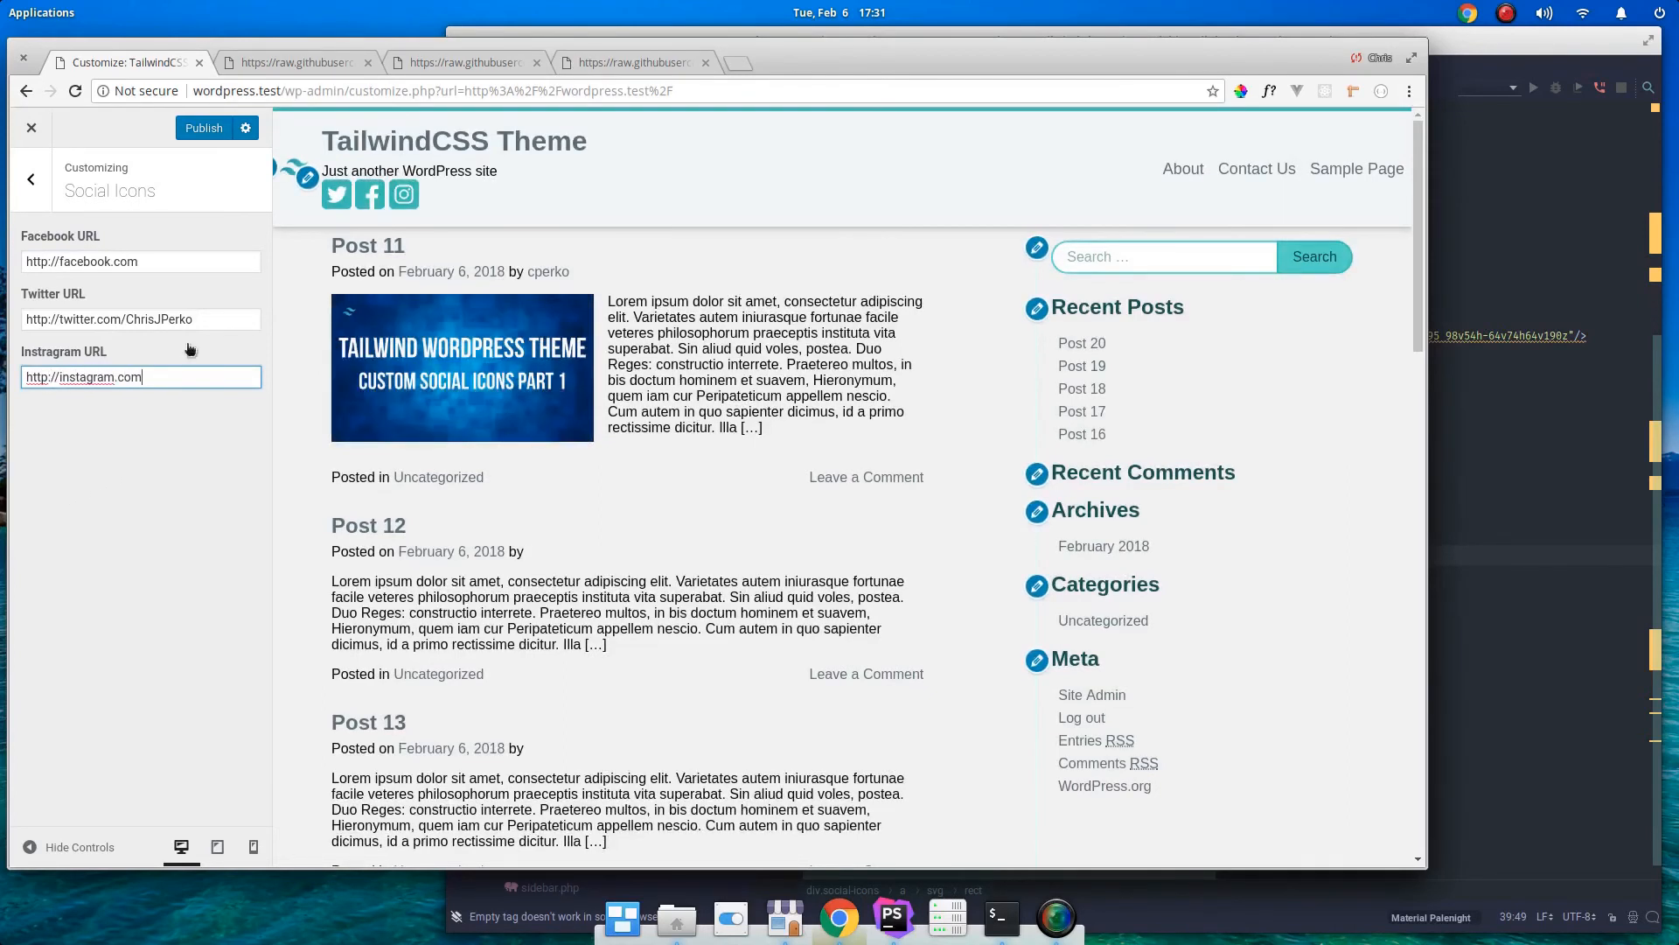
Clear the Twitter URL and publish to test hiding, then restore it and publish again
{"action": "left_click", "coordinate": [140, 319]}
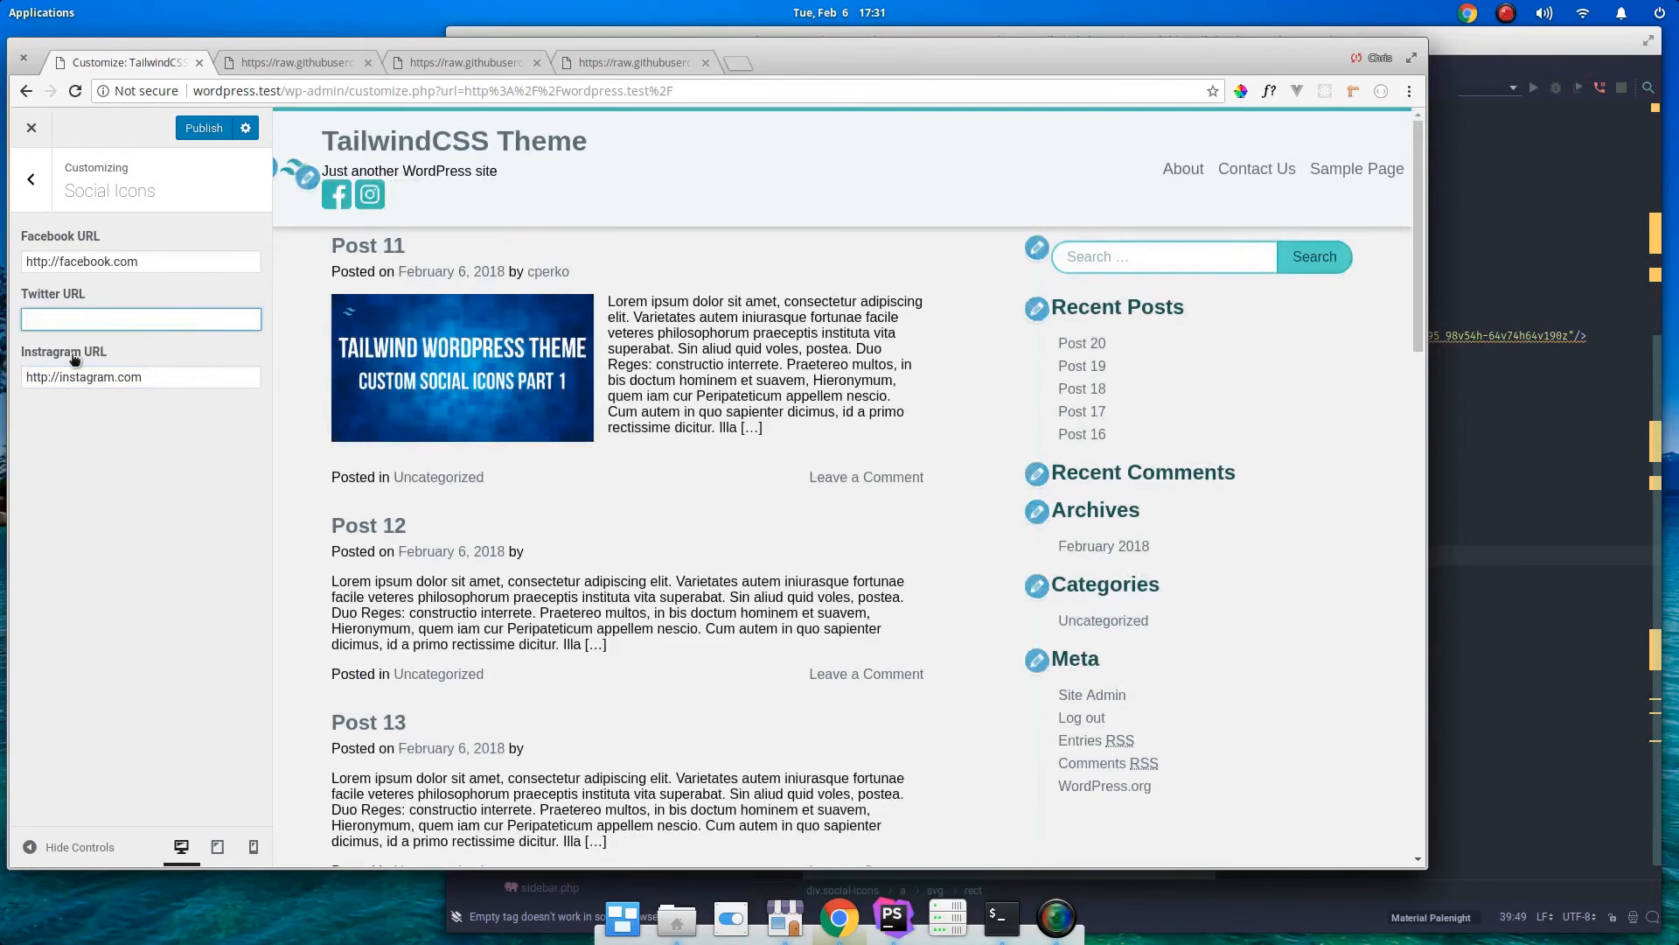
{"action": "left_click", "coordinate": [204, 128]}
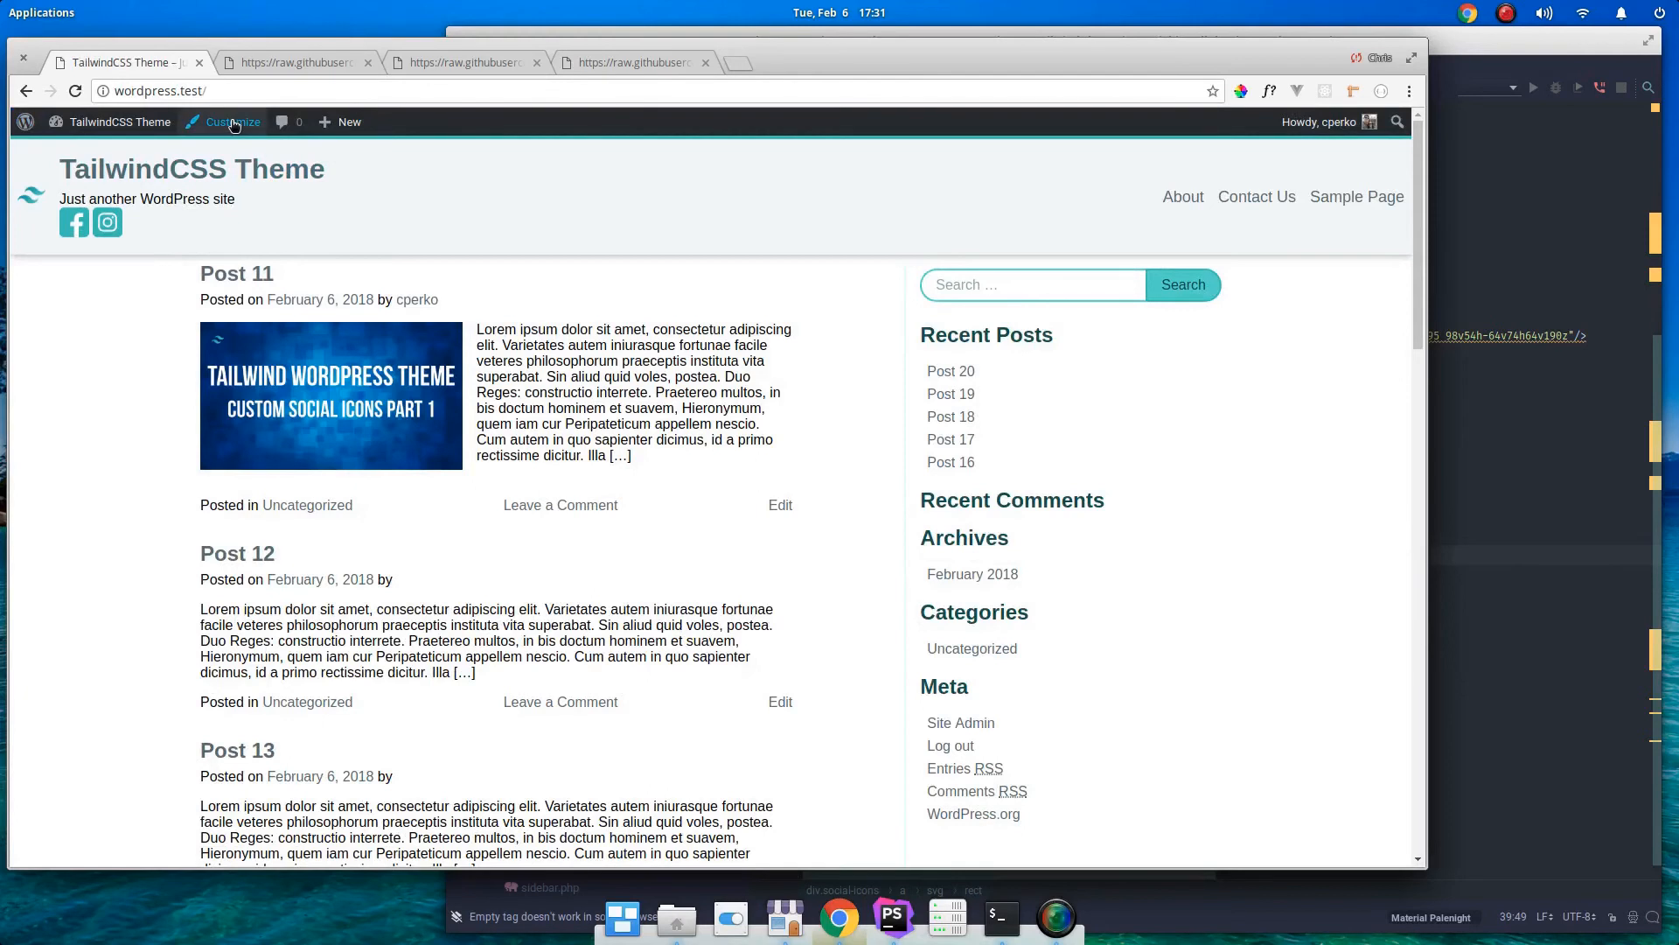
{"action": "left_click", "coordinate": [233, 121]}
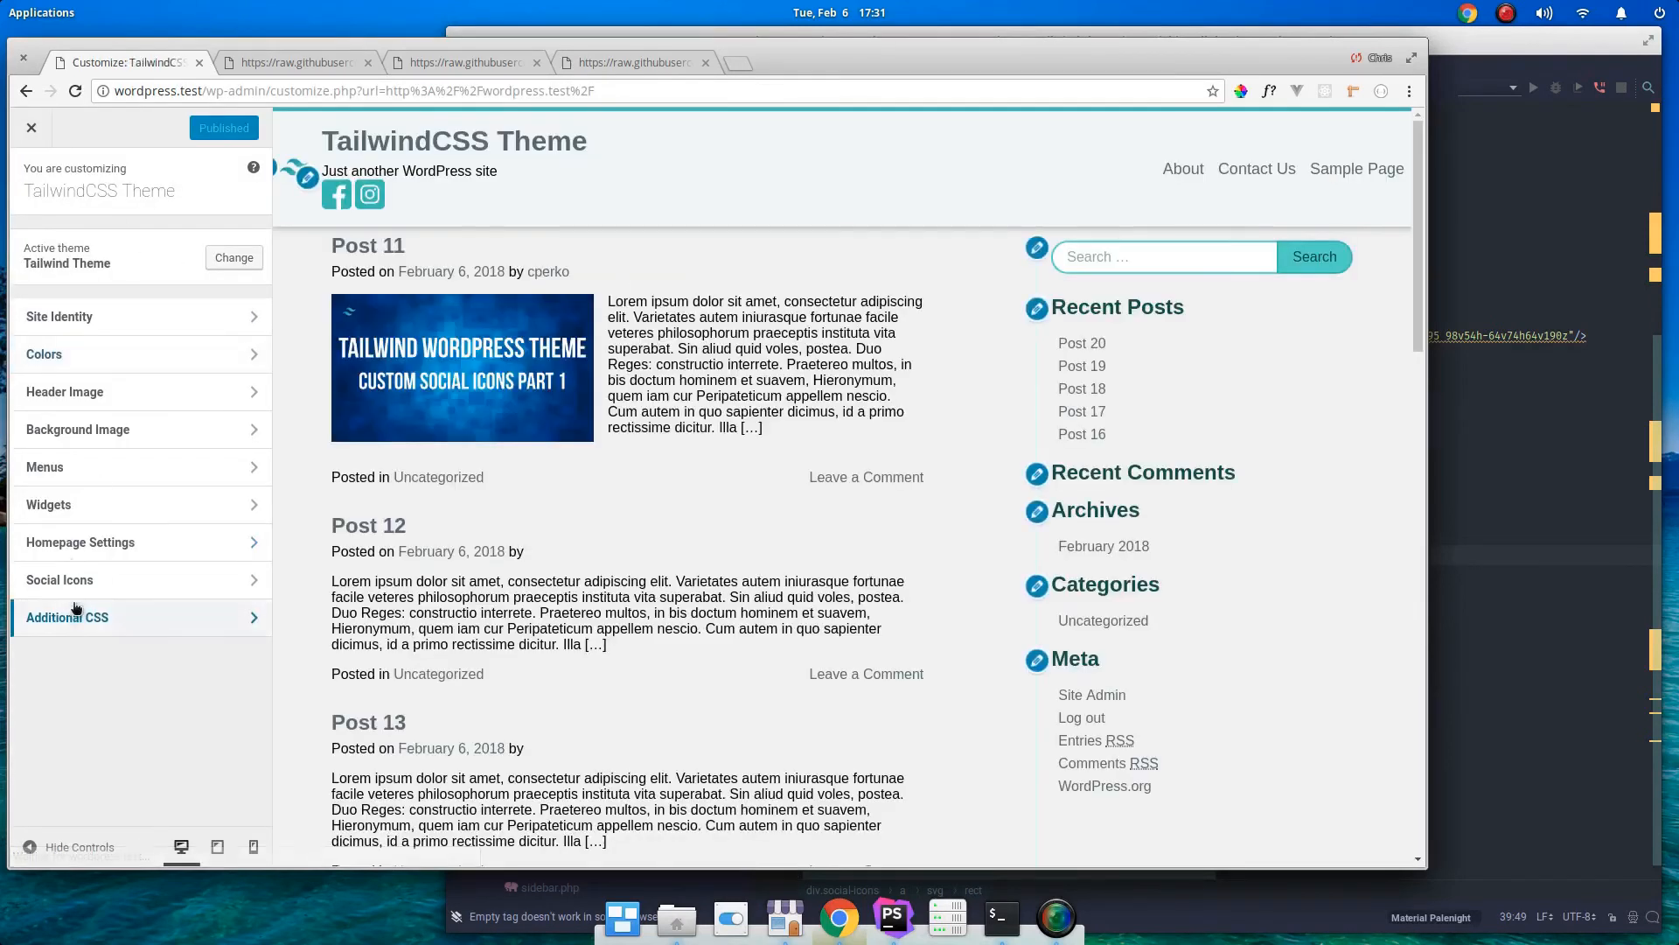
{"action": "left_click", "coordinate": [59, 580]}
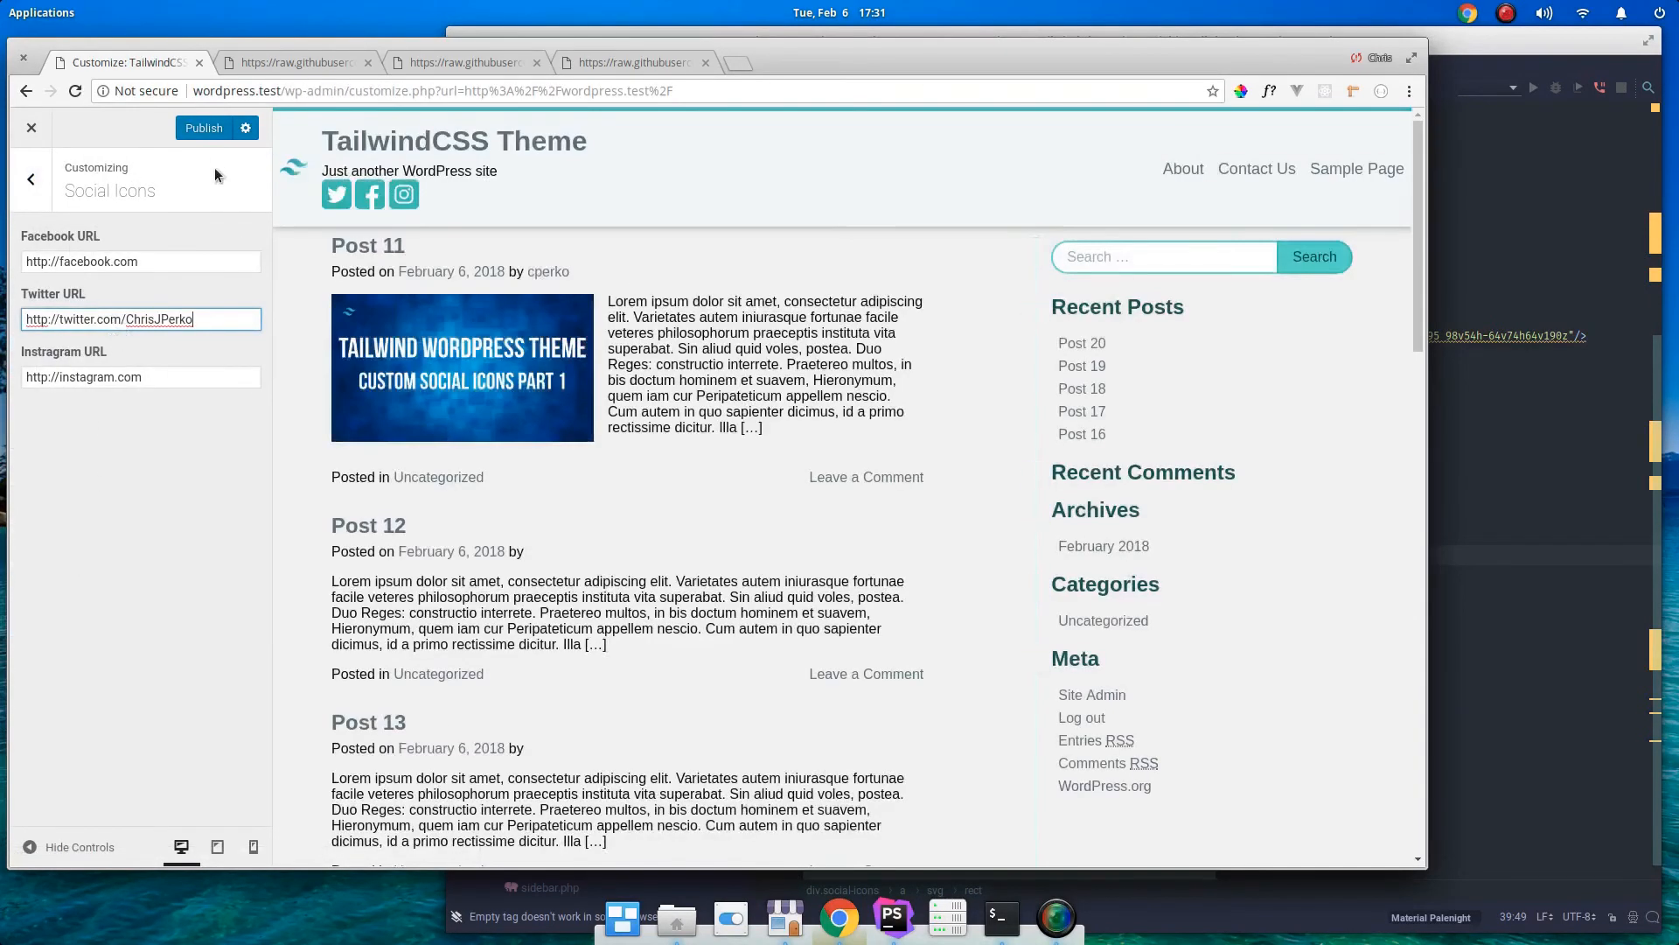
{"action": "left_click", "coordinate": [204, 128]}
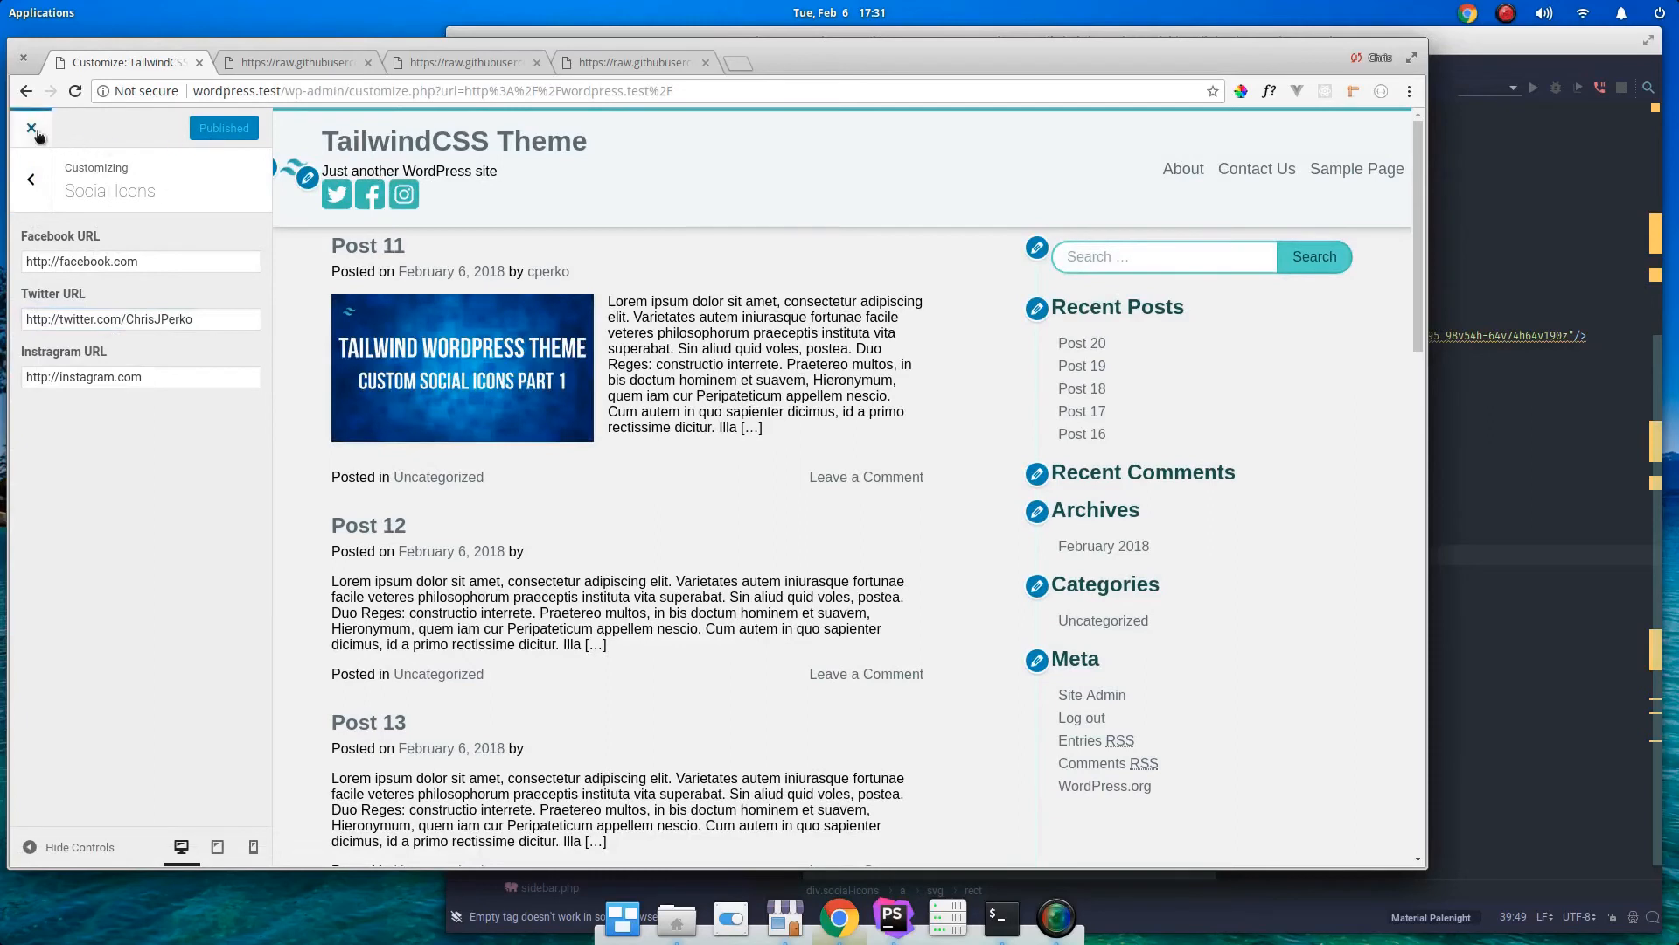
{"action": "left_click", "coordinate": [31, 129]}
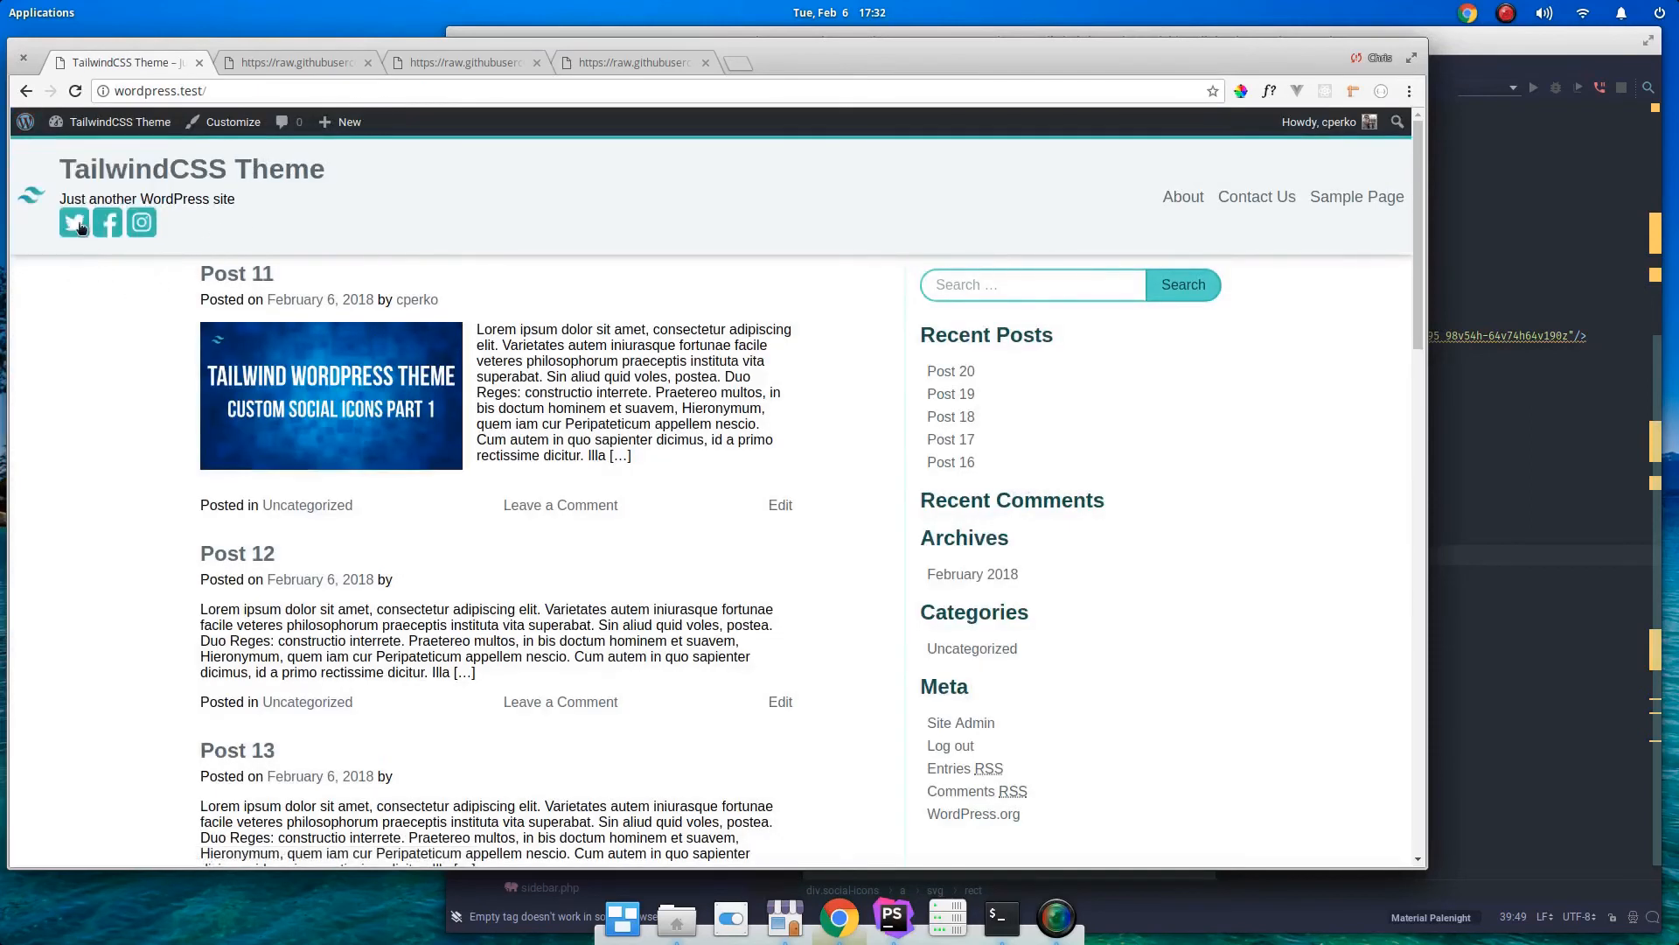
{"action": "left_click", "coordinate": [892, 917]}
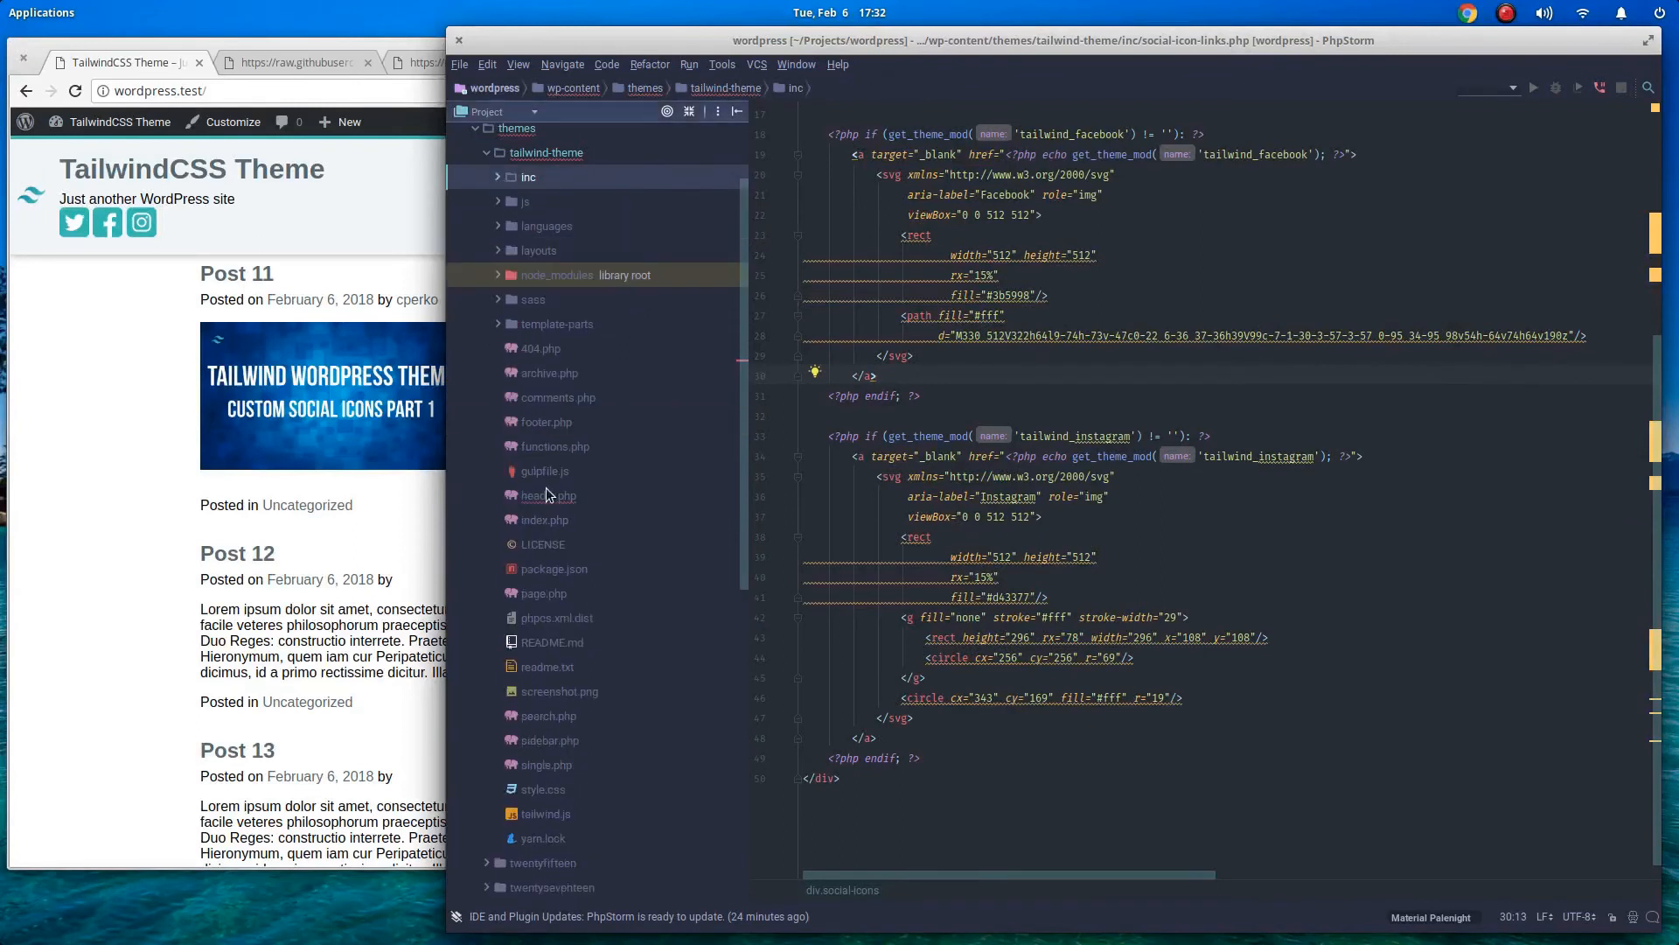
Add class="mt-2" to the social-icons div in header.php
{"action": "left_click", "coordinate": [549, 495]}
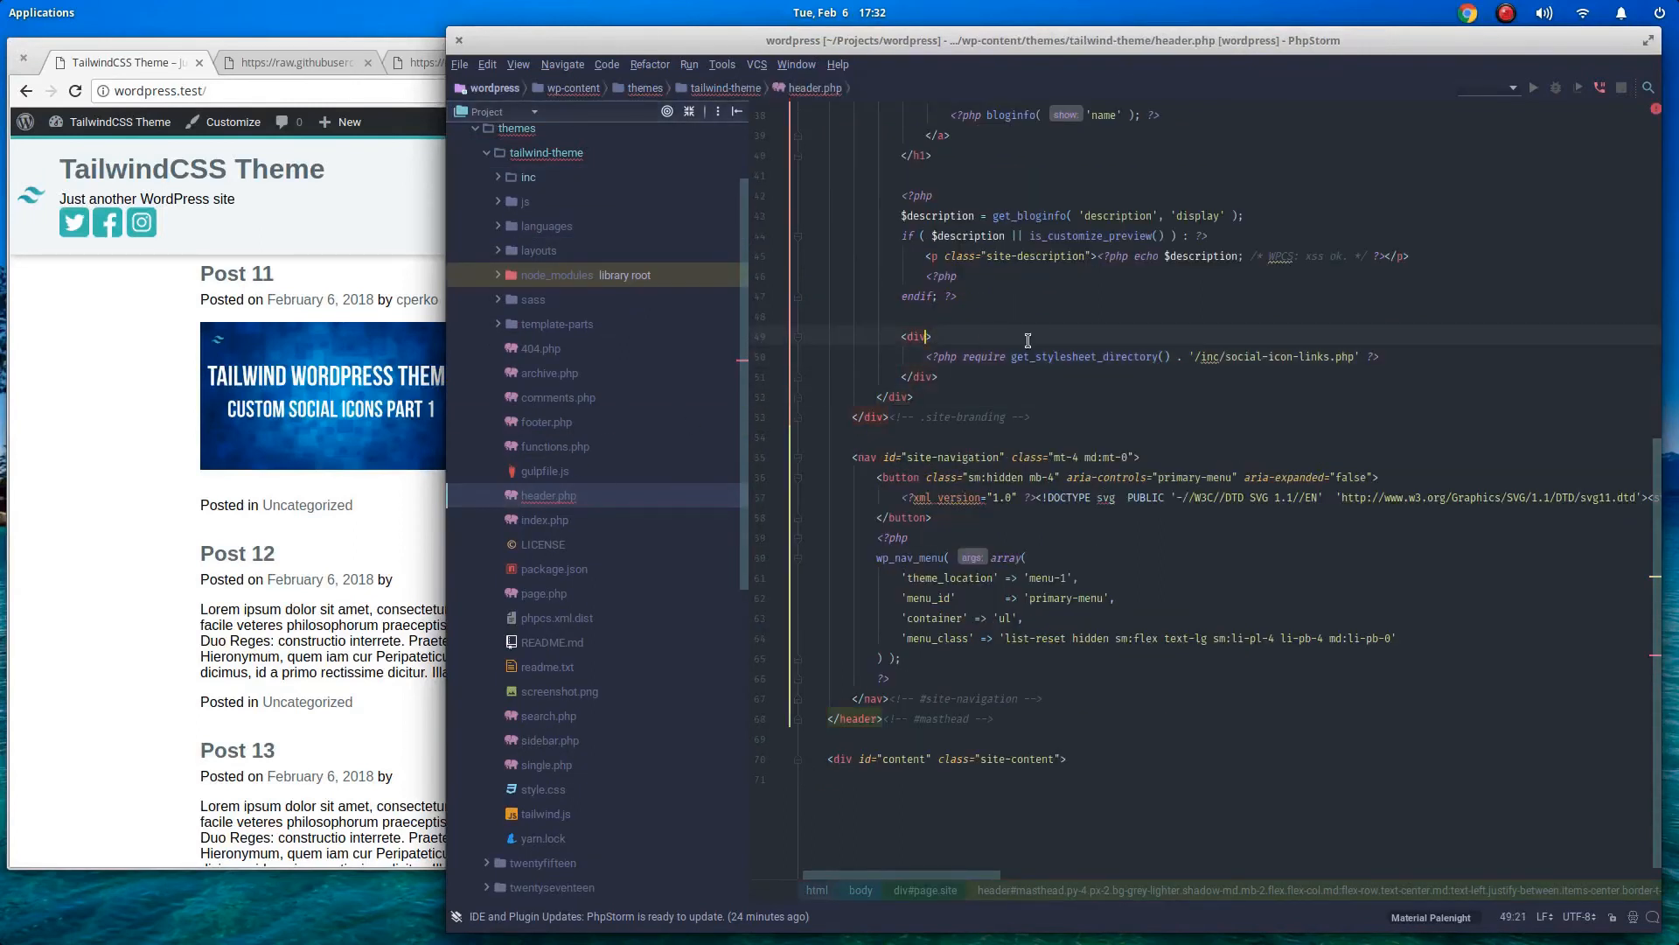
{"action": "type", "text": "class=\"\""}
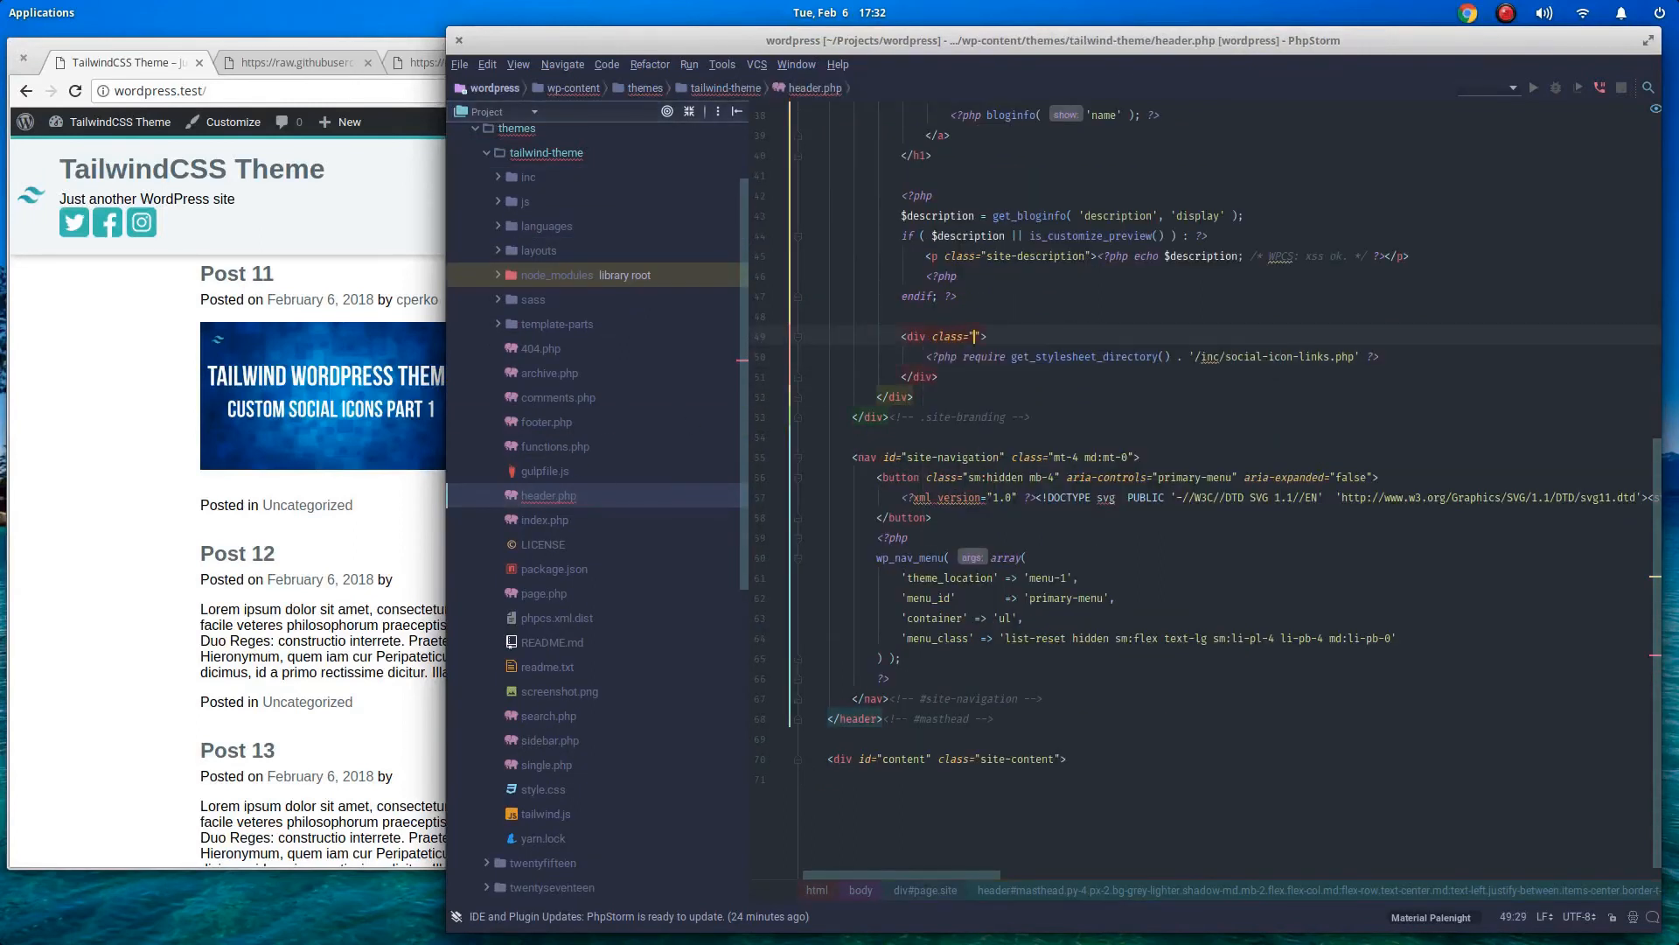
{"action": "type", "text": "mt-"}
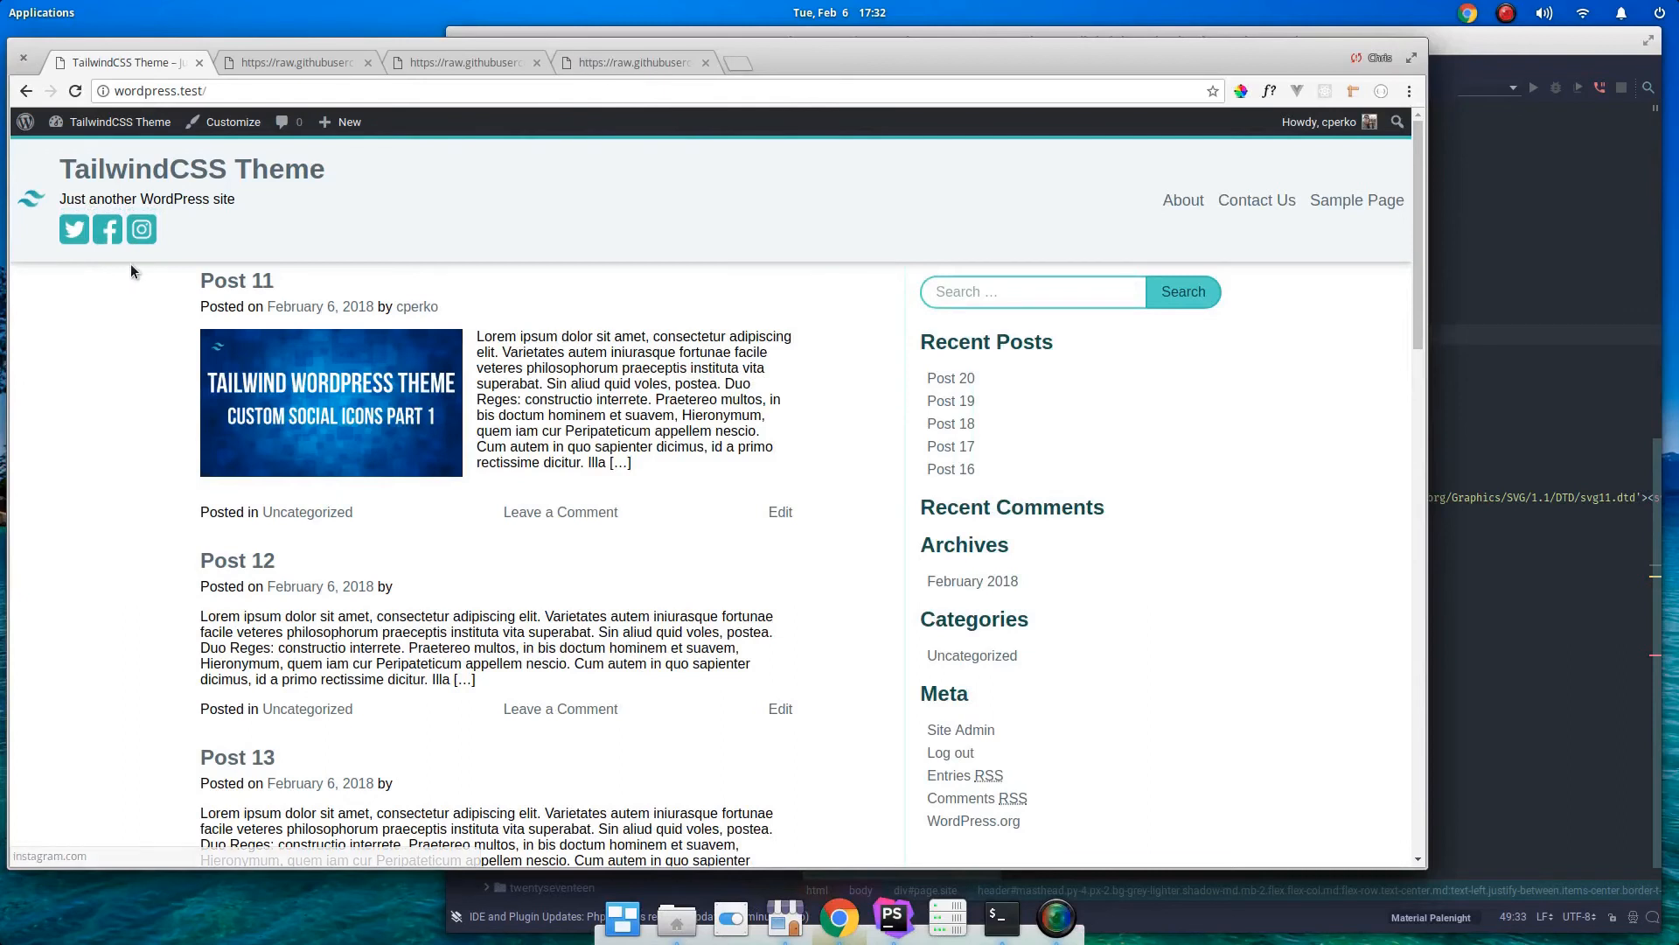
{"action": "mouse_move", "coordinate": [74, 230]}
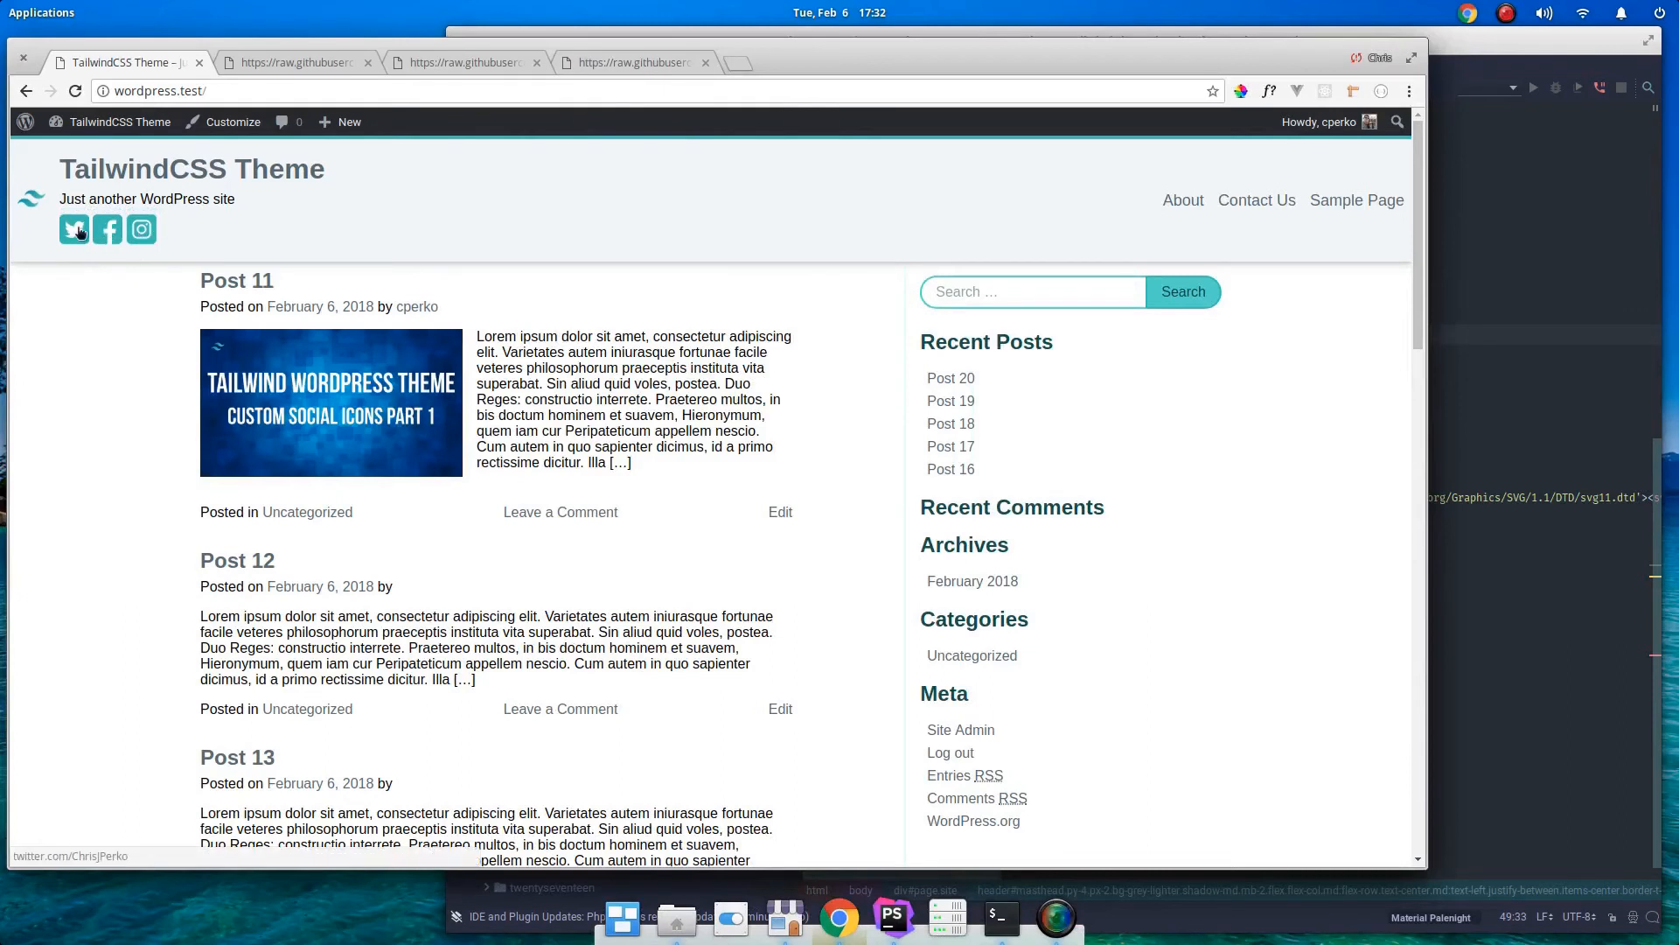
{"action": "mouse_move", "coordinate": [1335, 370]}
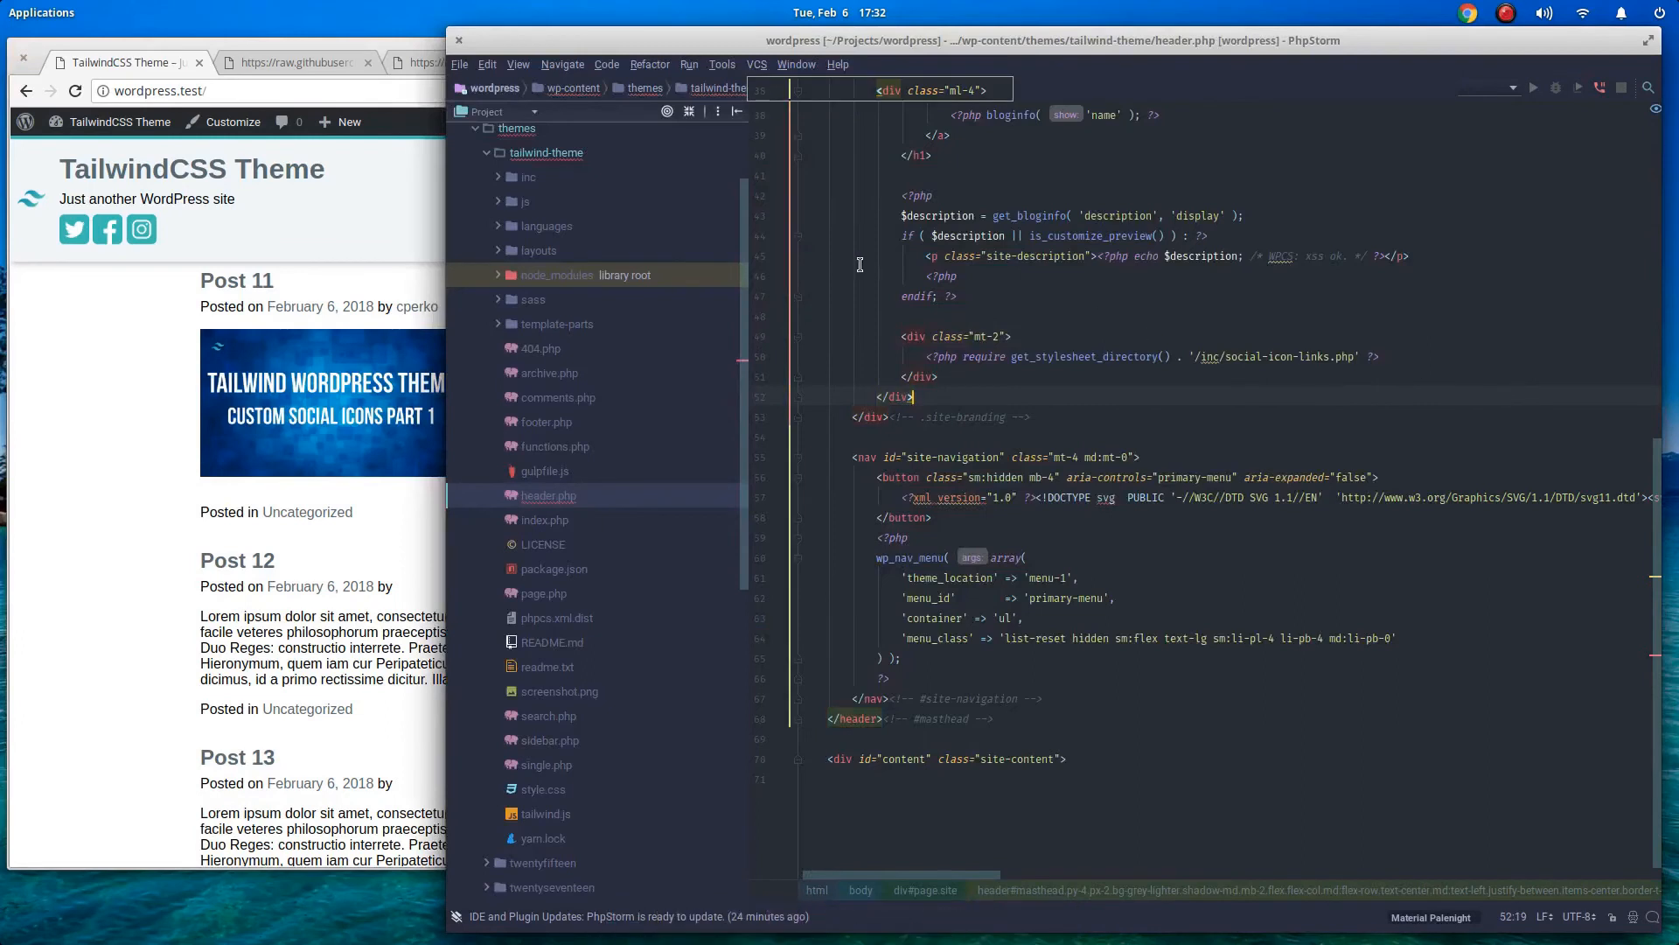
In sass/components/social-icons.scss, add an svg &:hover rule scaling icons to 1.1
{"action": "left_click", "coordinate": [498, 299]}
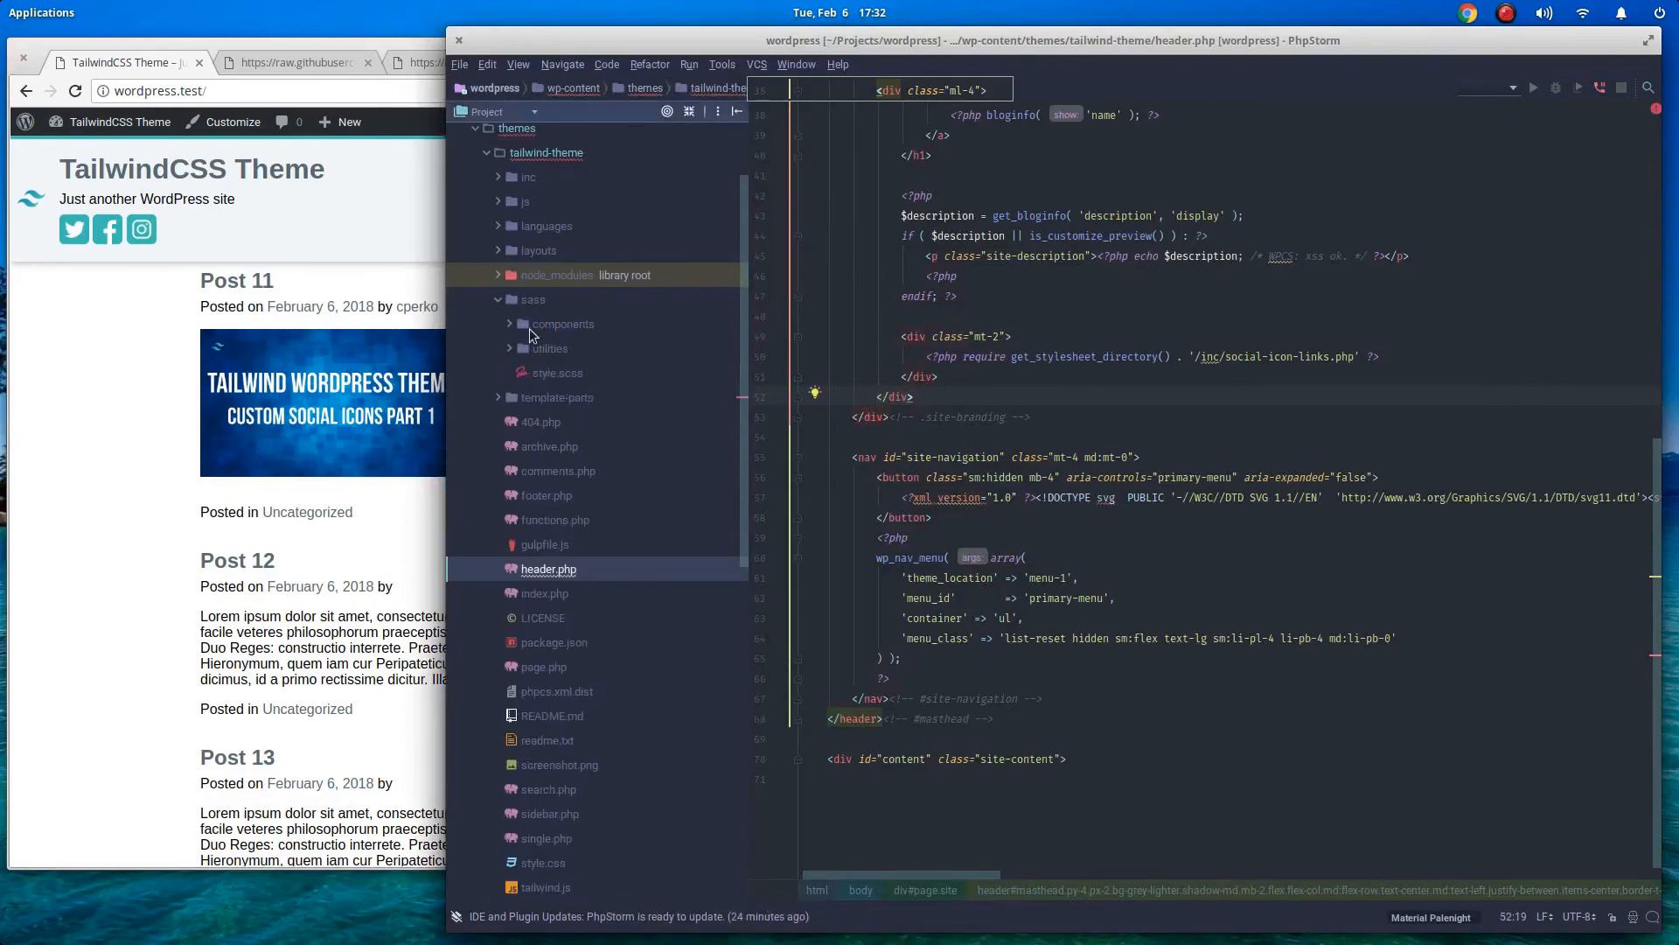
{"action": "left_click", "coordinate": [509, 324]}
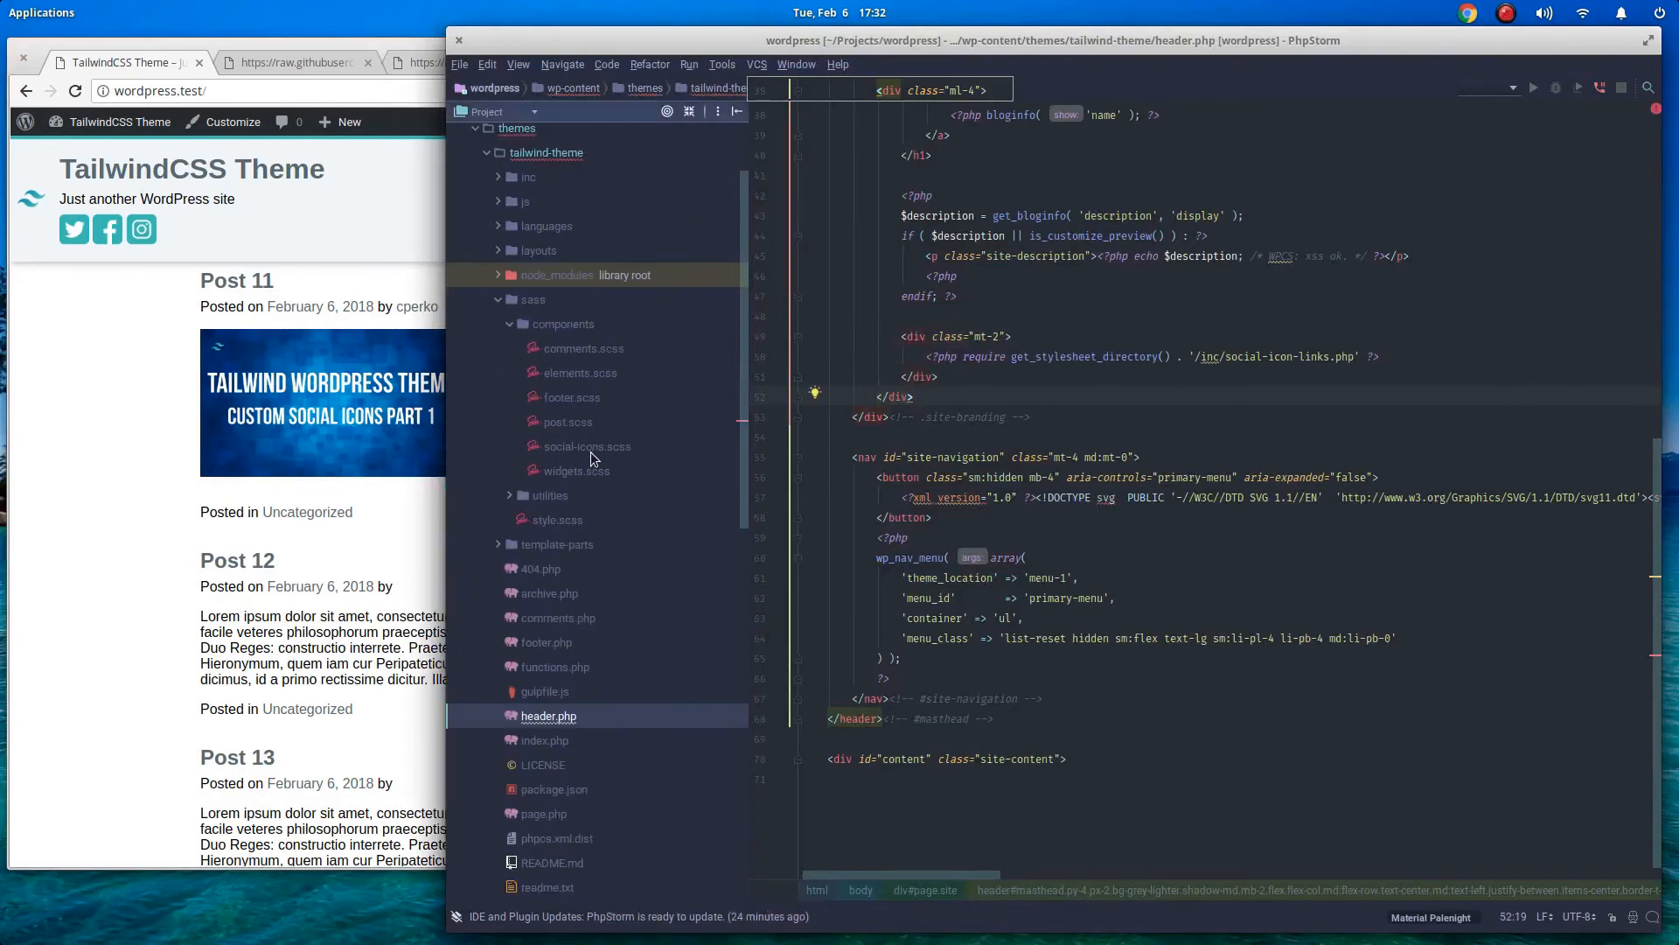
{"action": "double_click", "coordinate": [586, 446]}
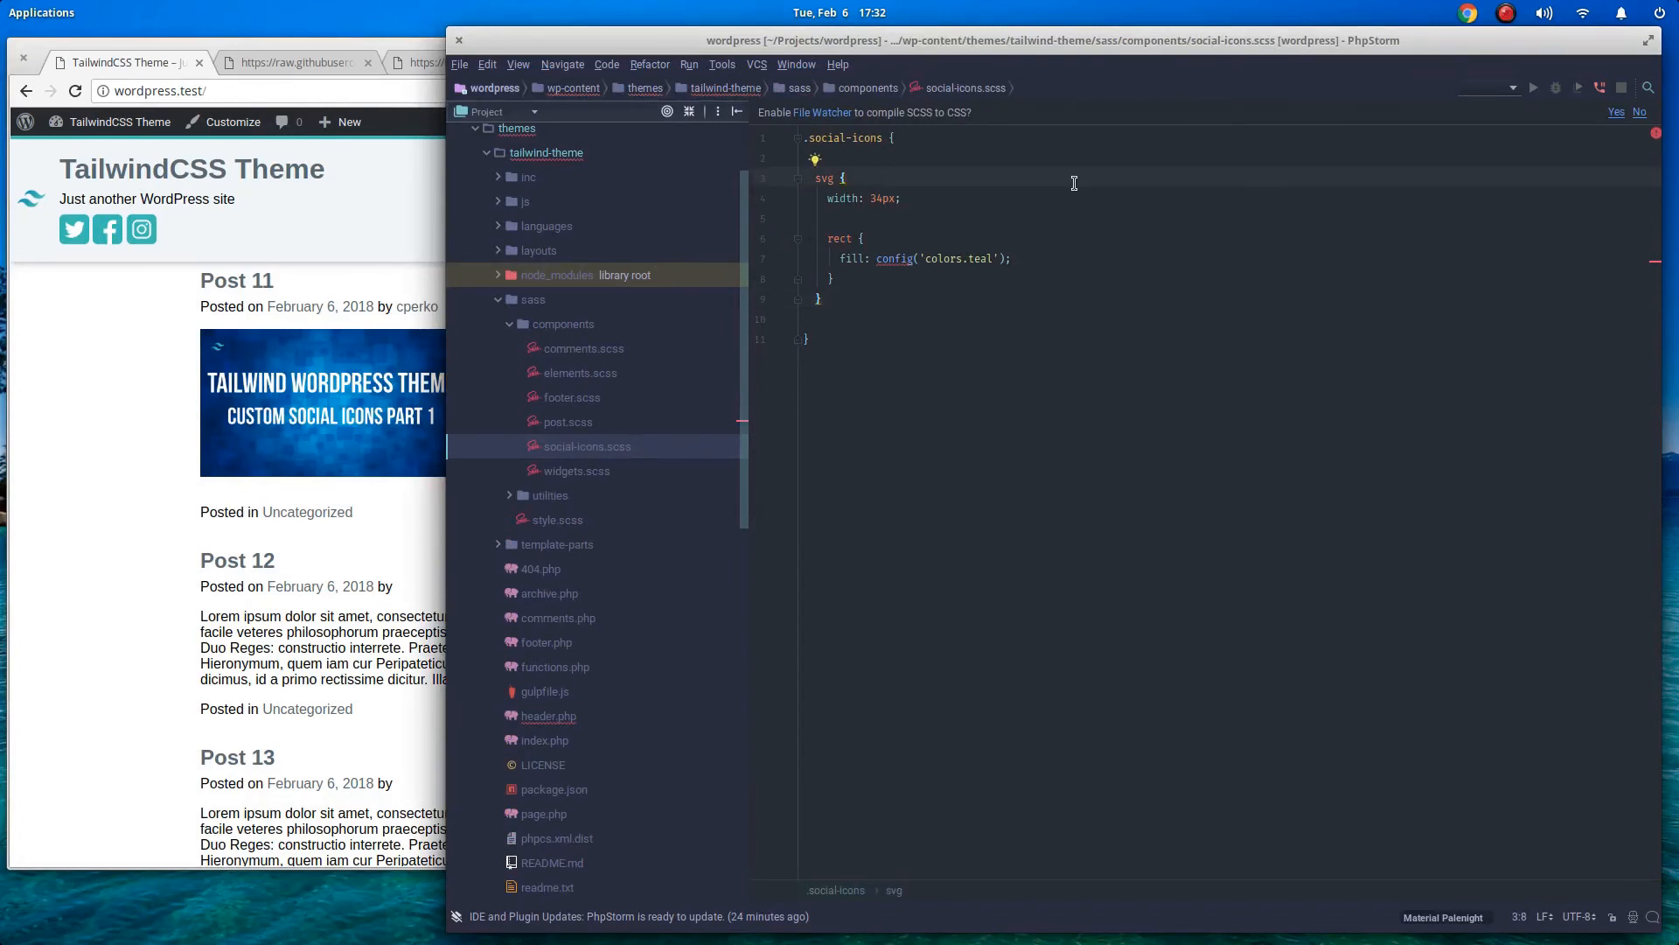
{"action": "type", "text": "&:hover {"}
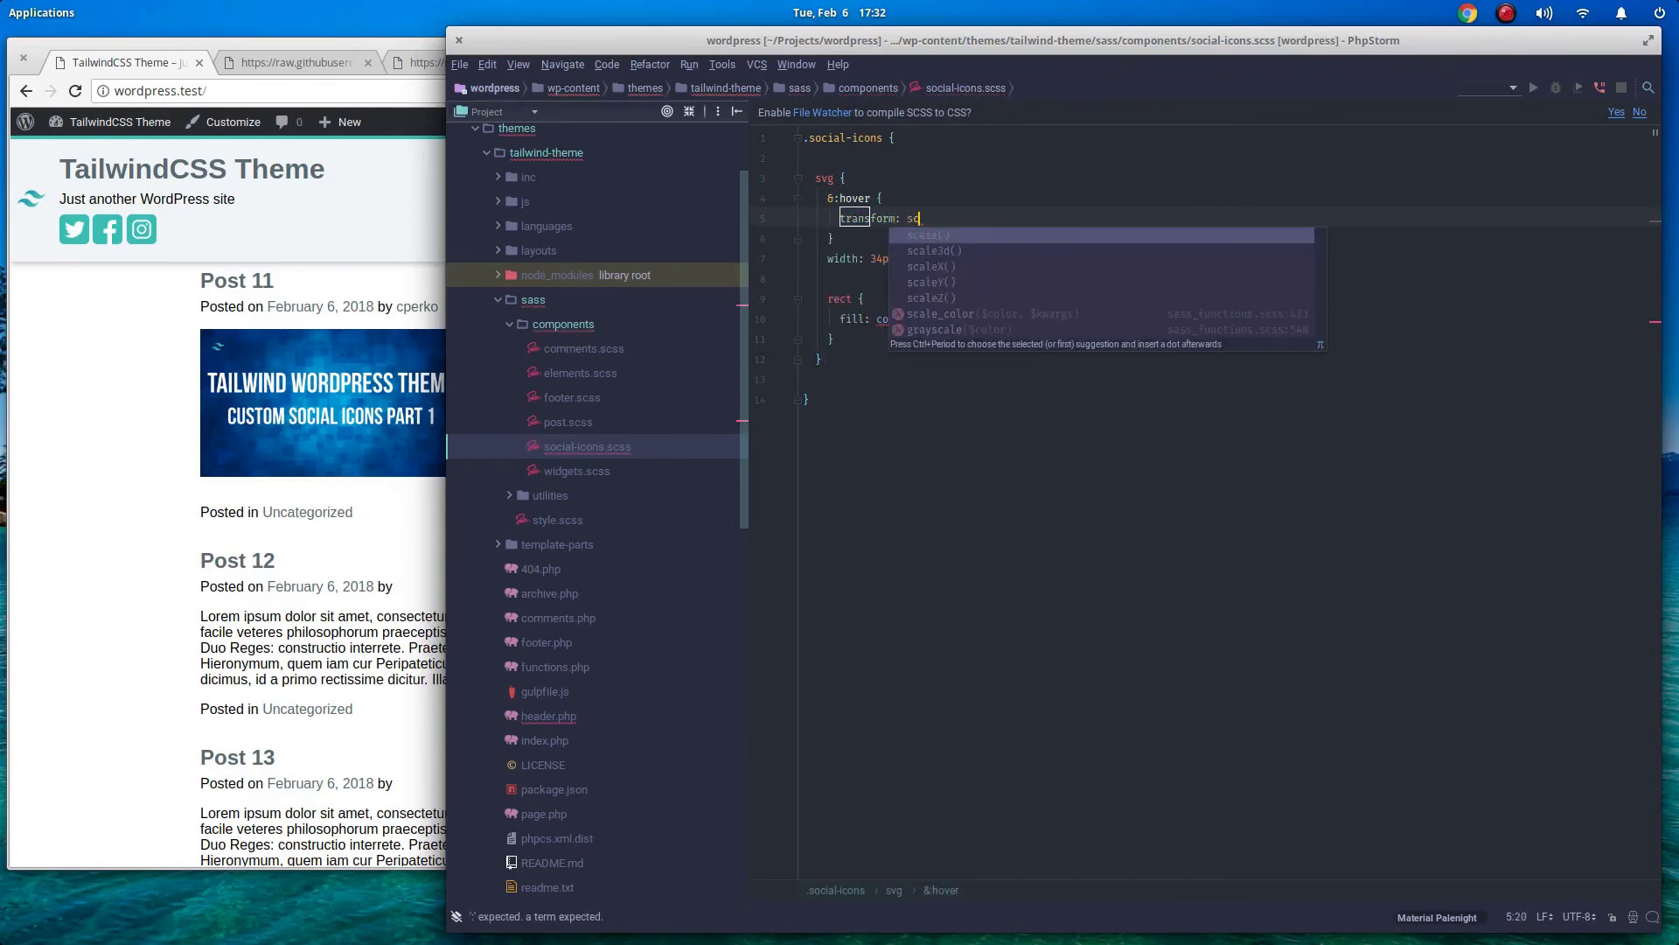
{"action": "type", "text": "ale(1.1)"}
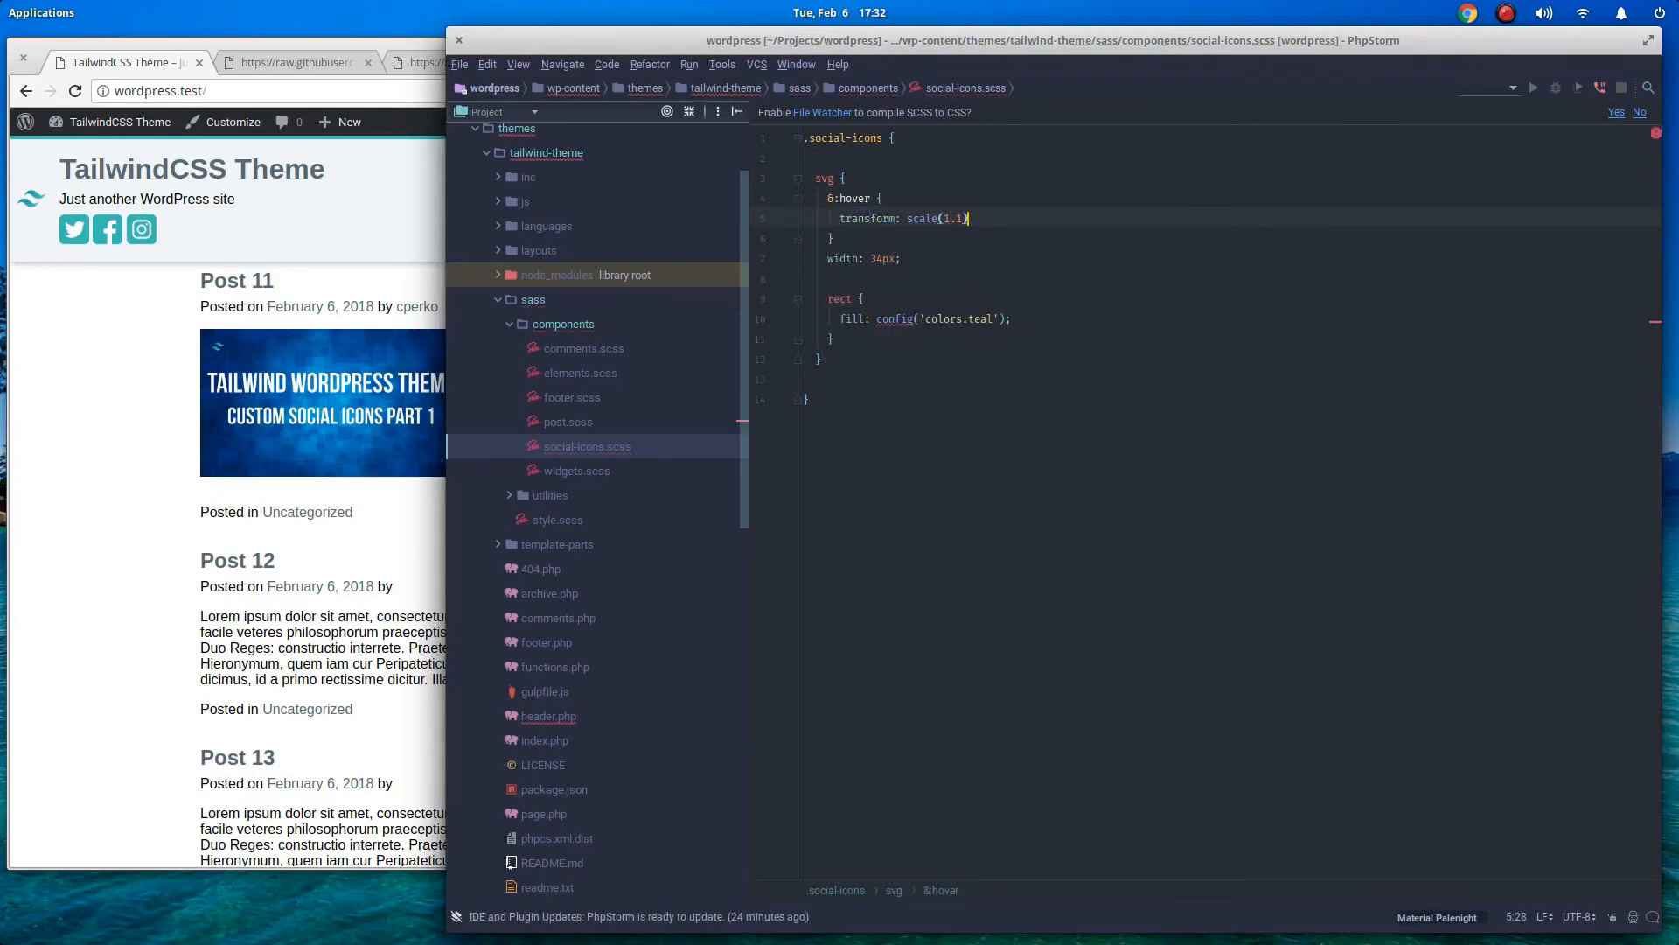
{"action": "type", "text": ";"}
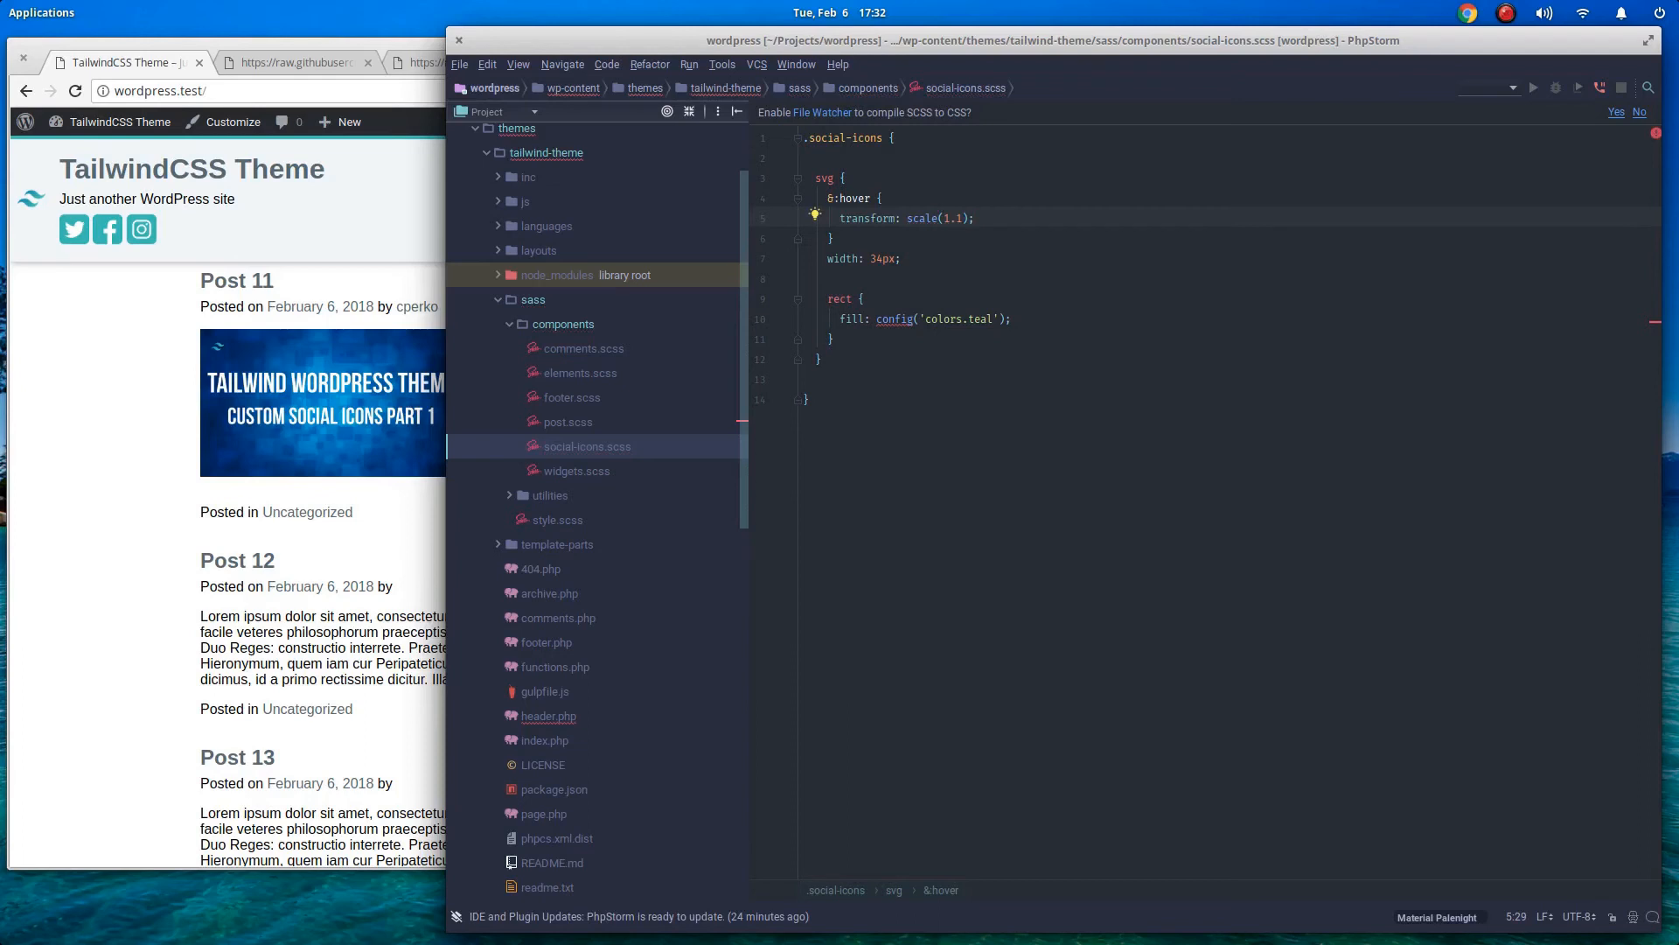
Add 'transition: transform 200ms ease-in-out;' to the svg rule
{"action": "type", "text": "transition:"}
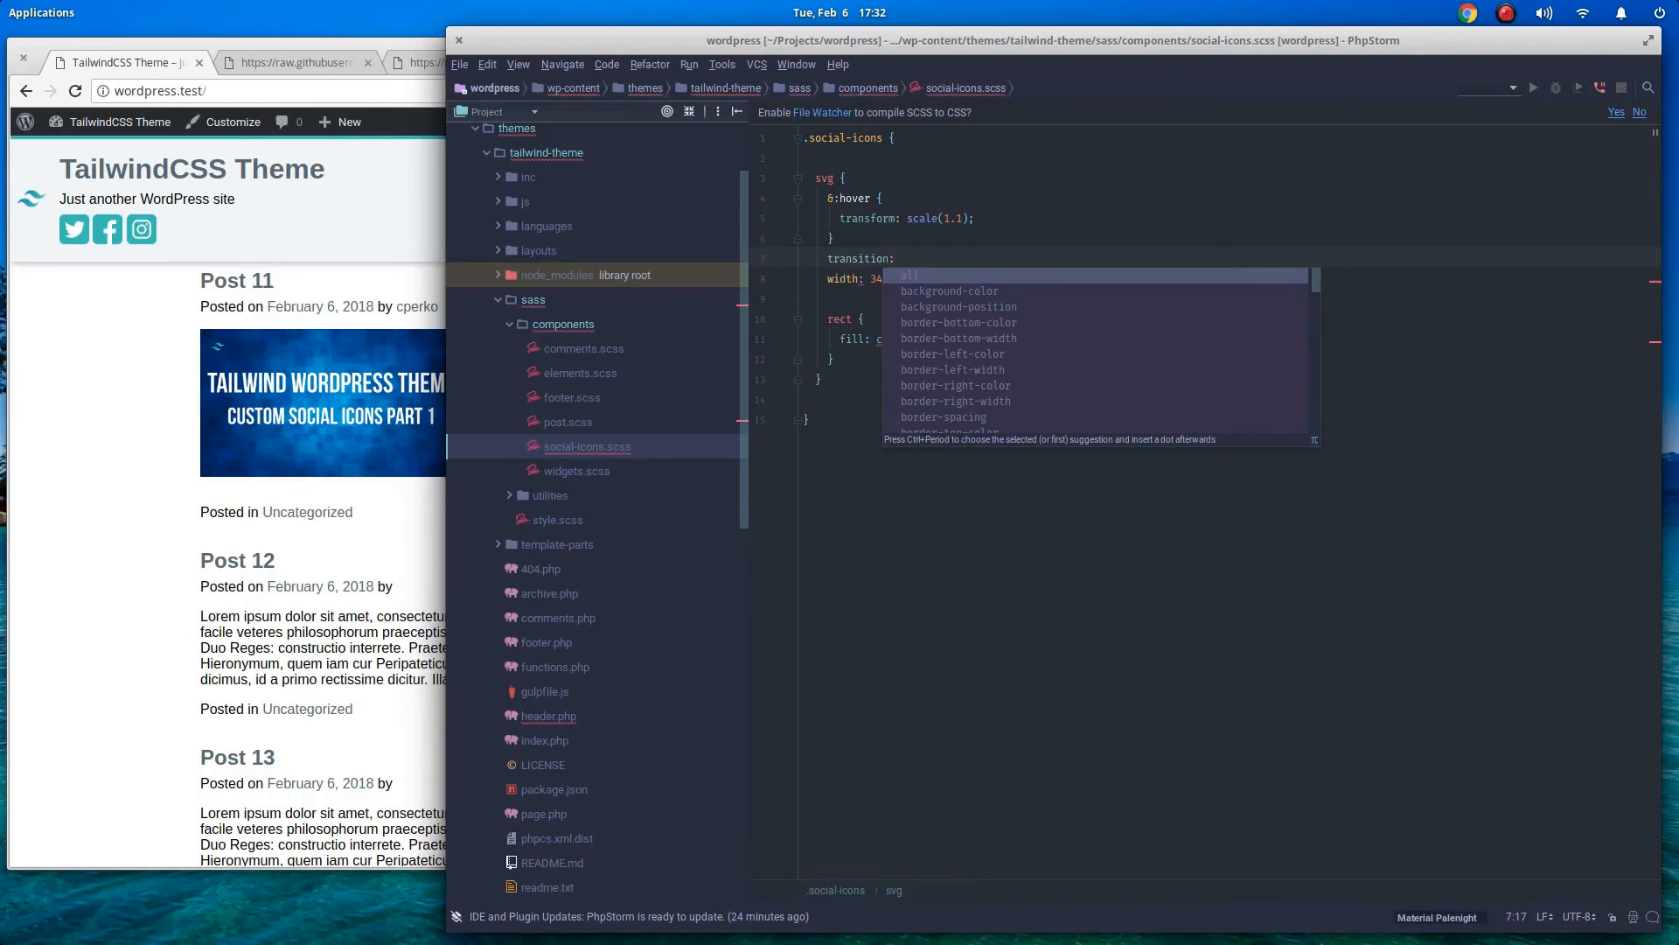
{"action": "type", "text": "transform 2s"}
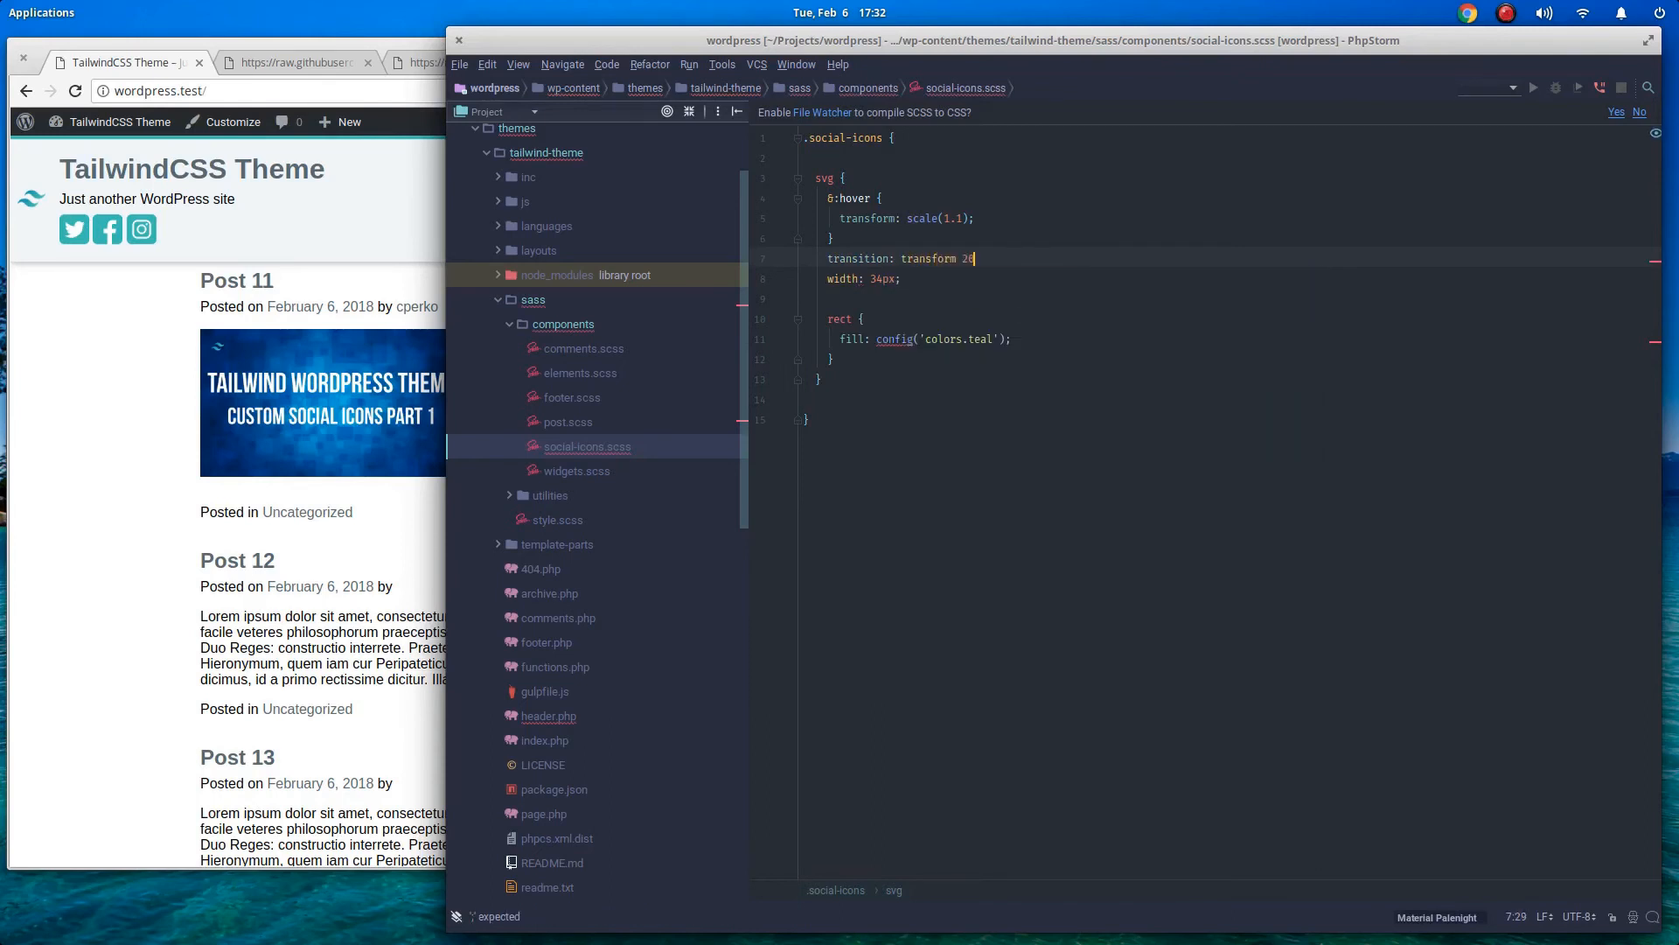
{"action": "type", "text": "00ms ease-in-out;"}
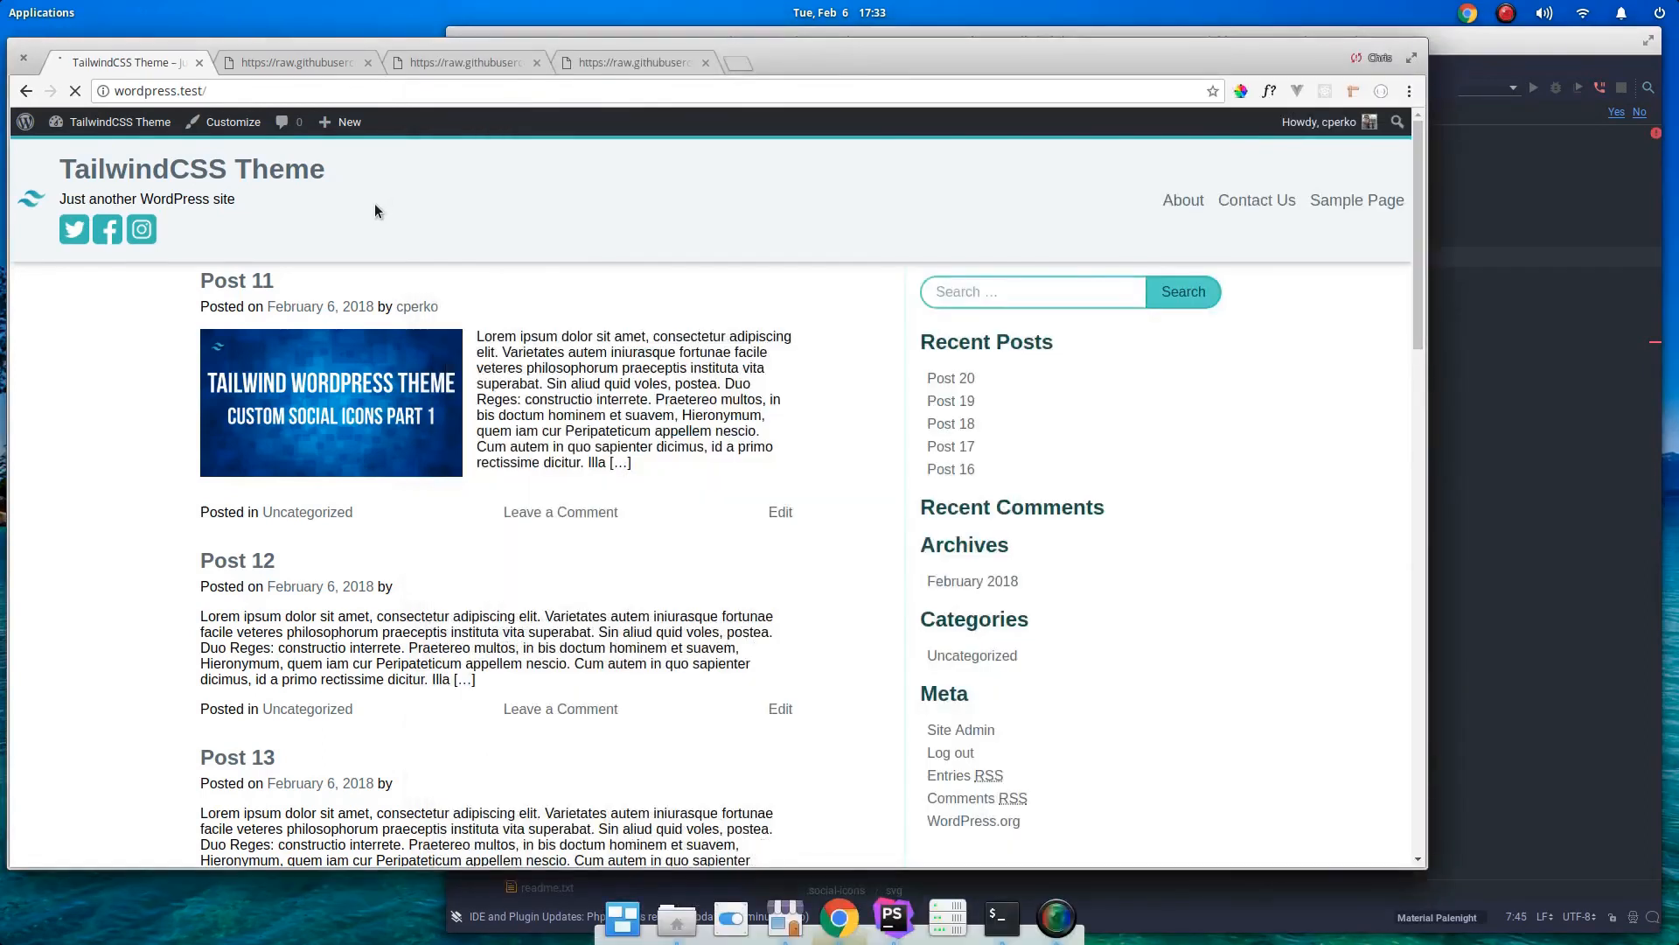
{"action": "mouse_move", "coordinate": [81, 237]}
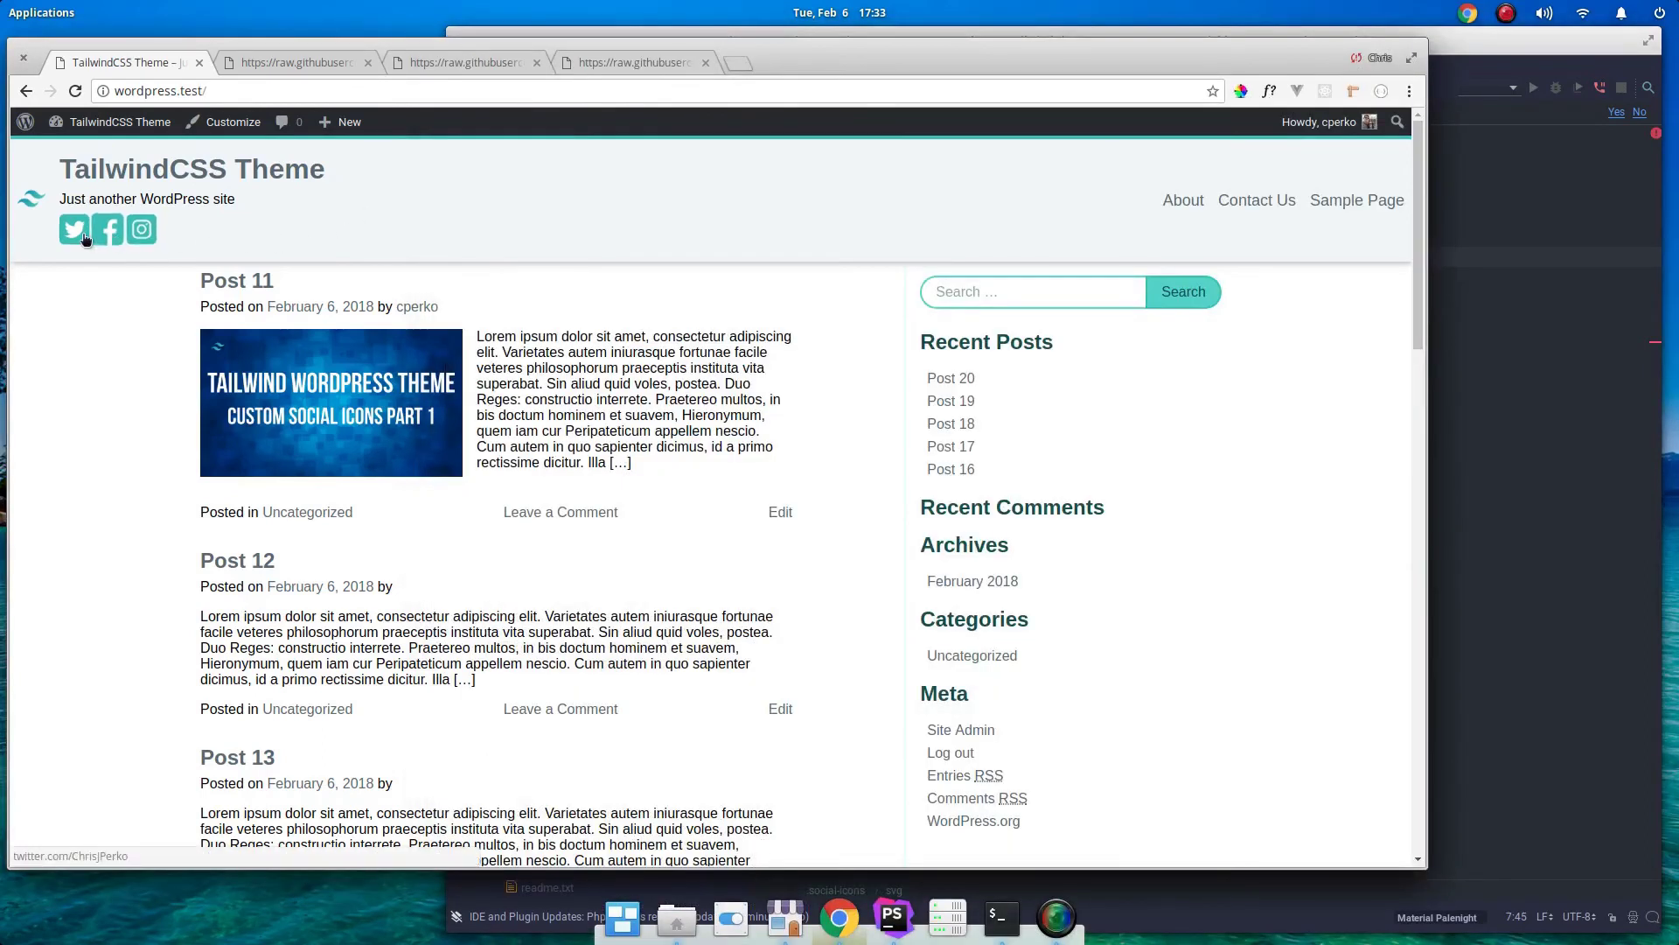
{"action": "mouse_move", "coordinate": [75, 235]}
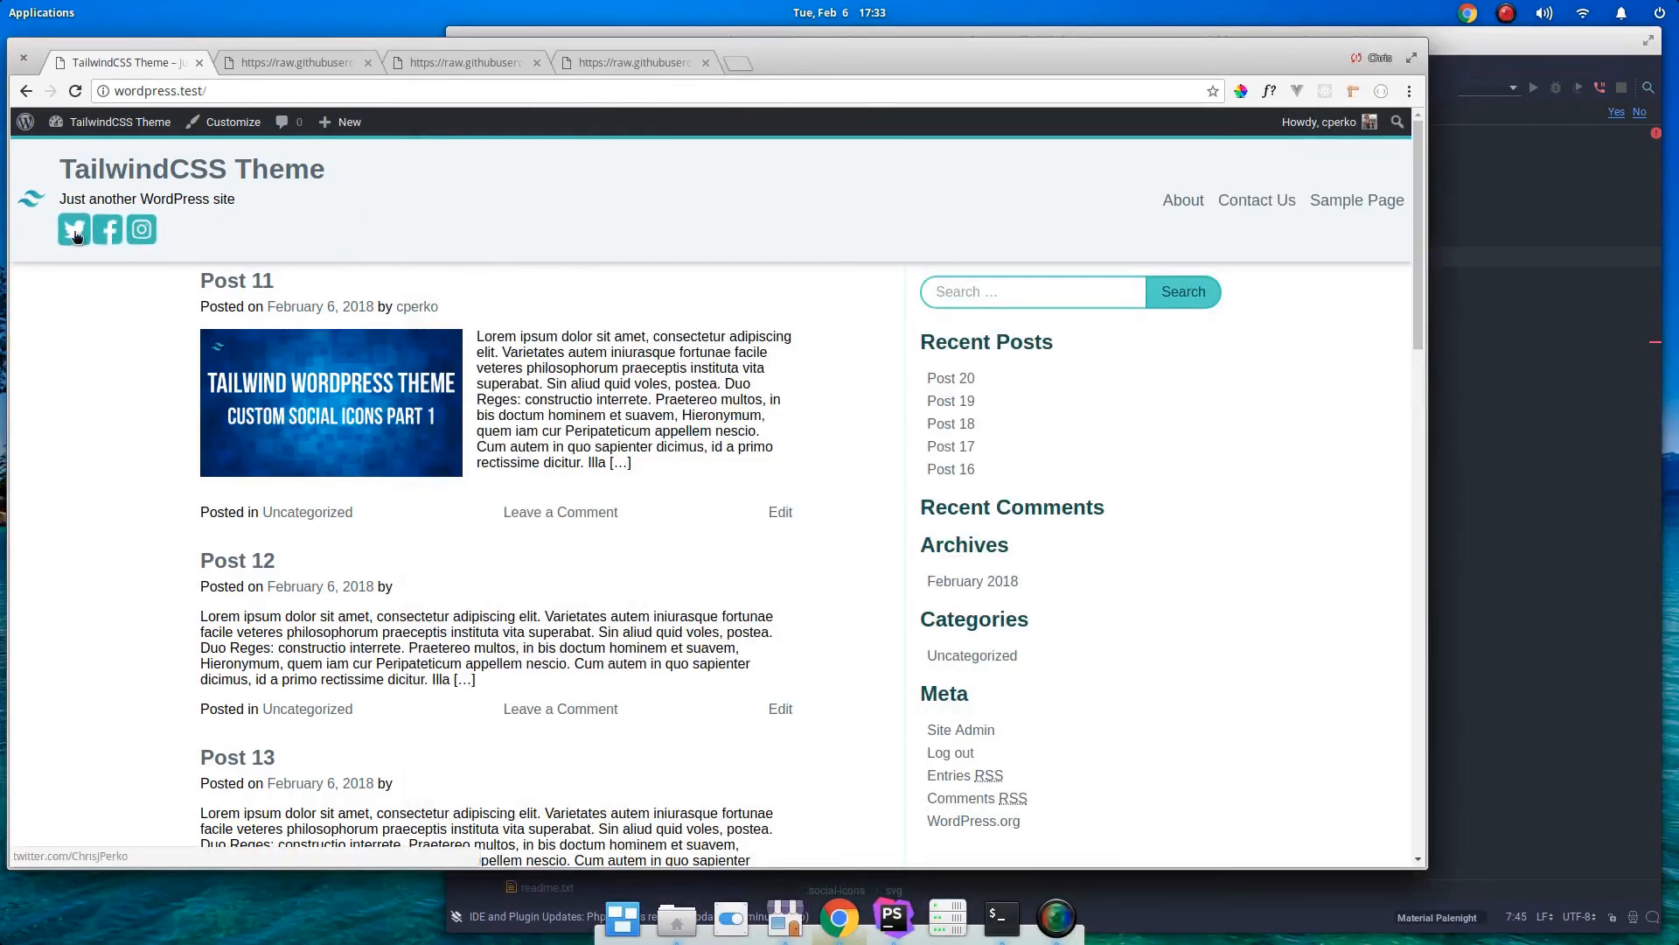
{"action": "mouse_move", "coordinate": [94, 222]}
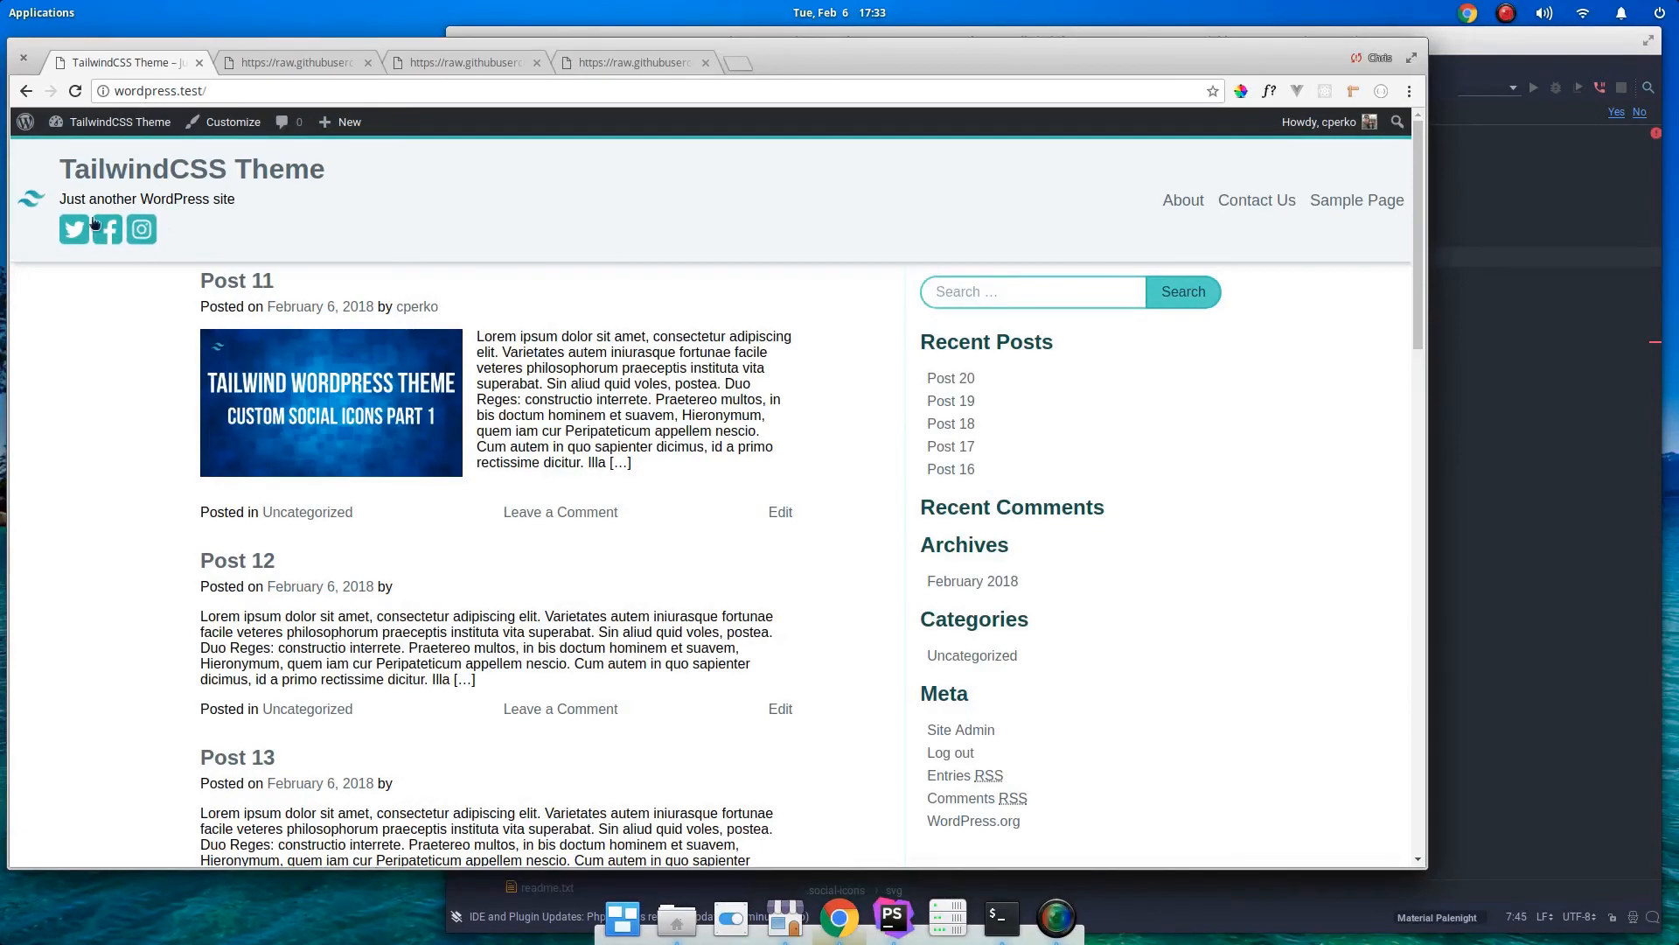
Scroll down the reloaded site after checking the header icons grow on hover
{"action": "scroll", "scroll_direction": "down", "scroll_amount": 3}
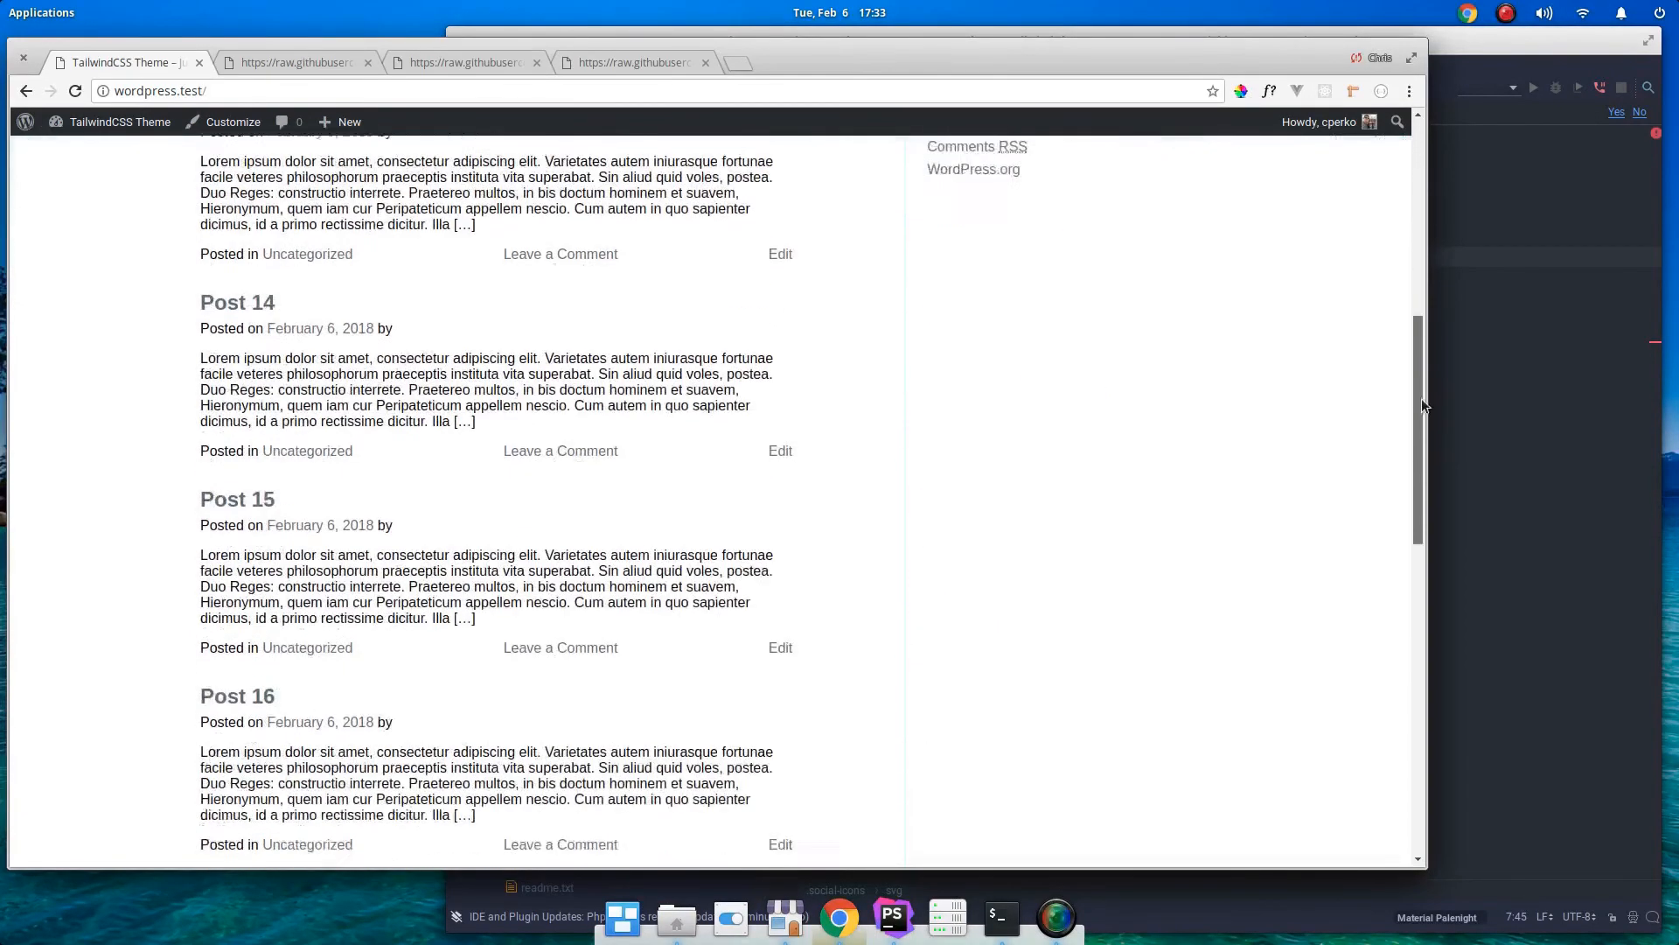
{"action": "scroll", "scroll_direction": "down", "scroll_amount": 3}
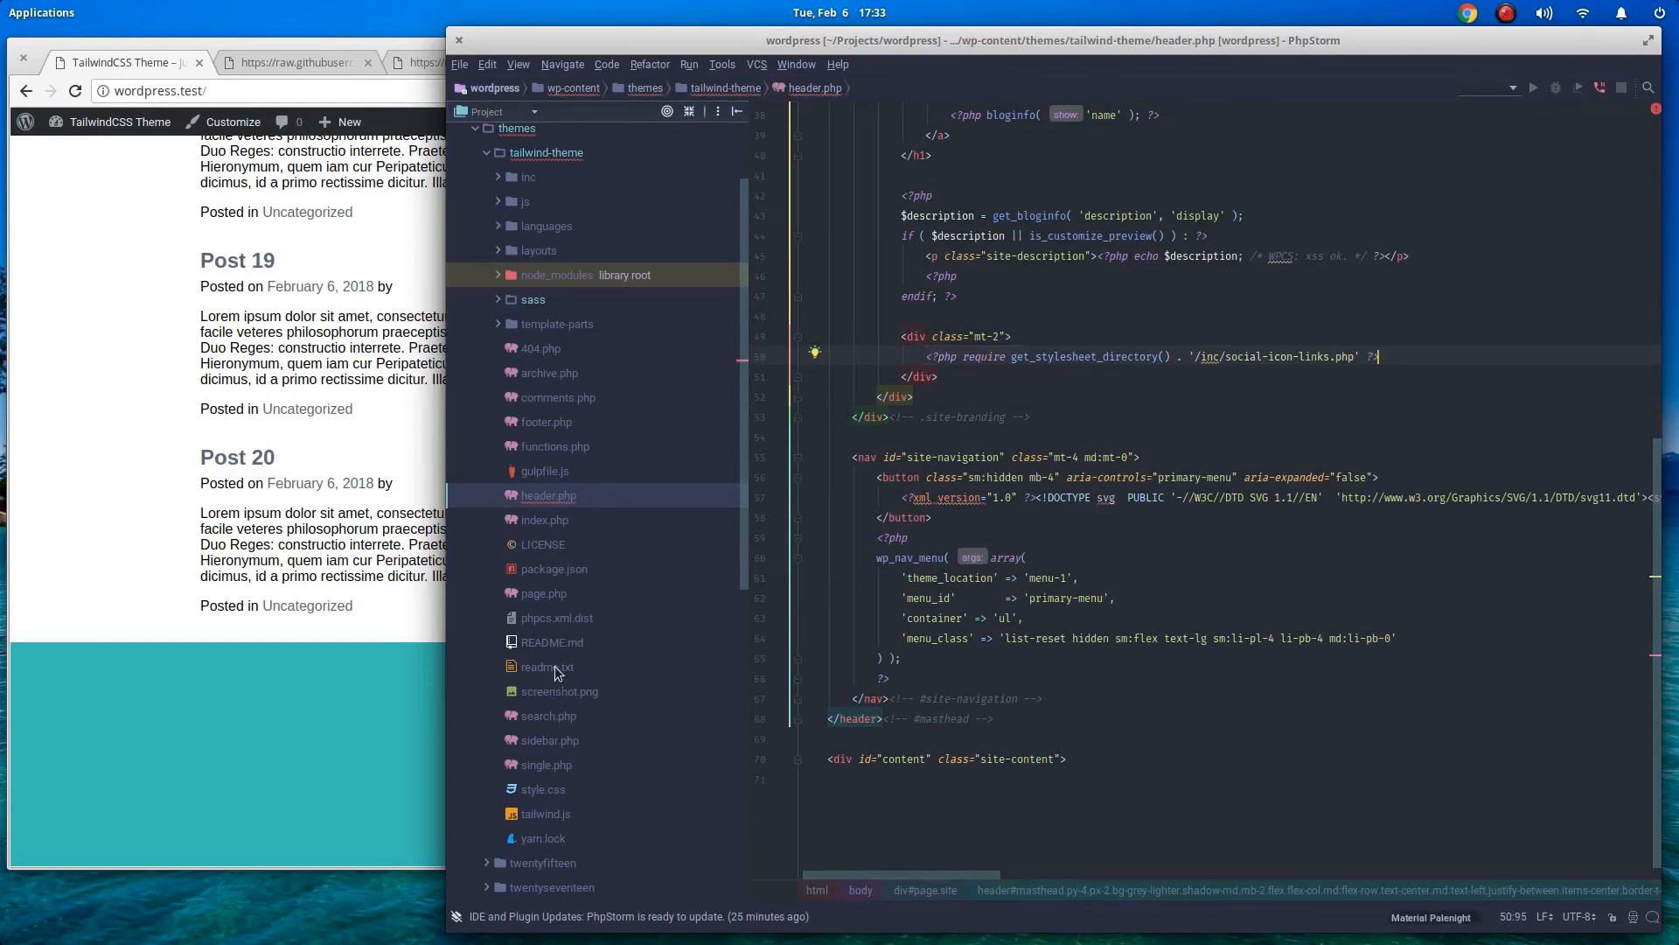
In footer.php, add a div after div.site-info that requires inc/social-icon-links.php
{"action": "left_click", "coordinate": [546, 422]}
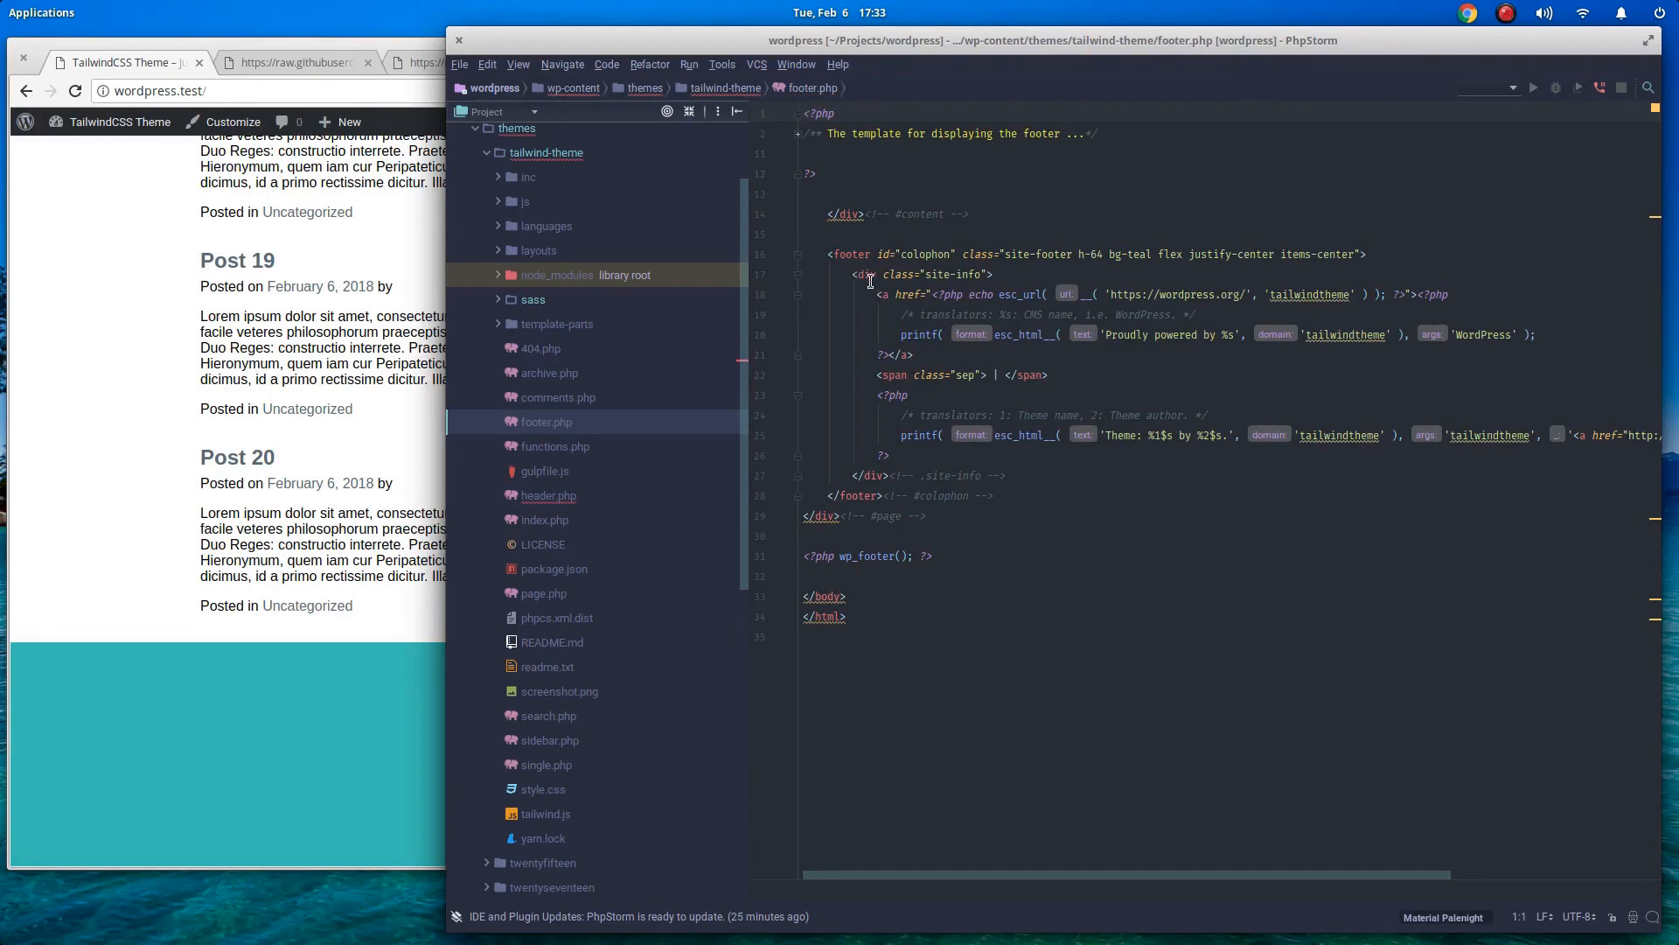
{"action": "mouse_move", "coordinate": [1177, 302]}
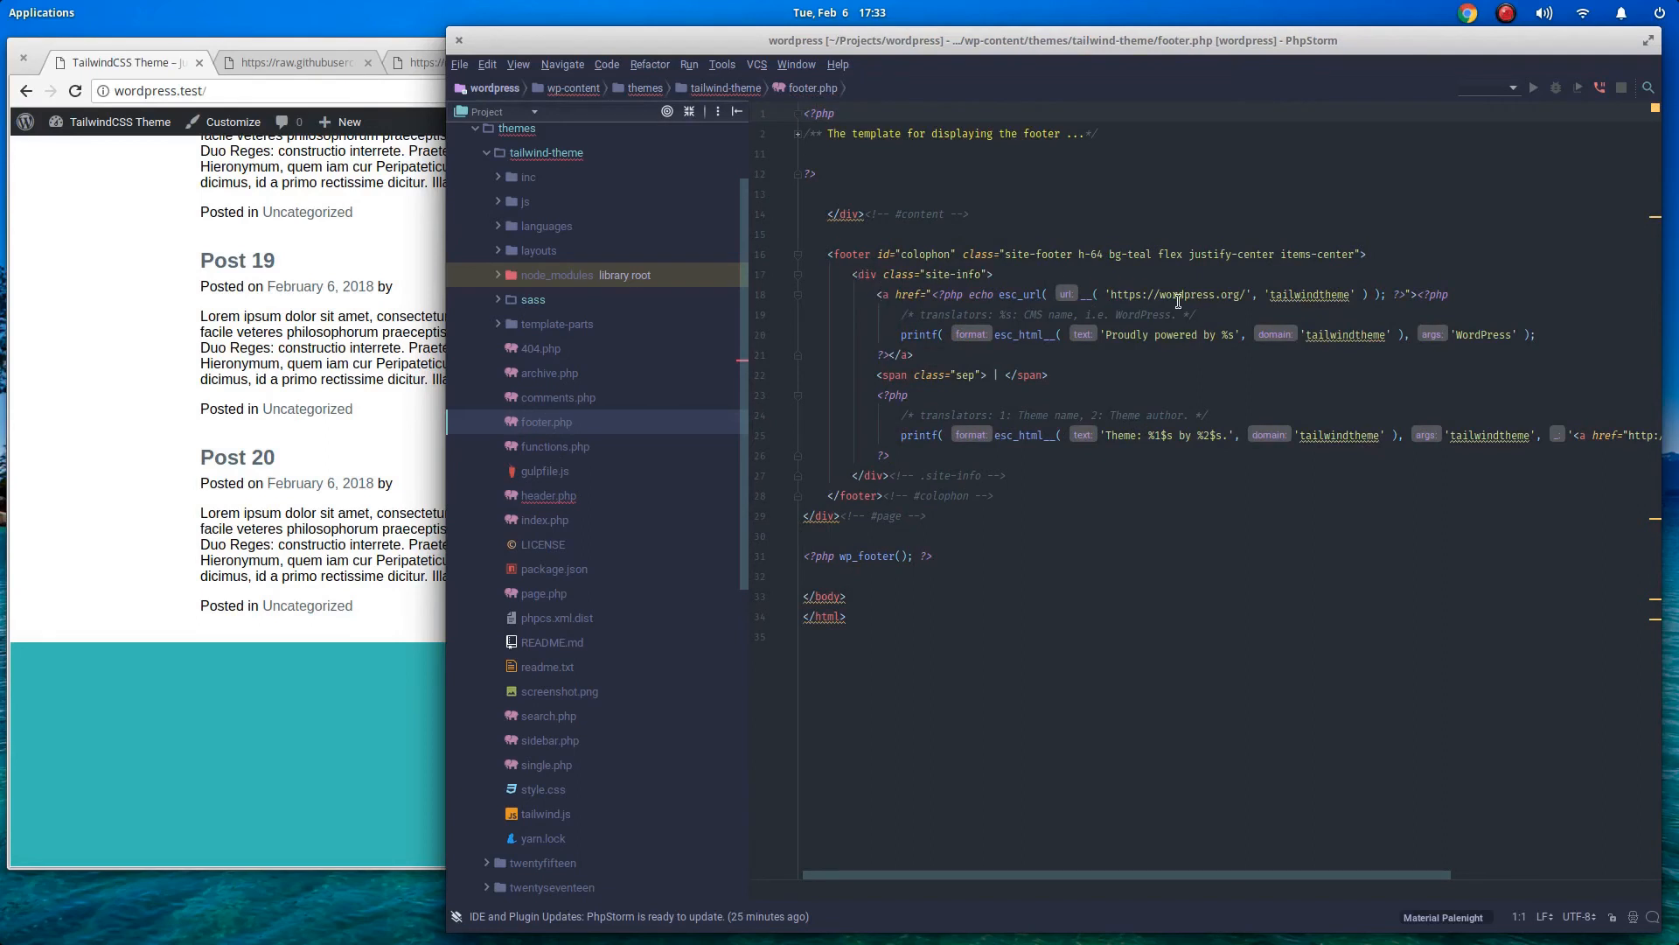
{"action": "mouse_move", "coordinate": [534, 560]}
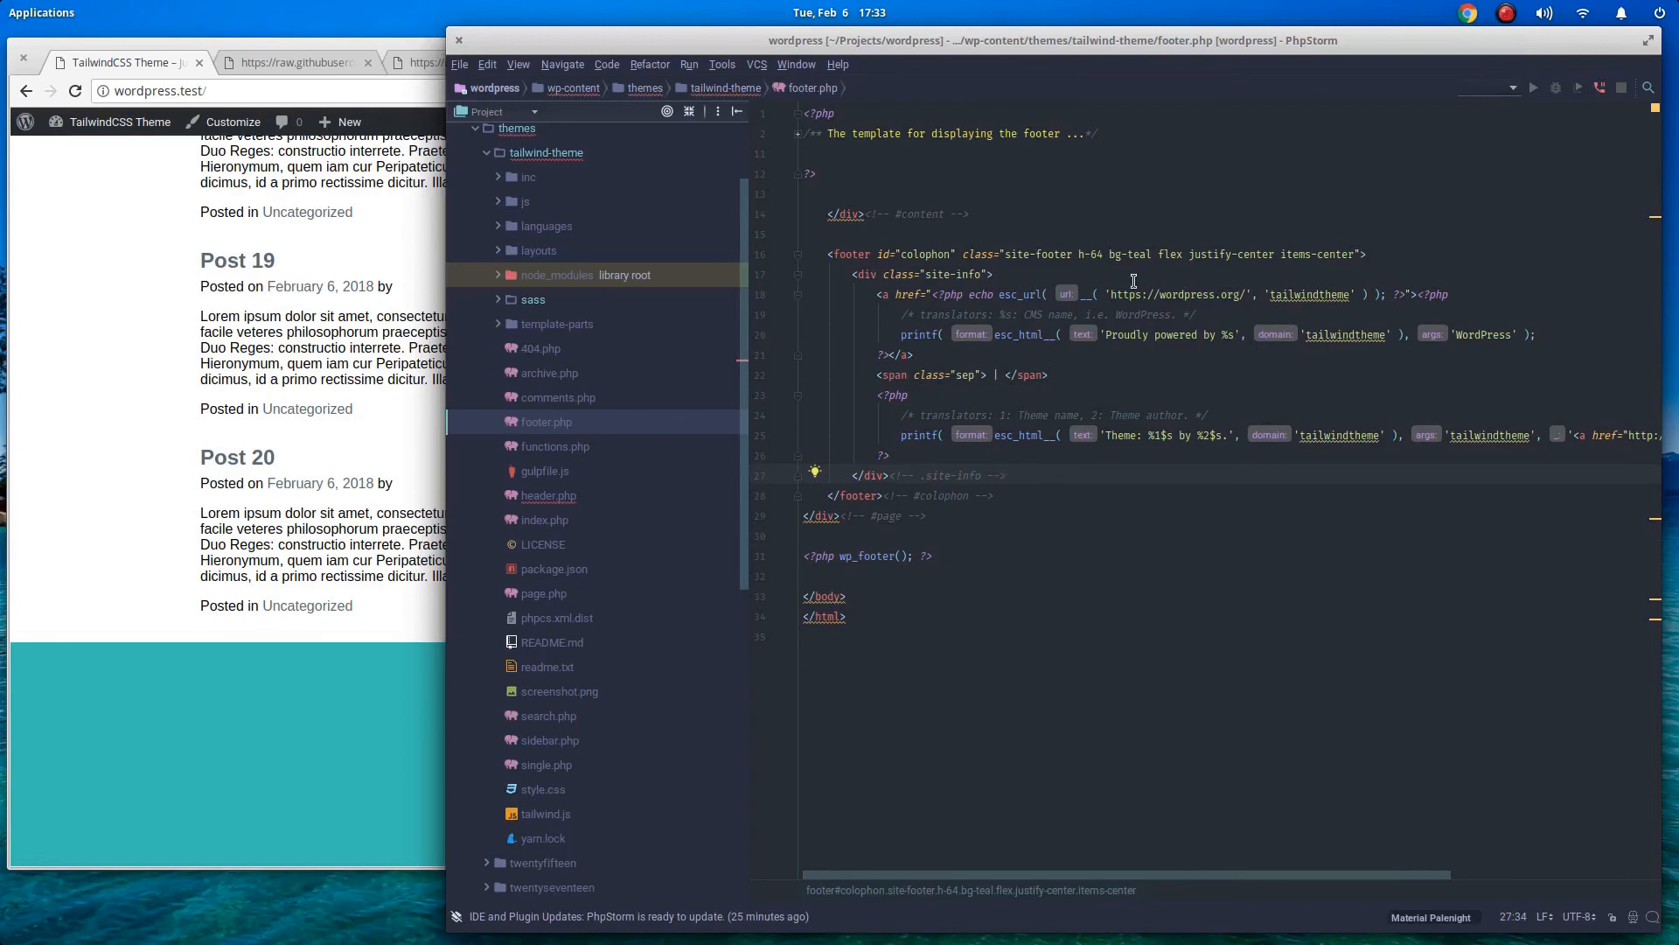
{"action": "type", "text": "div"}
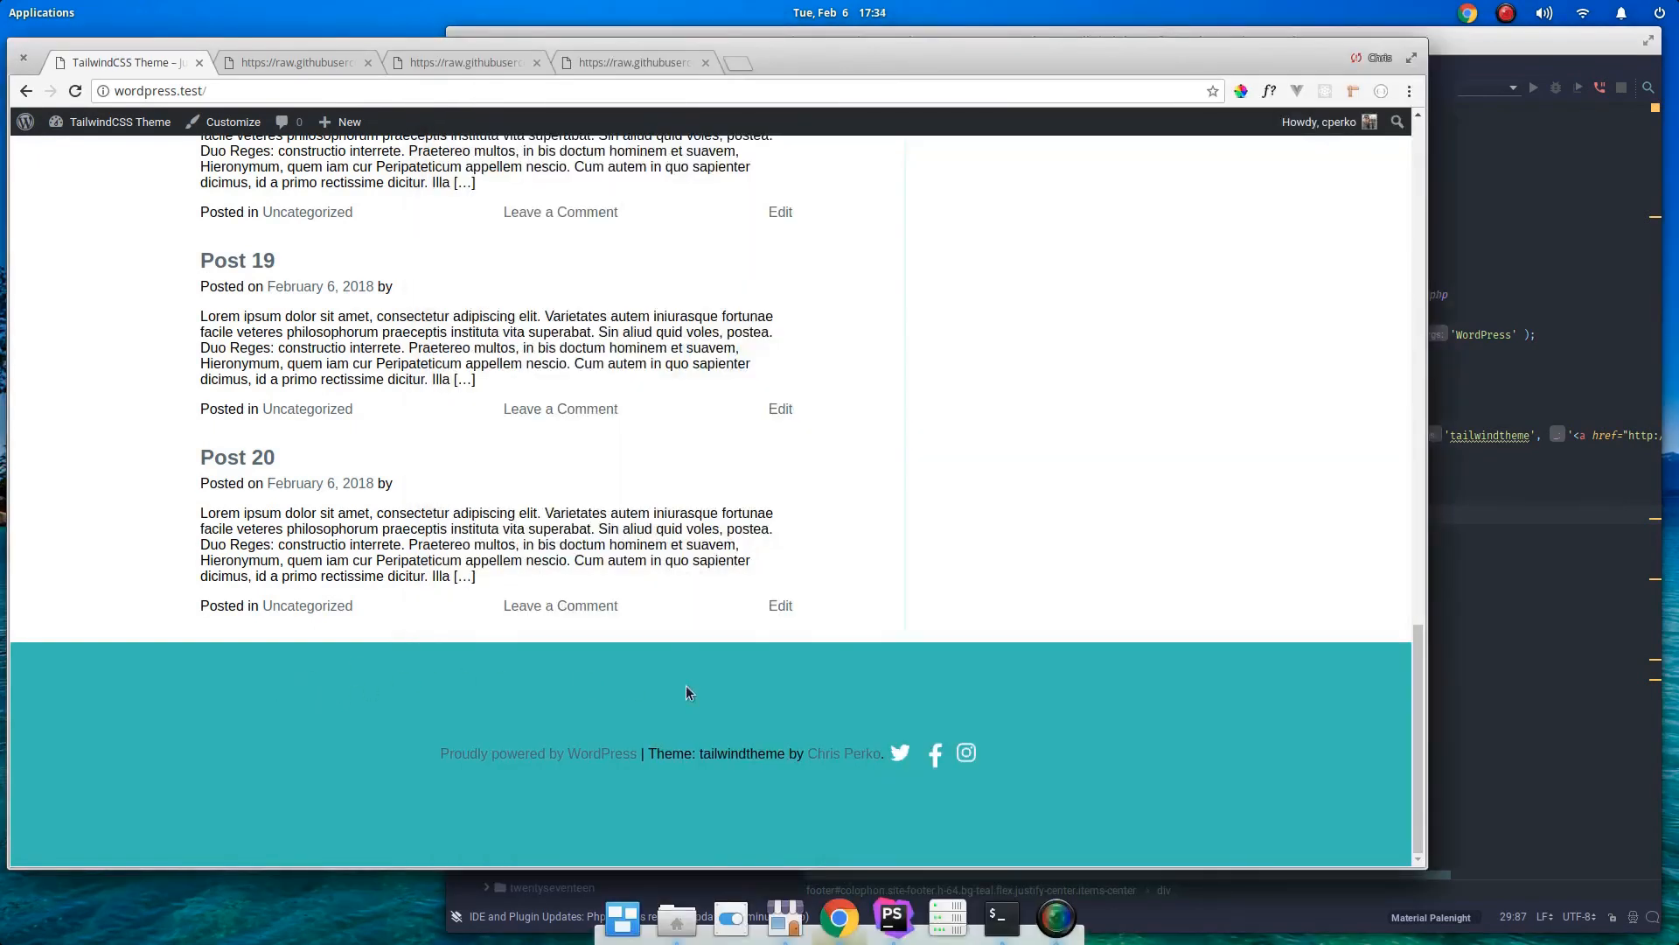
{"action": "mouse_move", "coordinate": [1105, 723]}
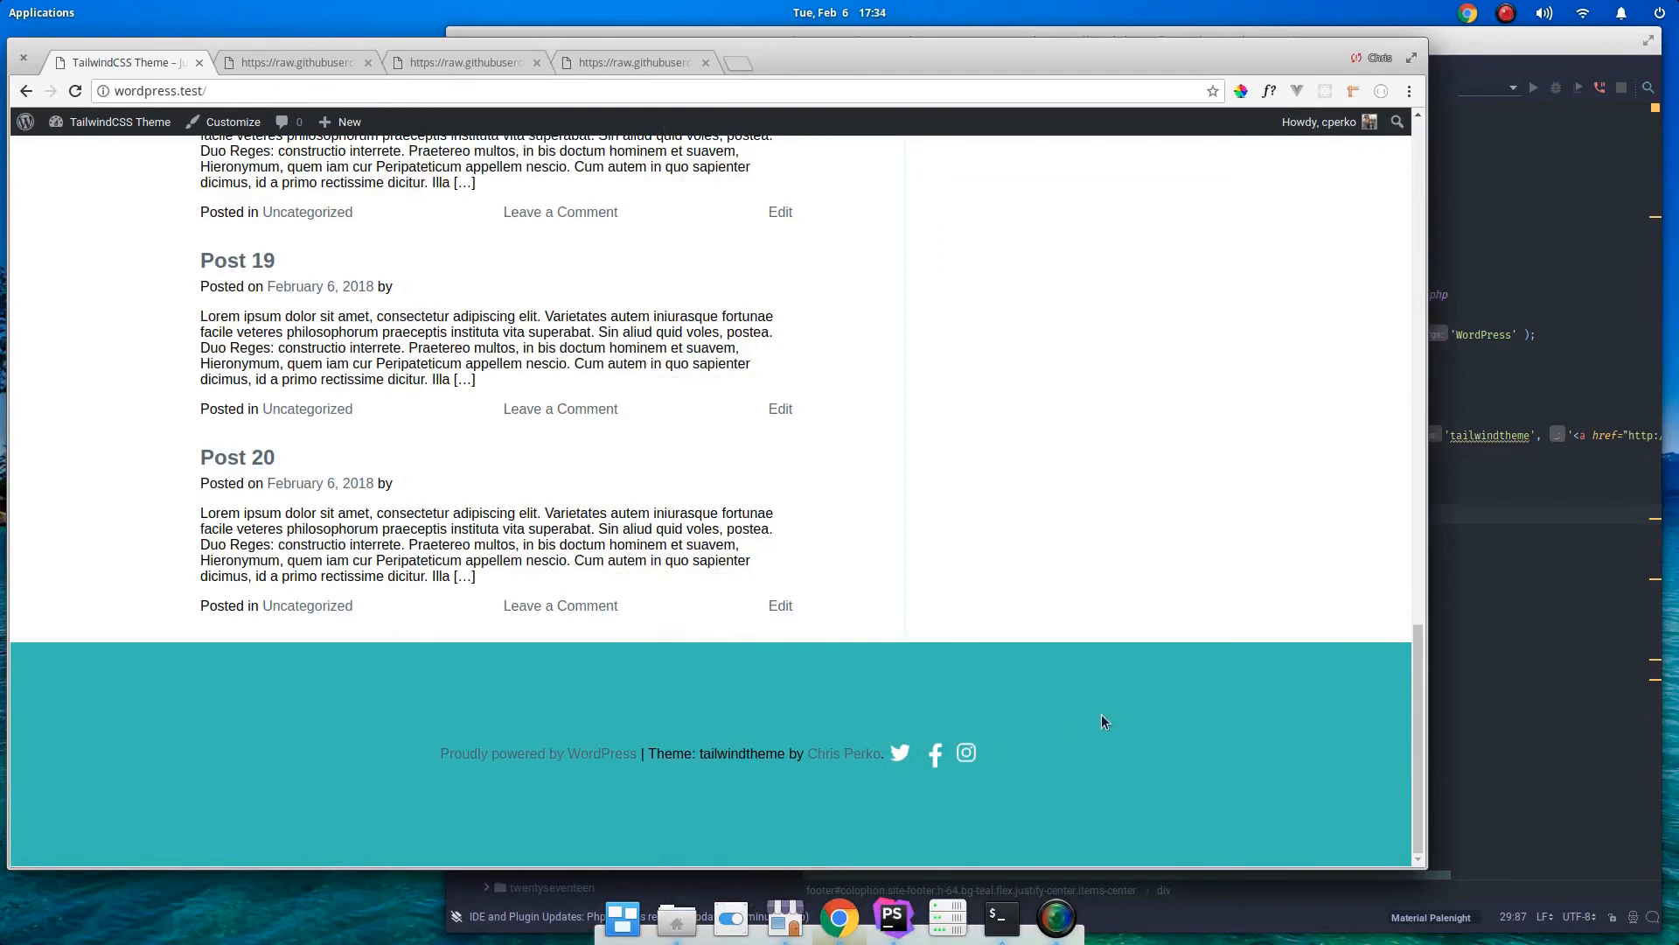
{"action": "mouse_move", "coordinate": [1383, 542]}
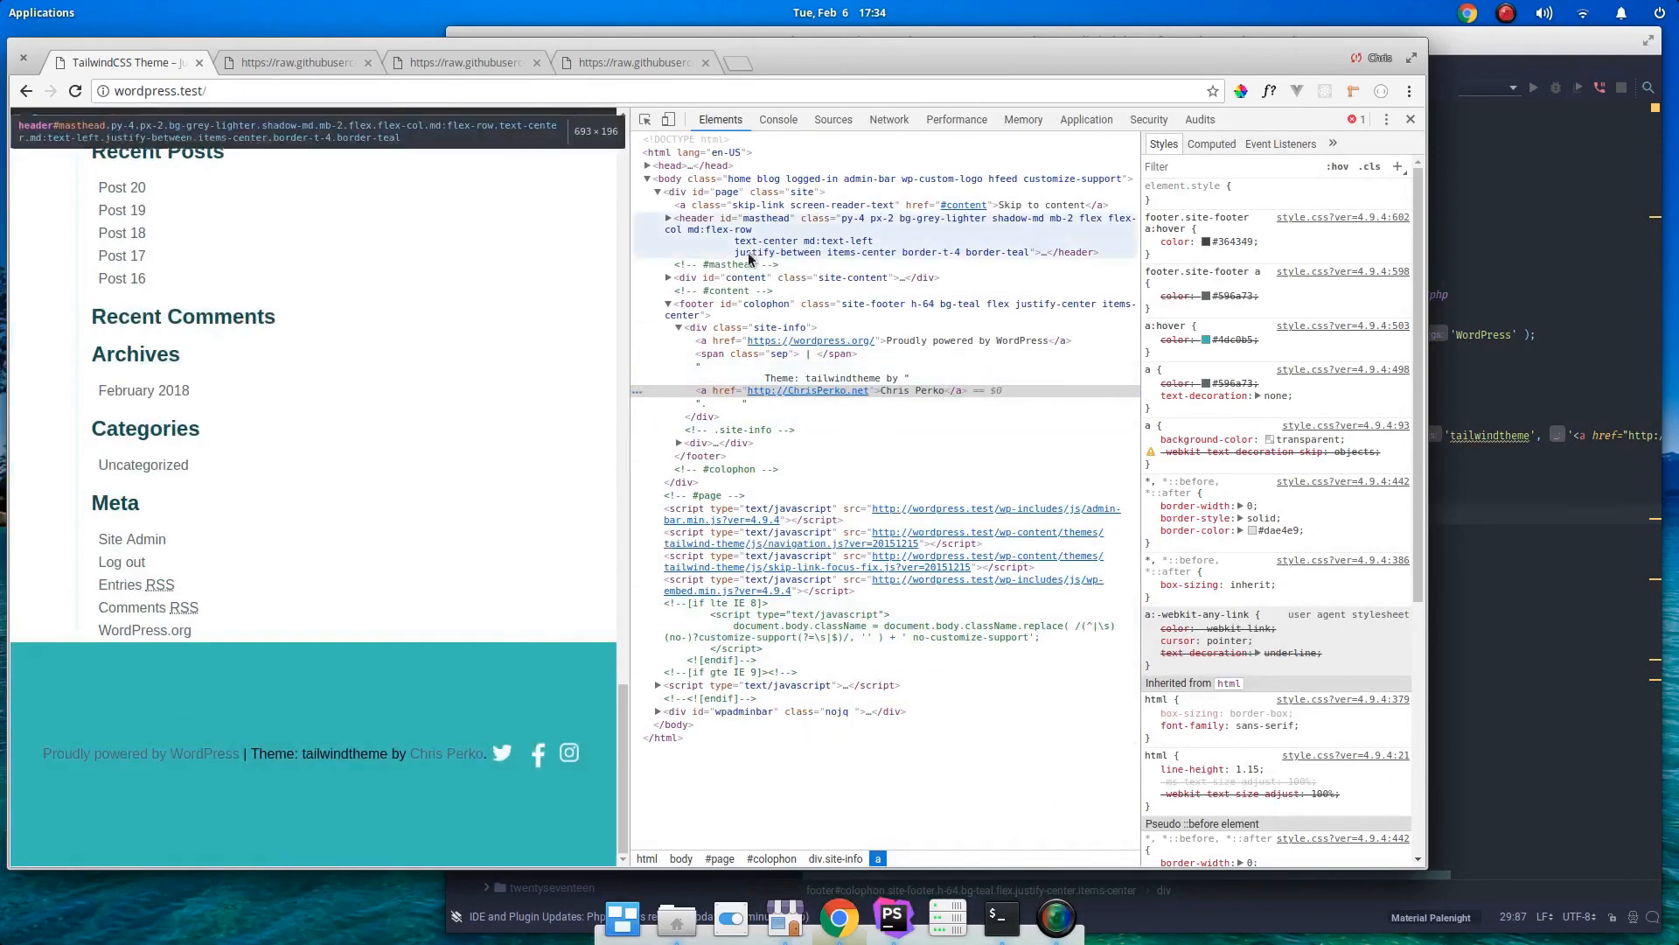
Inspect the footer's div.social-icons and its SVGs in Chrome DevTools
{"action": "left_click", "coordinate": [740, 304]}
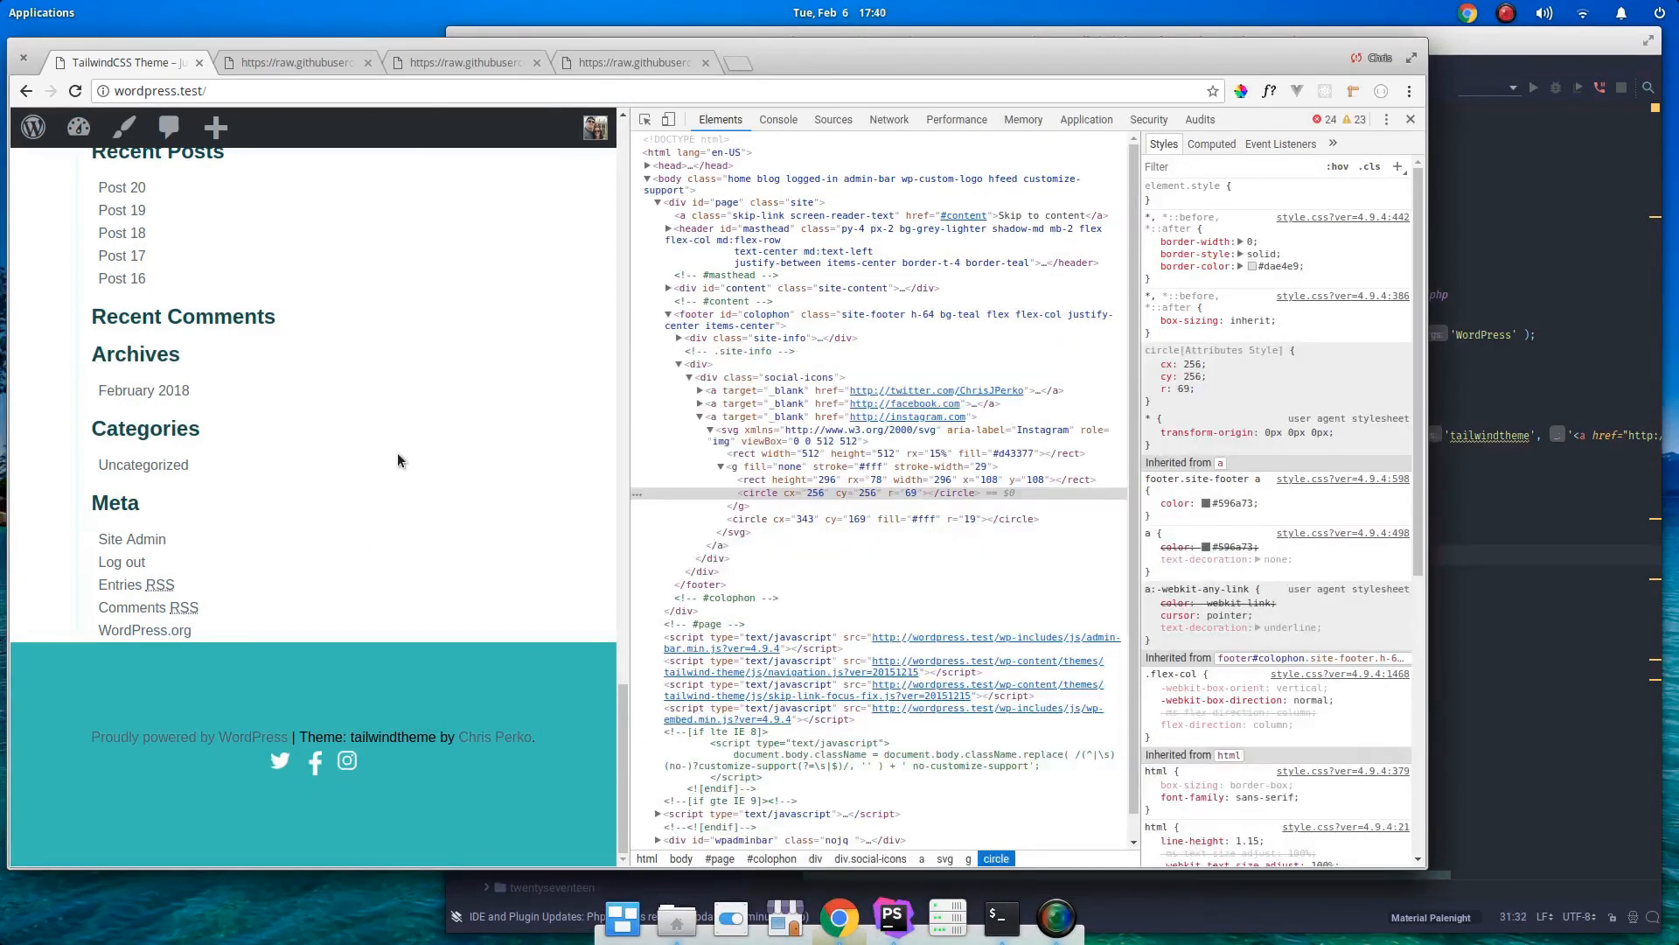
{"action": "left_click", "coordinate": [892, 916]}
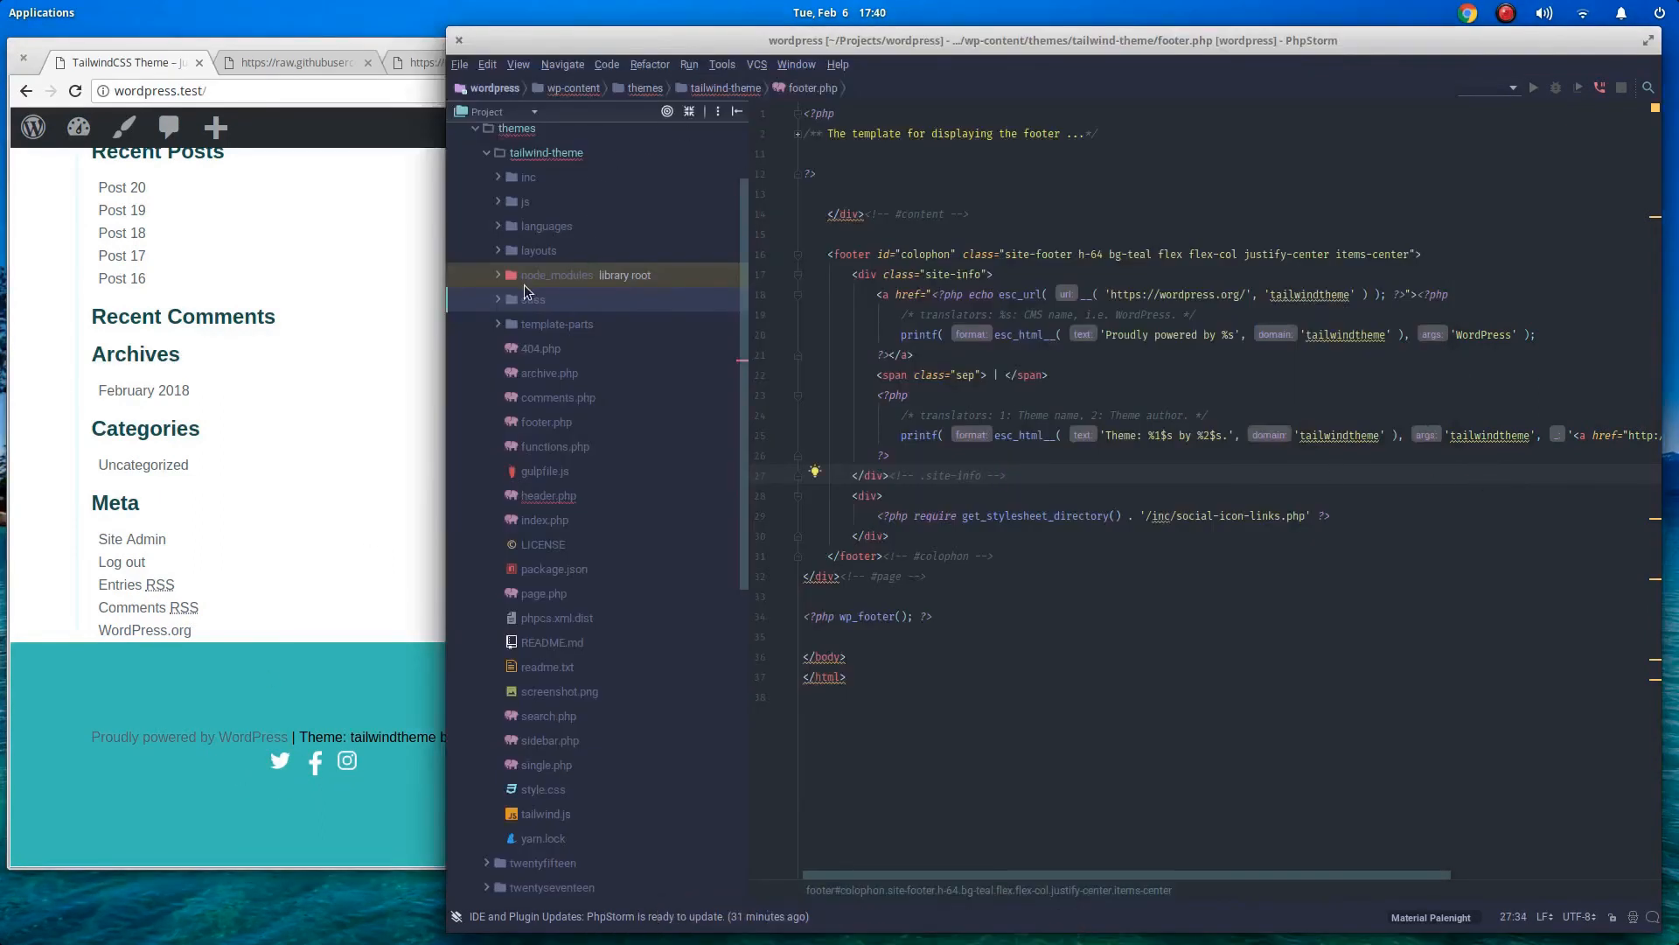
In social-icons.scss, add 'footer .social-icons svg rect { fill: black; }'
{"action": "left_click", "coordinate": [532, 299]}
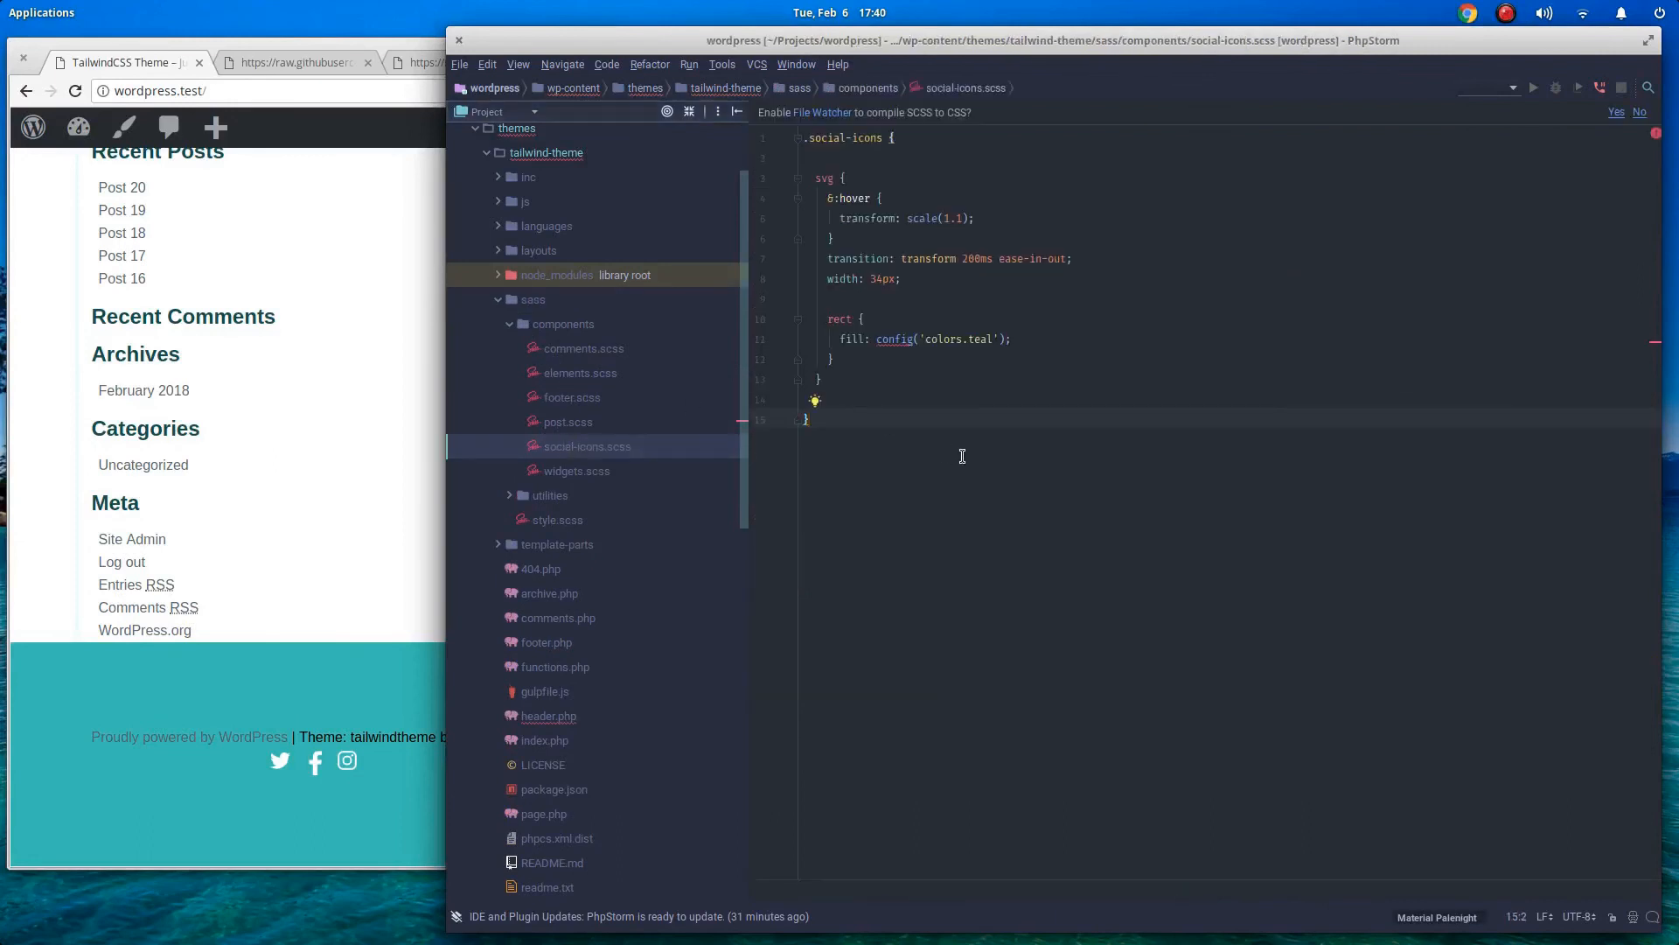
{"action": "type", "text": "footer .social-icons {"}
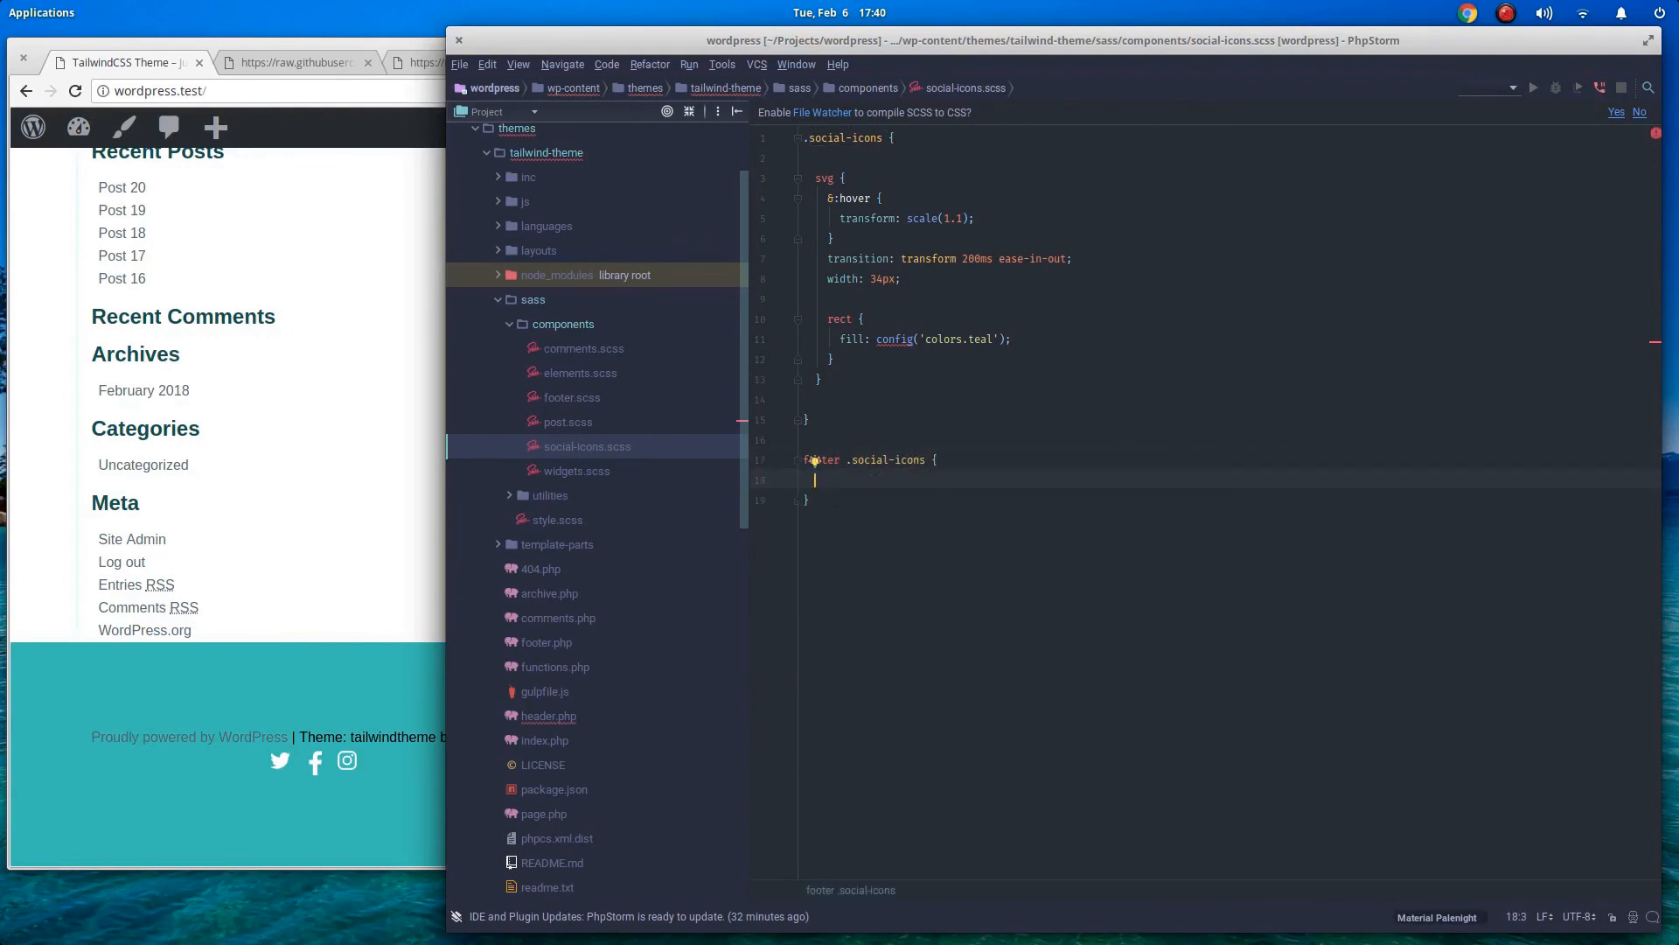
{"action": "type", "text": "svg rect {"}
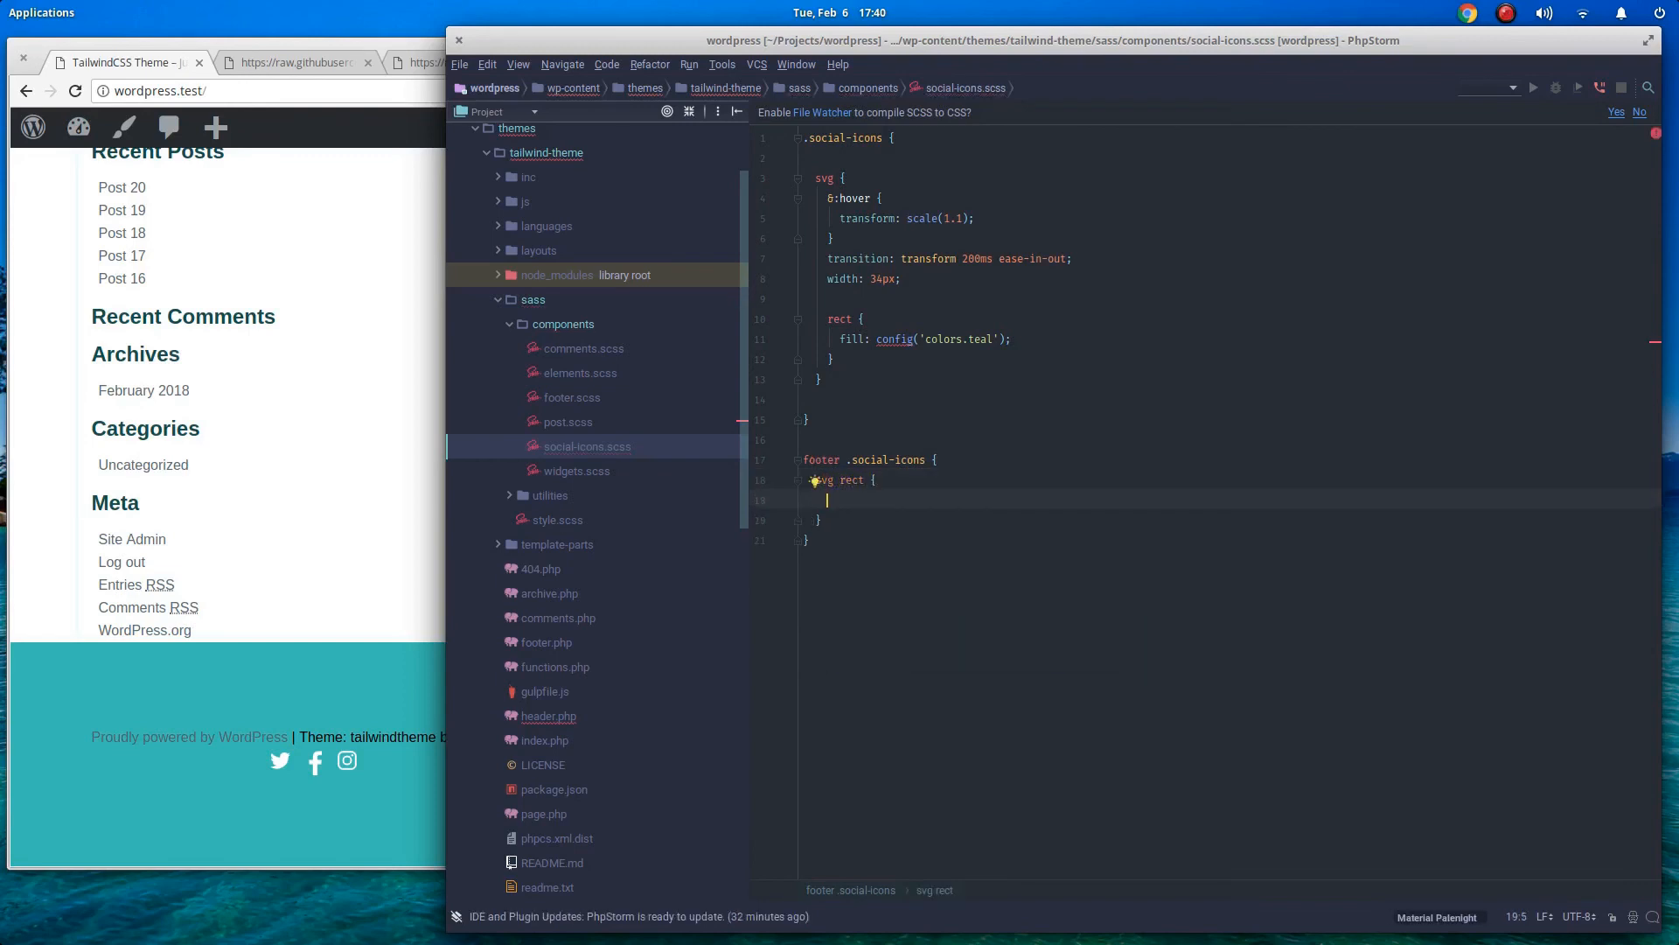
{"action": "type", "text": "fill: bo"}
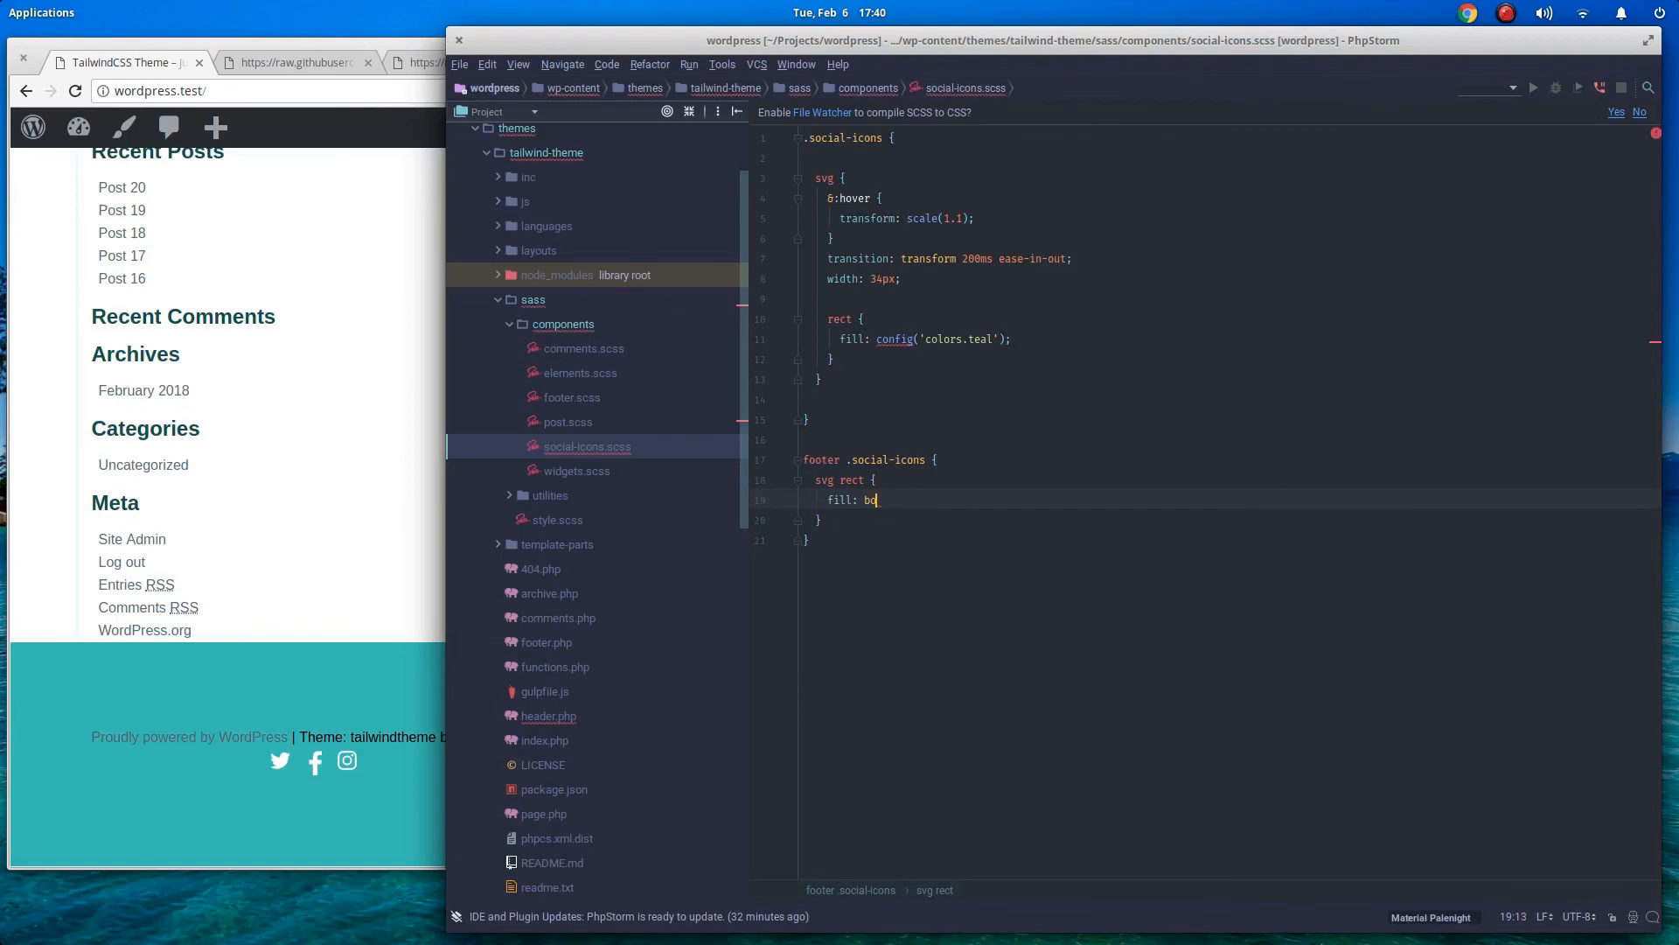
{"action": "type", "text": "lack;"}
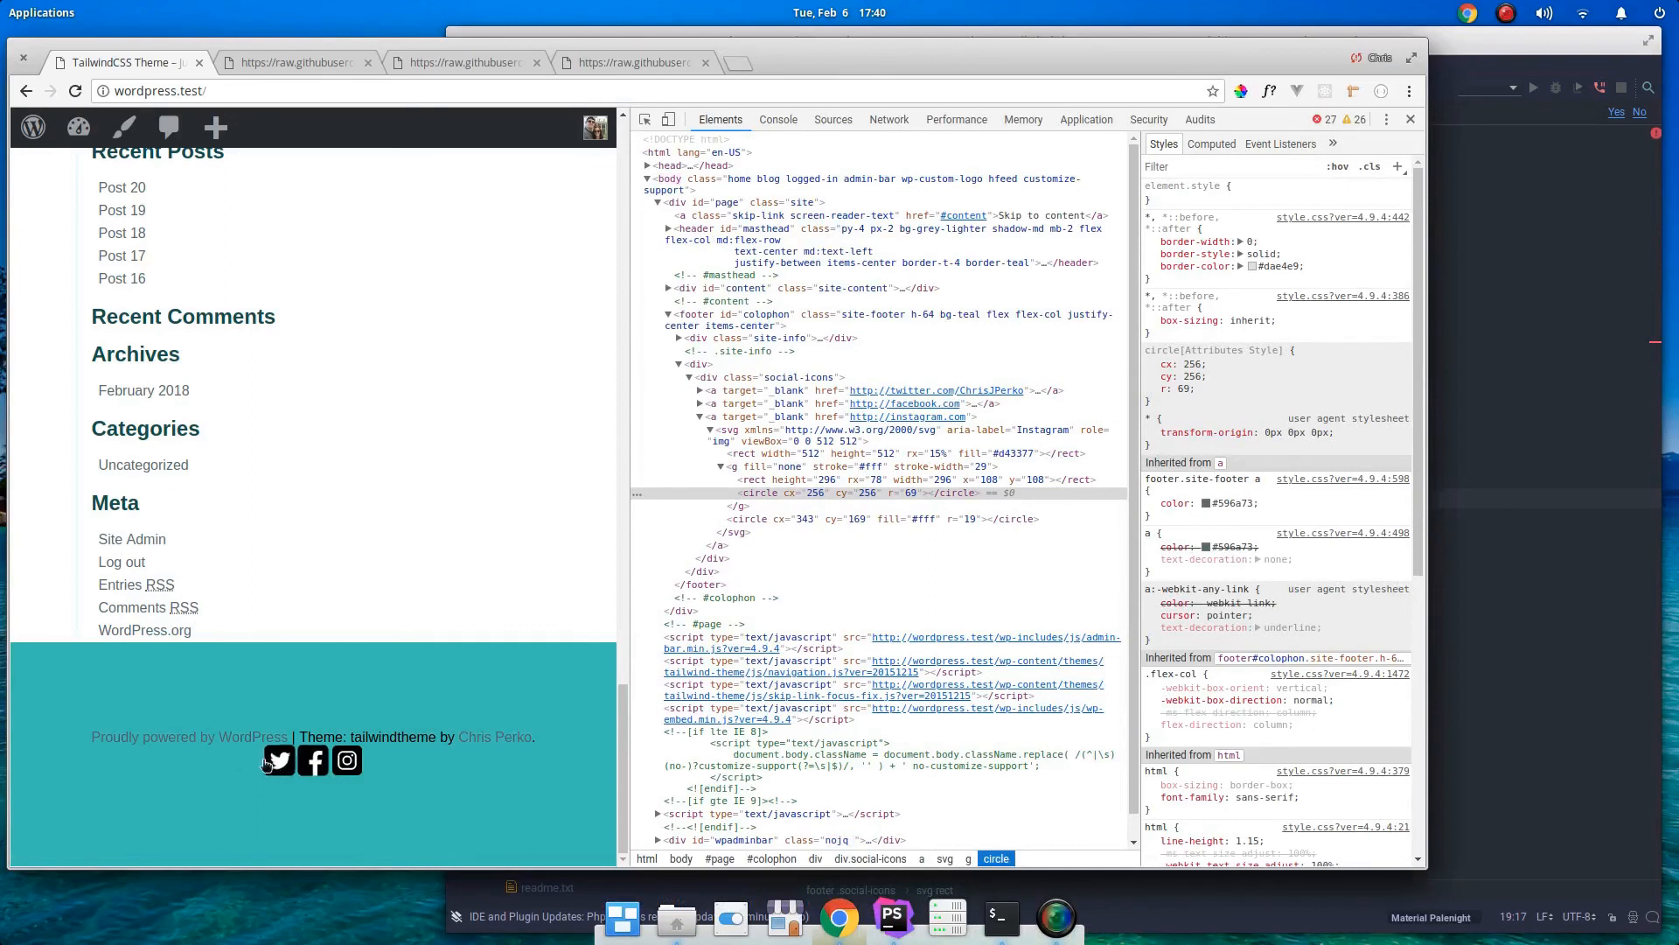
Add class="mt-4" to the social icons div in footer.php
{"action": "left_click", "coordinate": [901, 918]}
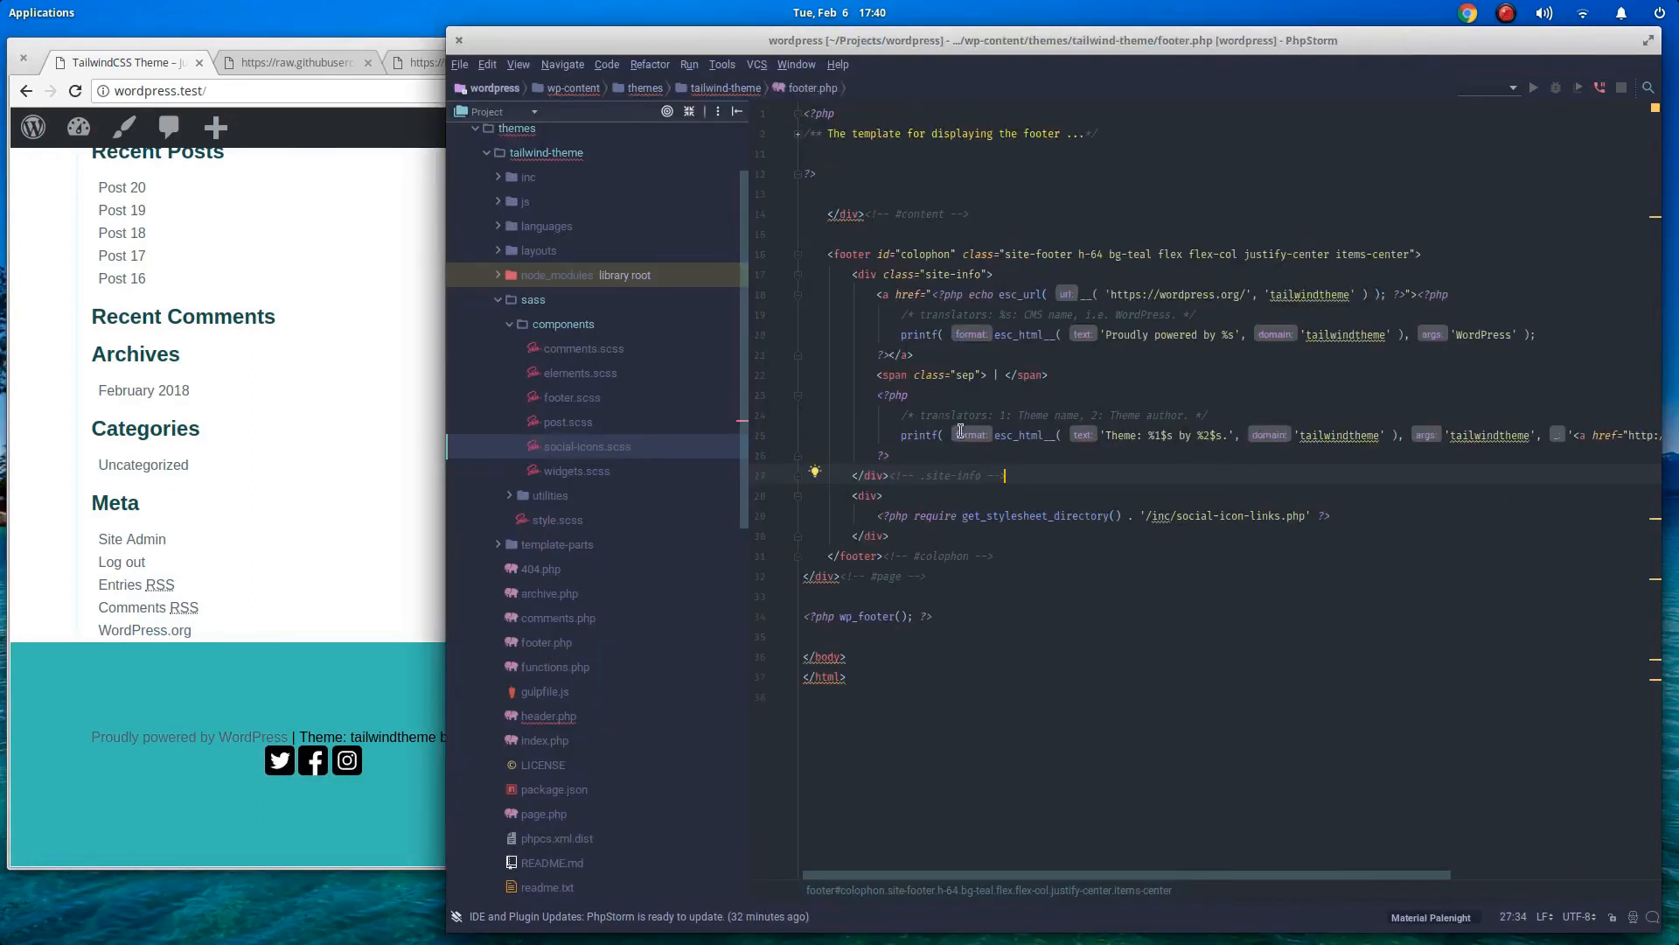
{"action": "type", "text": "class"}
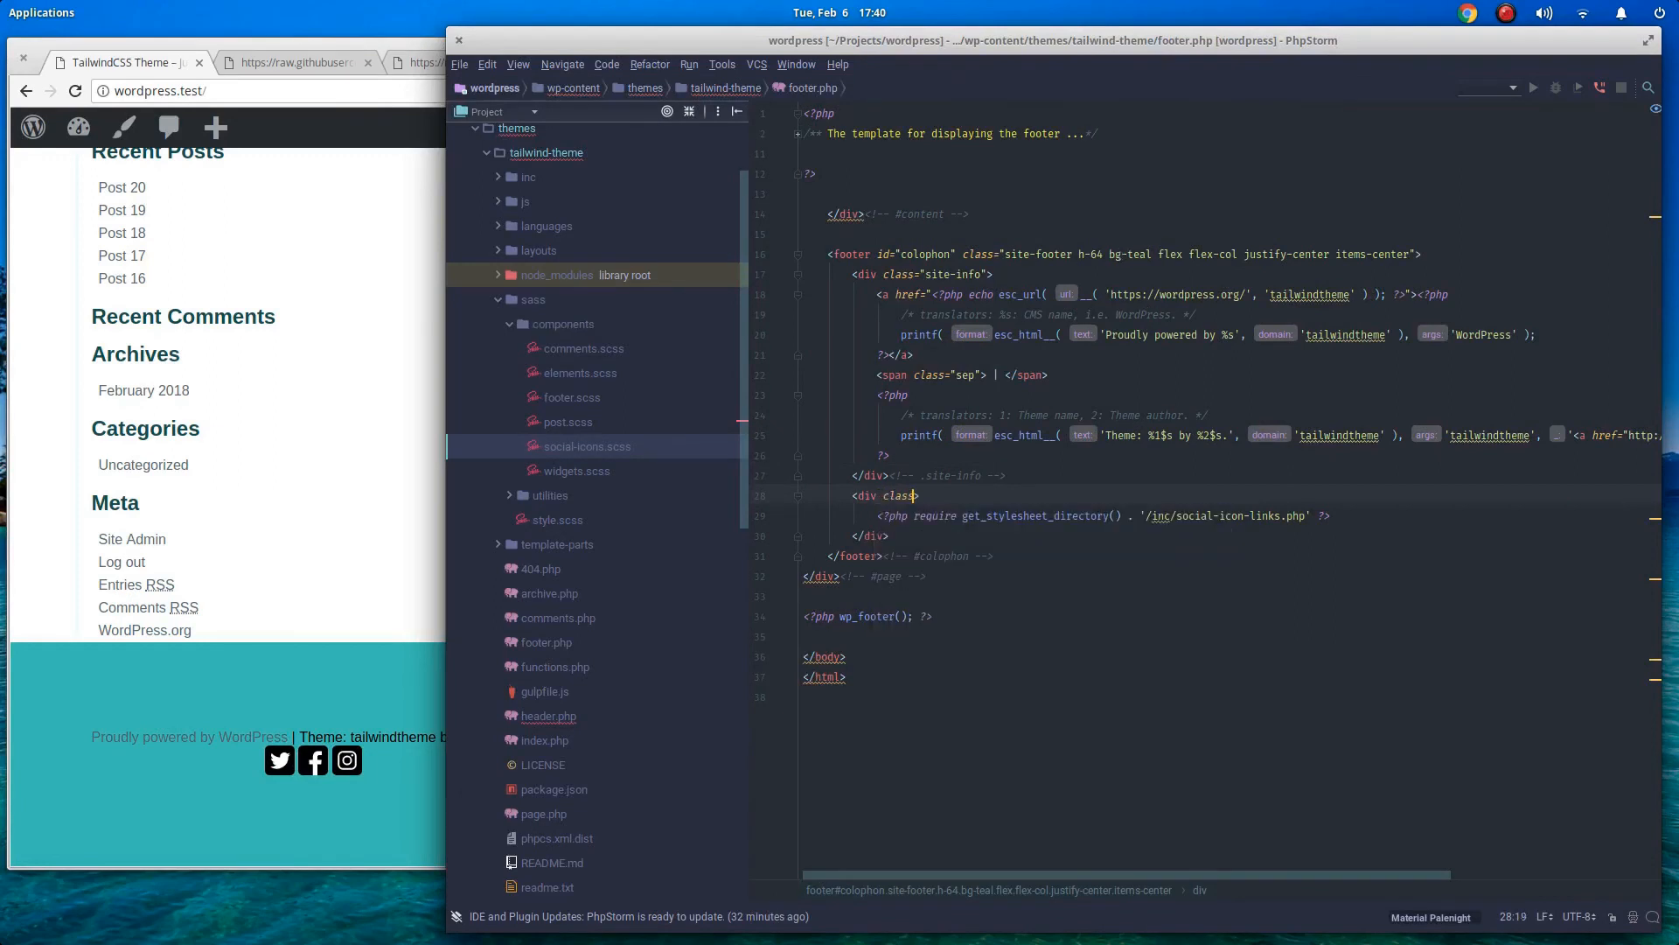
{"action": "type", "text": "mt-4"}
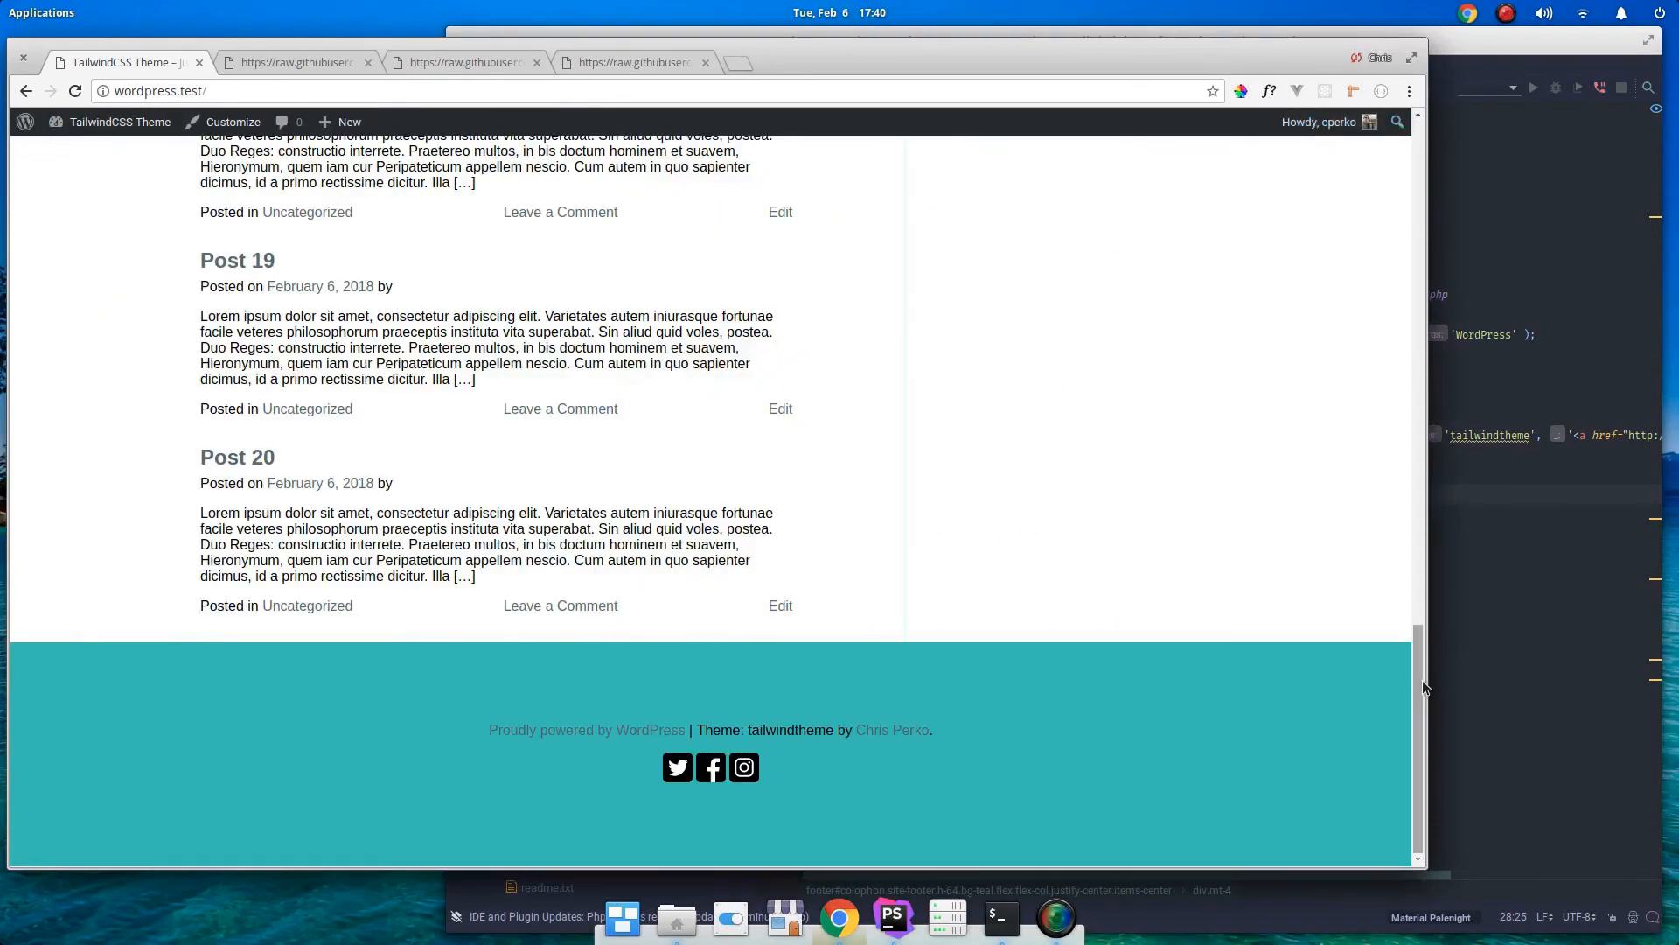
Scroll to check the black, spaced footer icons, then launch Customize from the admin bar
{"action": "scroll", "scroll_direction": "up", "scroll_amount": 3}
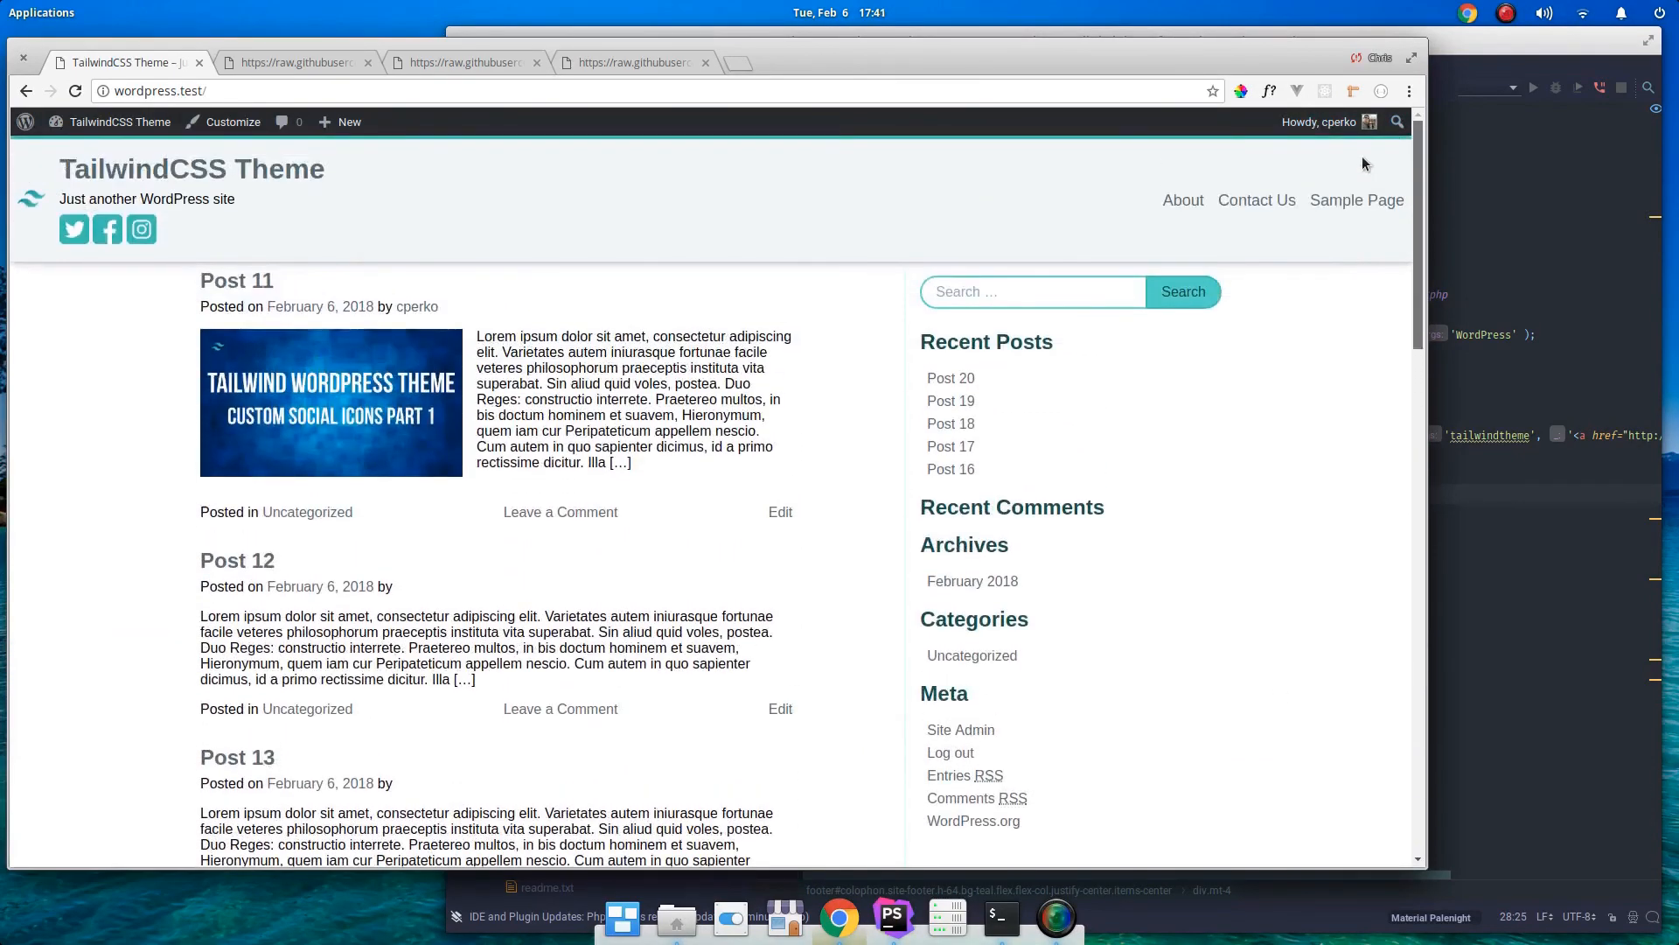
{"action": "scroll", "scroll_direction": "down", "scroll_amount": 3}
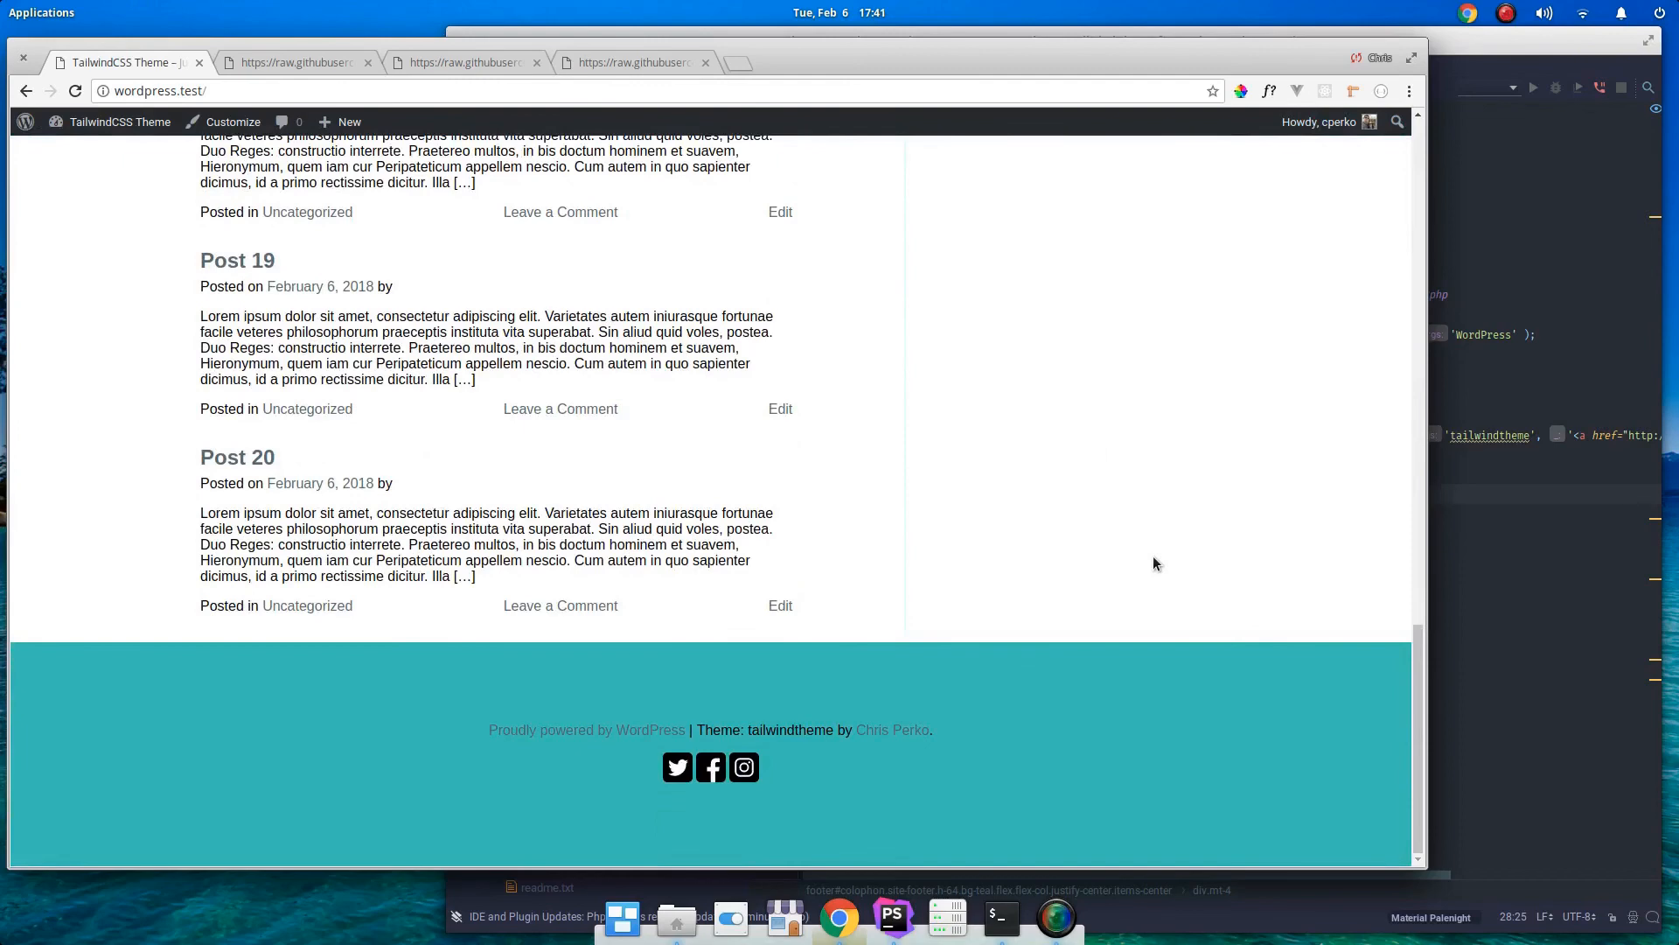
{"action": "left_click", "coordinate": [233, 122]}
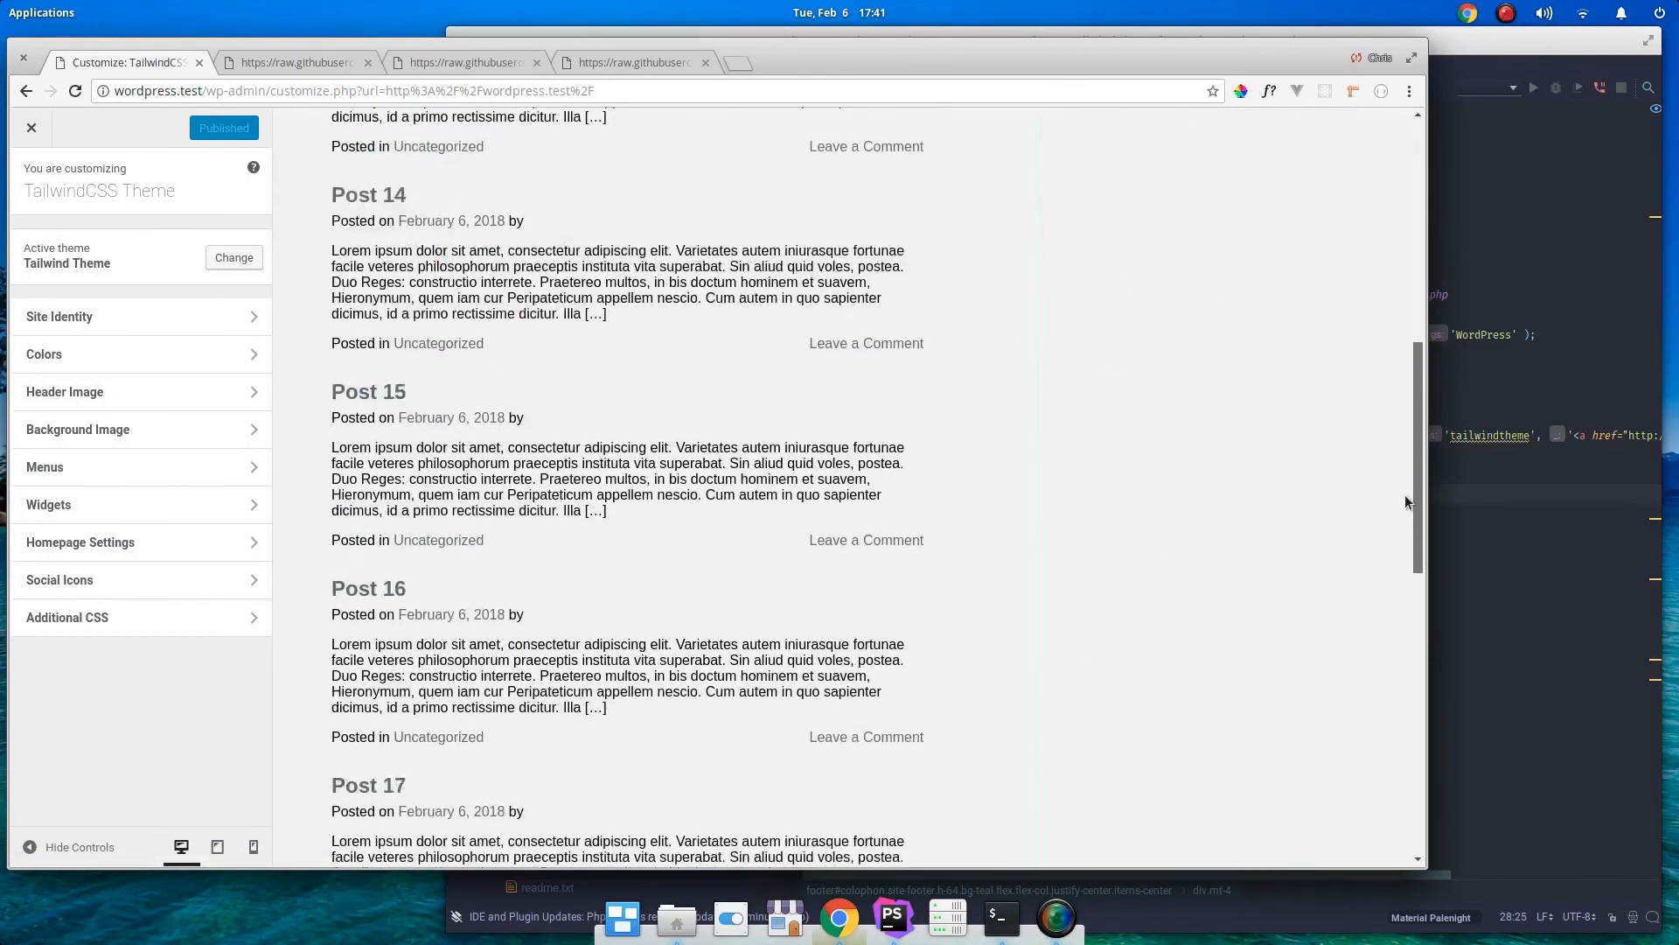
{"action": "scroll", "scroll_direction": "down", "scroll_amount": 3}
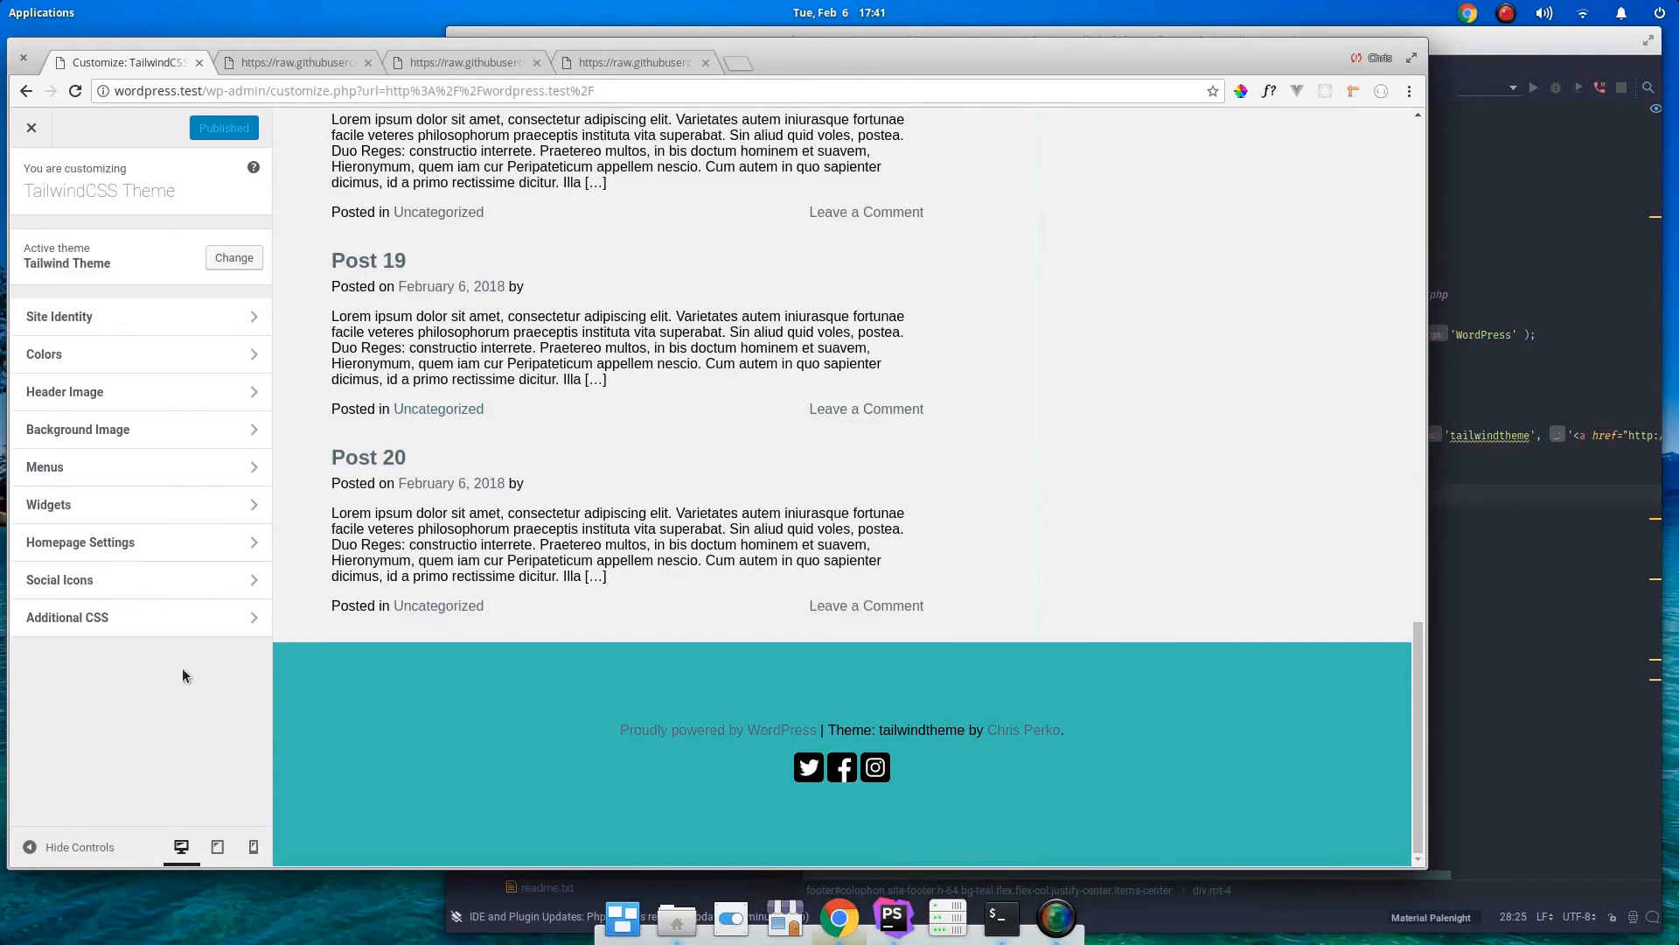
{"action": "left_click", "coordinate": [59, 580]}
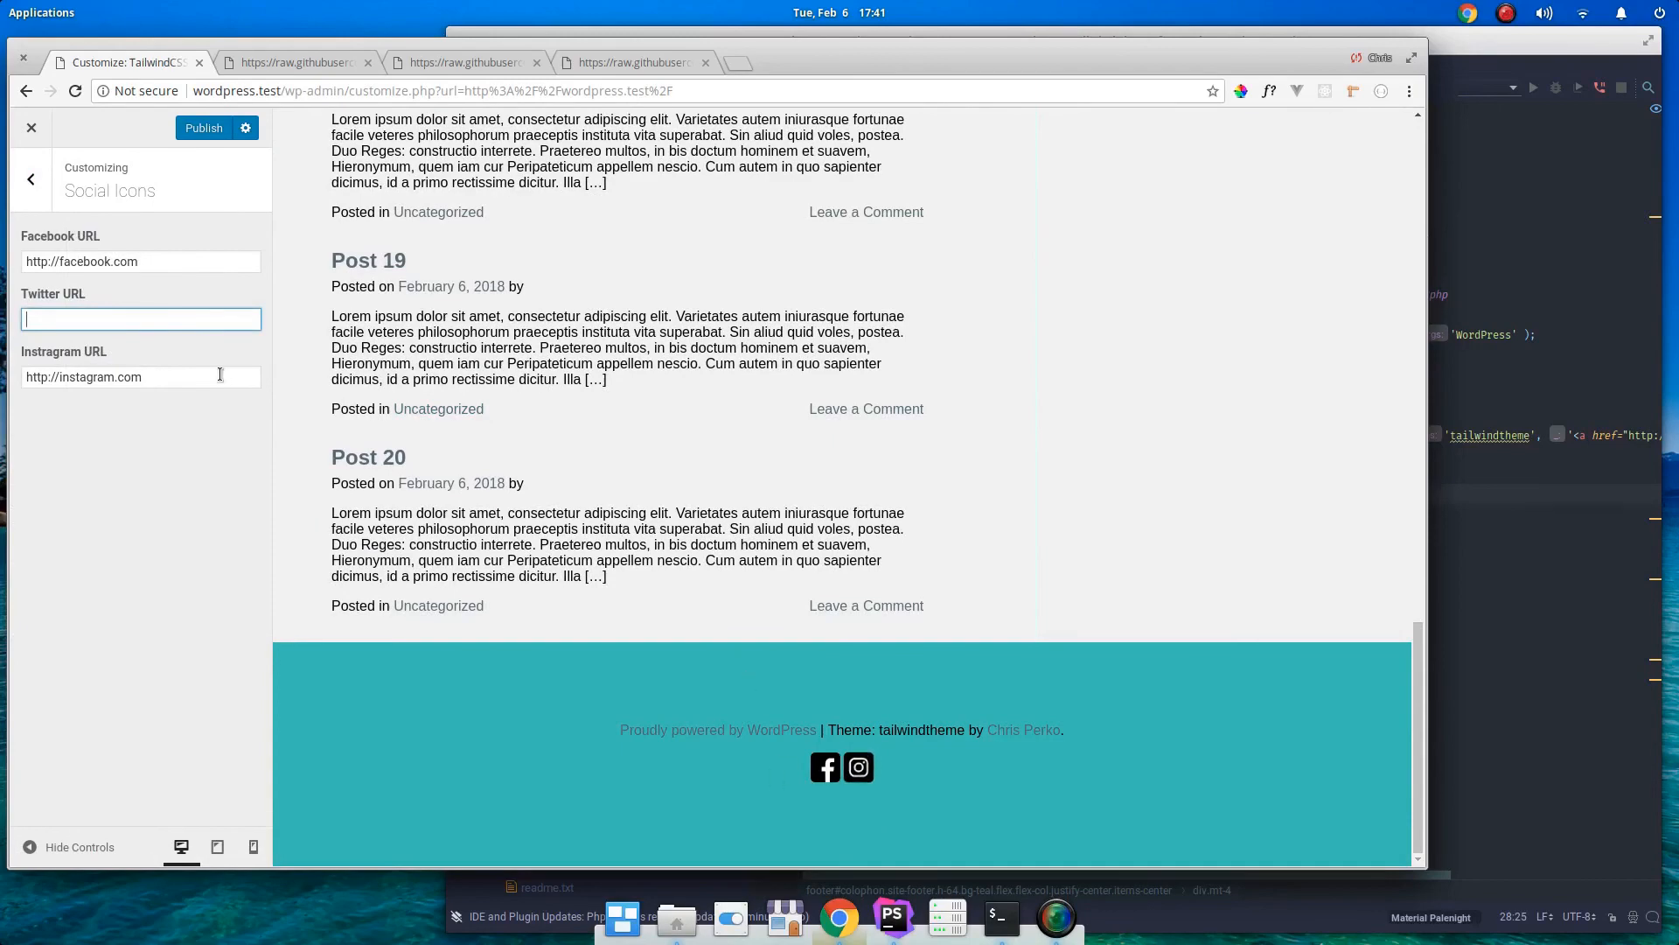
{"action": "type", "text": "http://twitter.com/ChrisJPerko"}
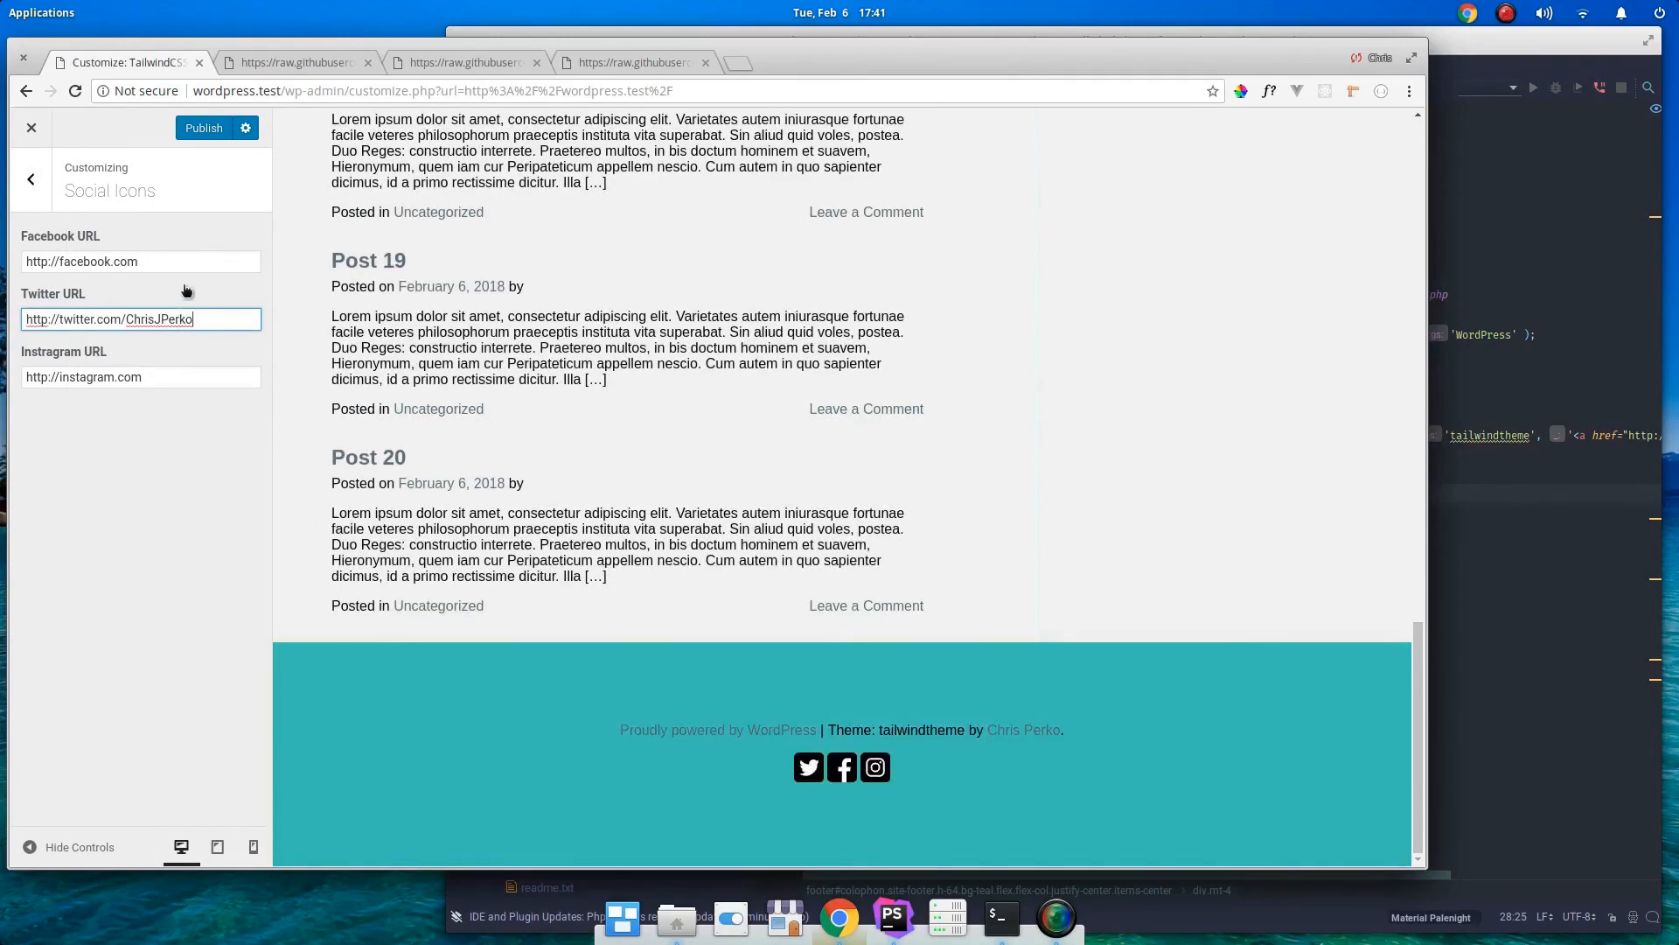